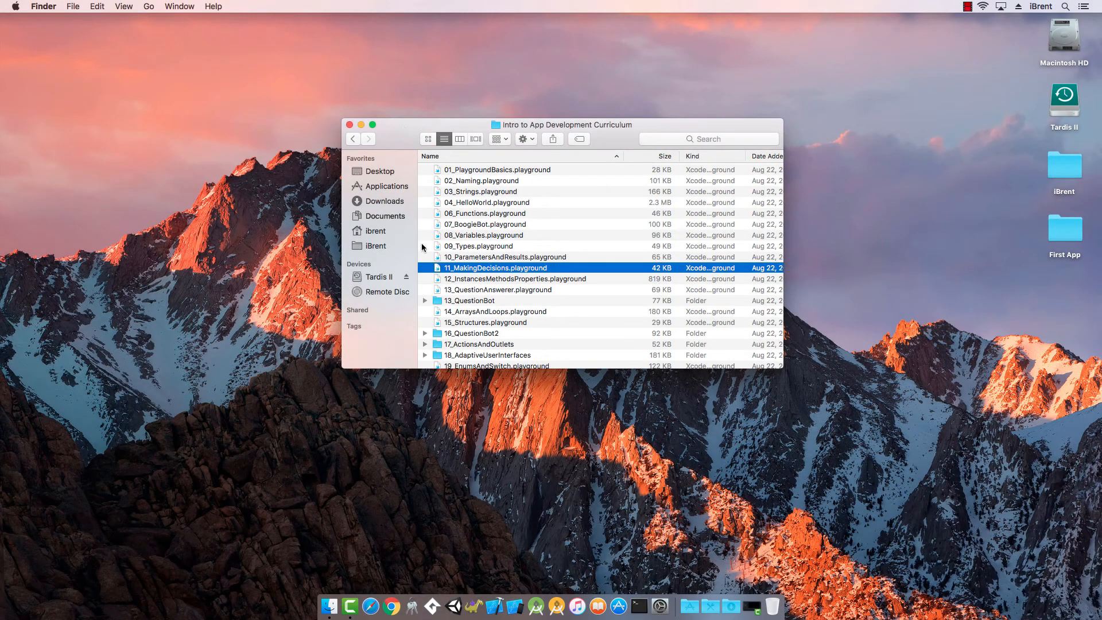
pyautogui.moveTo(493, 273)
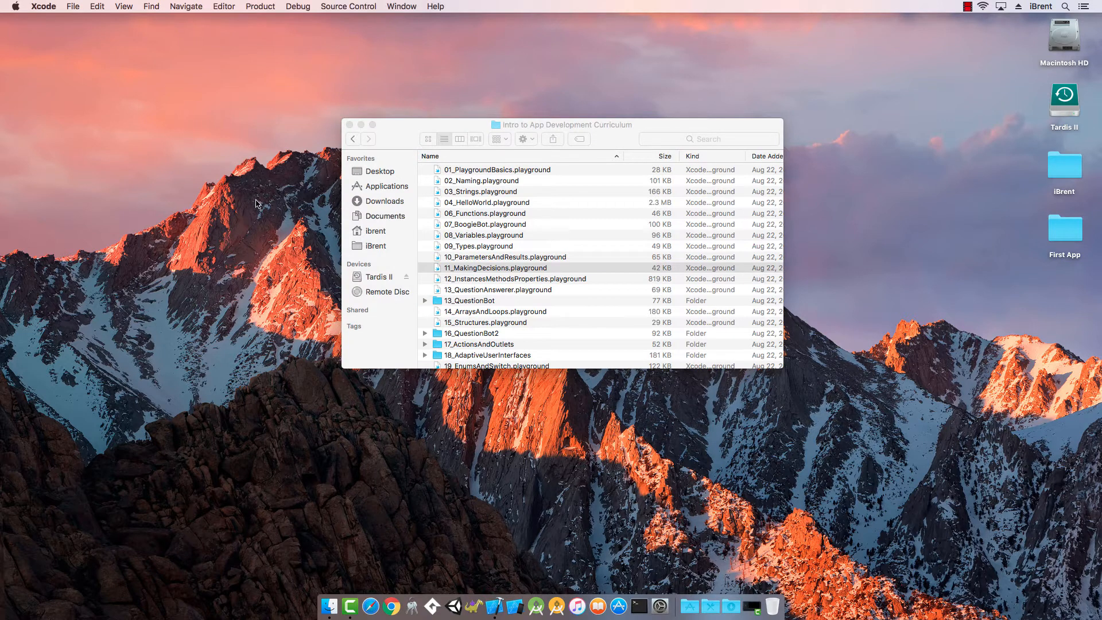
# - Launch the Making Decisions playground so its Introduction page opens and runs
pyautogui.doubleClick(495, 267)
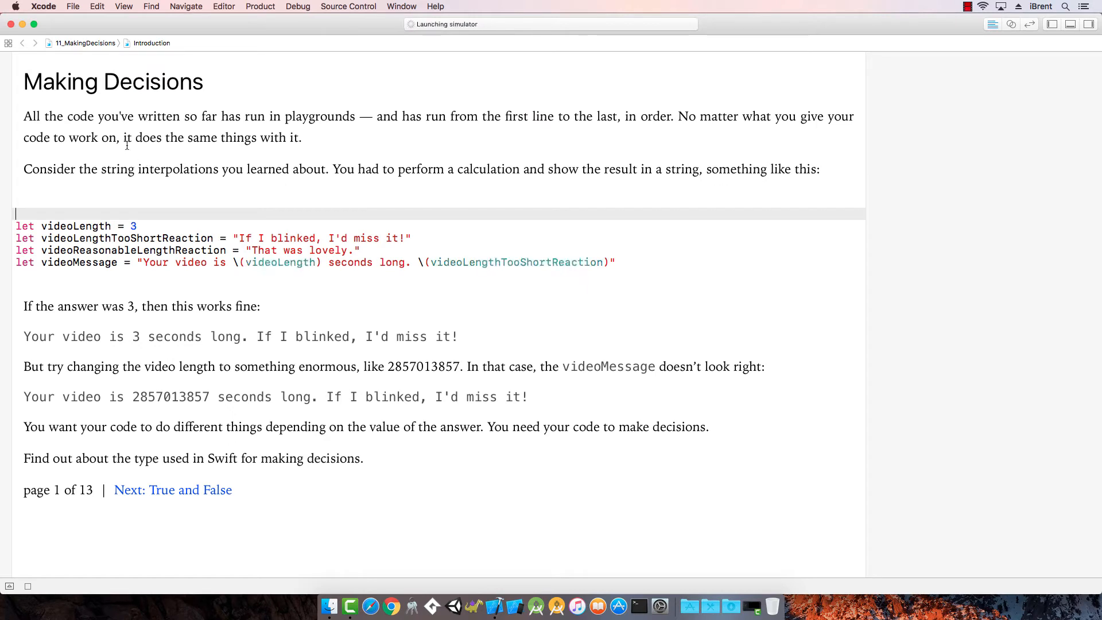
pyautogui.moveTo(354, 144)
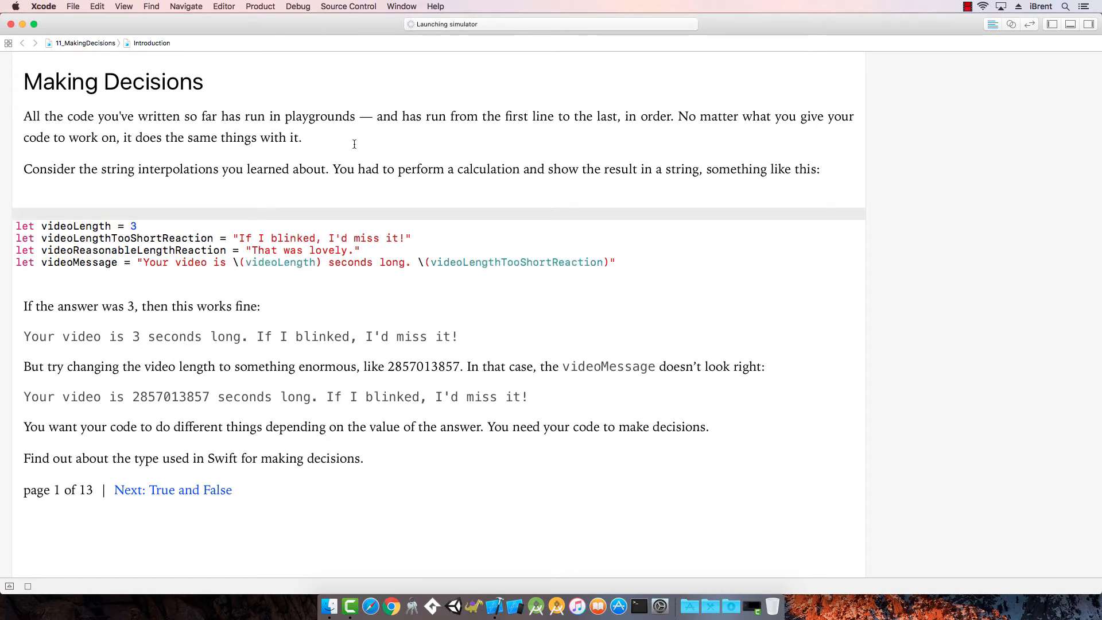
pyautogui.moveTo(339, 180)
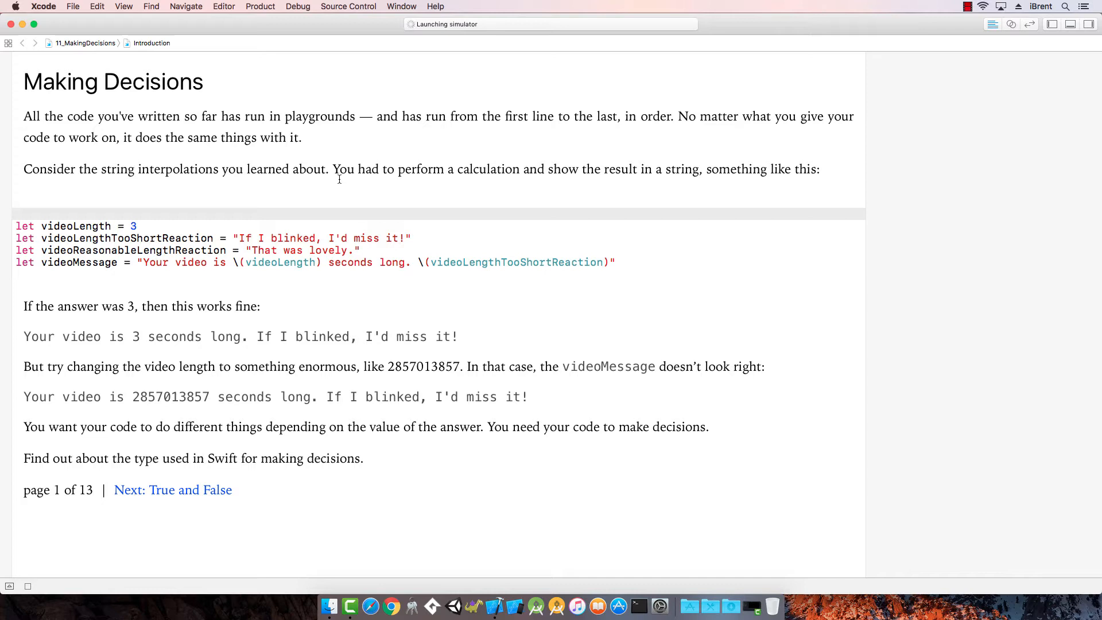
pyautogui.moveTo(623, 205)
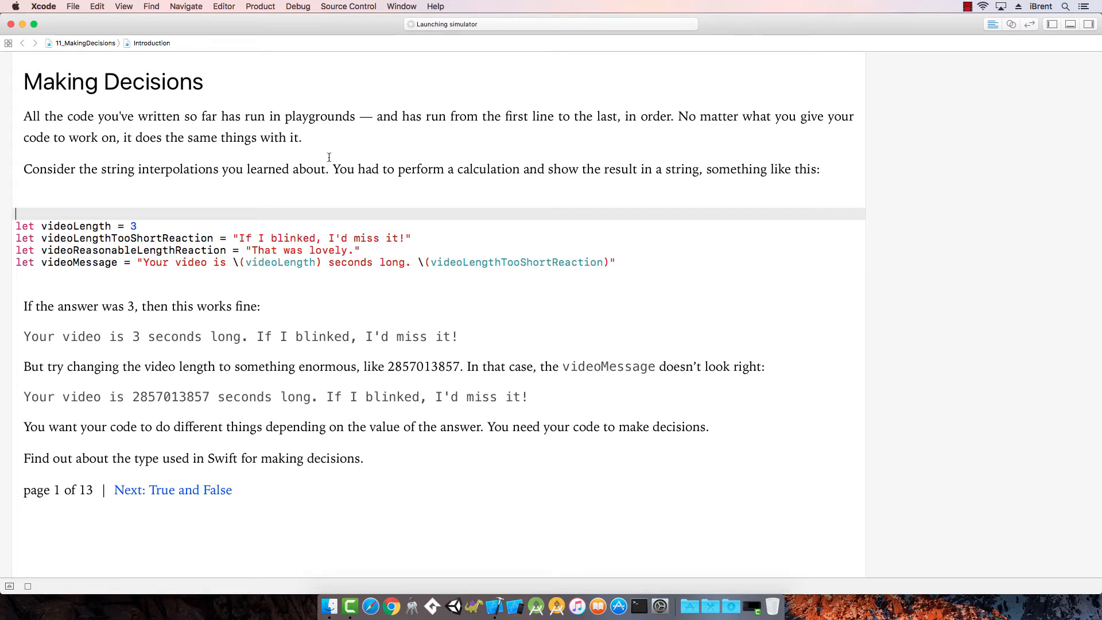
pyautogui.moveTo(59, 216)
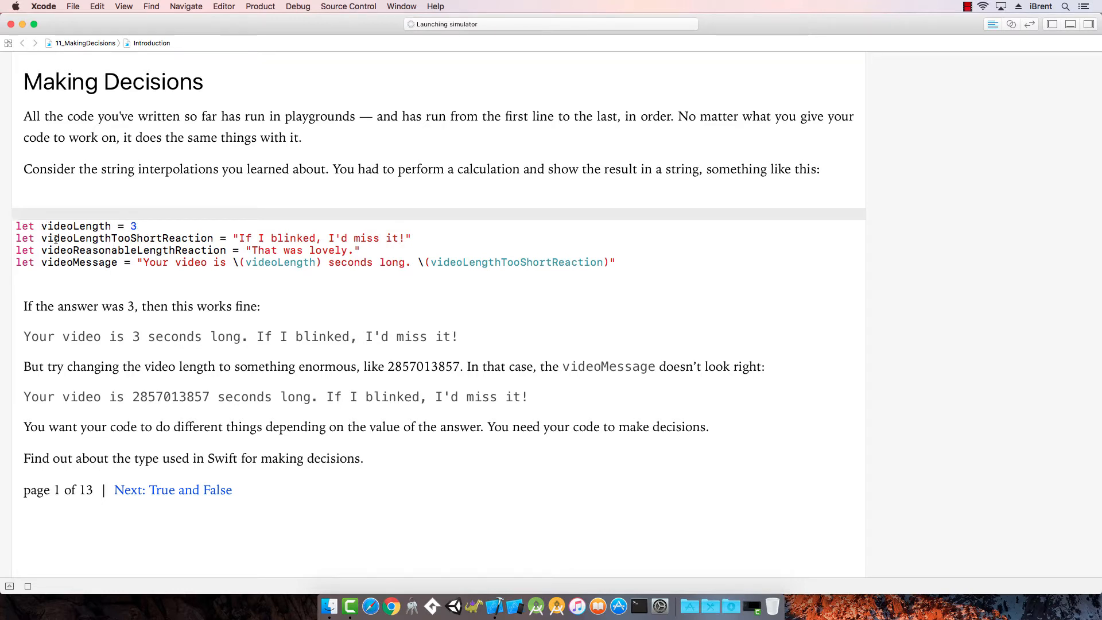
pyautogui.click(18, 214)
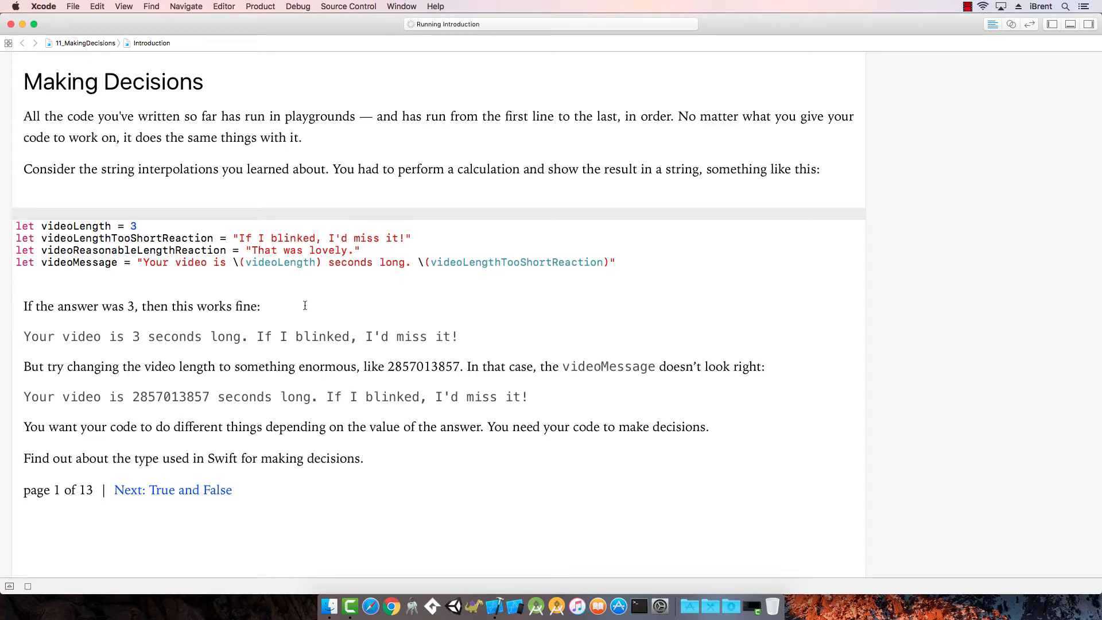
pyautogui.moveTo(448, 243)
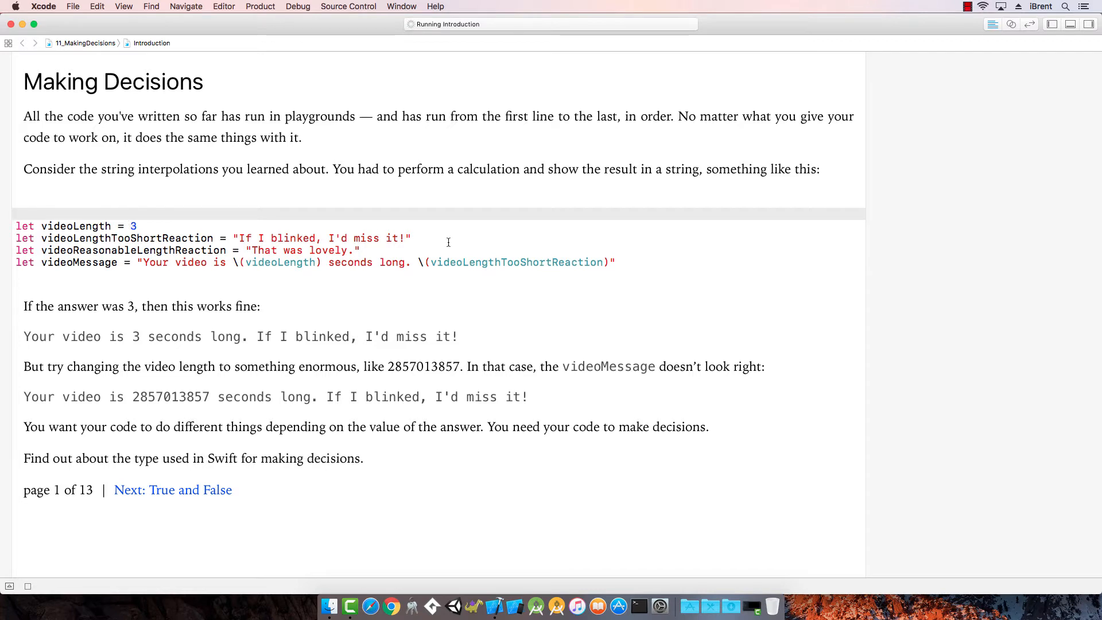
pyautogui.moveTo(481, 249)
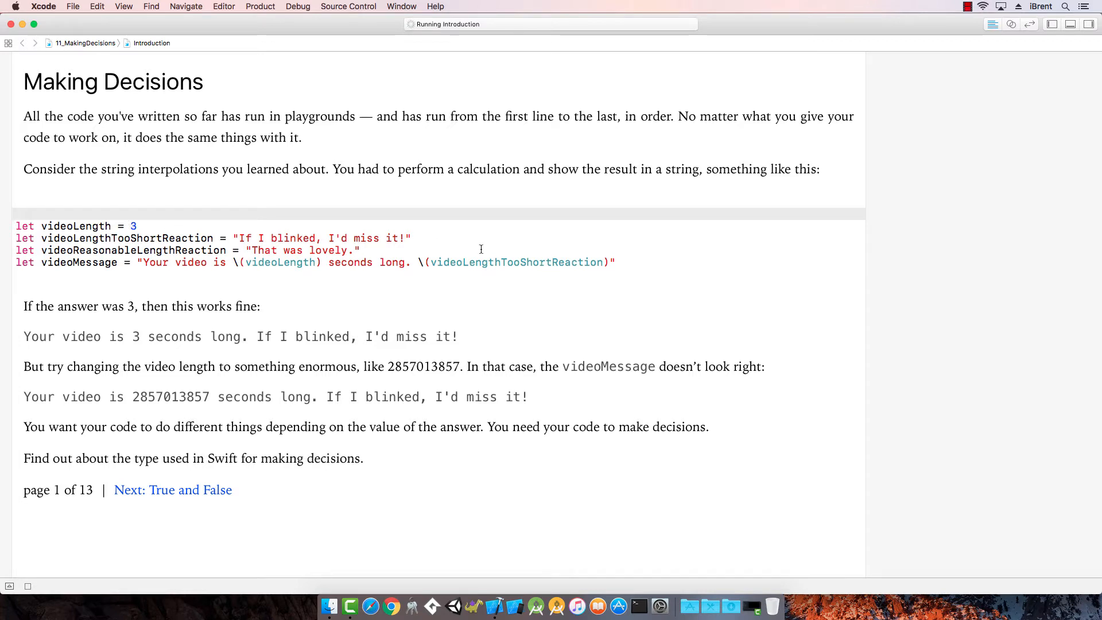
# - Let the Introduction run finish, showing the four video results and the 3-seconds message
pyautogui.click(27, 586)
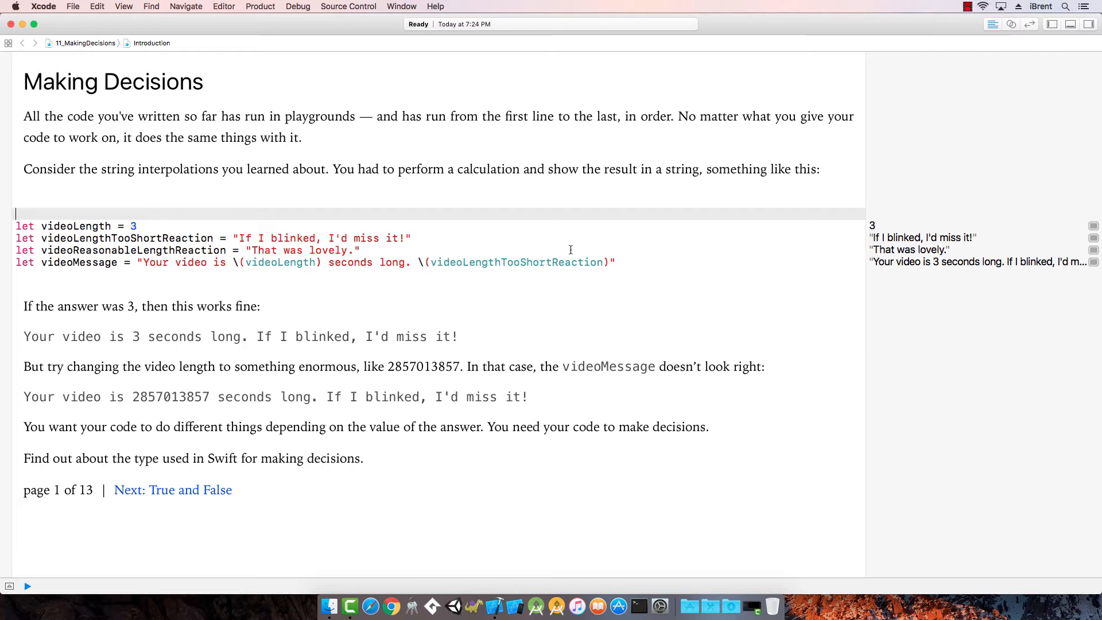
pyautogui.moveTo(691, 267)
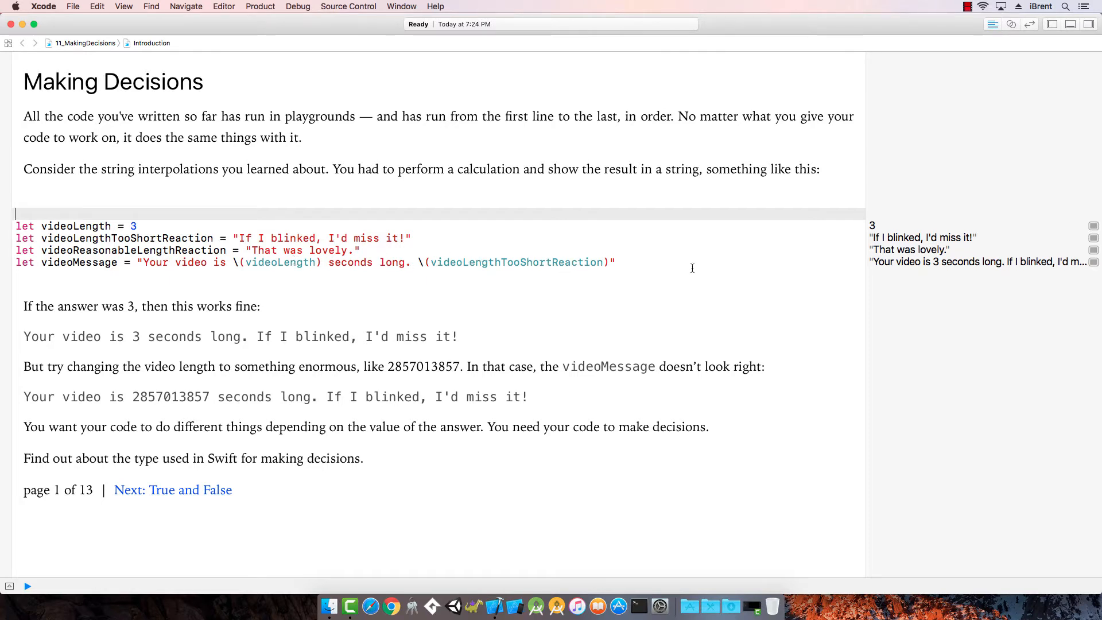
pyautogui.moveTo(86, 318)
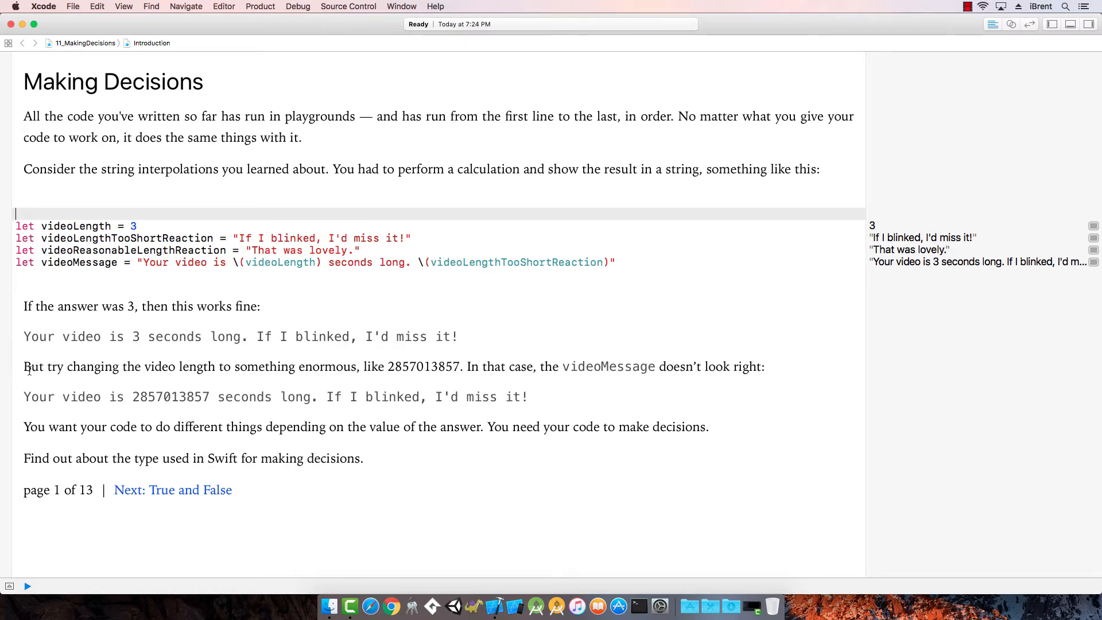
pyautogui.moveTo(307, 380)
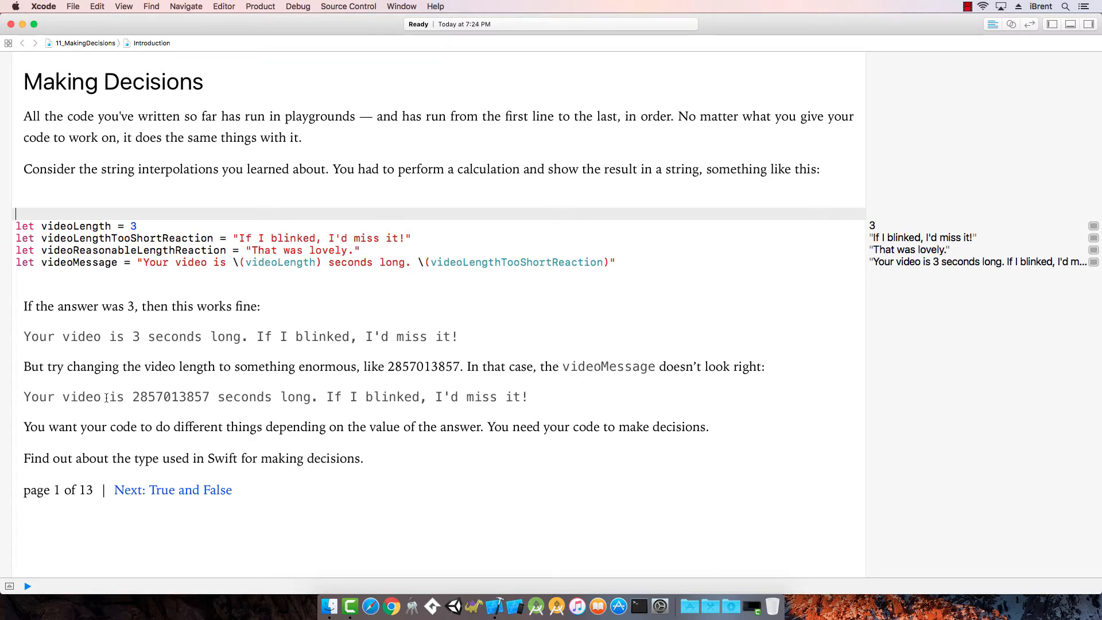
pyautogui.moveTo(457, 409)
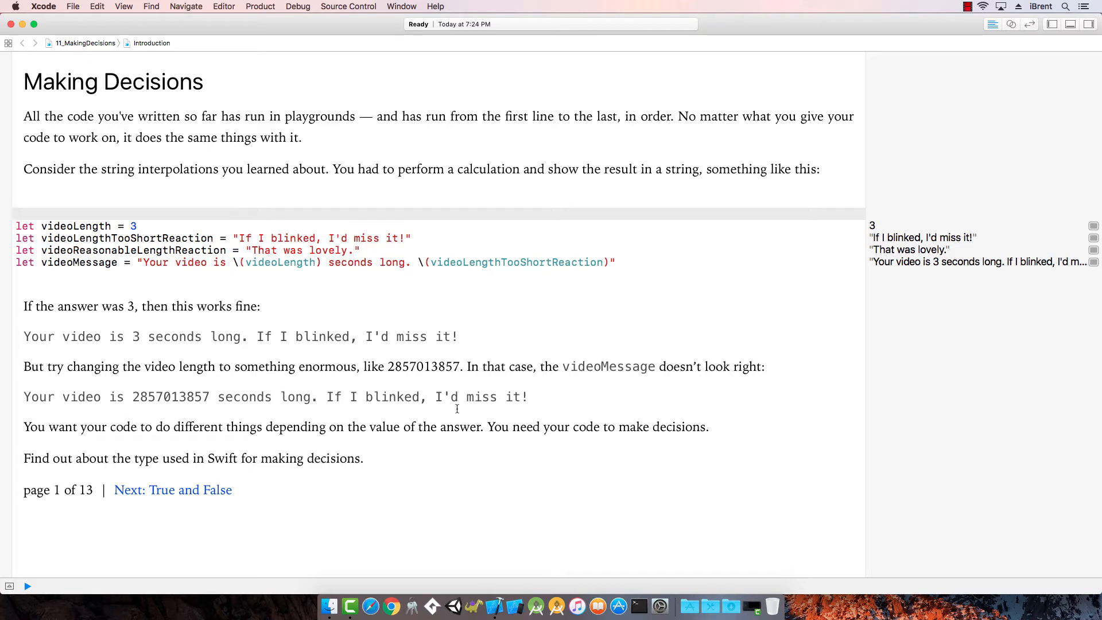
pyautogui.moveTo(352, 450)
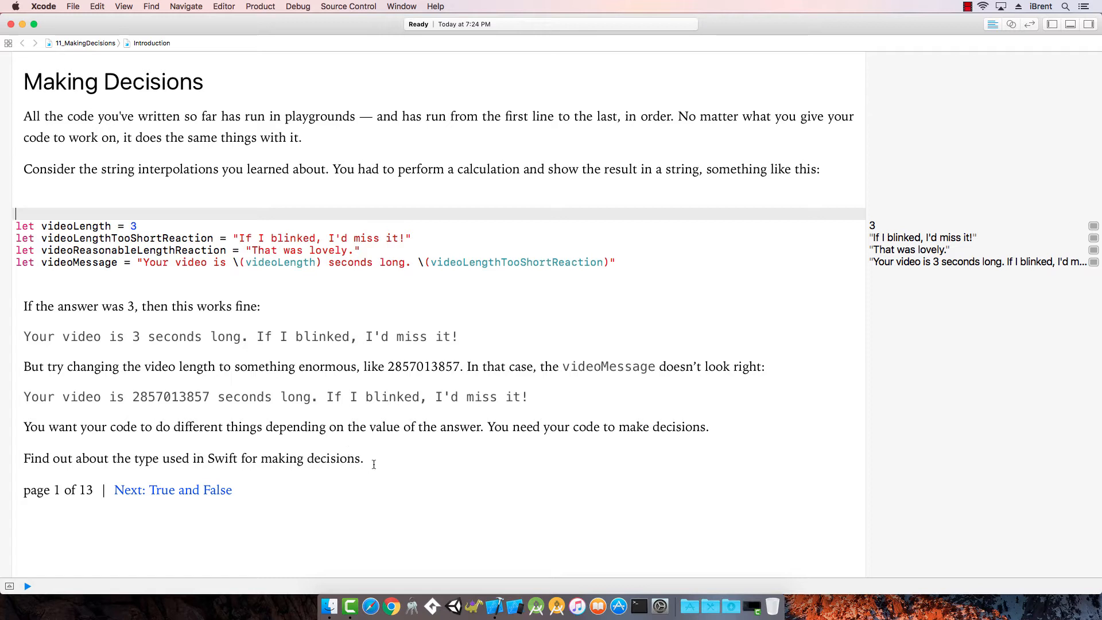
pyautogui.moveTo(405, 456)
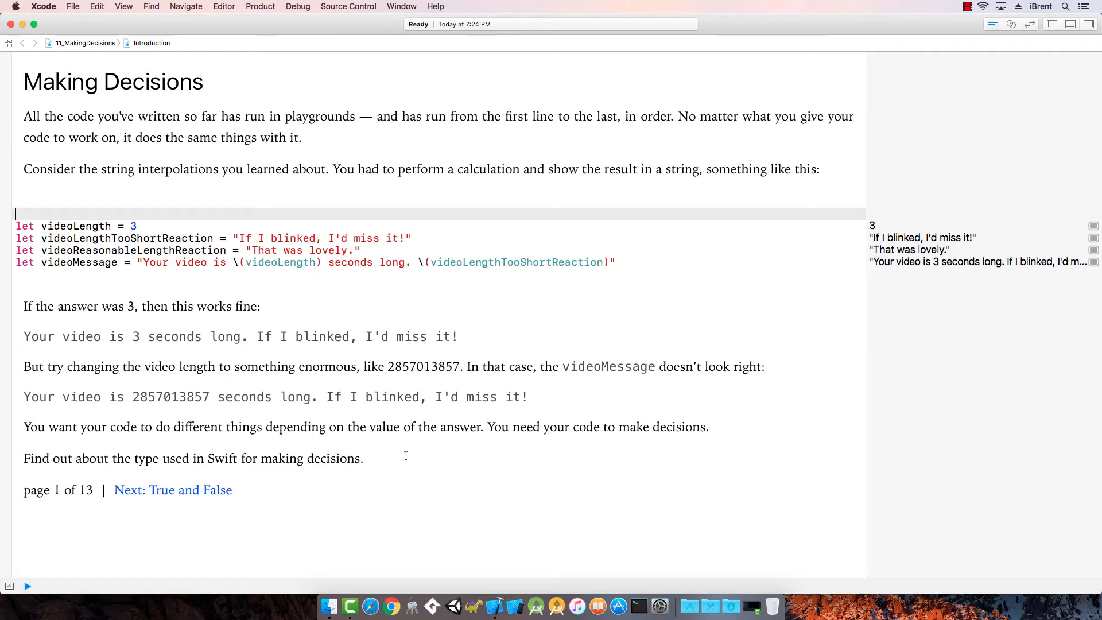
pyautogui.moveTo(181, 502)
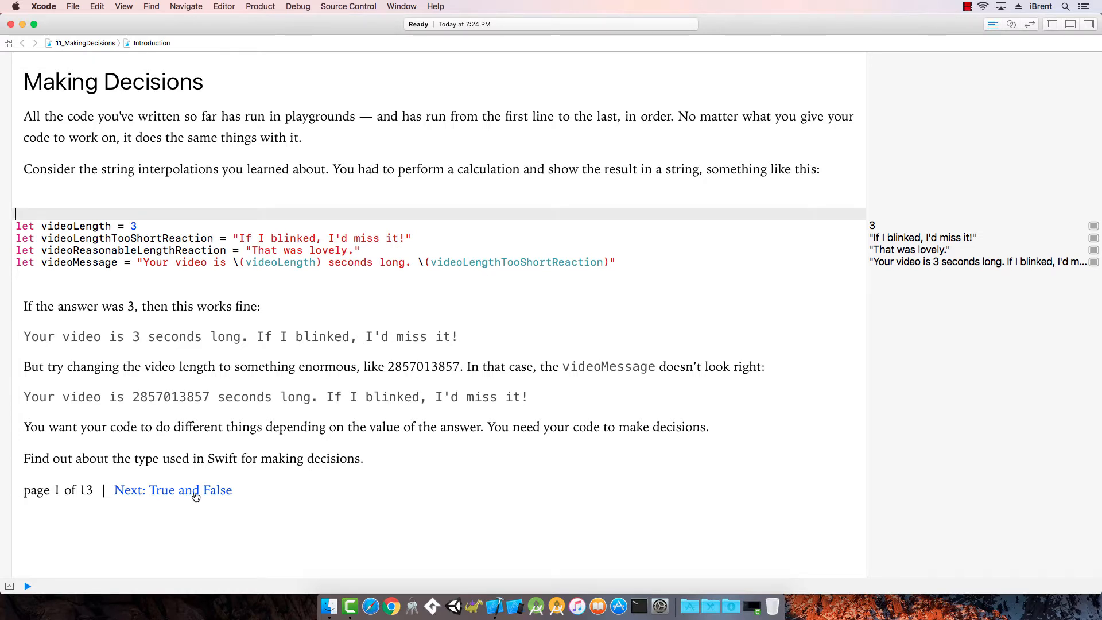
# - Advance to the True and False page and view its Boolean and constant results
pyautogui.click(173, 490)
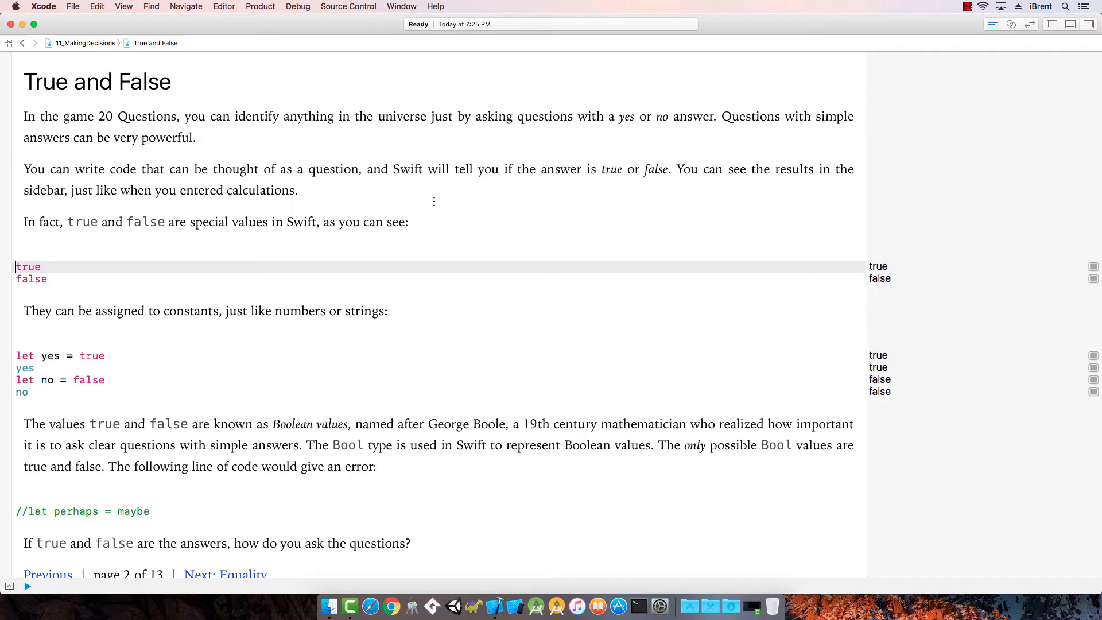
pyautogui.moveTo(644, 180)
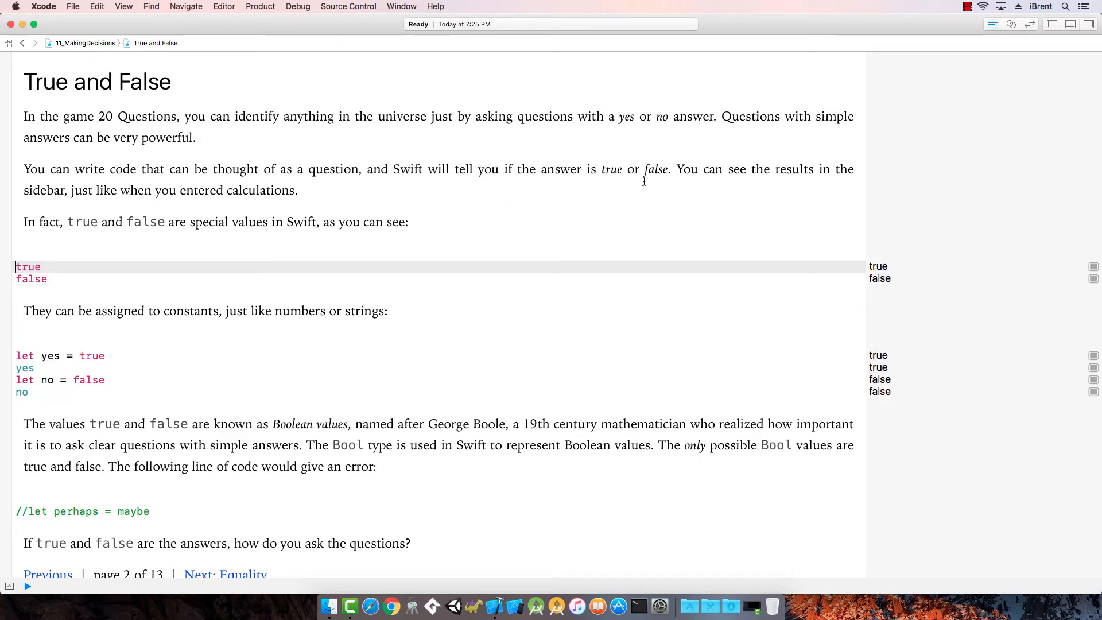
pyautogui.moveTo(180, 278)
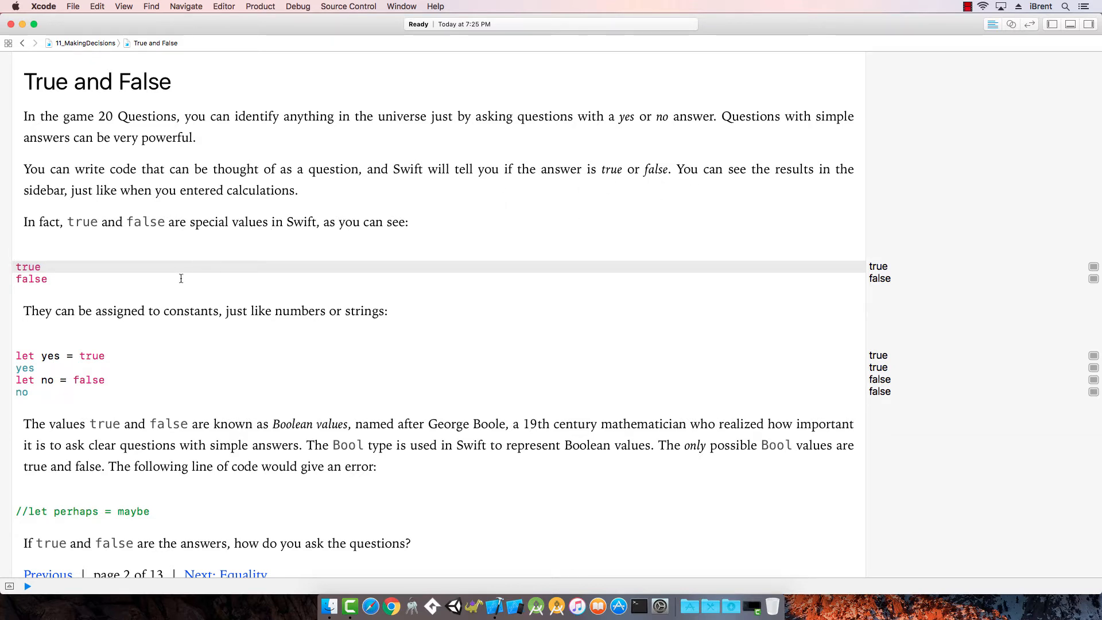
pyautogui.moveTo(55, 210)
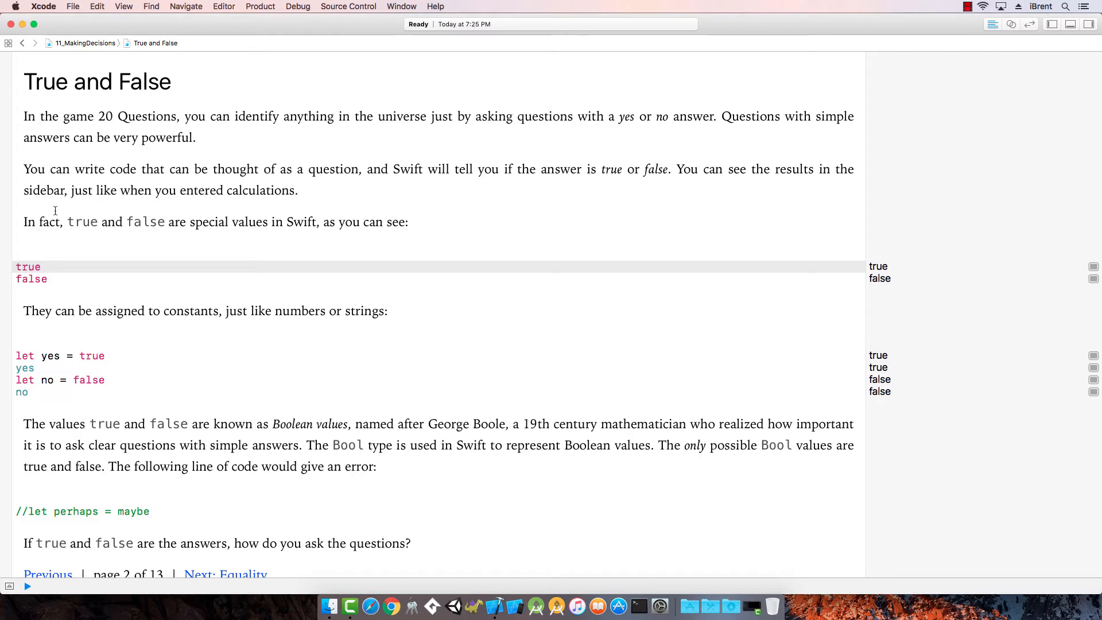
pyautogui.moveTo(89, 259)
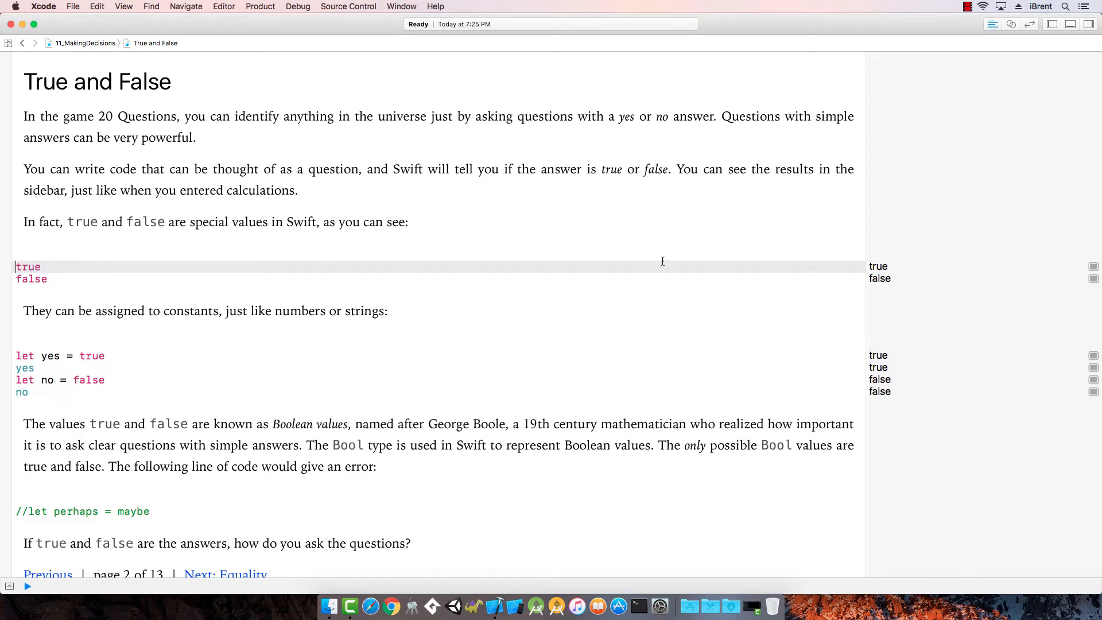
pyautogui.moveTo(12, 343)
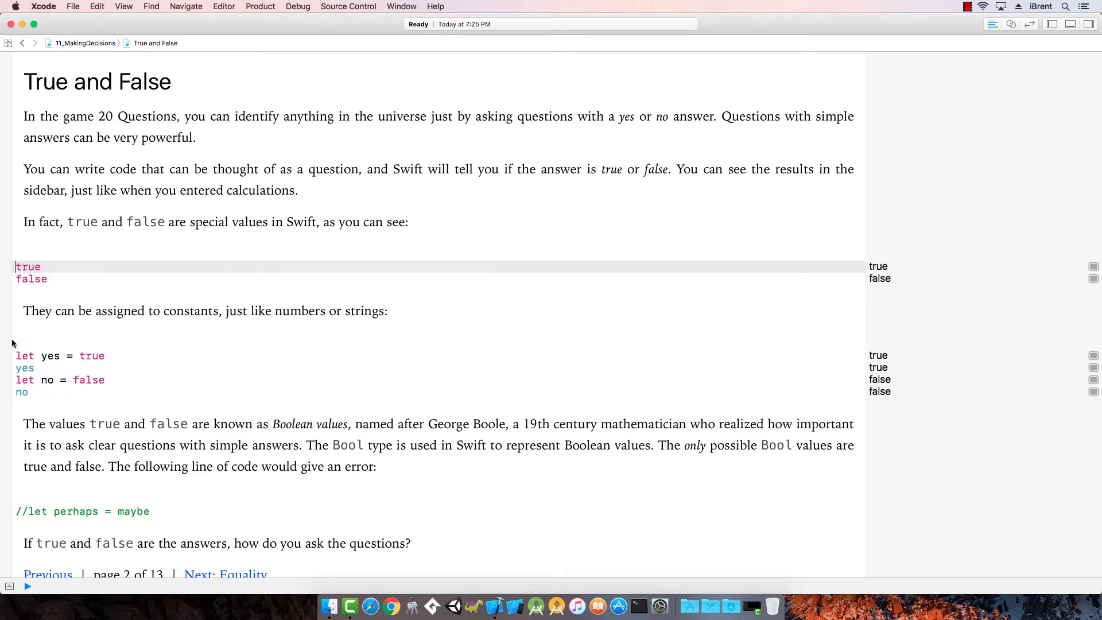
pyautogui.moveTo(23, 358)
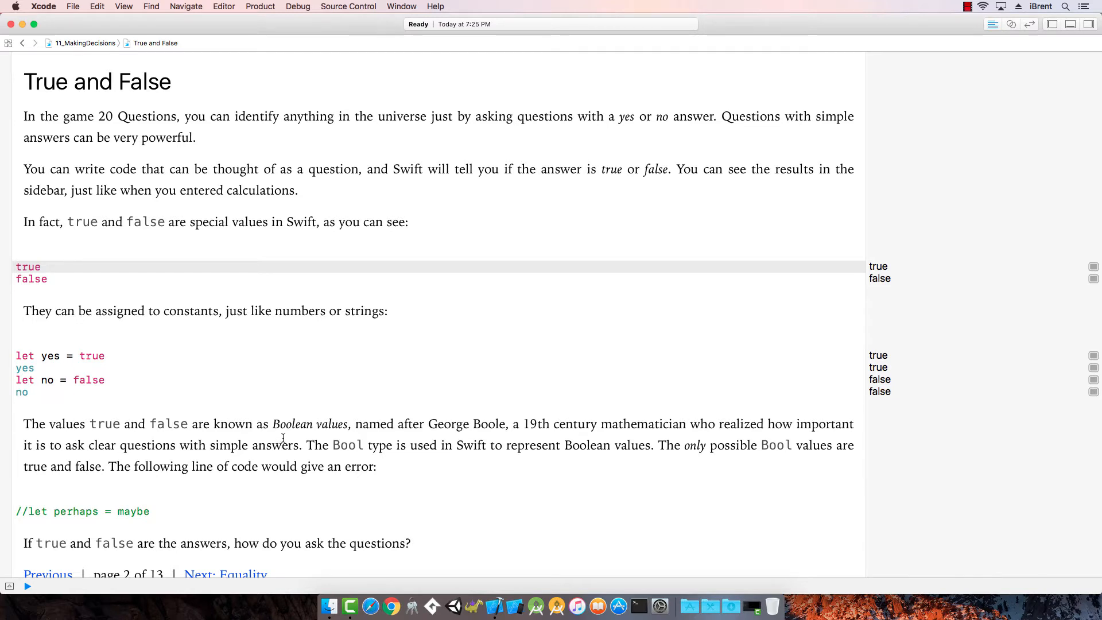
pyautogui.moveTo(491, 434)
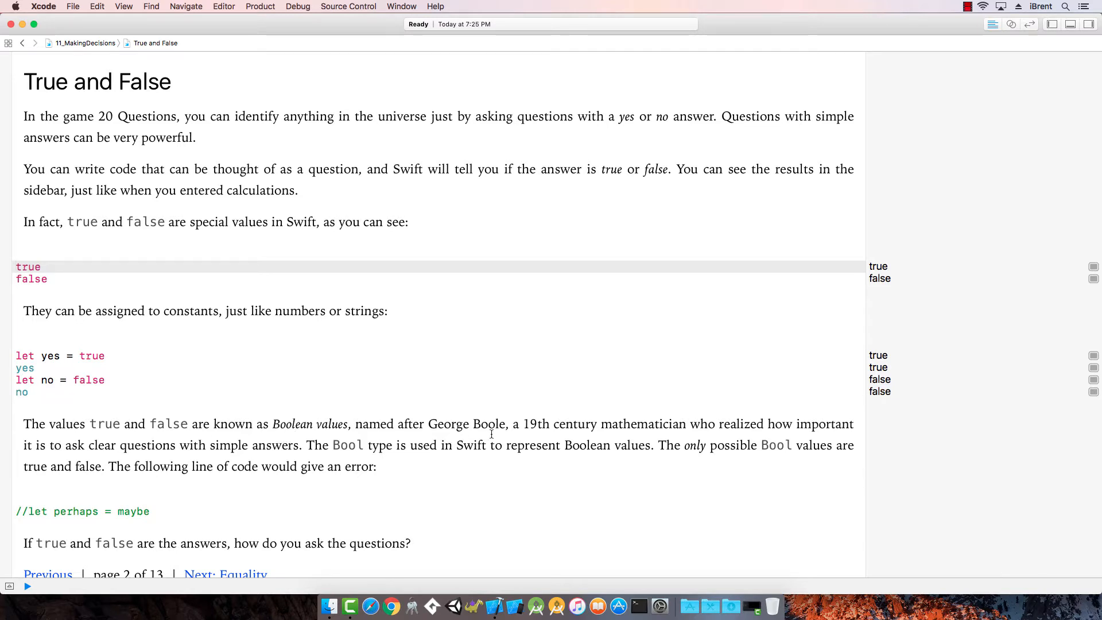
pyautogui.click(20, 265)
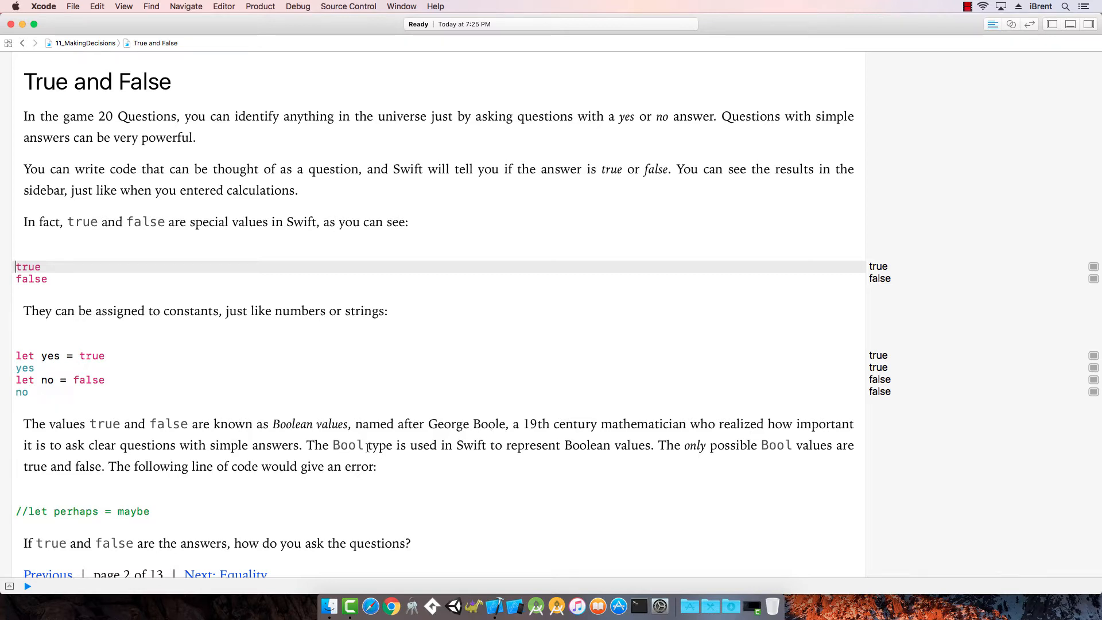
pyautogui.moveTo(595, 454)
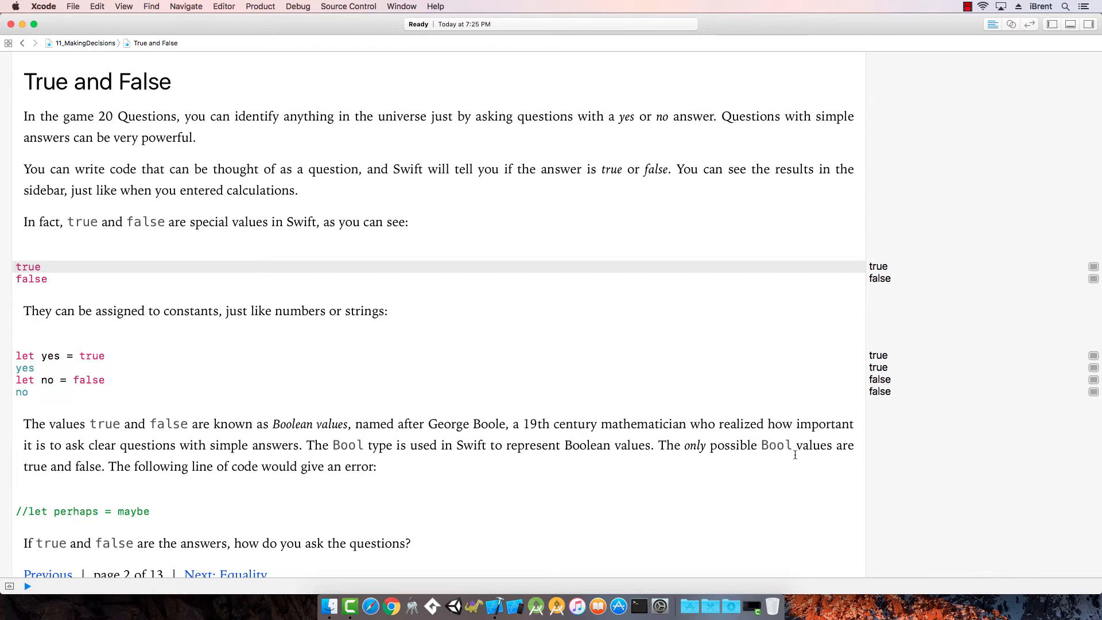
pyautogui.moveTo(77, 469)
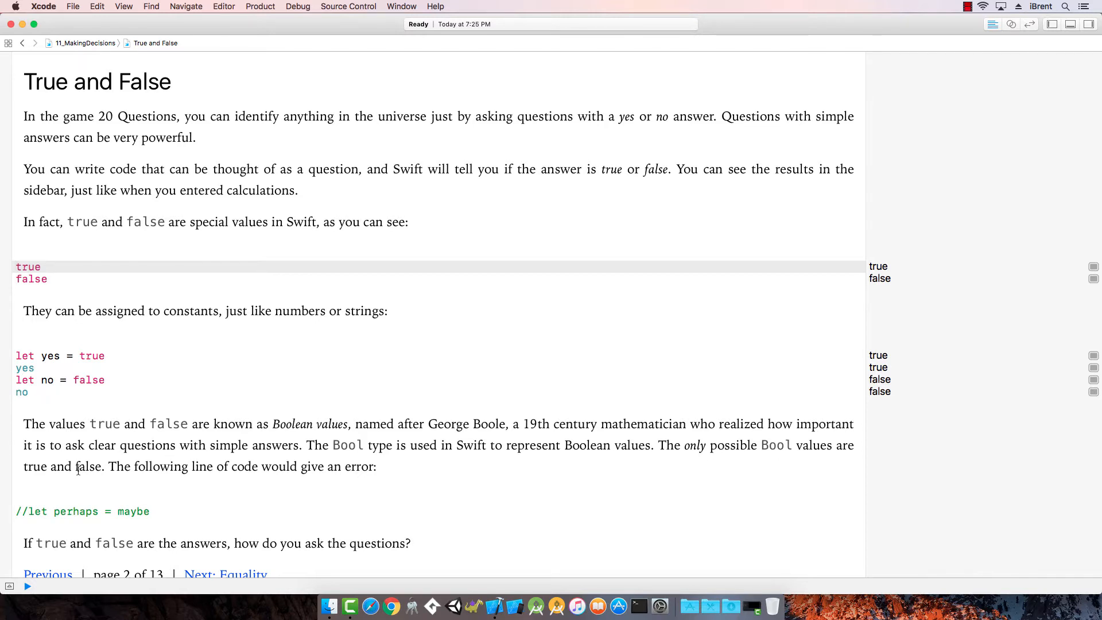
# - Comment out the 'let perhaps = maybe' line to clear the unresolved identifier error
pyautogui.scroll(-3)
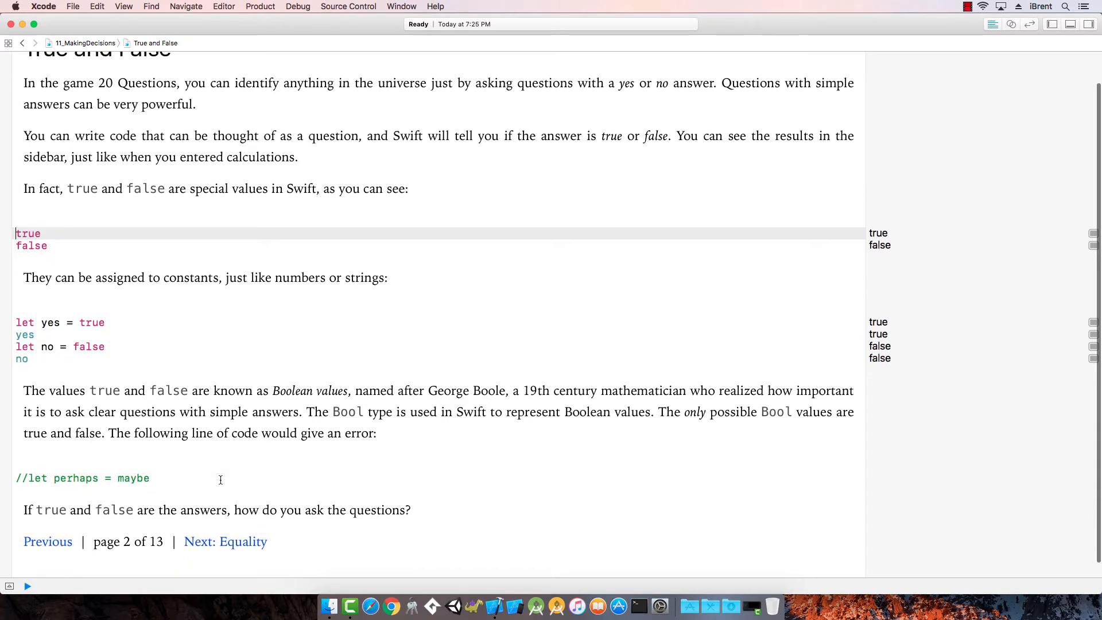
pyautogui.scroll(3)
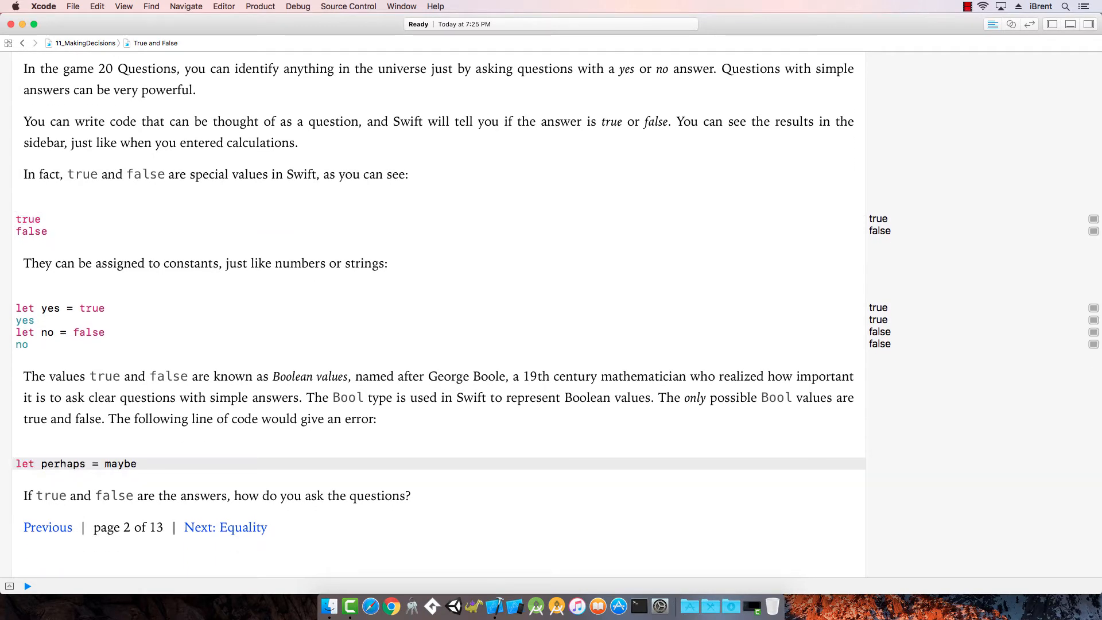
pyautogui.click(26, 585)
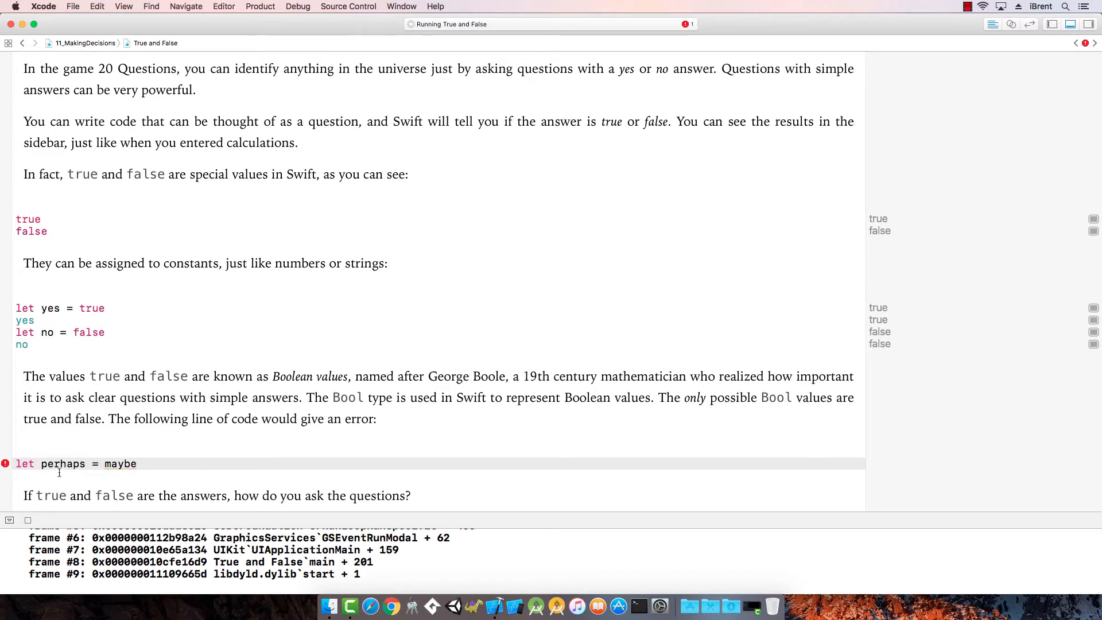
pyautogui.click(6, 464)
pyautogui.write('//')
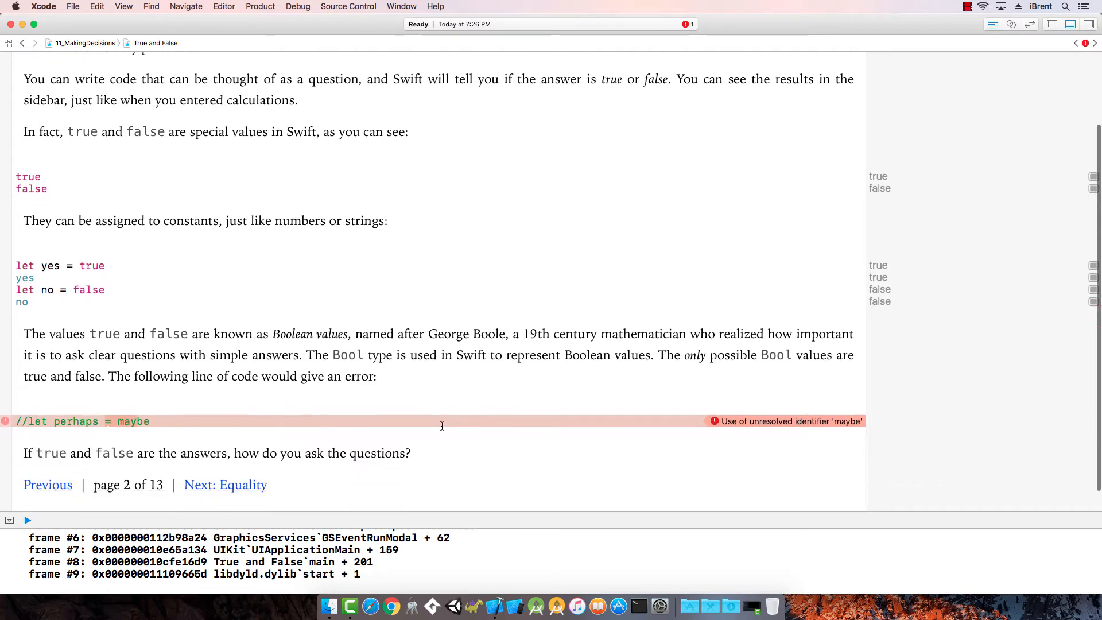
pyautogui.scroll(3)
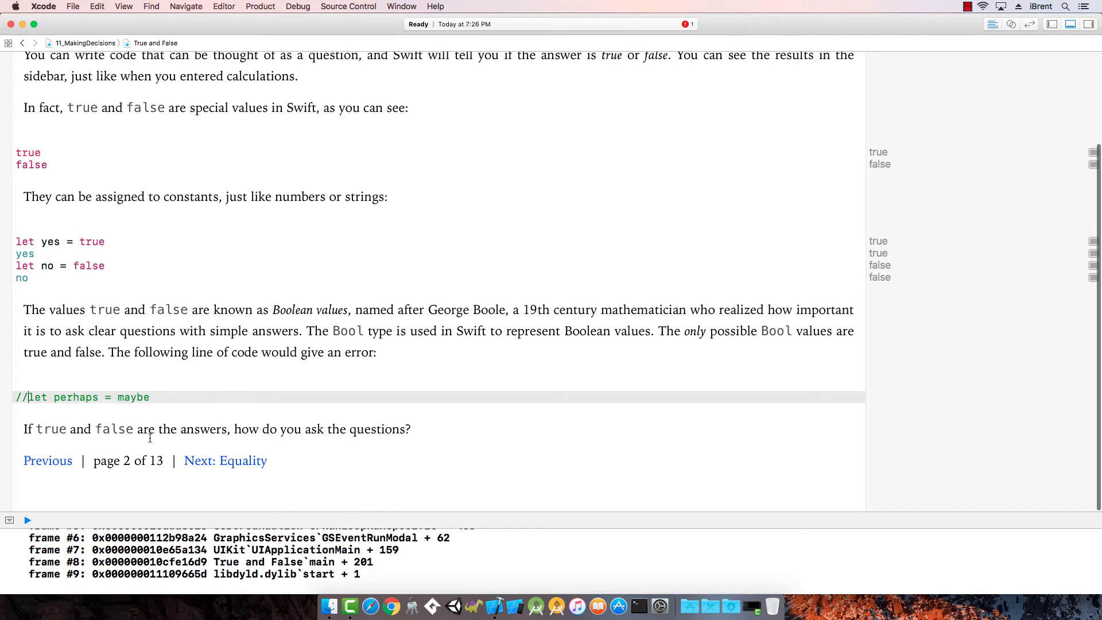
pyautogui.moveTo(242, 463)
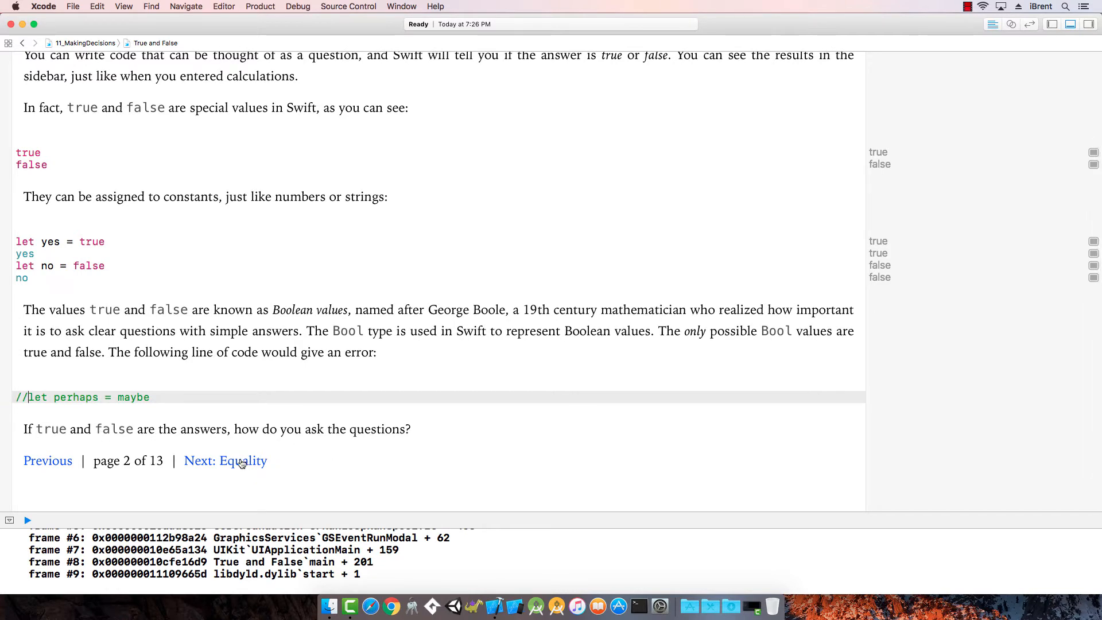
# - Advance to the Equality page and read down to the Experiment note with its comparison results
pyautogui.click(242, 460)
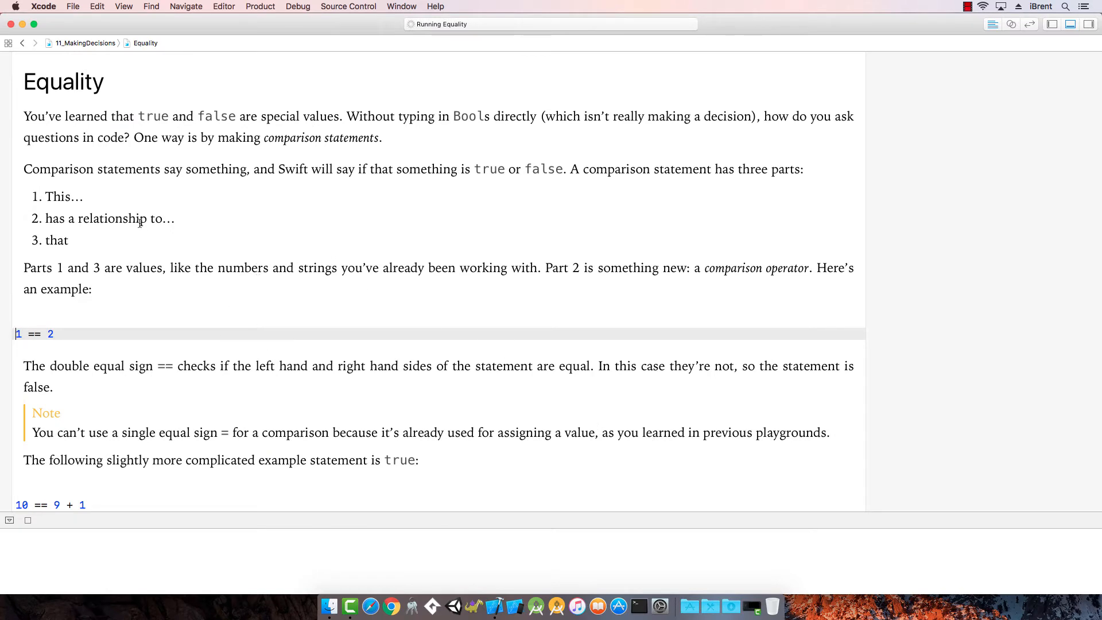
pyautogui.moveTo(223, 123)
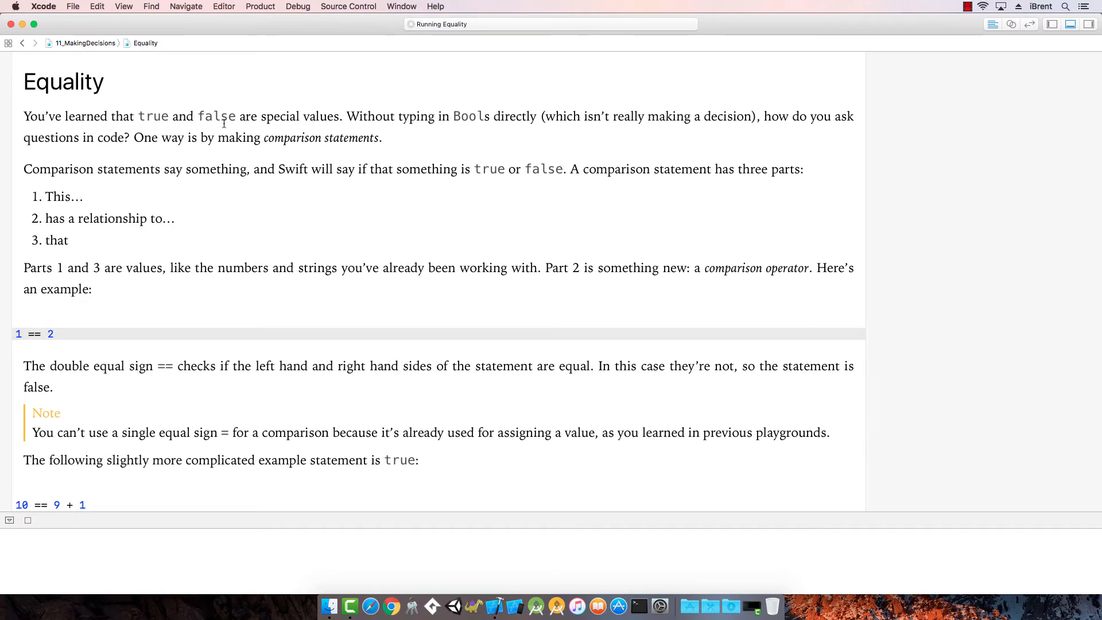
pyautogui.moveTo(439, 145)
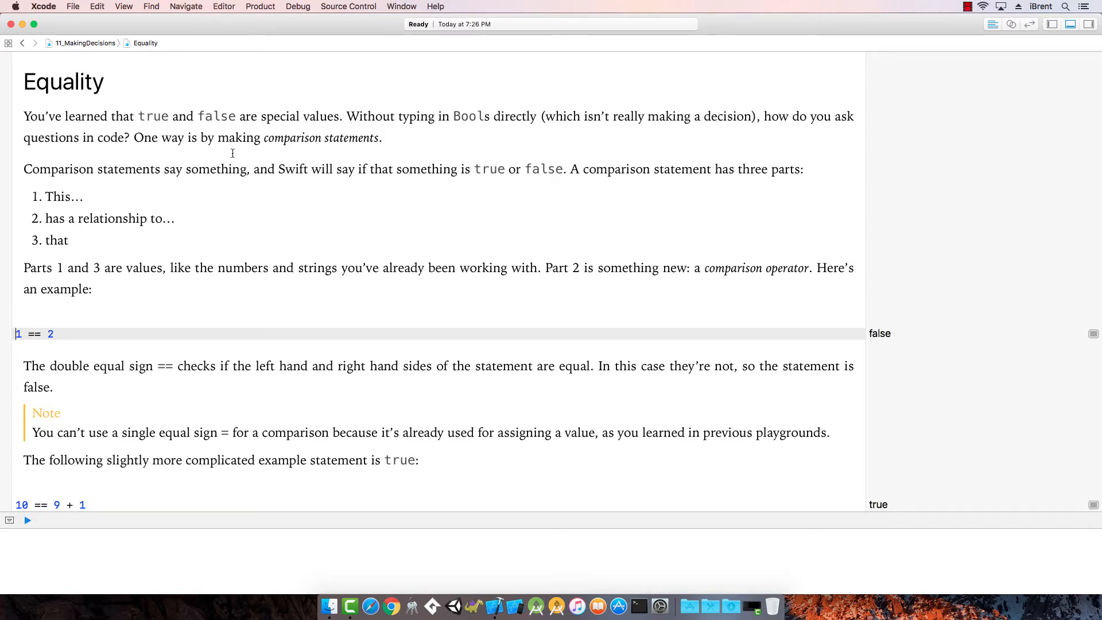
pyautogui.moveTo(385, 146)
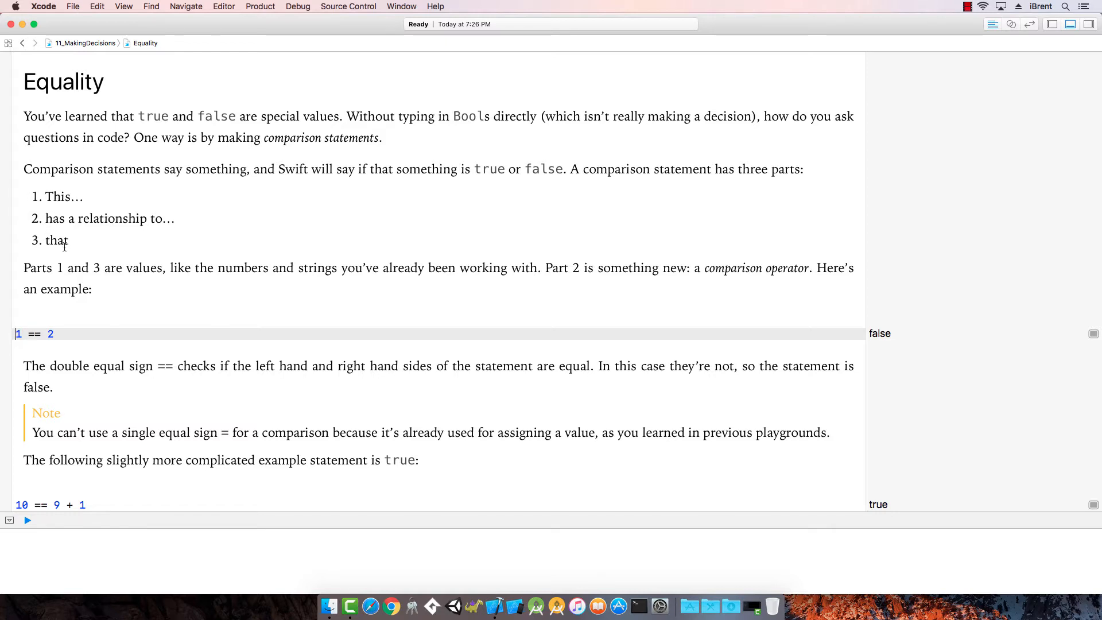
pyautogui.moveTo(41, 285)
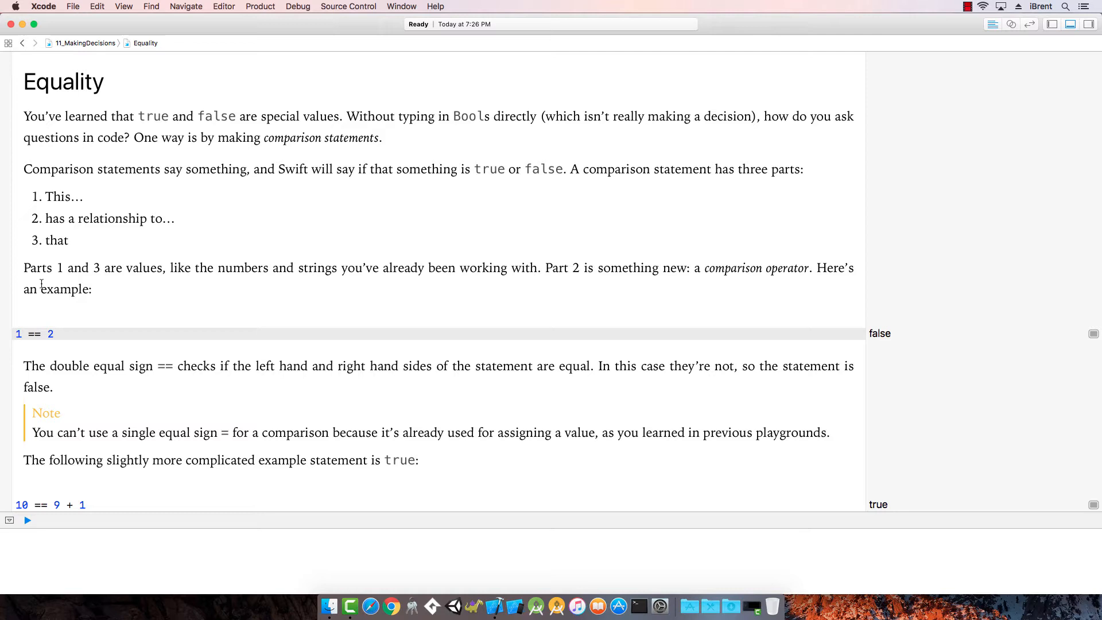
pyautogui.moveTo(235, 281)
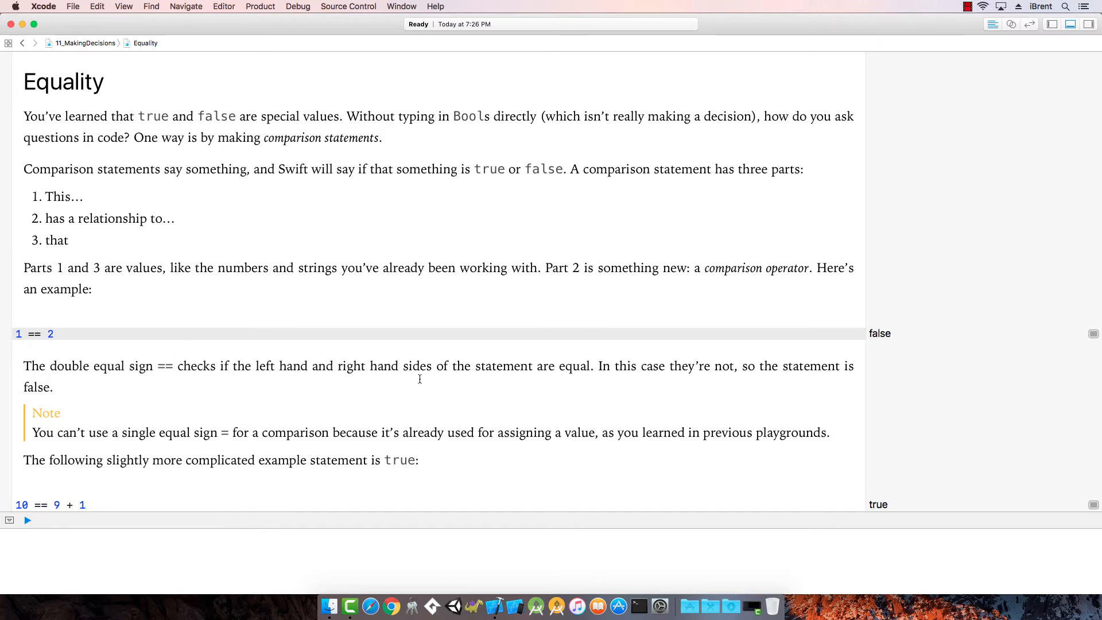
pyautogui.moveTo(109, 325)
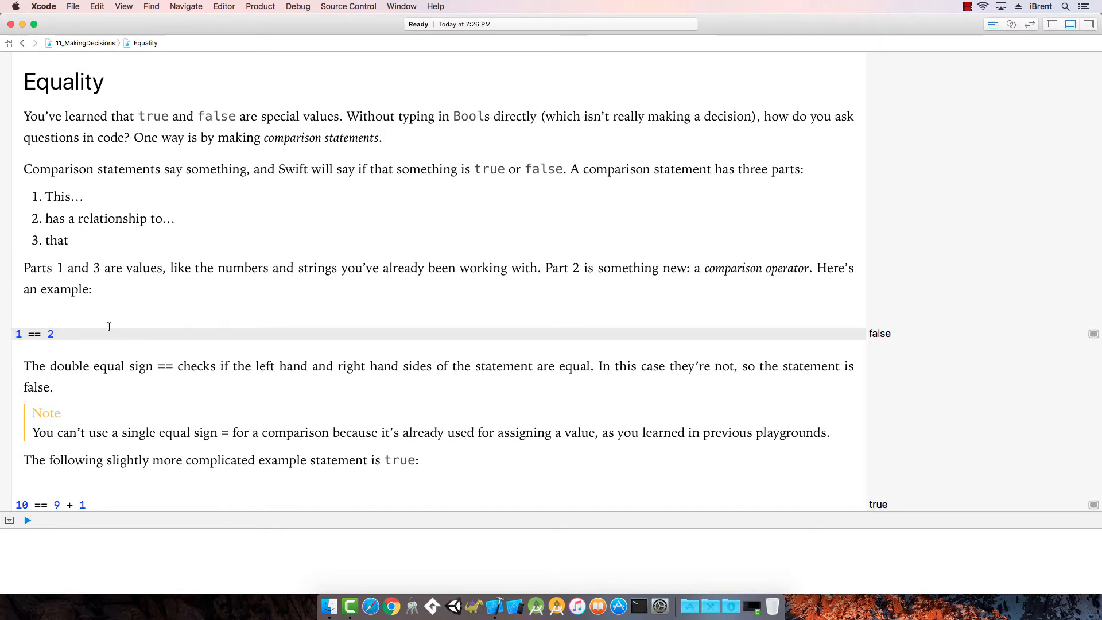
pyautogui.moveTo(101, 399)
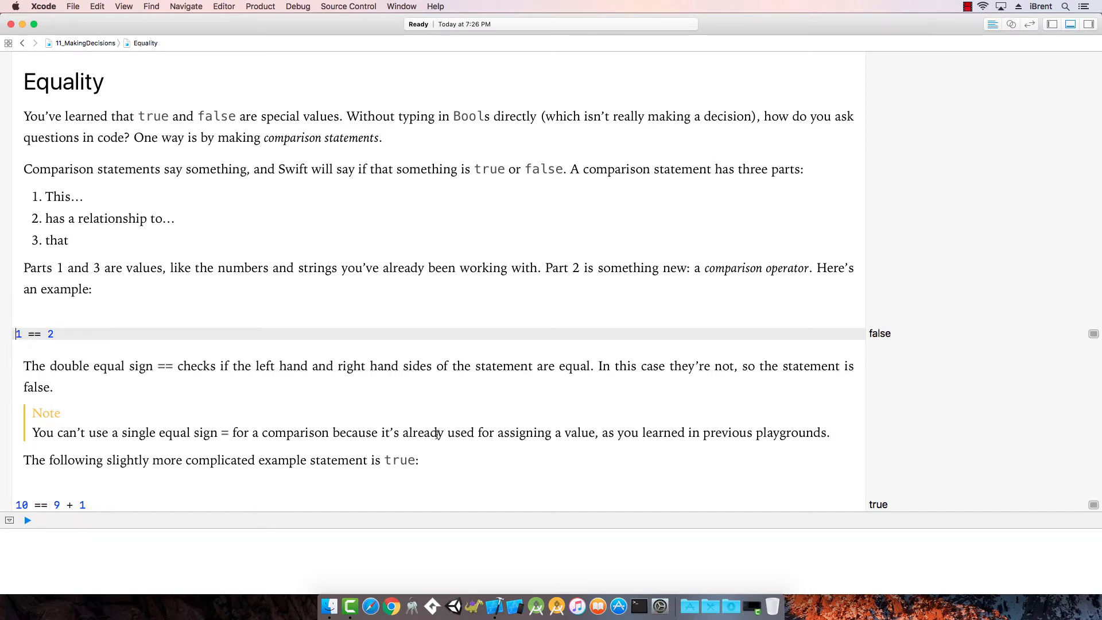
pyautogui.scroll(-3)
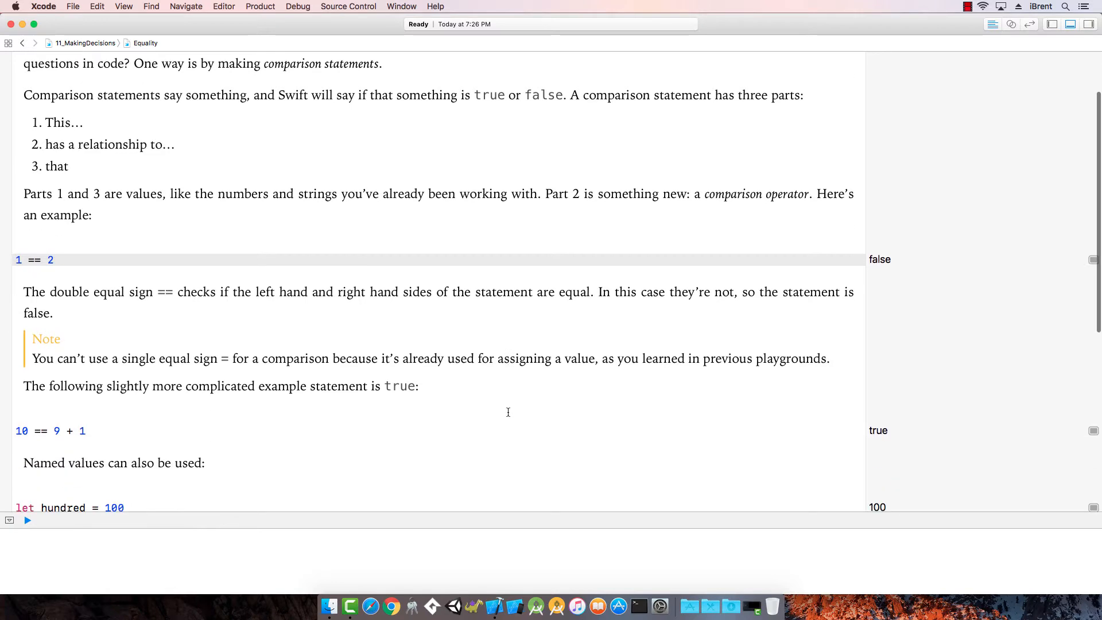
pyautogui.scroll(-3)
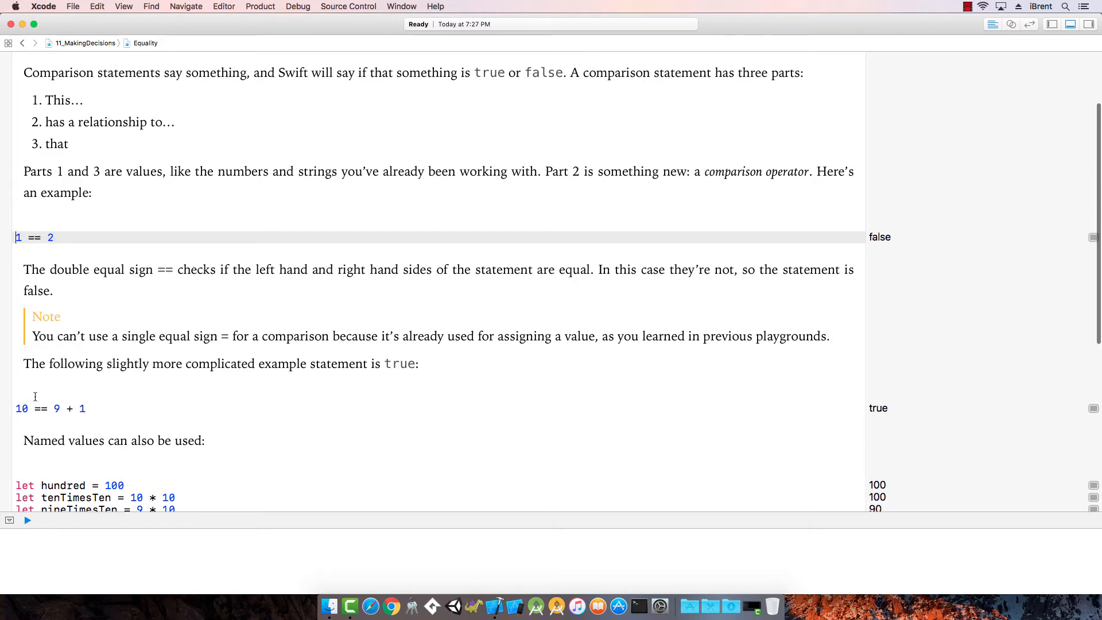
pyautogui.moveTo(23, 414)
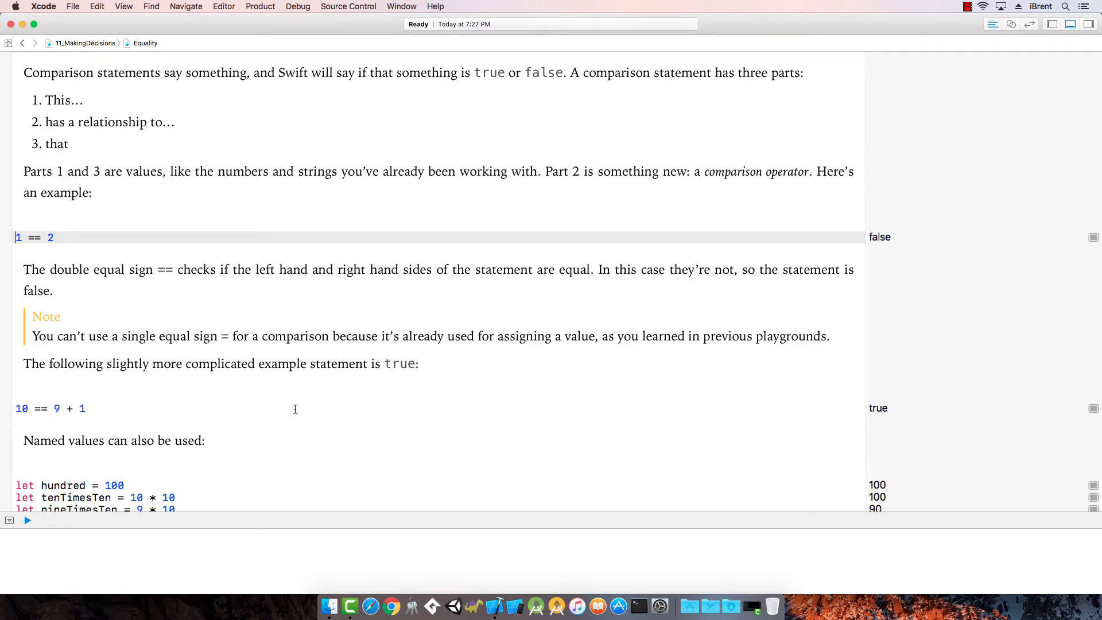
pyautogui.scroll(-3)
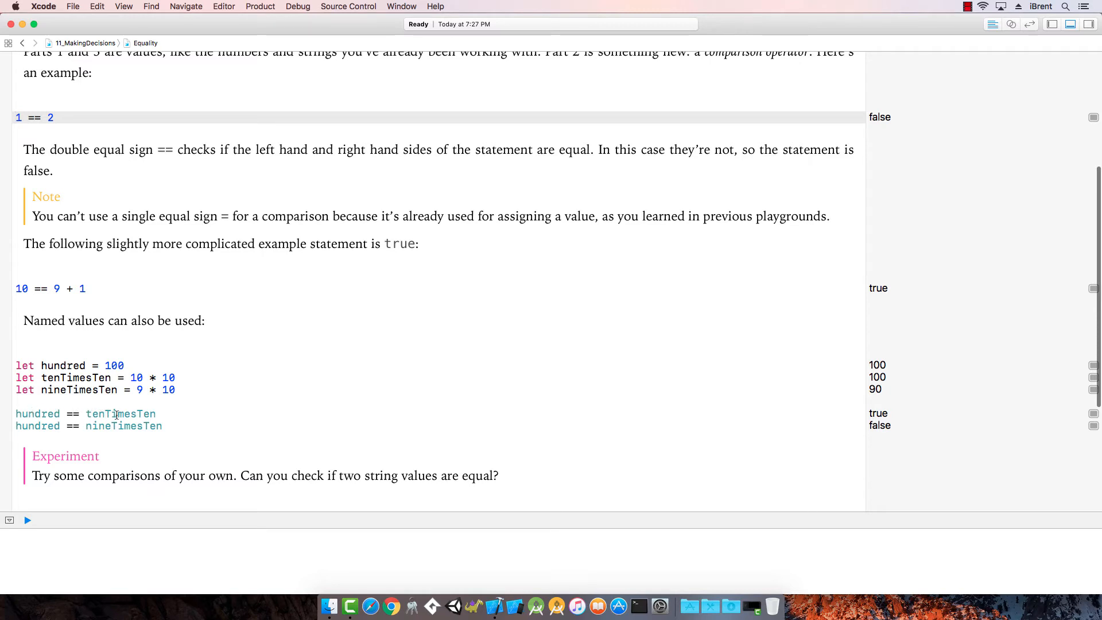
pyautogui.scroll(-3)
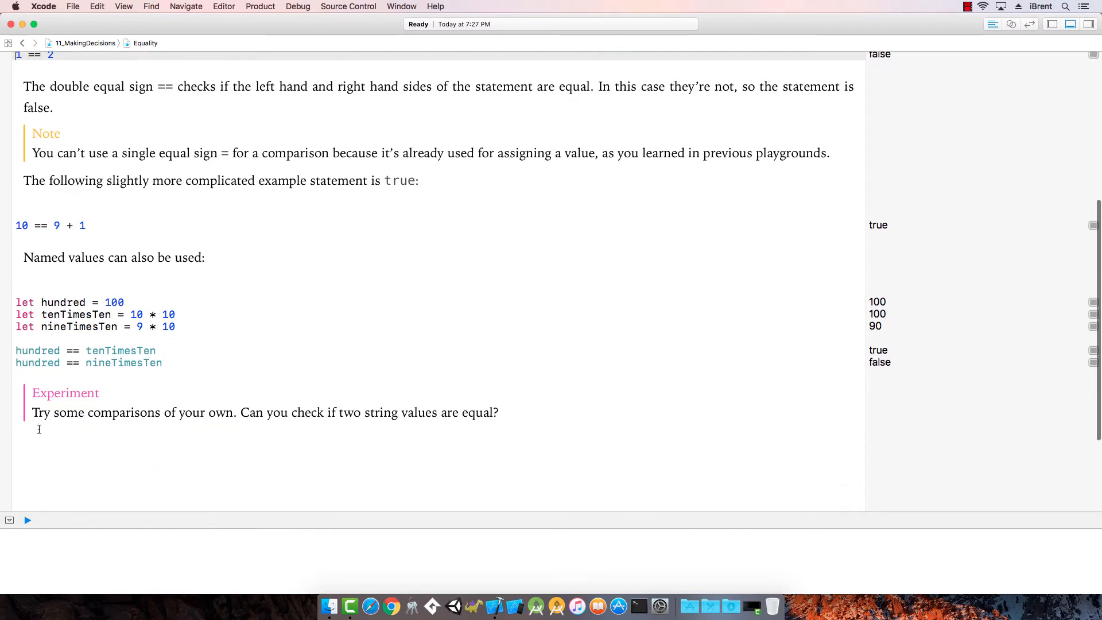
pyautogui.moveTo(39, 453)
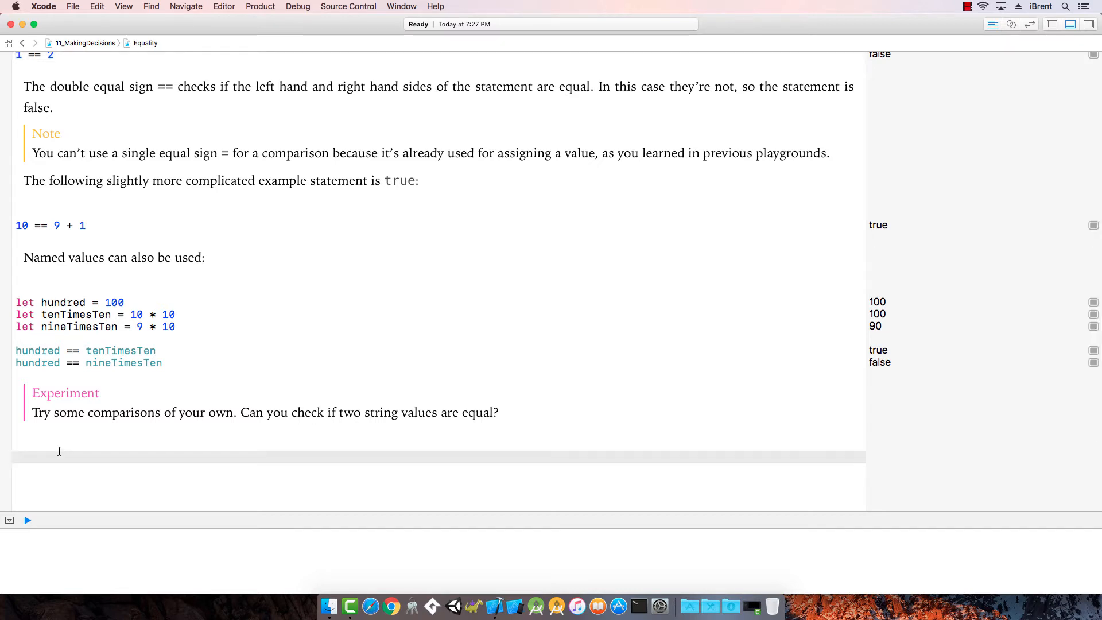
# - Add the comparison 24 == 30 - 6 under the Experiment note, evaluating to true
pyautogui.write('24 ==')
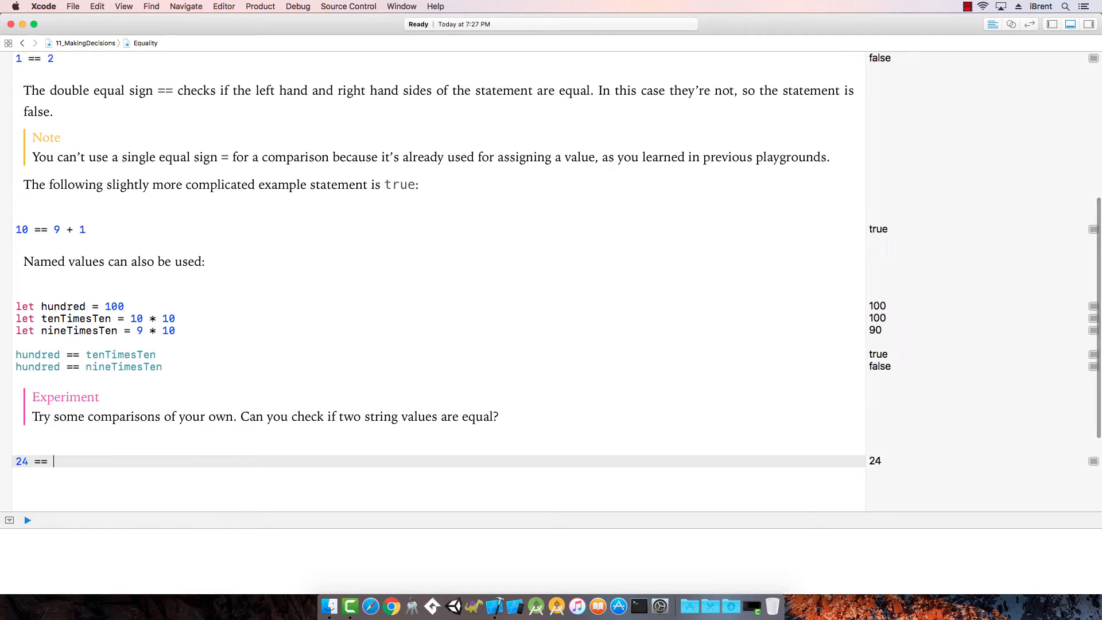
pyautogui.click(27, 520)
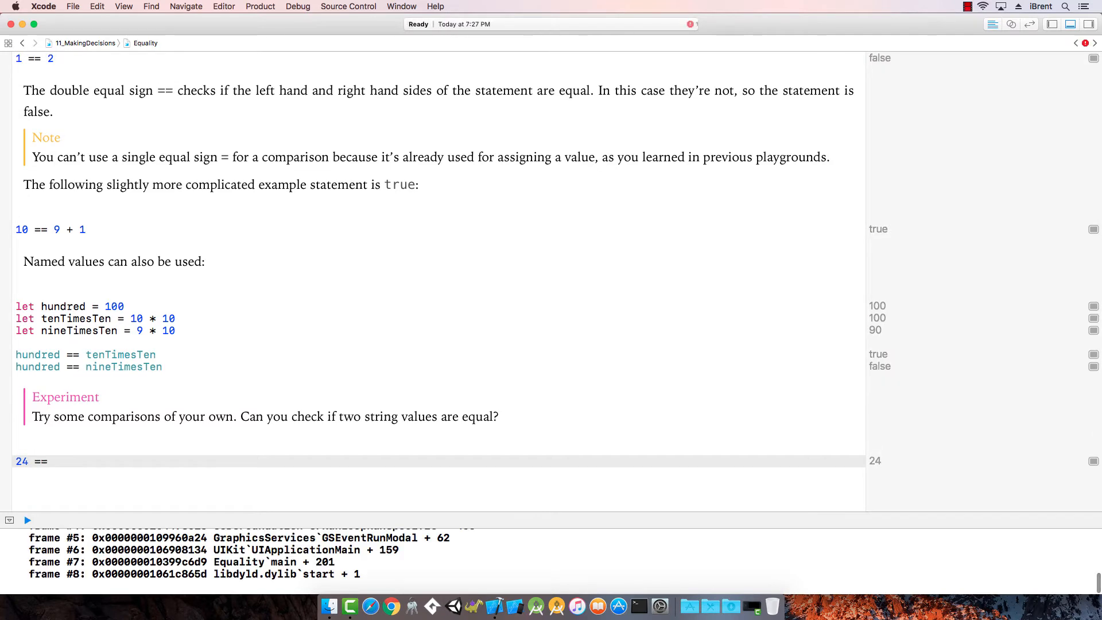
pyautogui.write('30 - 6')
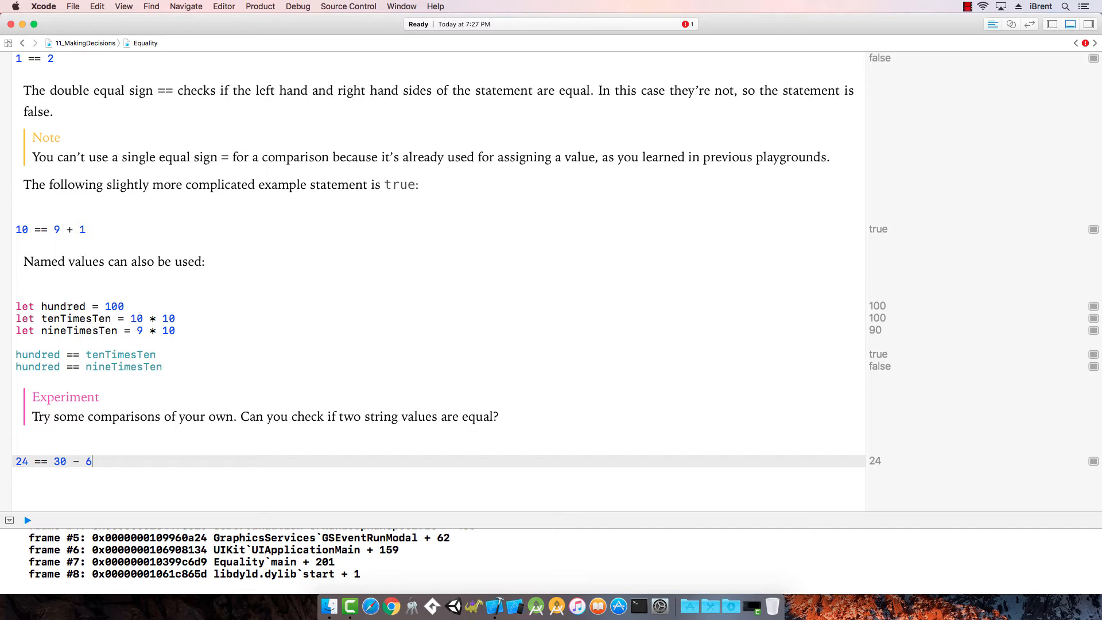
pyautogui.press('return')
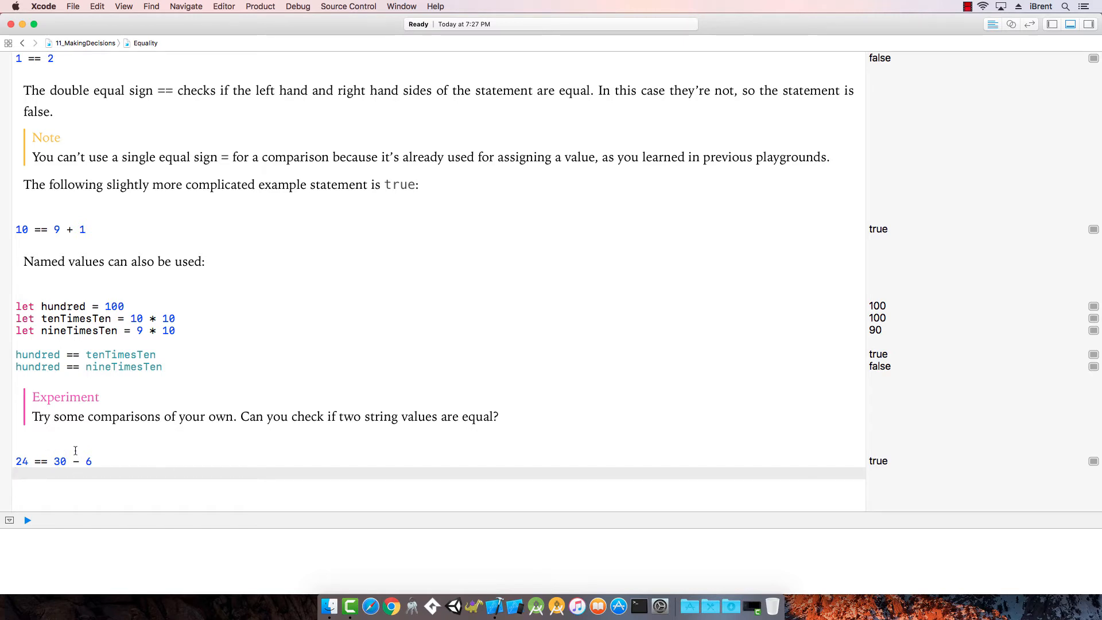
pyautogui.write('"')
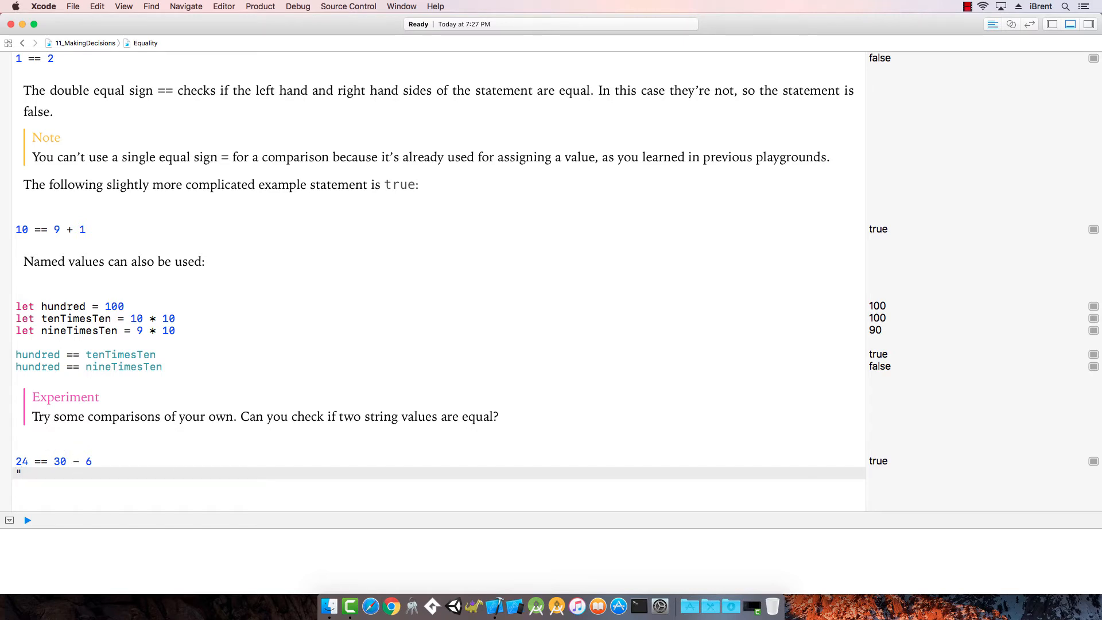
pyautogui.write('"iBrent" ==')
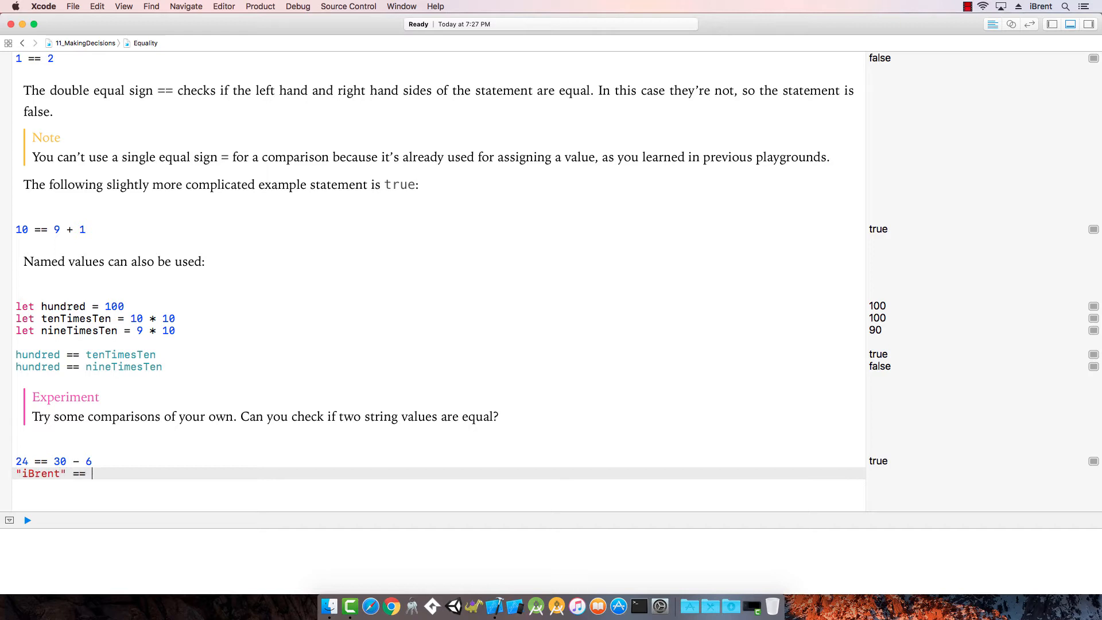
pyautogui.write('"iBrent"')
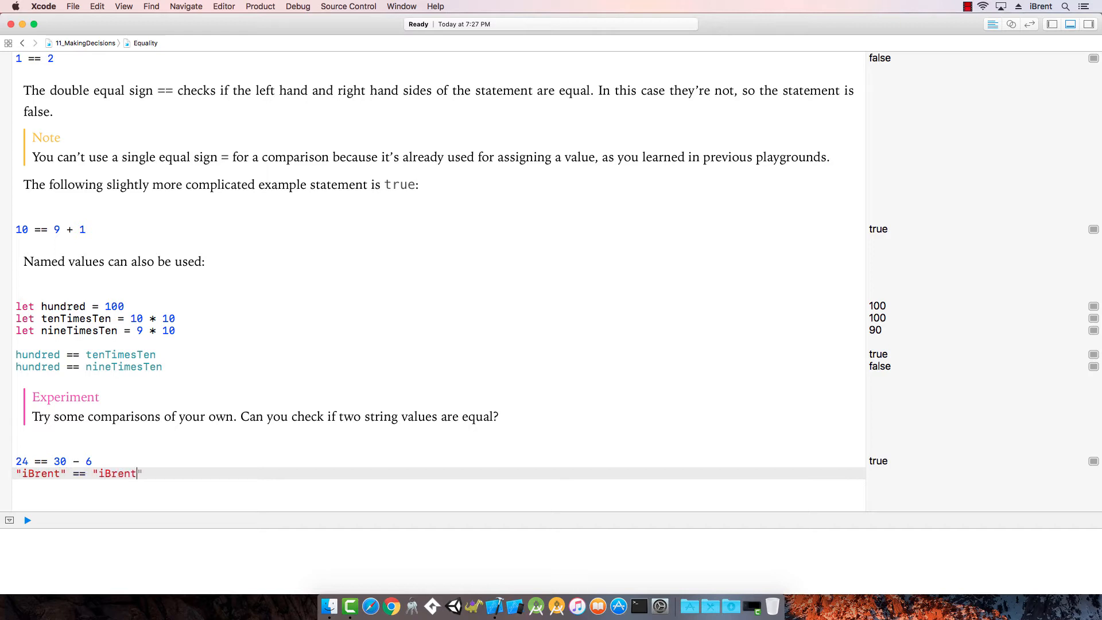
pyautogui.press('Return')
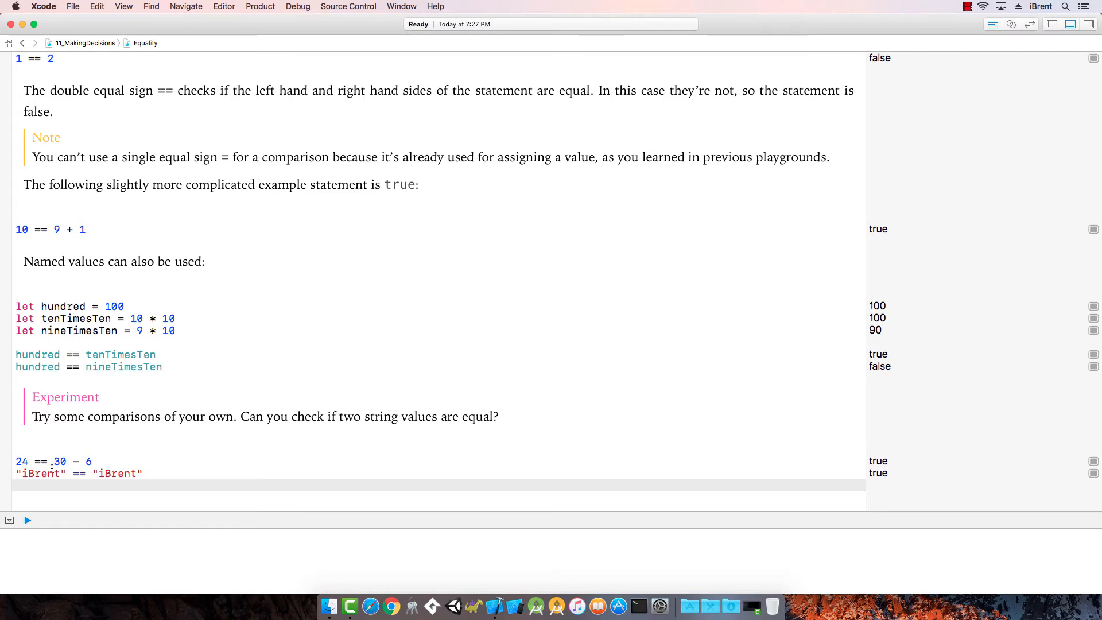
pyautogui.write('"iBrent"')
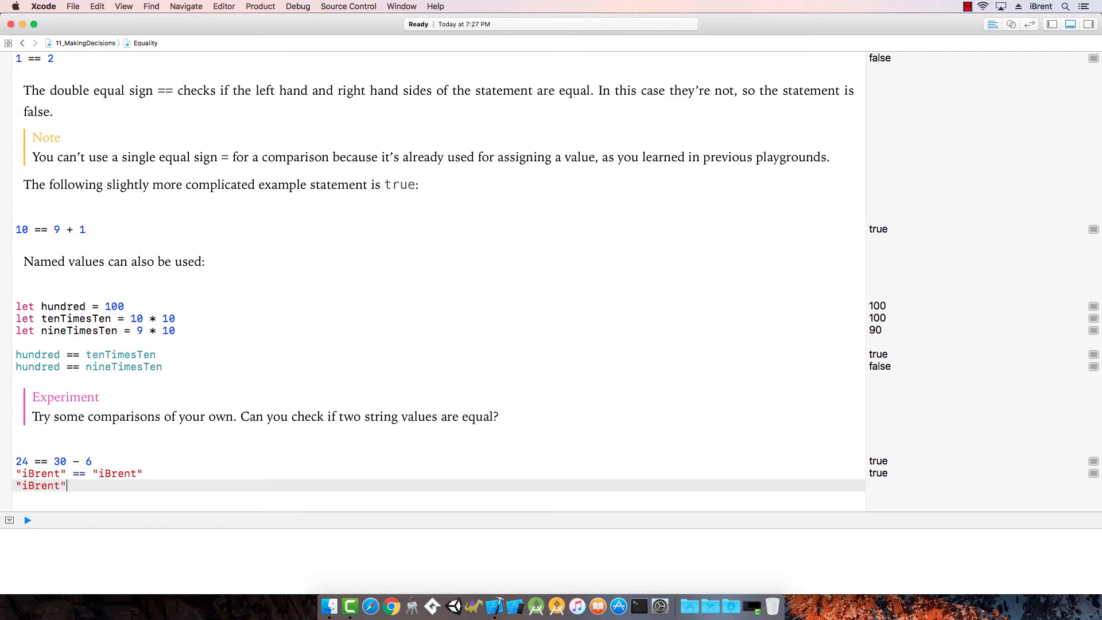
pyautogui.write('== "ib')
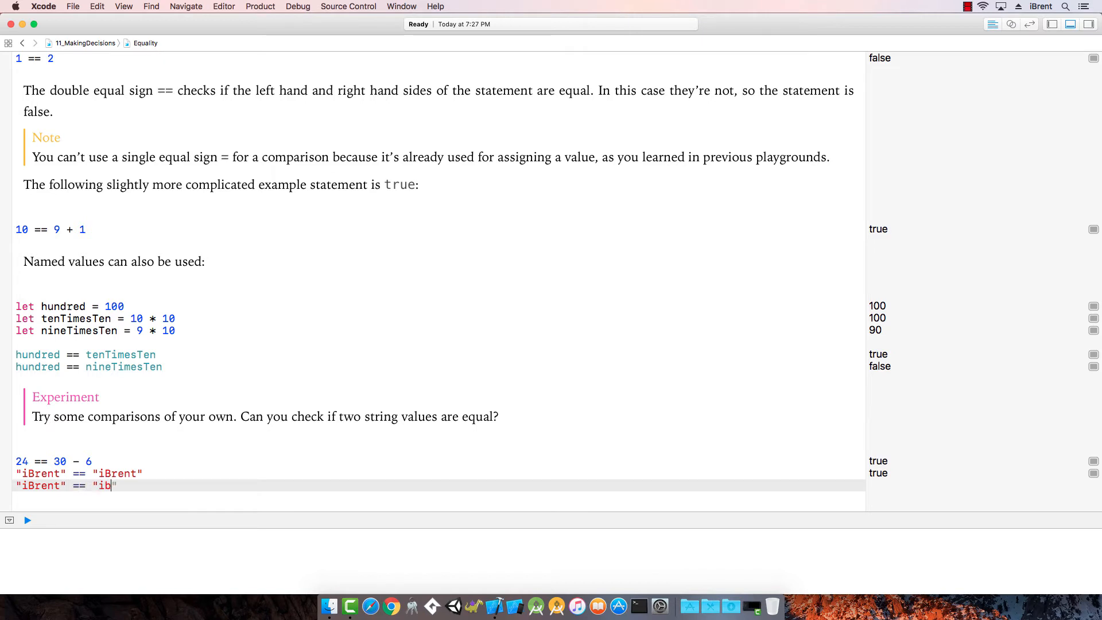
pyautogui.write('rent')
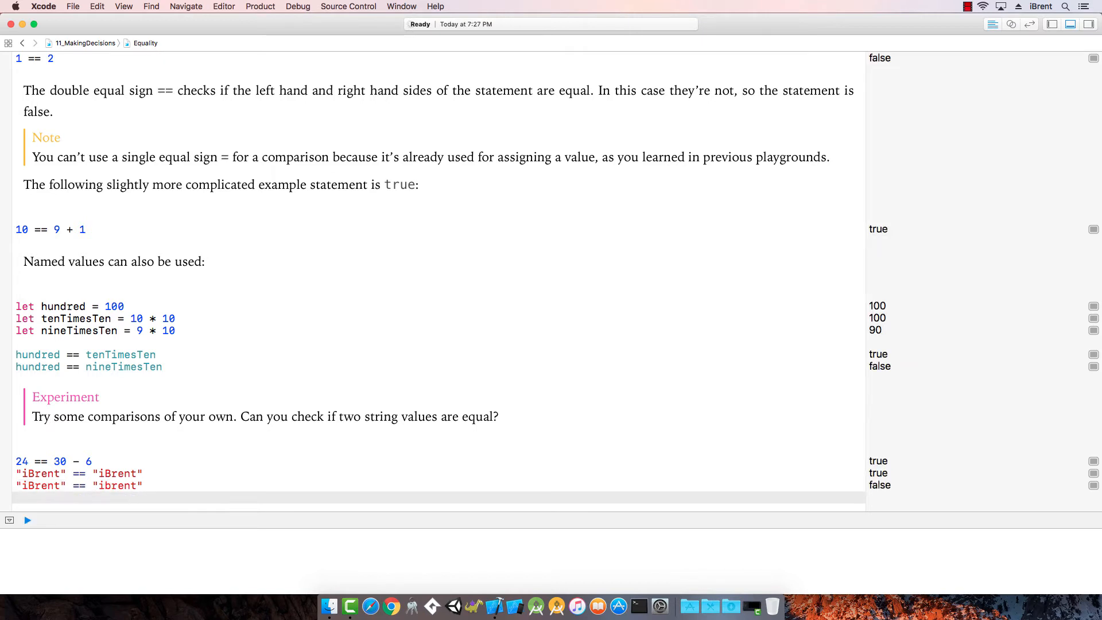
pyautogui.click(618, 497)
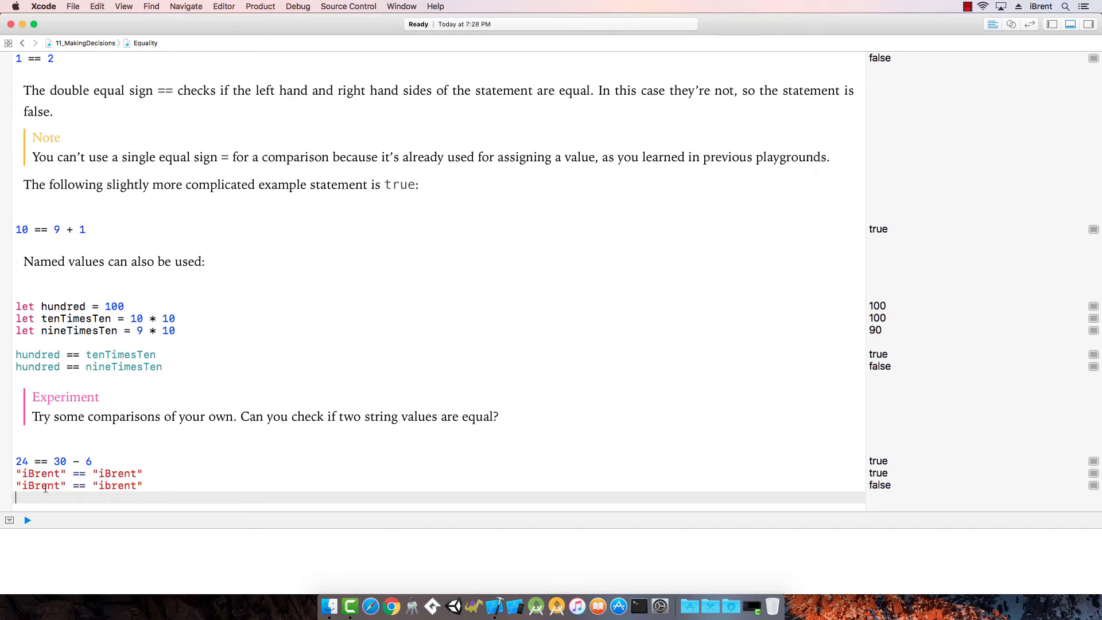
pyautogui.scroll(-3)
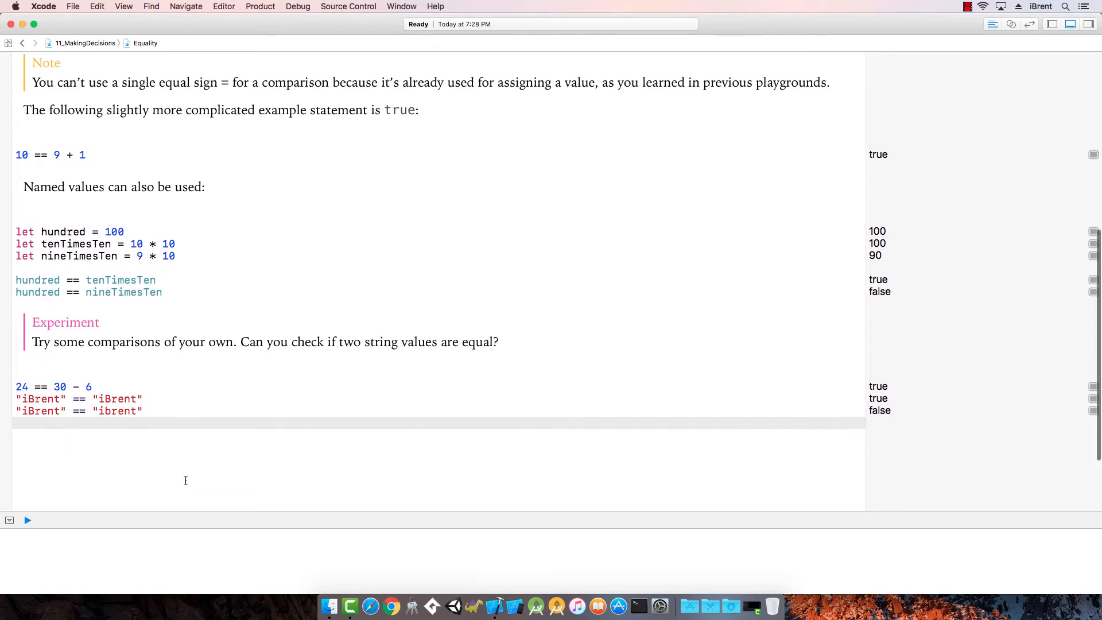
pyautogui.scroll(-3)
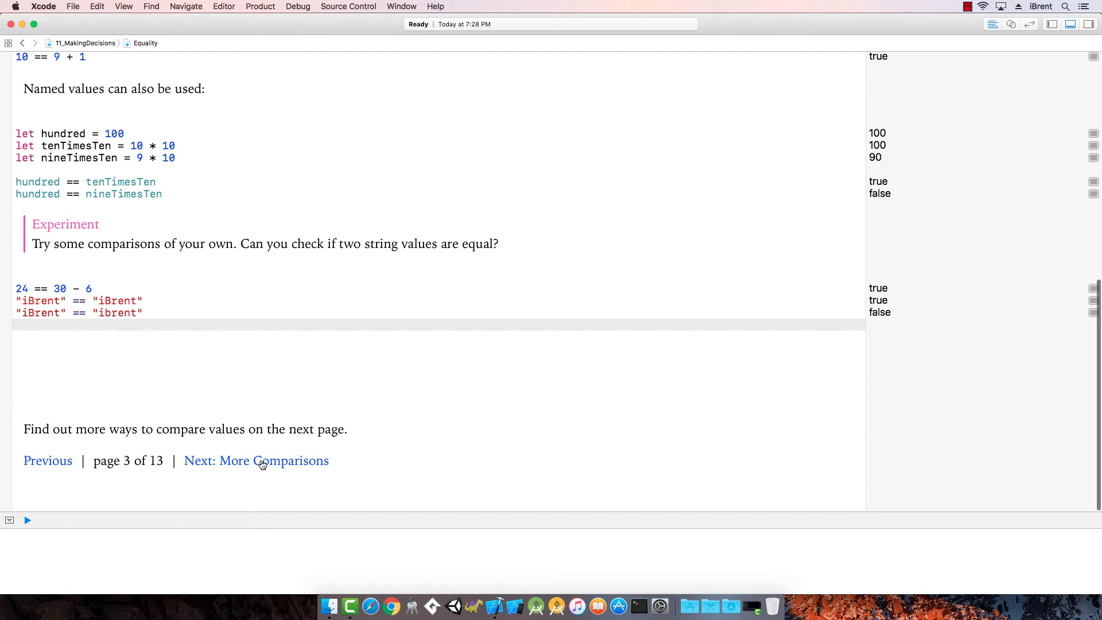
# - Advance to the More Comparisons page and review its true/false comparison results
pyautogui.click(256, 460)
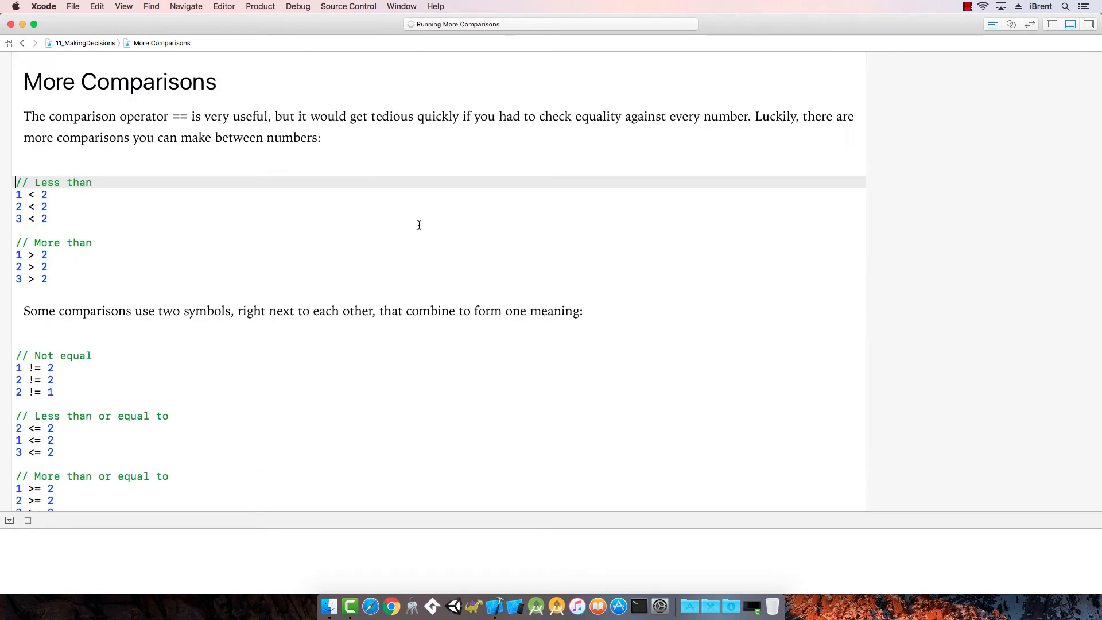
pyautogui.moveTo(115, 122)
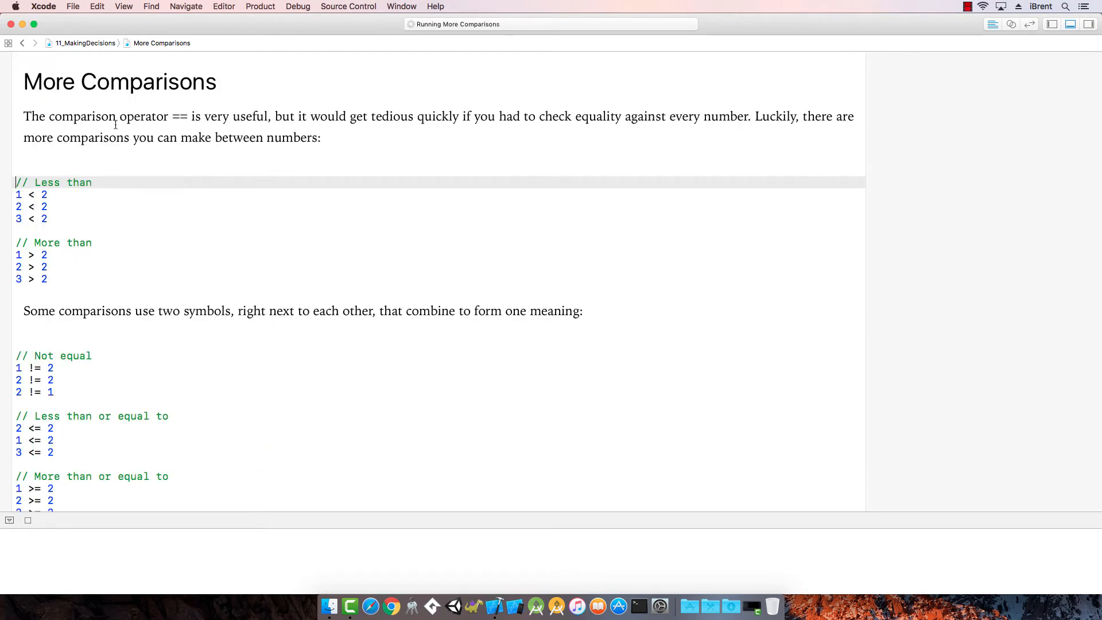
pyautogui.moveTo(732, 128)
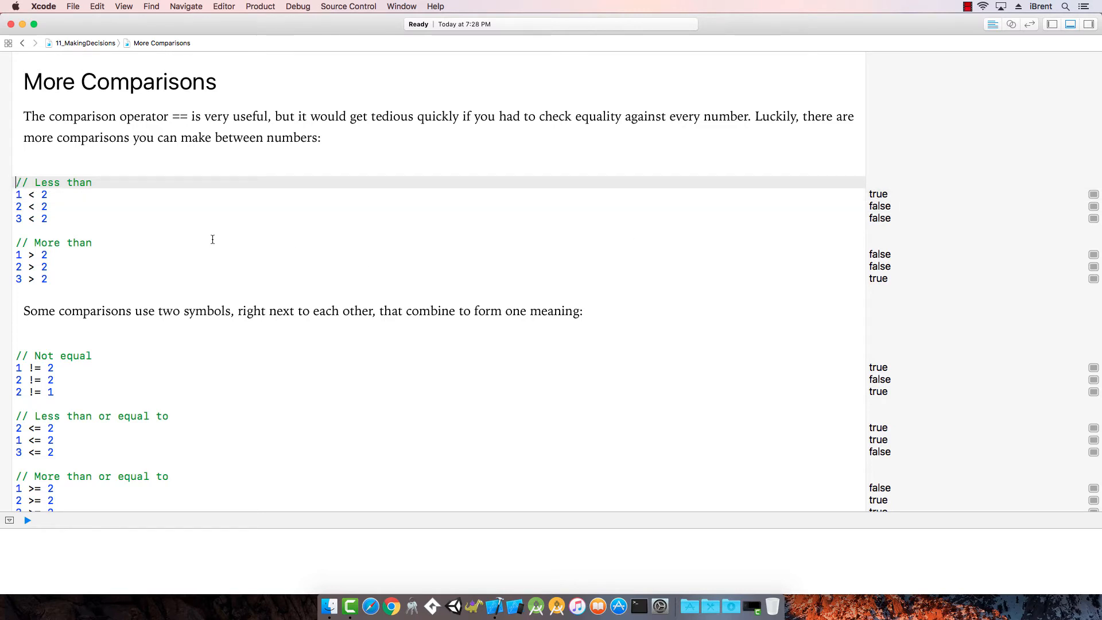
pyautogui.moveTo(158, 206)
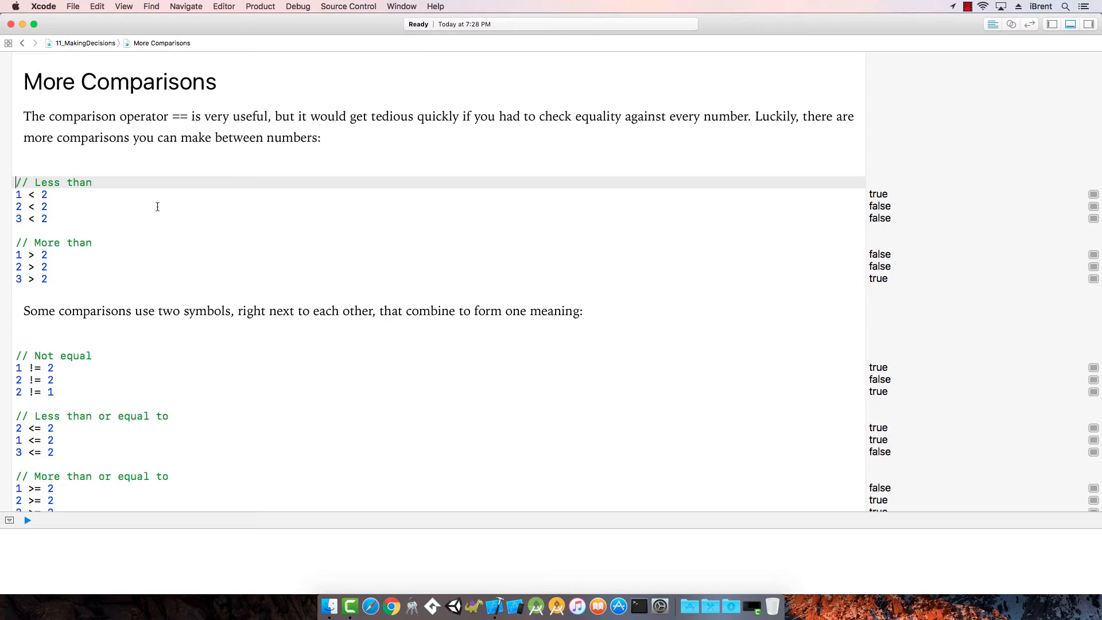
pyautogui.moveTo(186, 236)
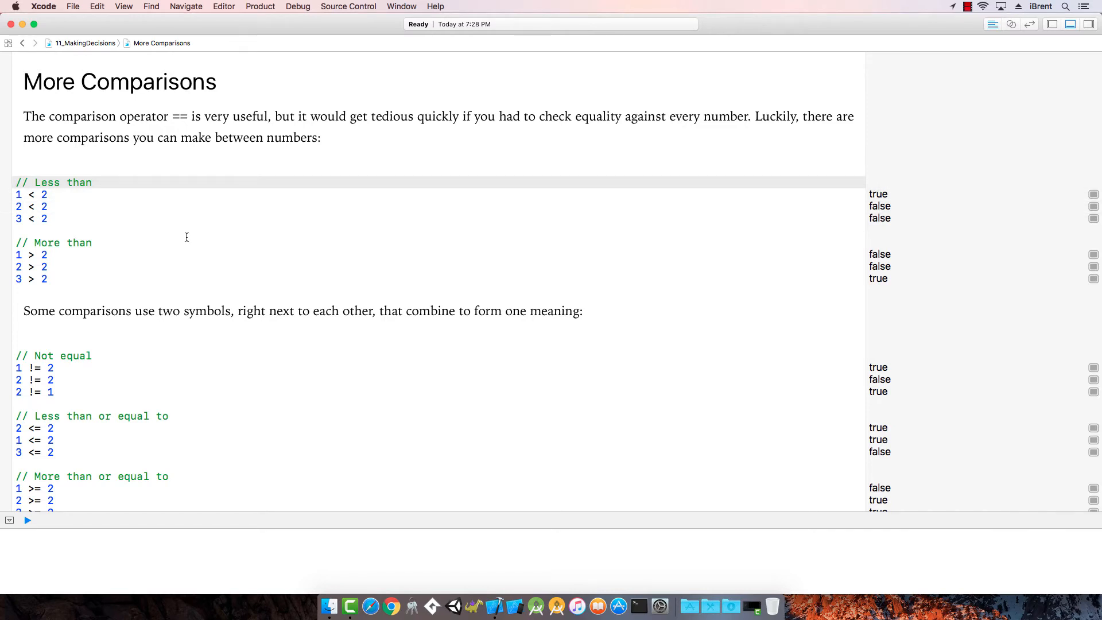
pyautogui.moveTo(17, 261)
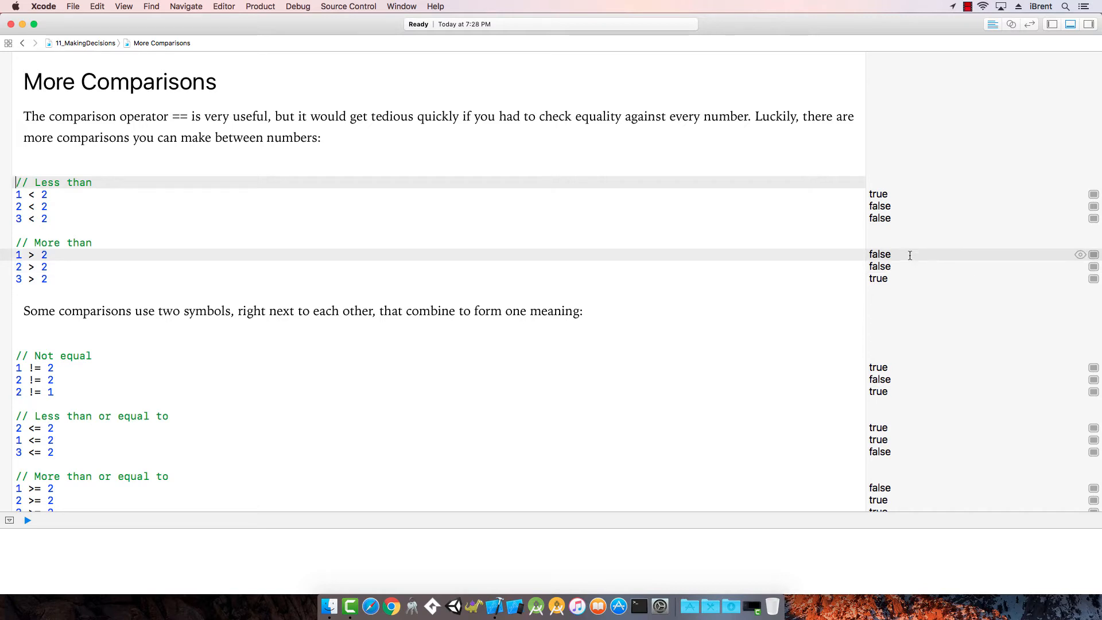
pyautogui.moveTo(32, 279)
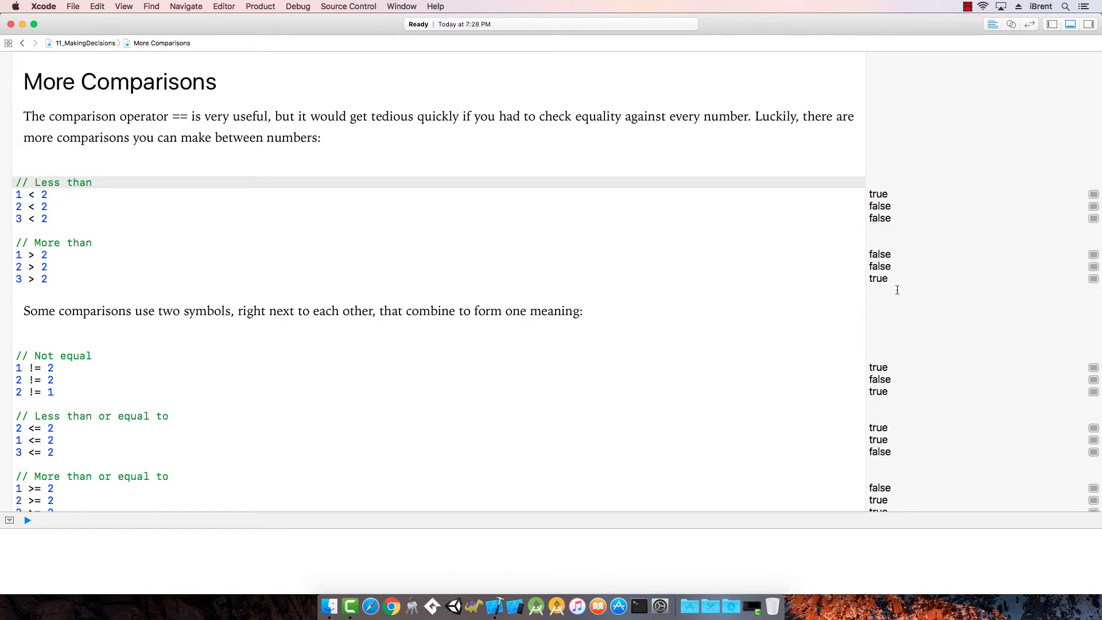
pyautogui.moveTo(134, 333)
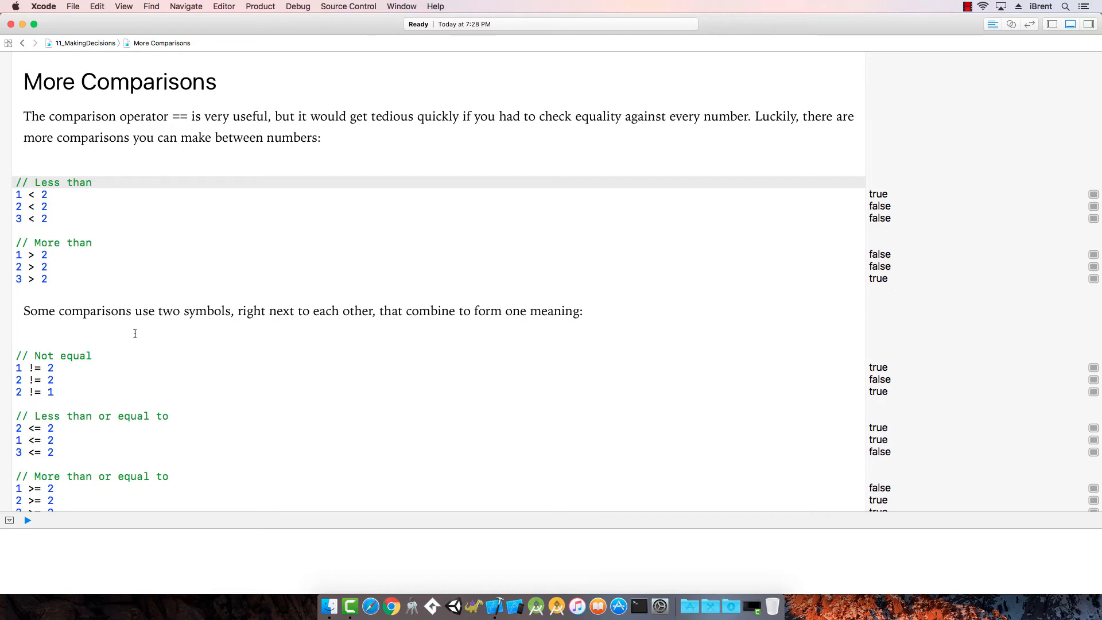
pyautogui.moveTo(147, 327)
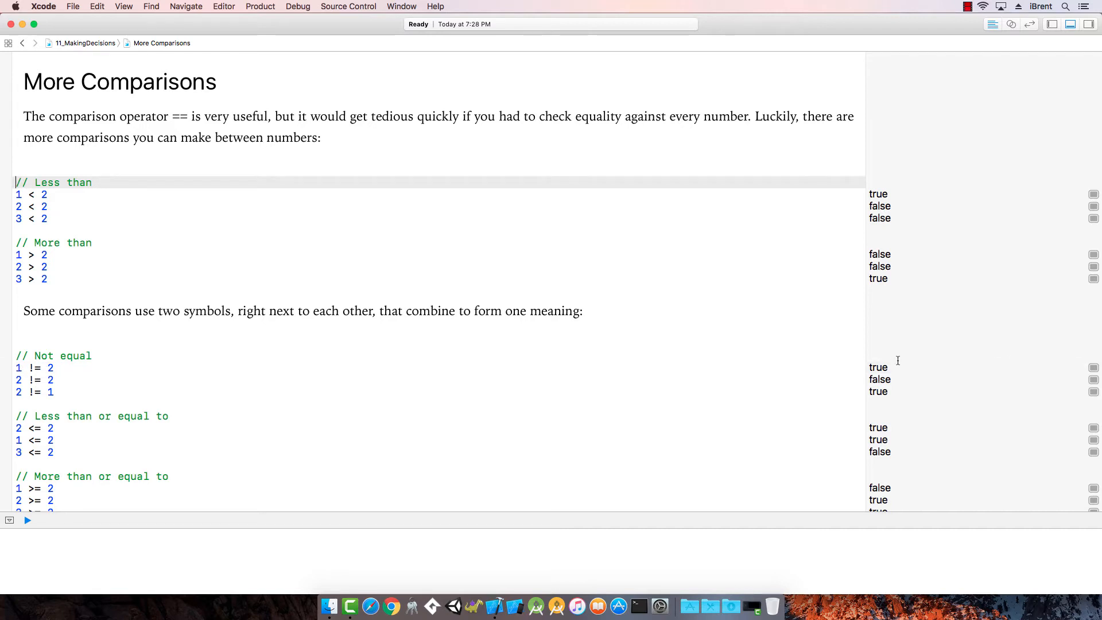
pyautogui.moveTo(34, 380)
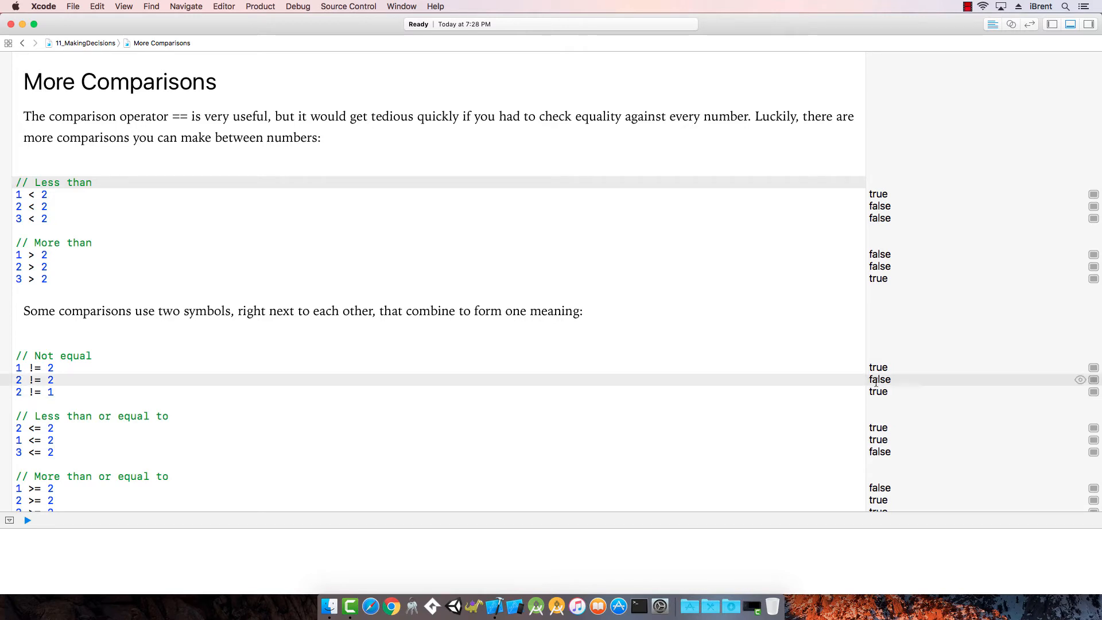
pyautogui.click(33, 392)
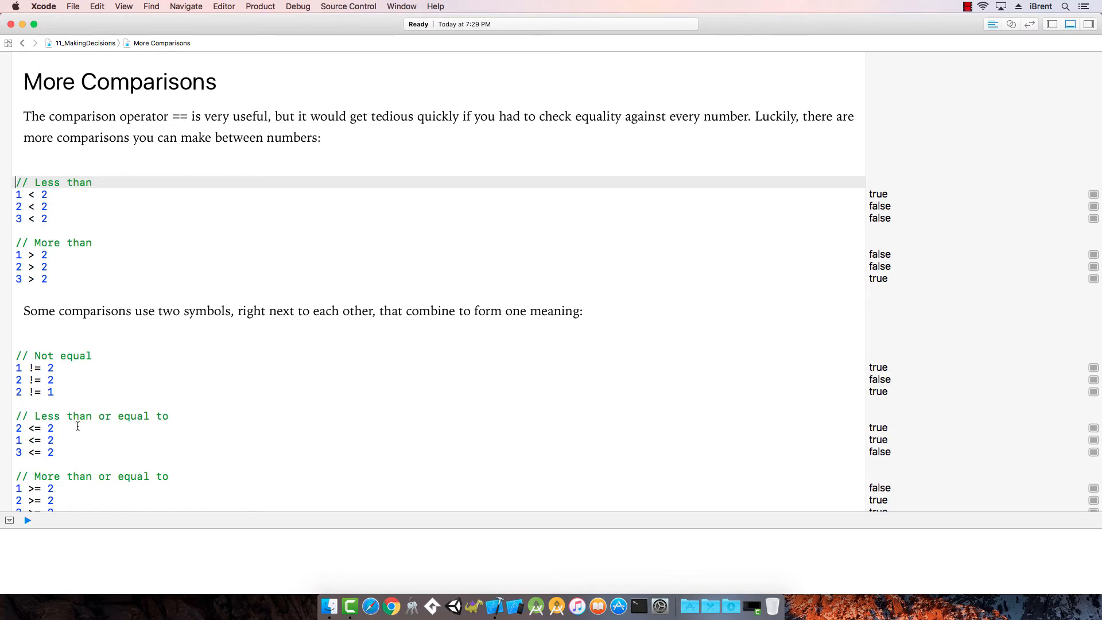
pyautogui.scroll(-3)
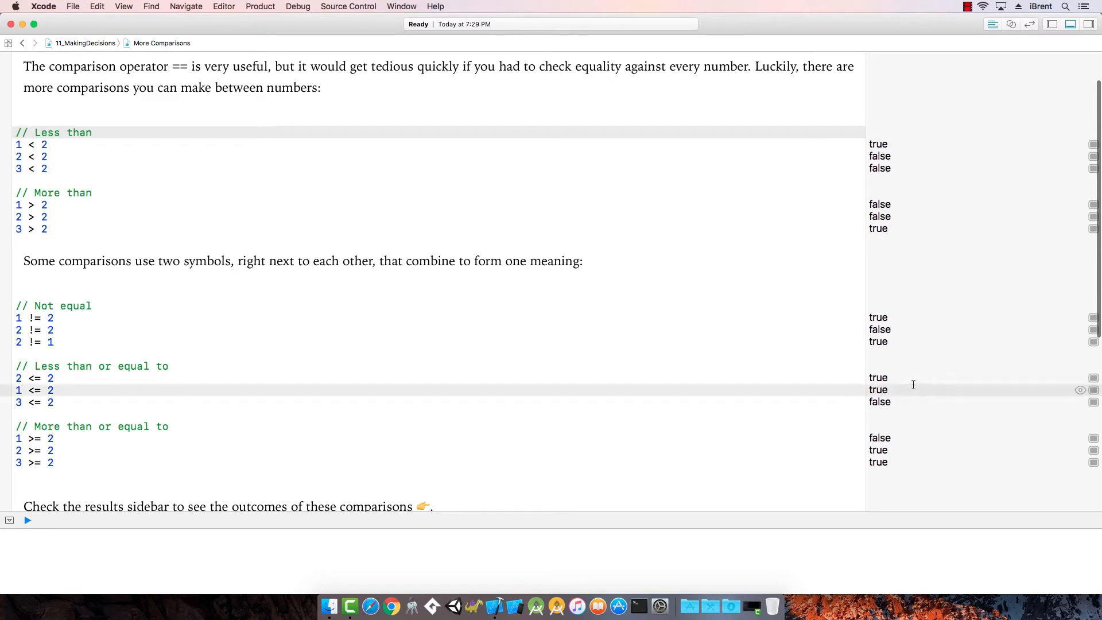
pyautogui.moveTo(4, 383)
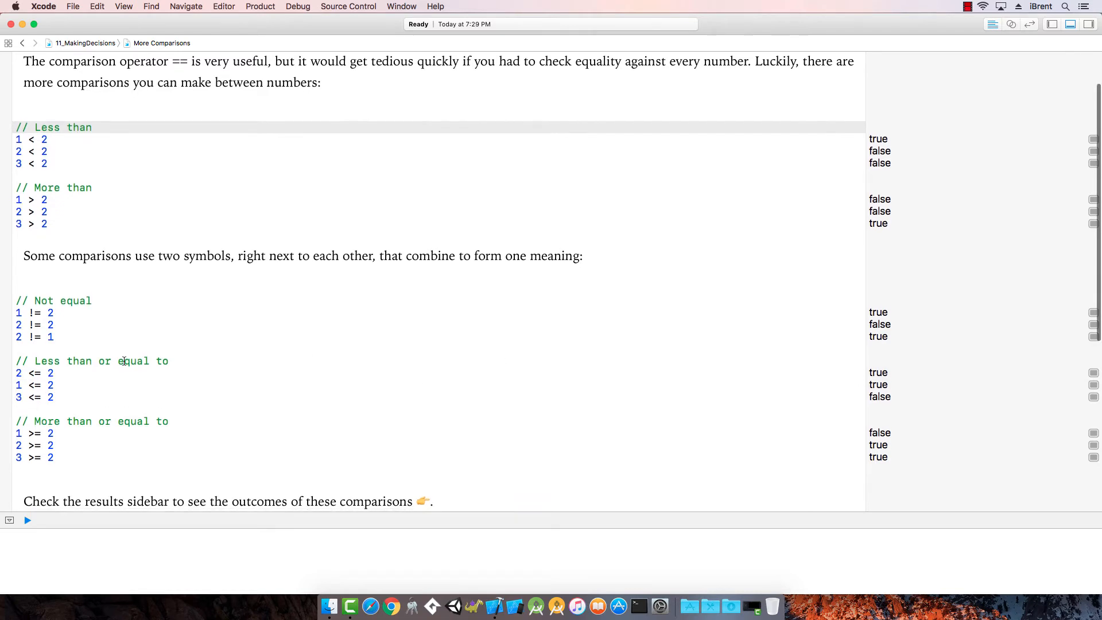
# - Write the first exercise comparison, 20 <= 10 + 10
pyautogui.scroll(-3)
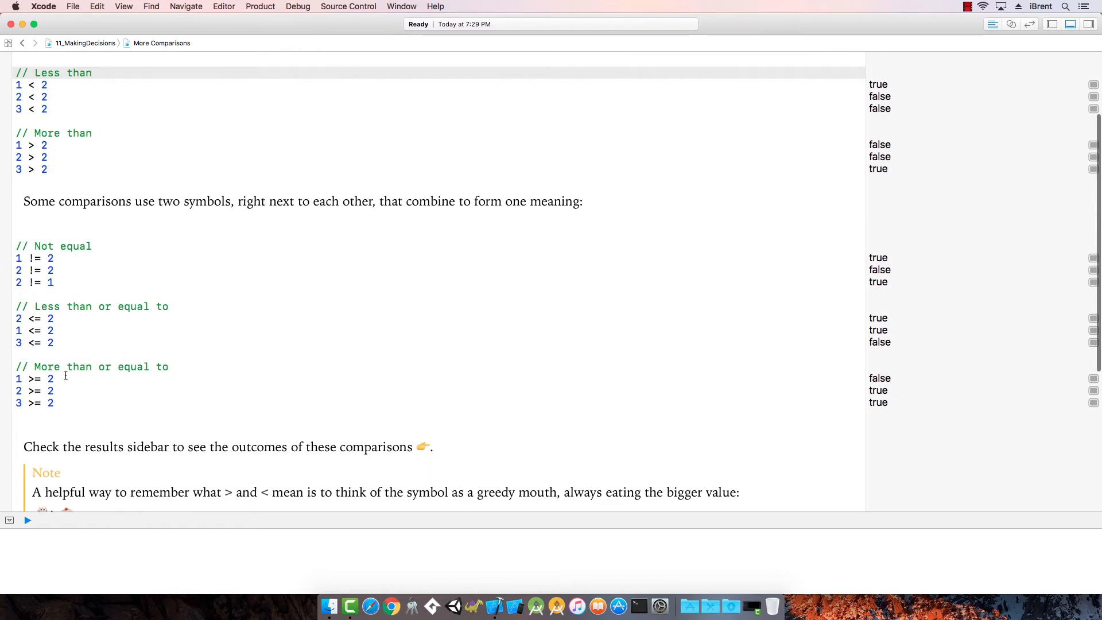
pyautogui.scroll(-3)
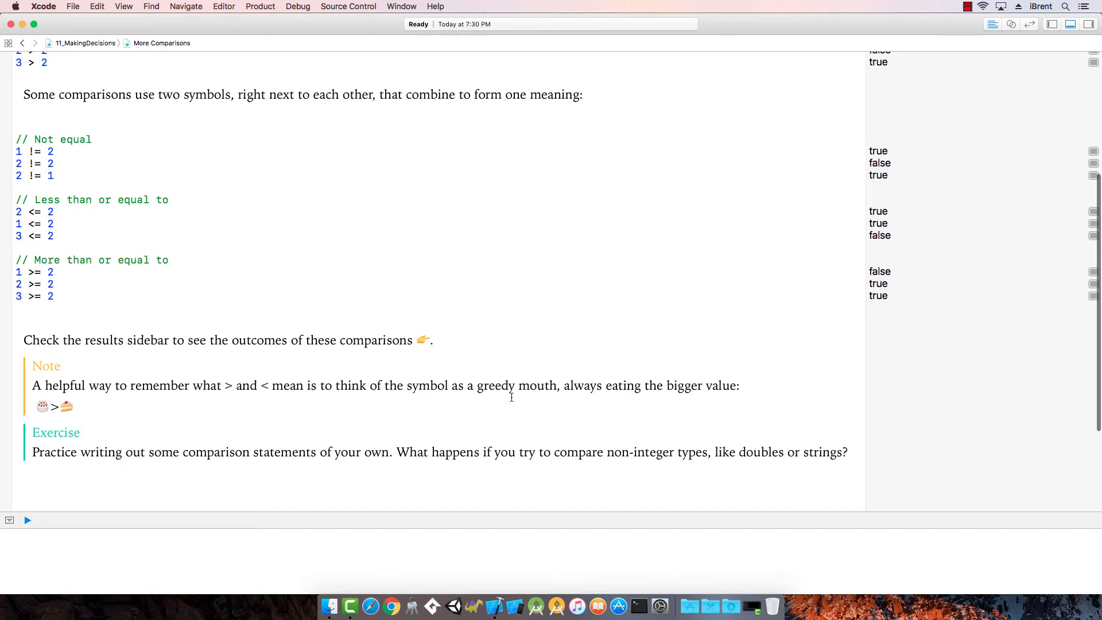
pyautogui.moveTo(715, 395)
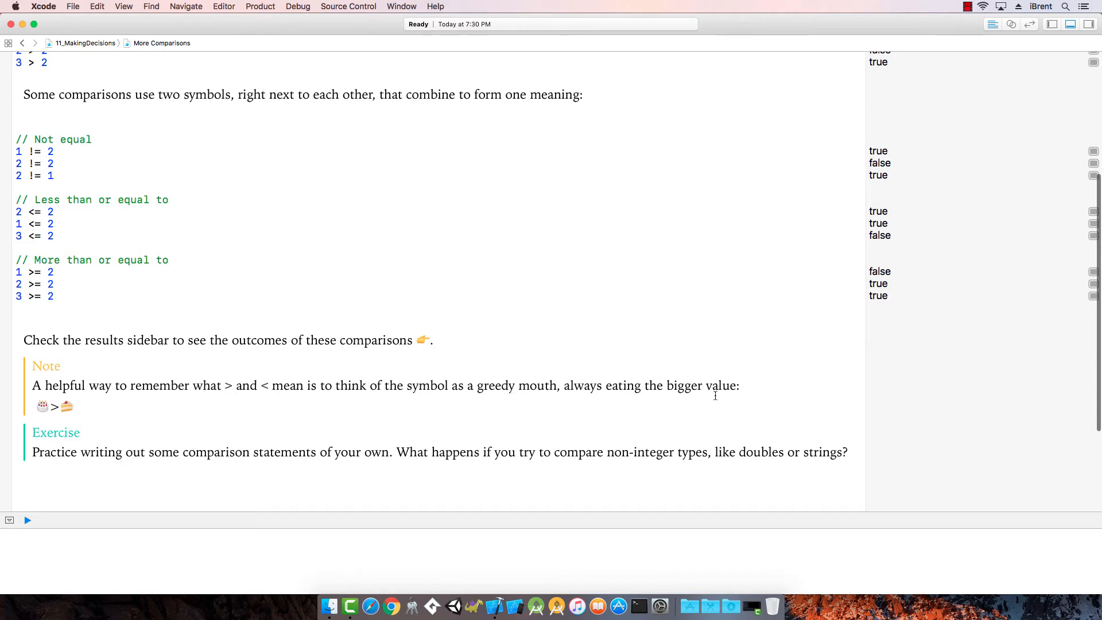
pyautogui.moveTo(124, 414)
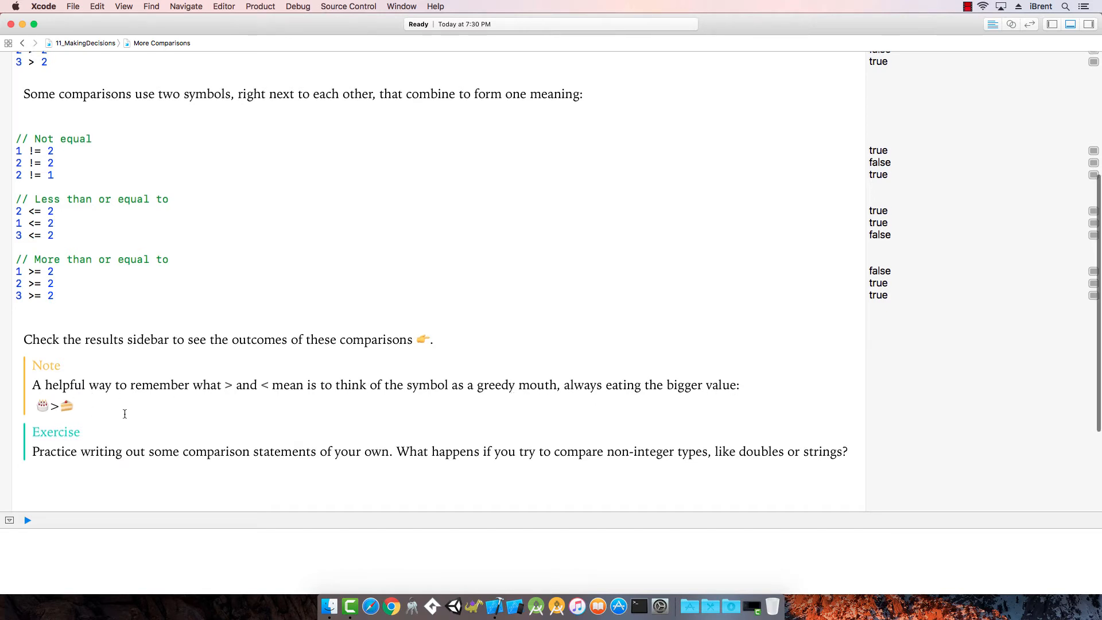
pyautogui.scroll(-3)
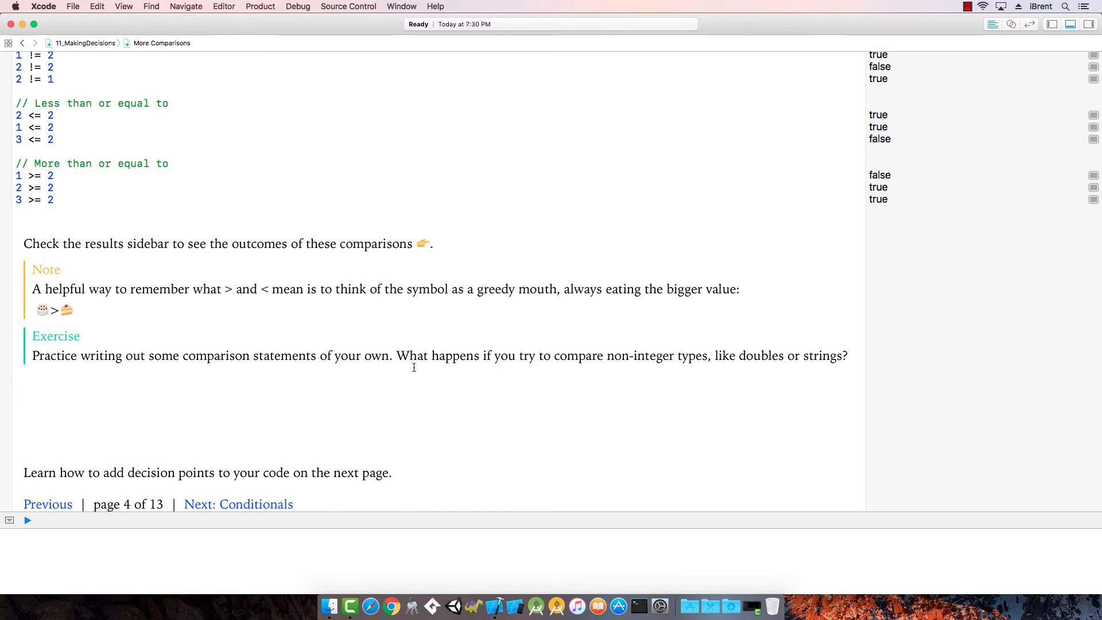
pyautogui.moveTo(722, 359)
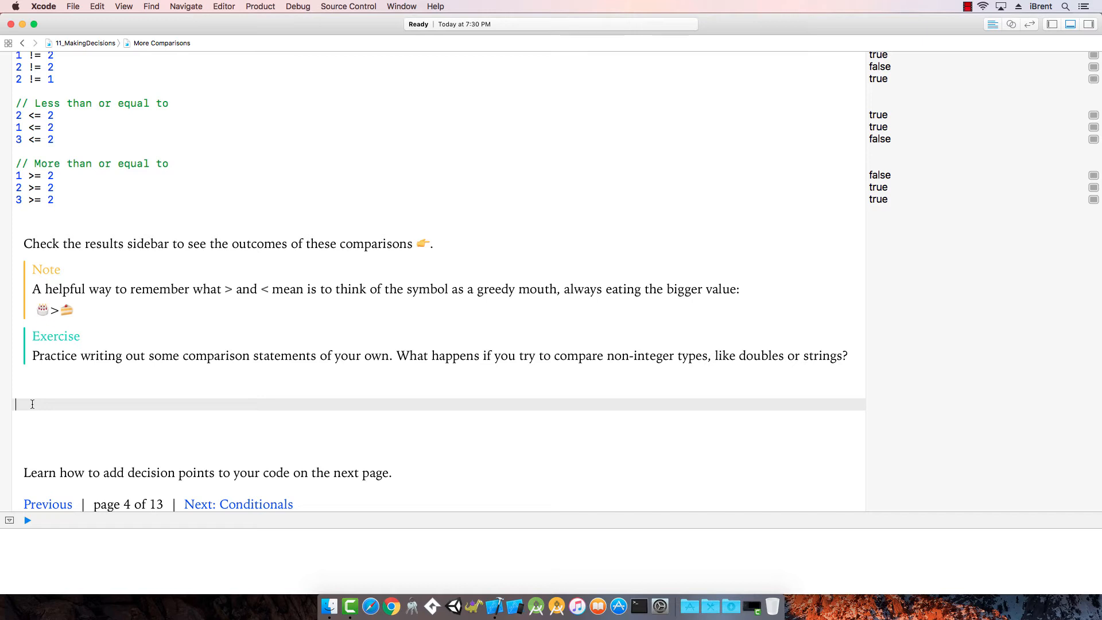
pyautogui.write('2')
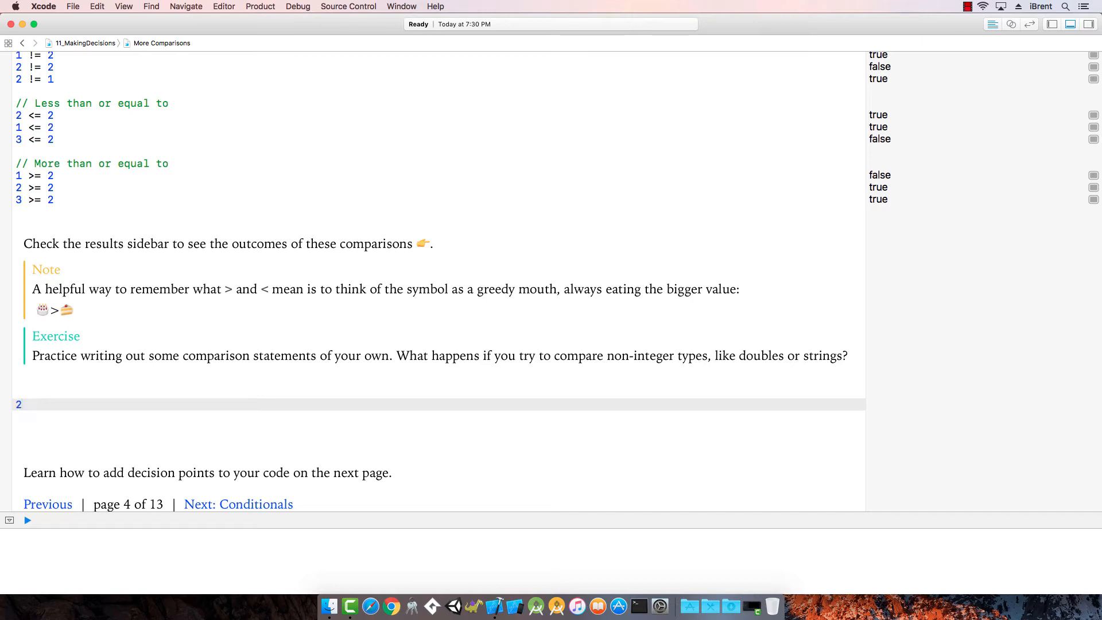
pyautogui.write('0 <')
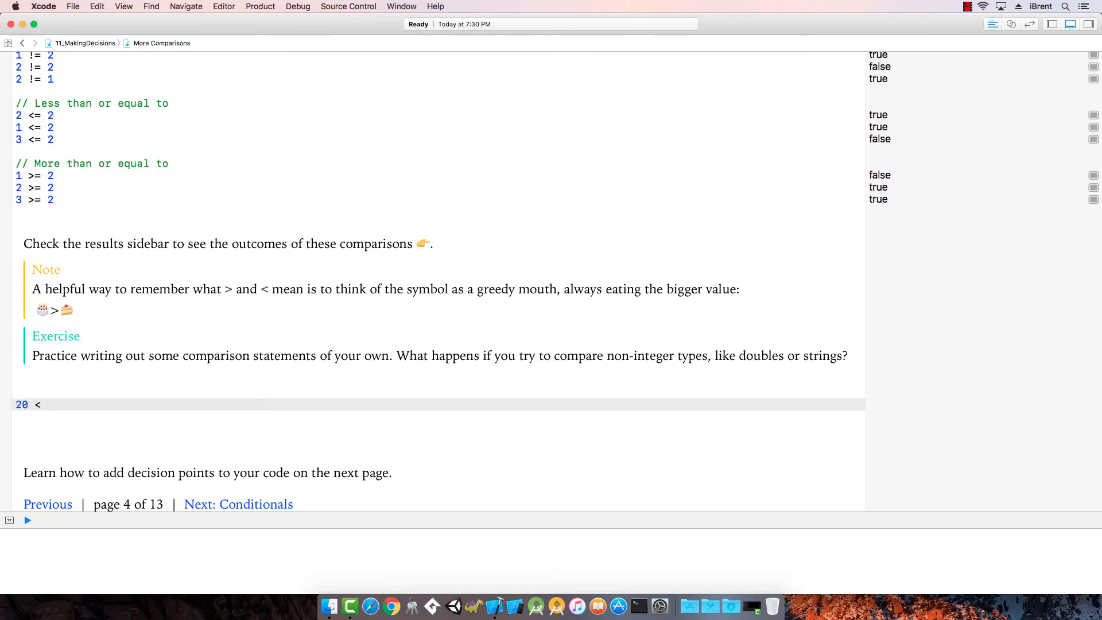
pyautogui.write('= 10')
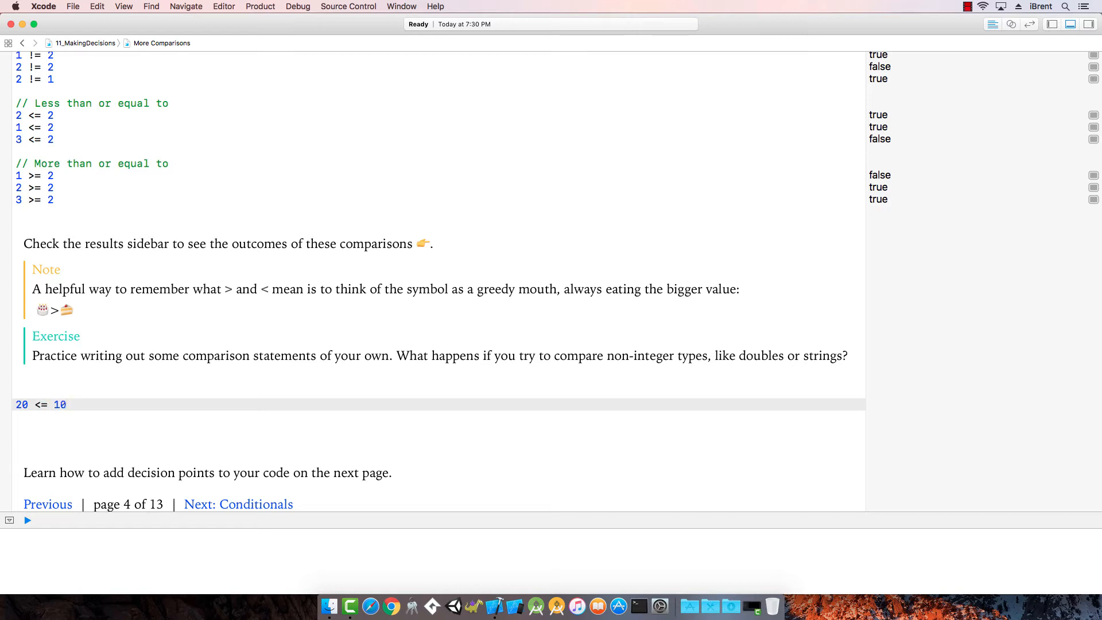
pyautogui.write('+10')
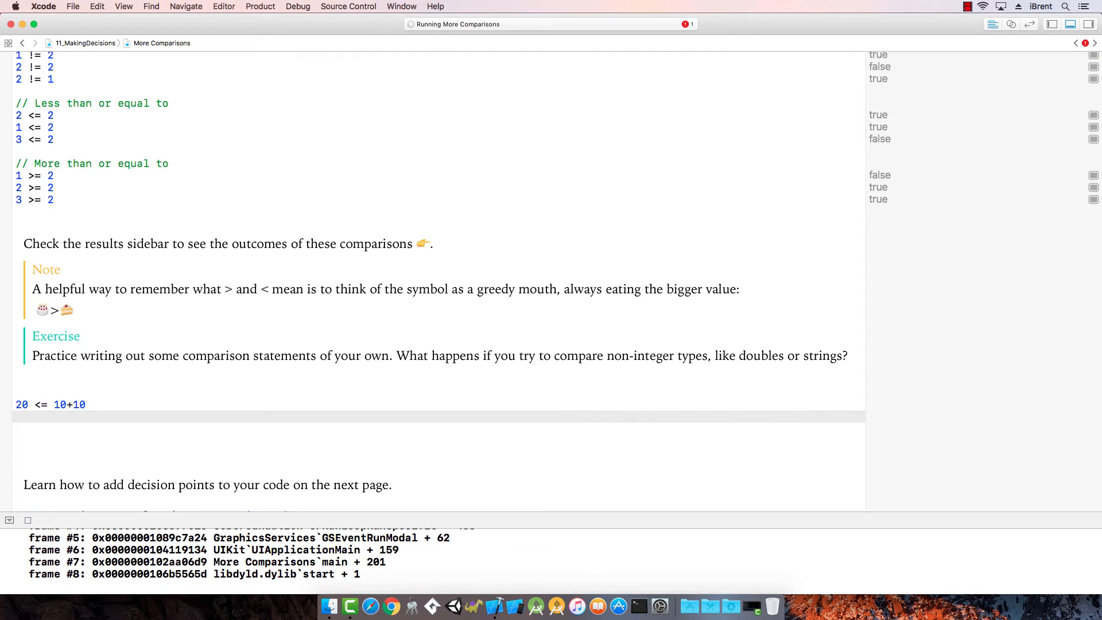
pyautogui.click(118, 404)
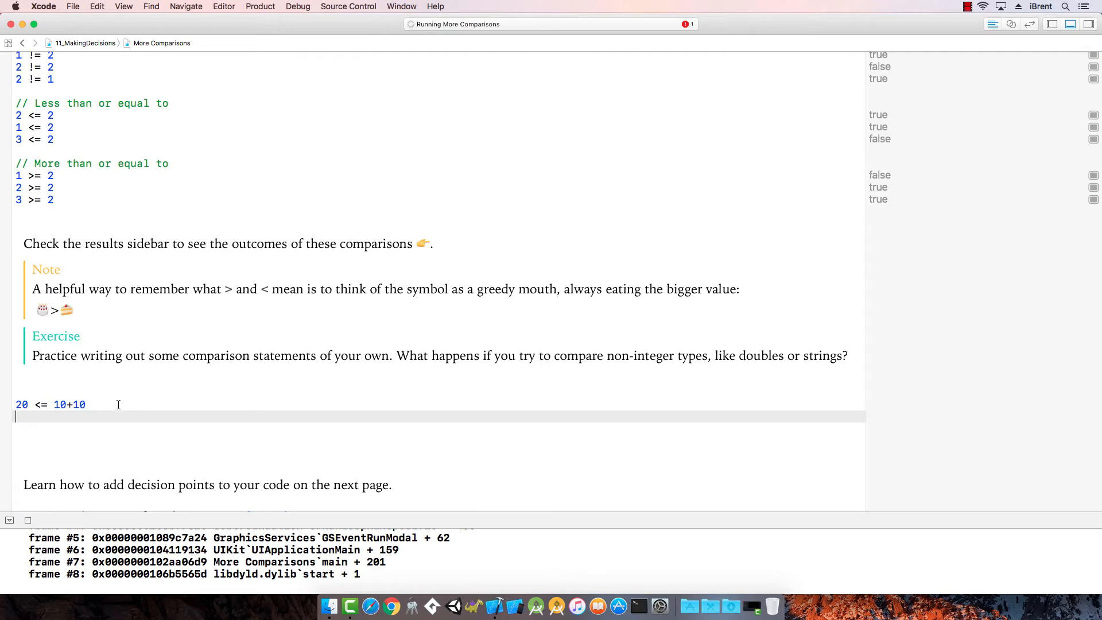
pyautogui.moveTo(95, 414)
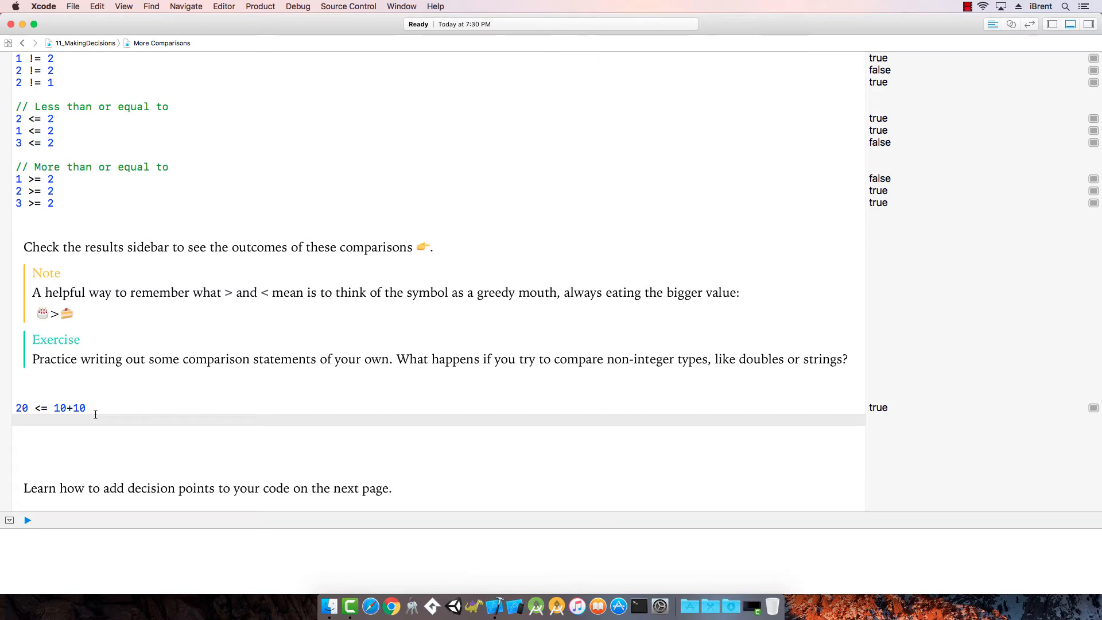
# - Write the exercise comparisons "iBrent" <= "iBrent" and 20.0 <= 20, both true
pyautogui.write('"')
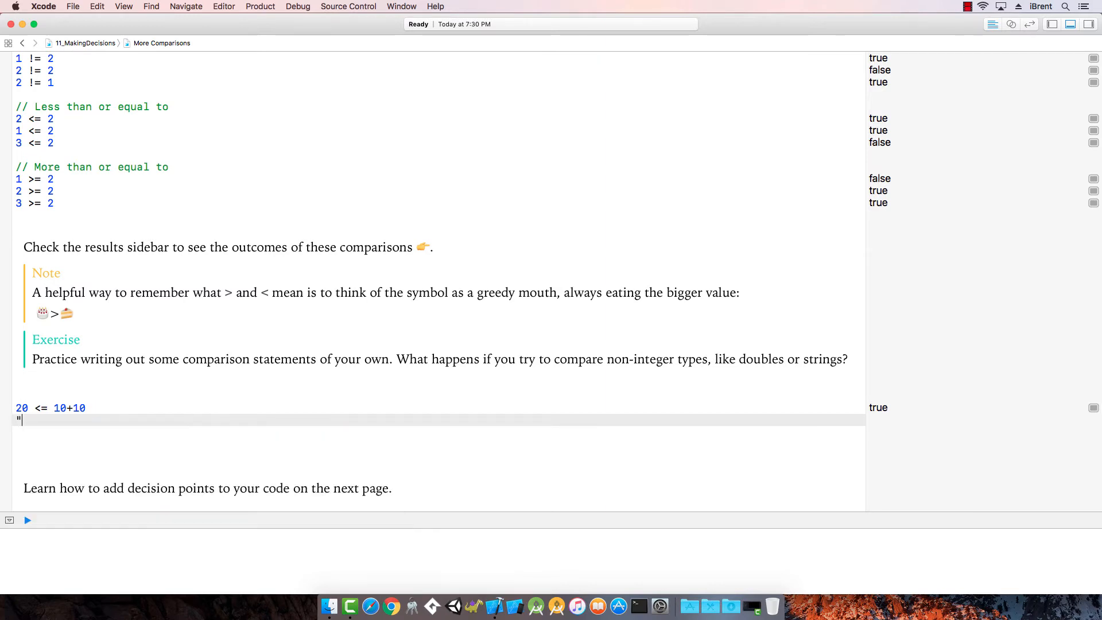
pyautogui.write('"iBrent" <')
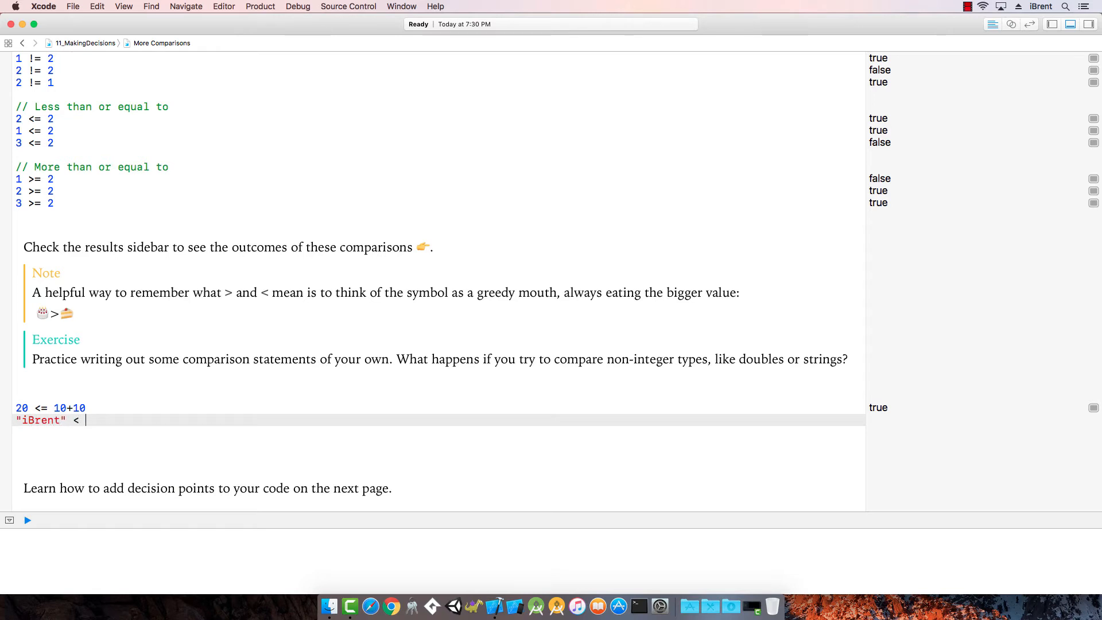
pyautogui.write('= "')
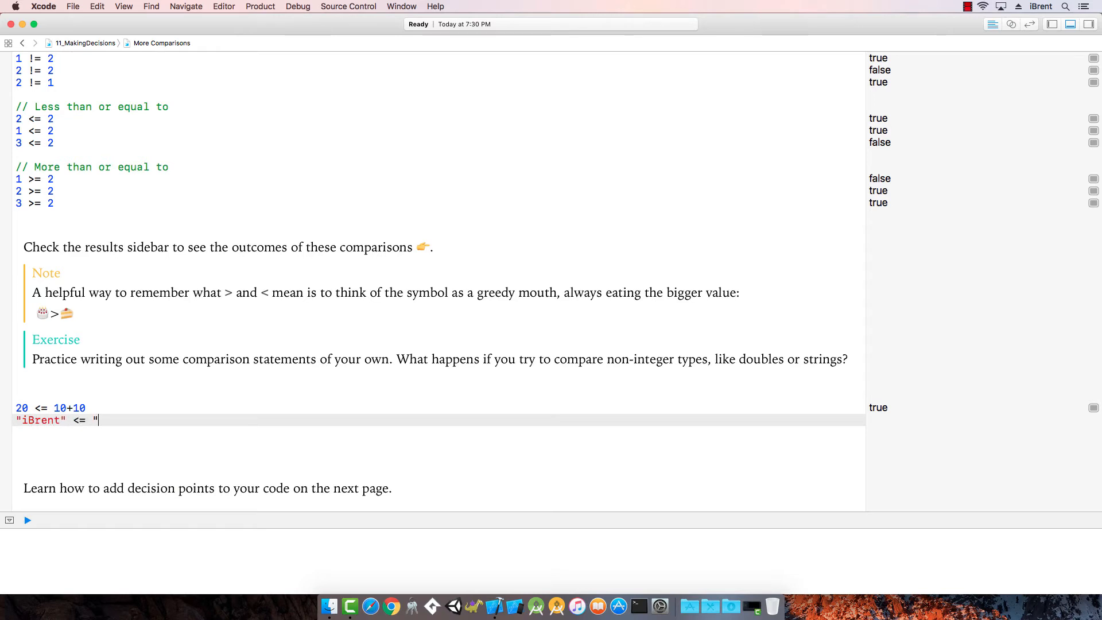
pyautogui.write('iBrent"')
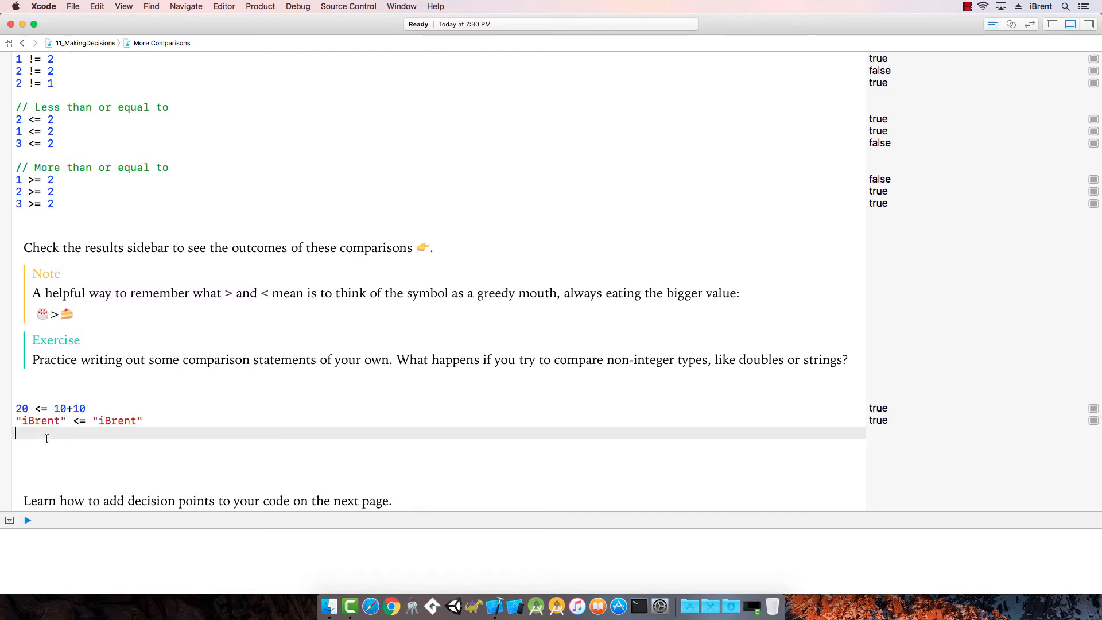
pyautogui.write('20.0')
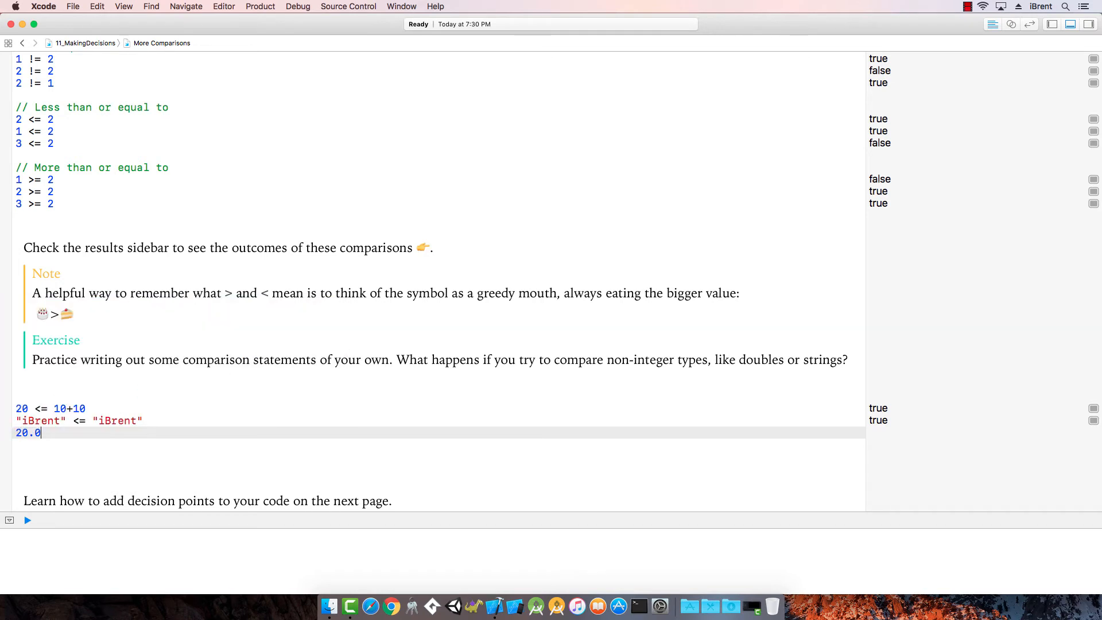
pyautogui.write('<=')
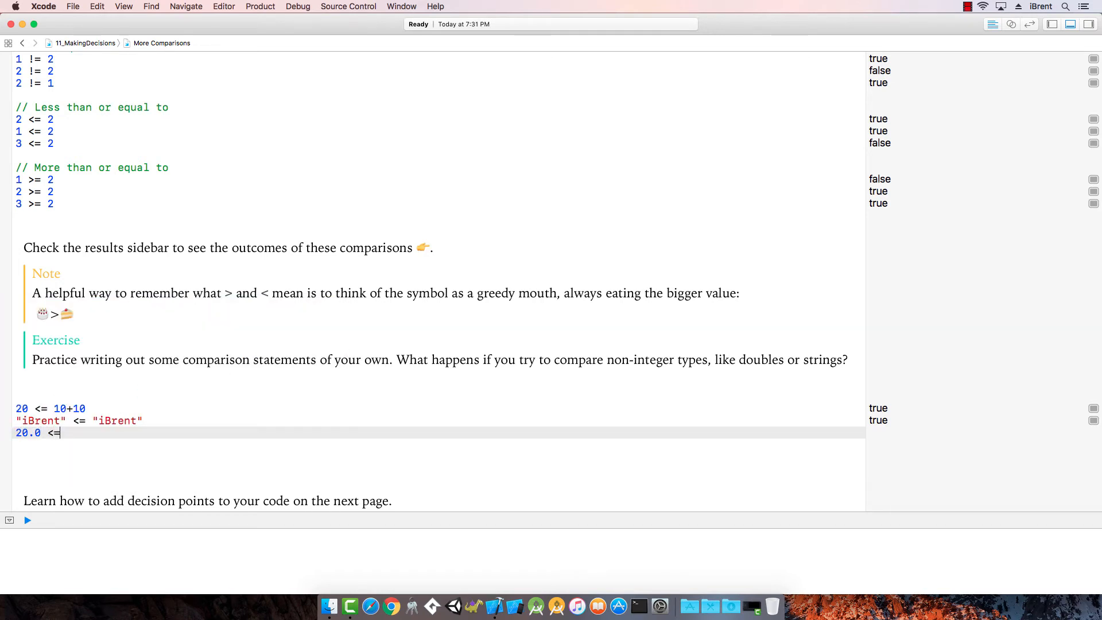
pyautogui.write('20')
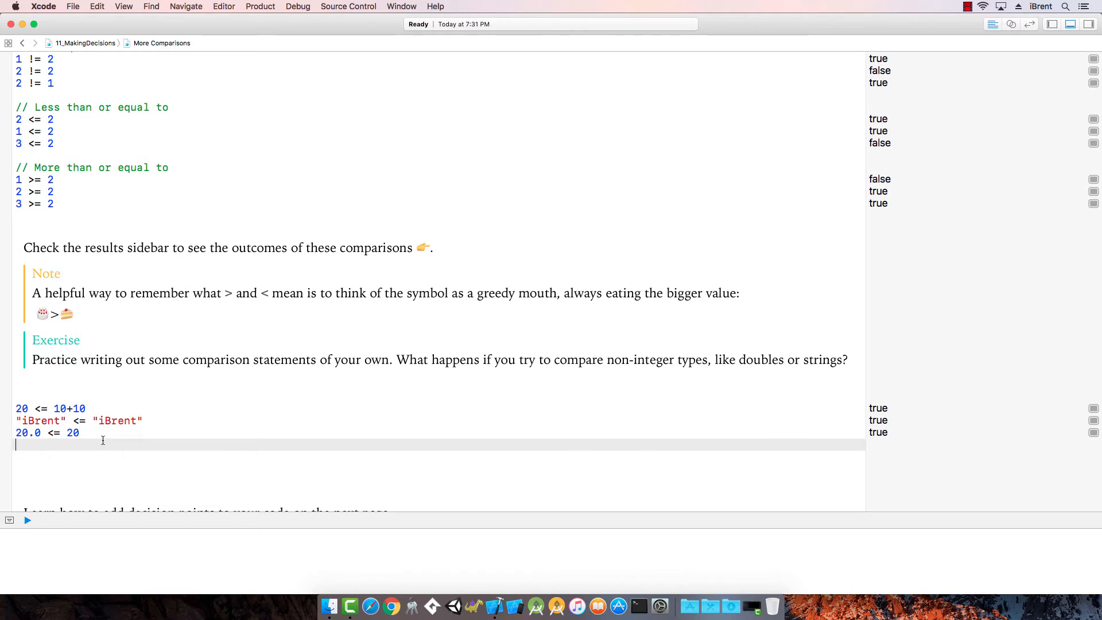
# - Advance to the Conditionals page
pyautogui.scroll(-3)
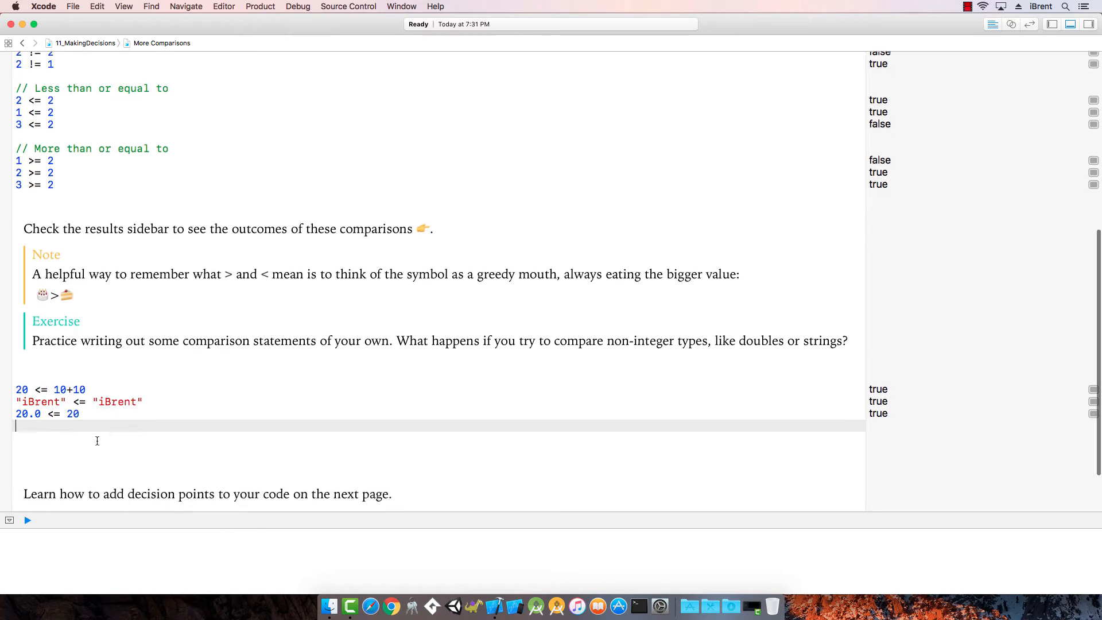
pyautogui.scroll(-3)
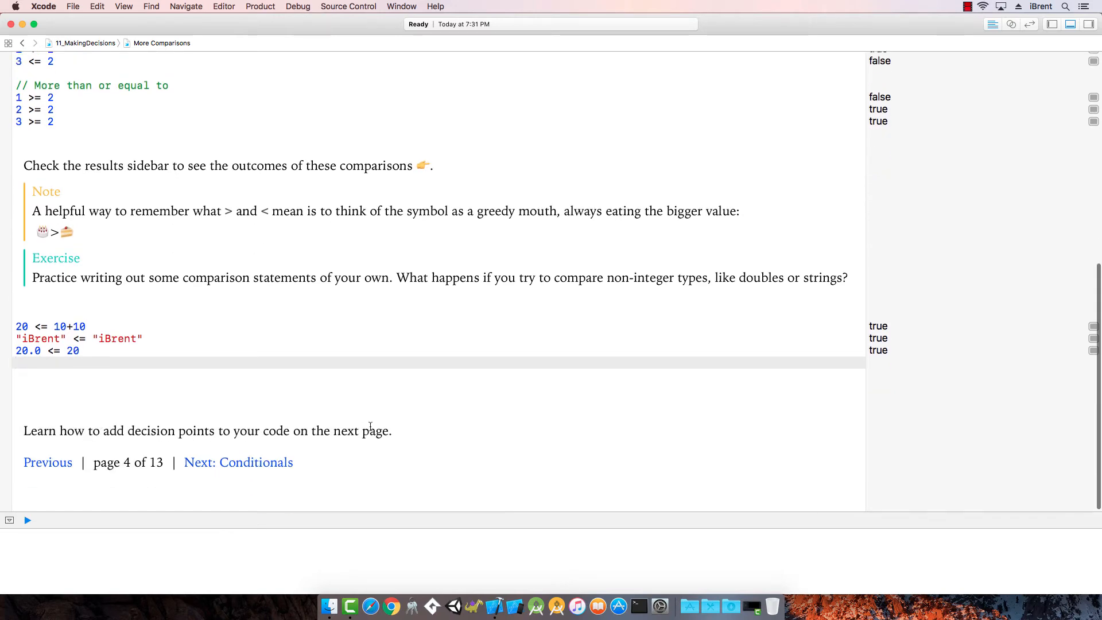
pyautogui.click(238, 462)
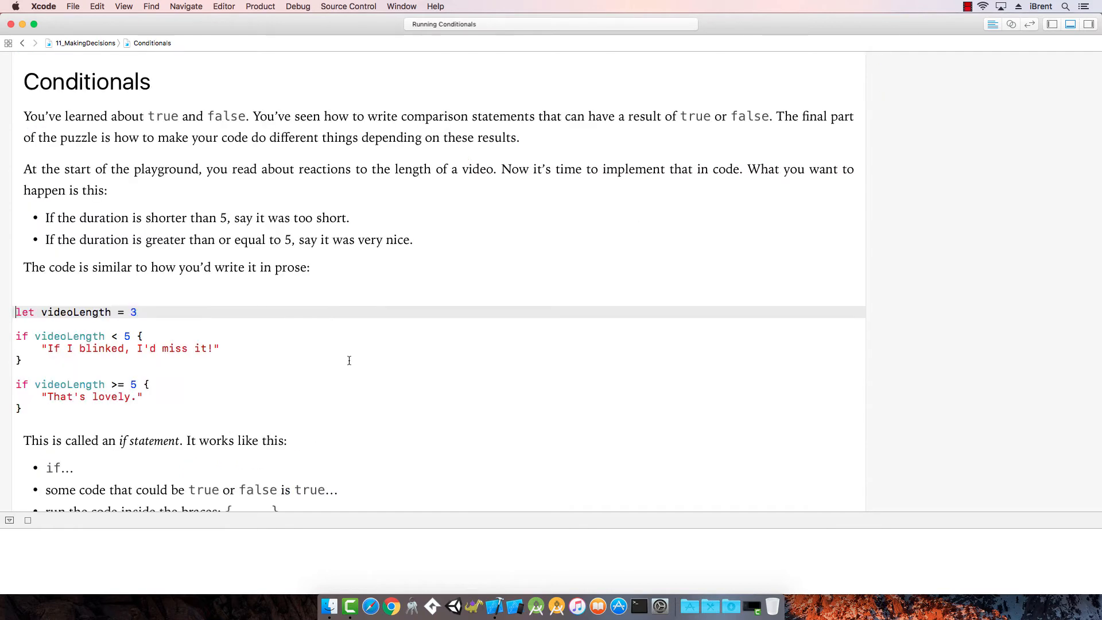
pyautogui.moveTo(132, 205)
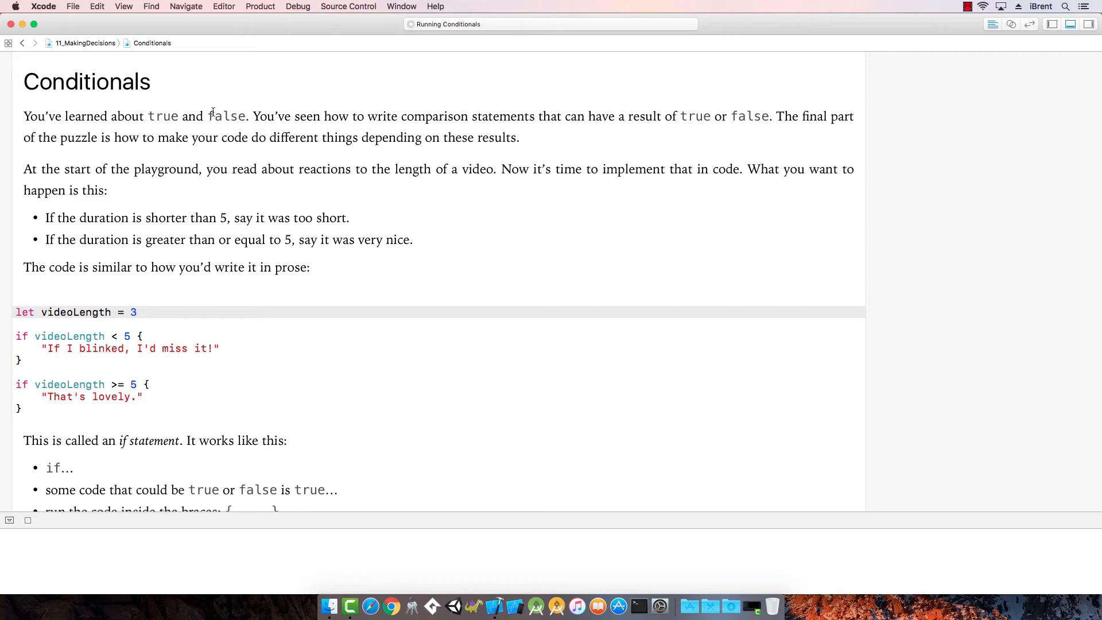
# - Run the Conditionals page, showing videoLength 3 and "If I blinked, I'd miss it!", and read its if statement explanation
pyautogui.click(11, 521)
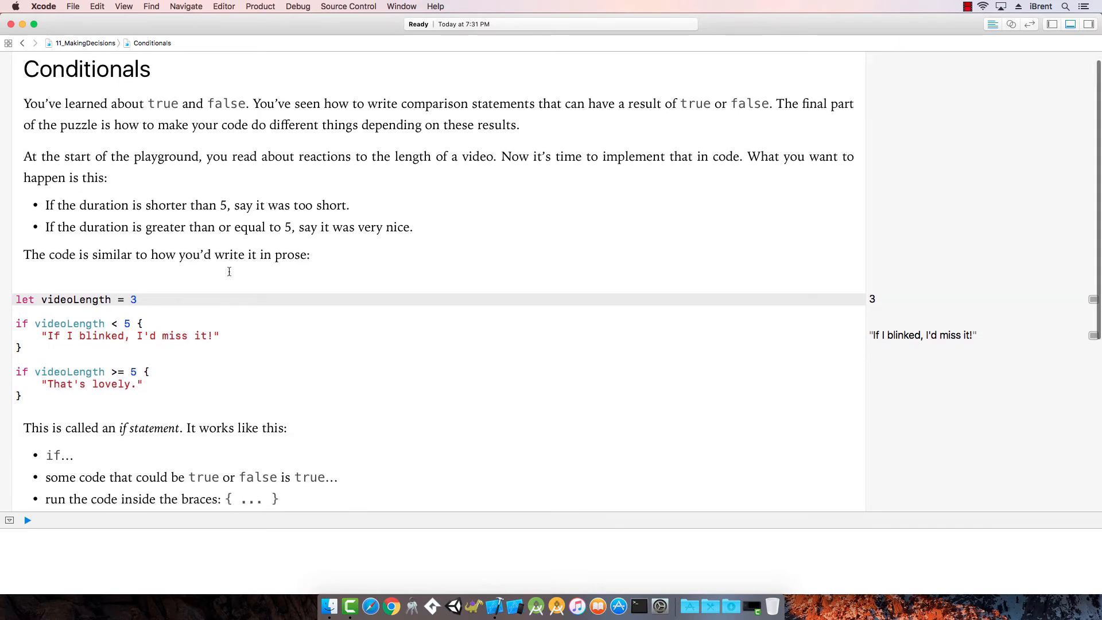
pyautogui.moveTo(427, 169)
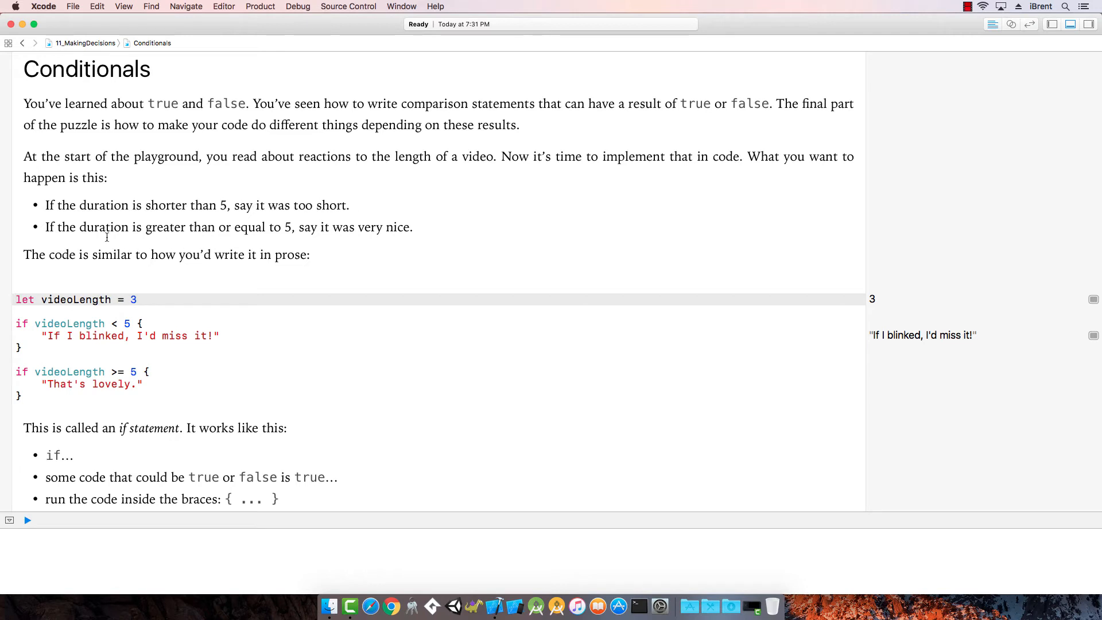
pyautogui.moveTo(305, 230)
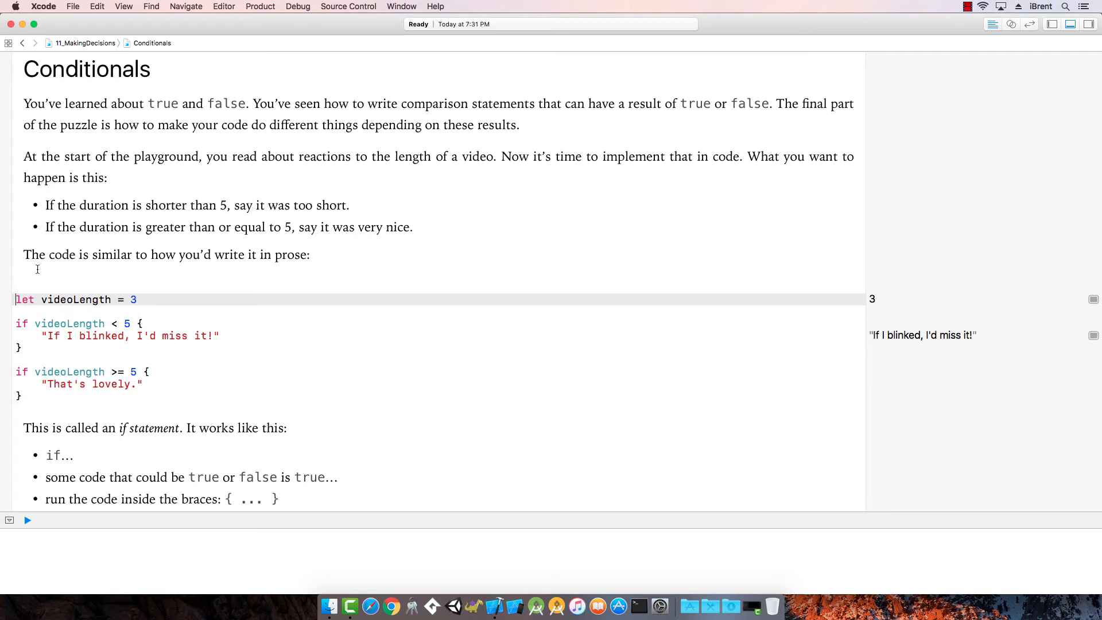
pyautogui.scroll(-3)
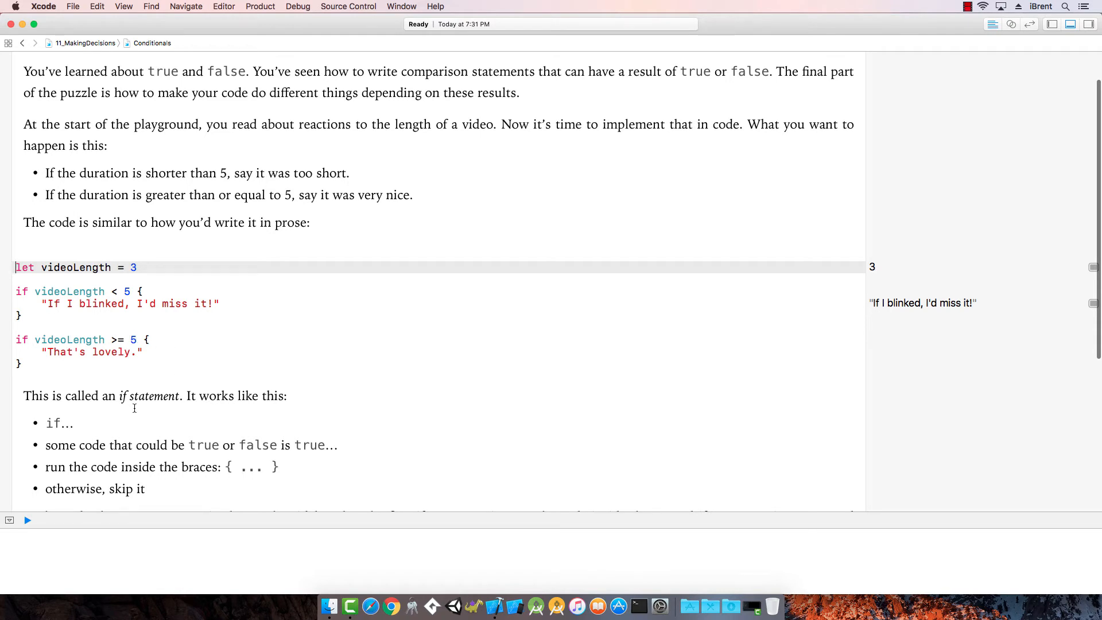
pyautogui.scroll(-3)
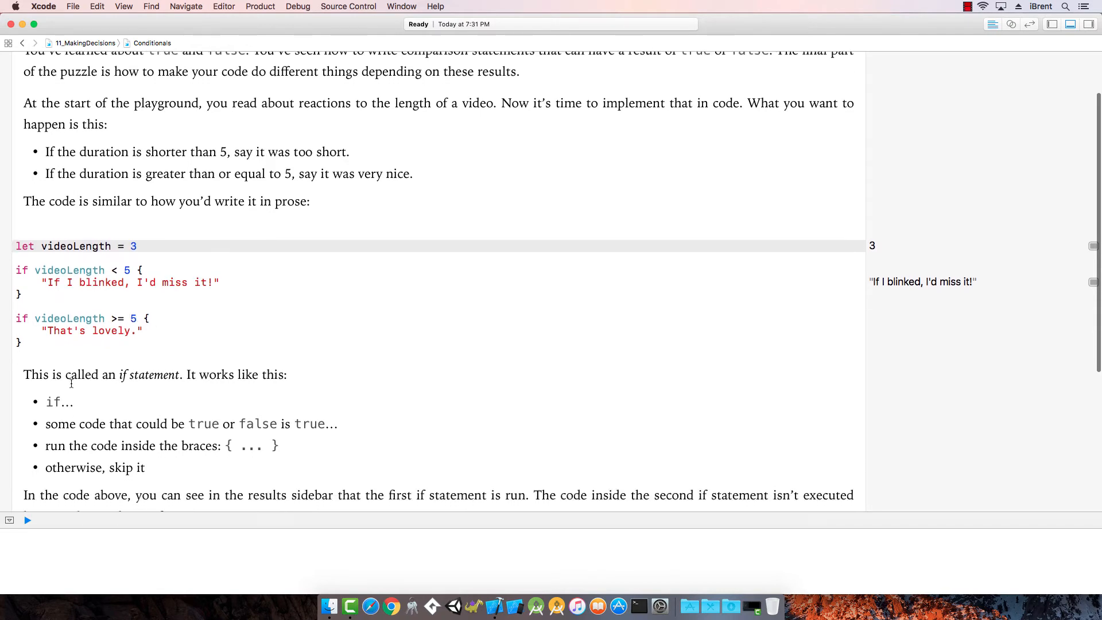
pyautogui.scroll(-3)
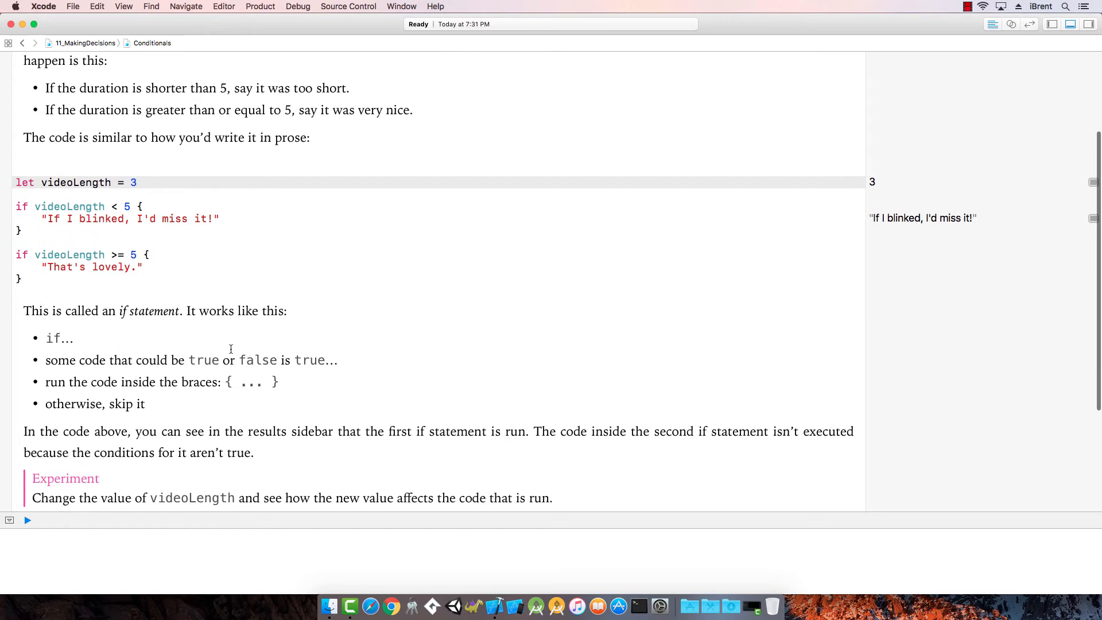
pyautogui.scroll(-3)
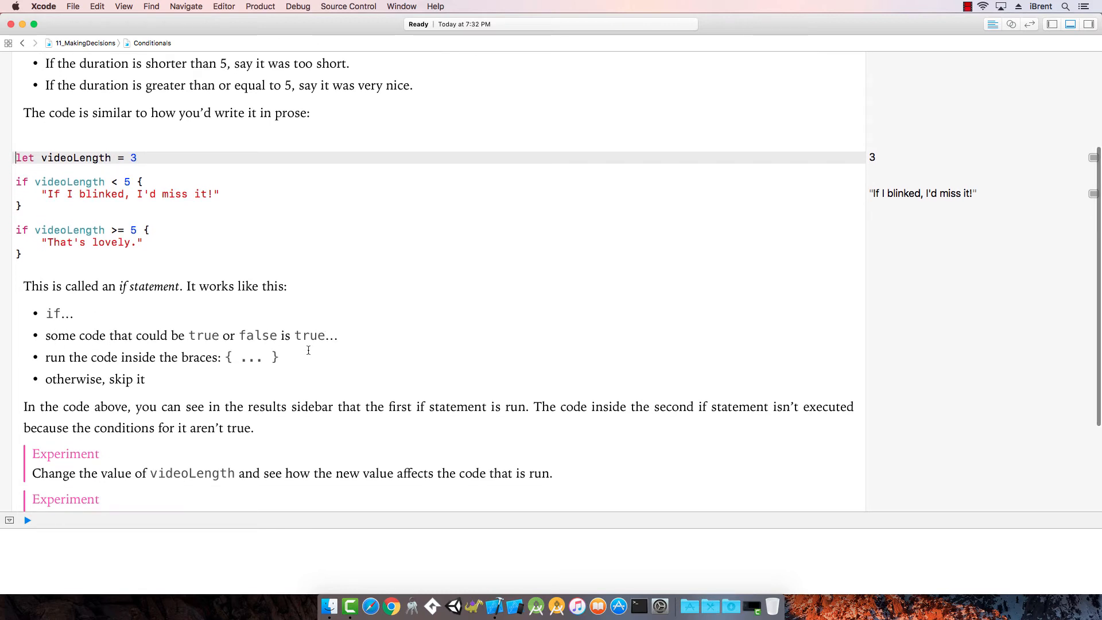
pyautogui.moveTo(221, 383)
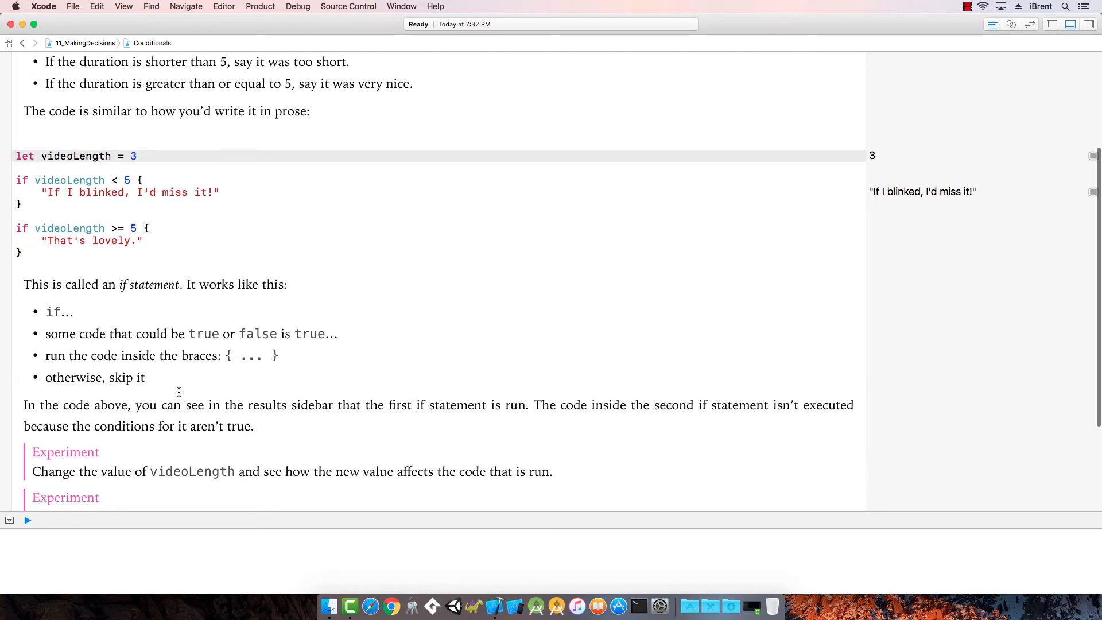
pyautogui.scroll(-3)
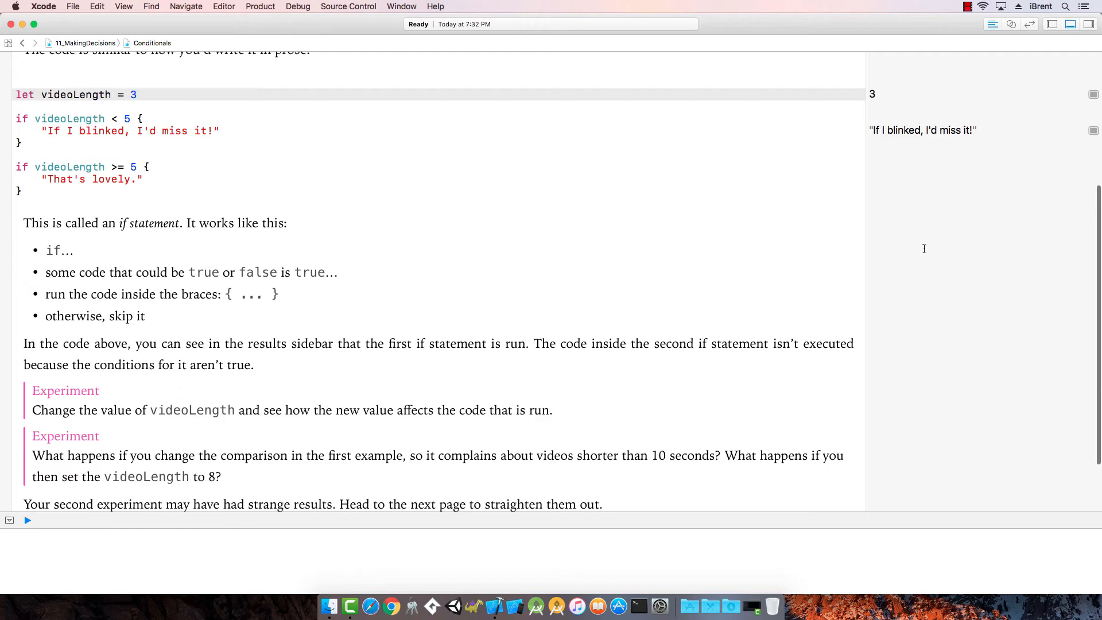
pyautogui.scroll(3)
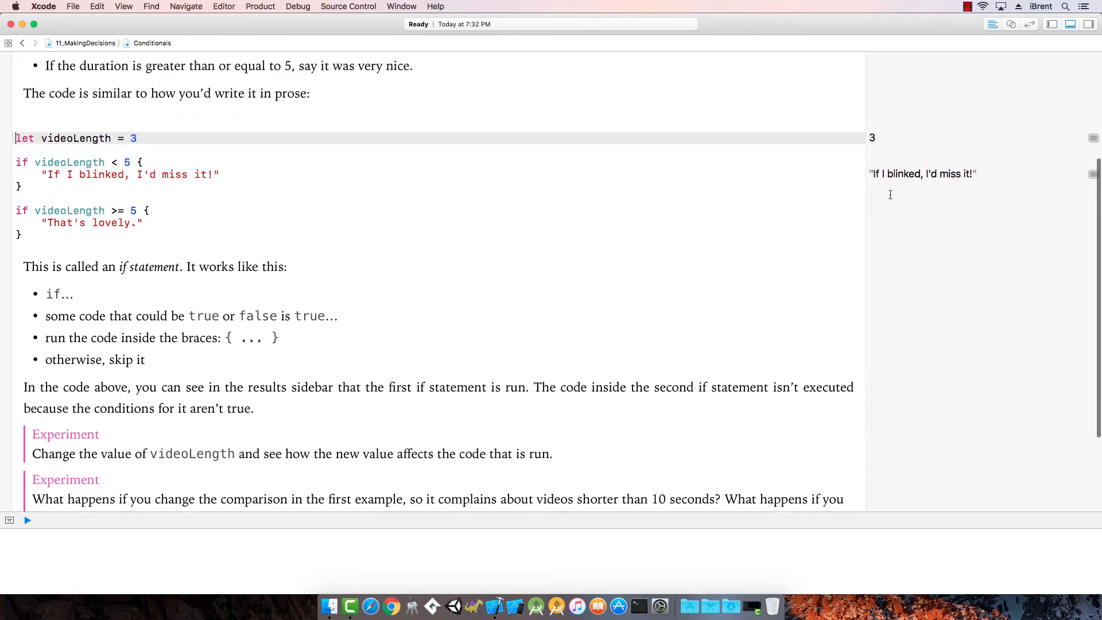
pyautogui.moveTo(396, 309)
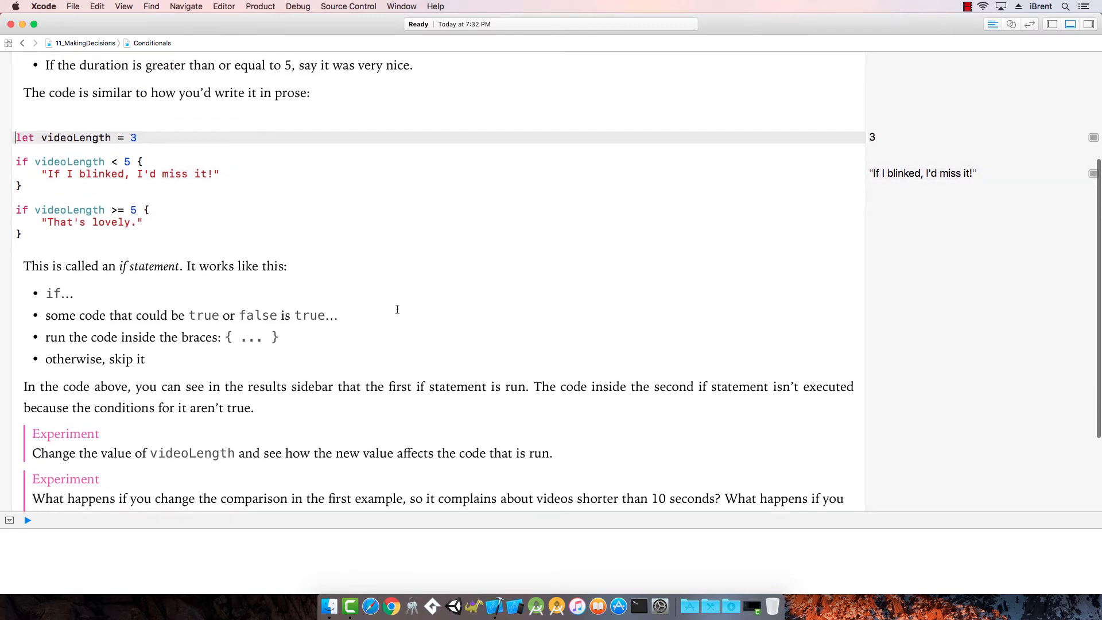
pyautogui.scroll(-3)
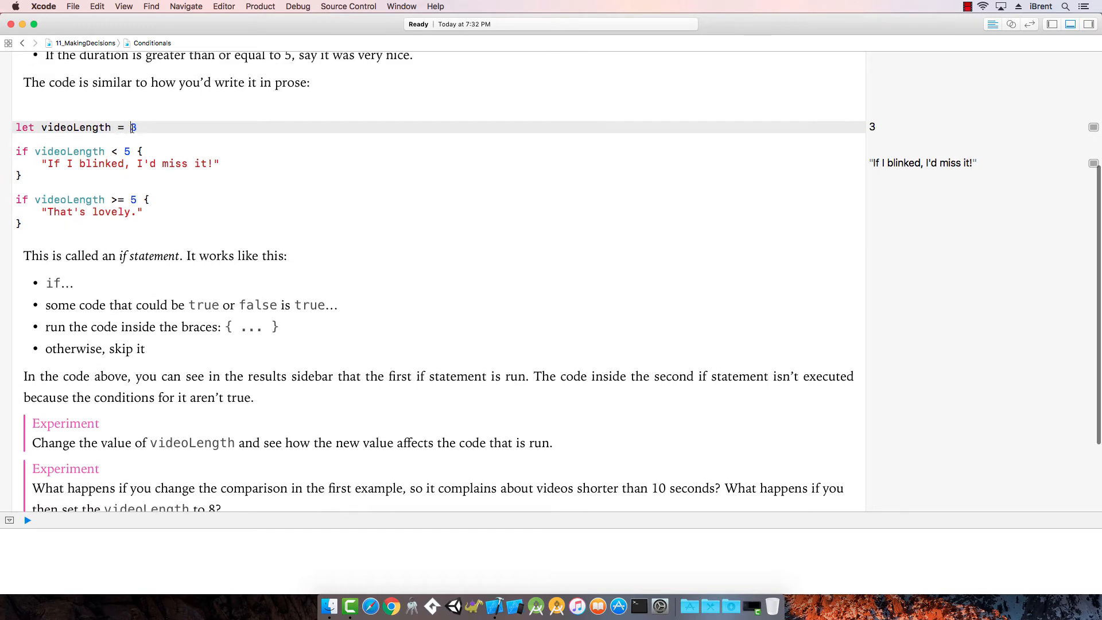
# - Change videoLength to 5 so the example outputs "That's lovely."
pyautogui.write('5')
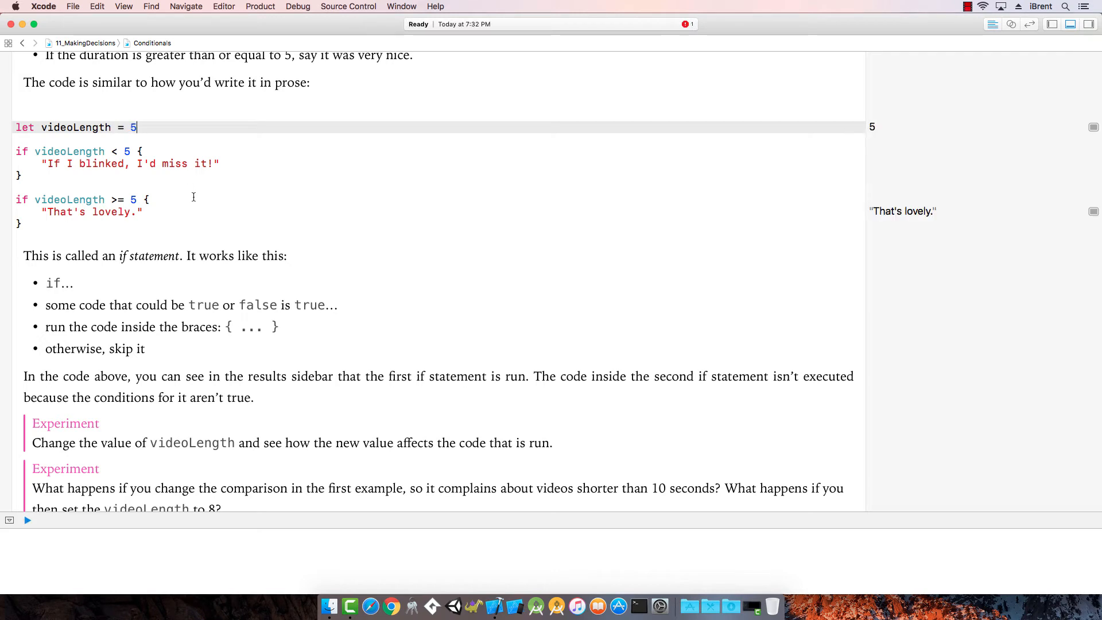
pyautogui.moveTo(68, 180)
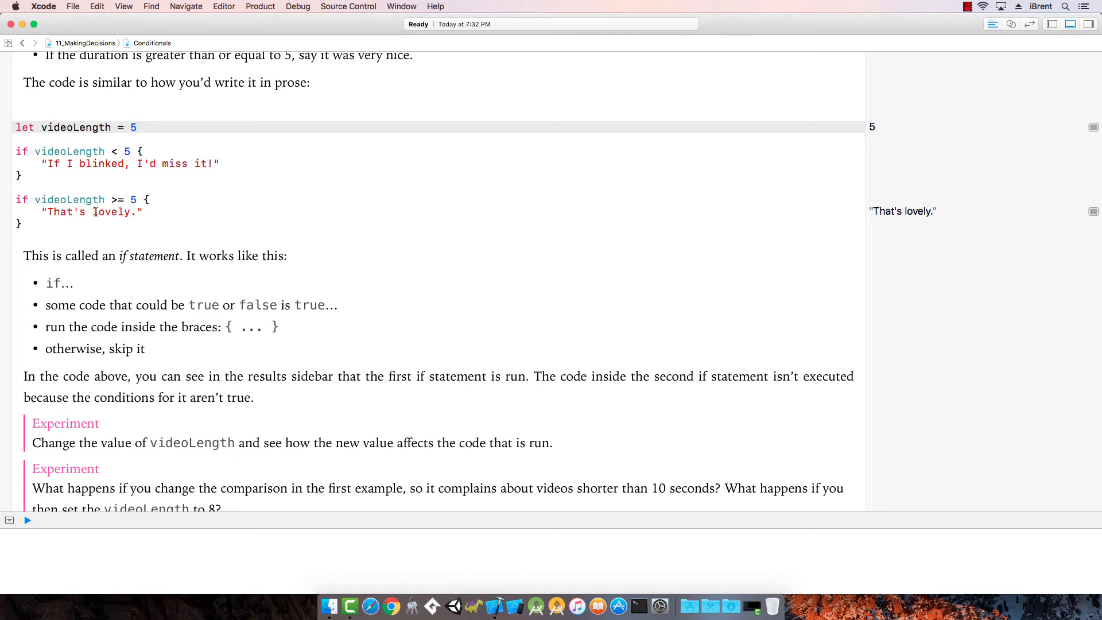
pyautogui.scroll(-3)
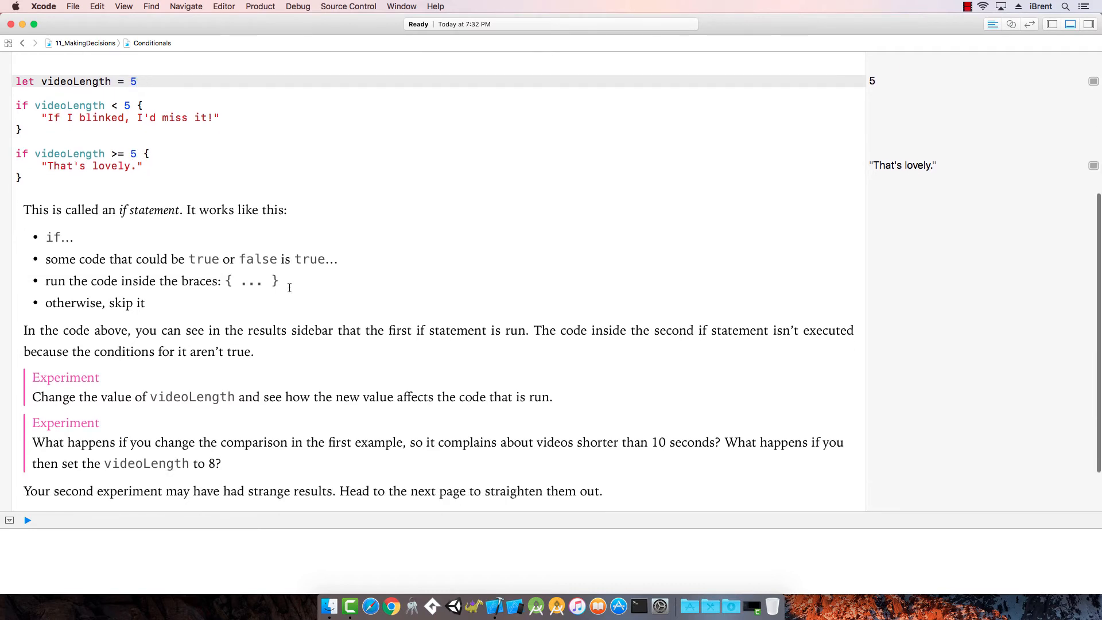
pyautogui.moveTo(407, 451)
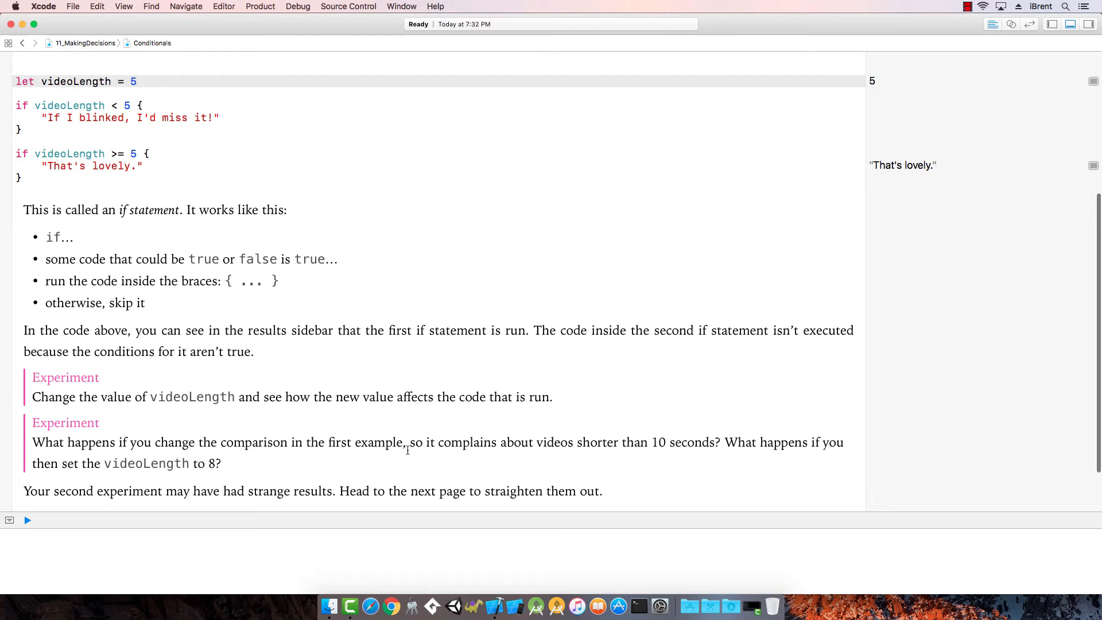
pyautogui.click(138, 82)
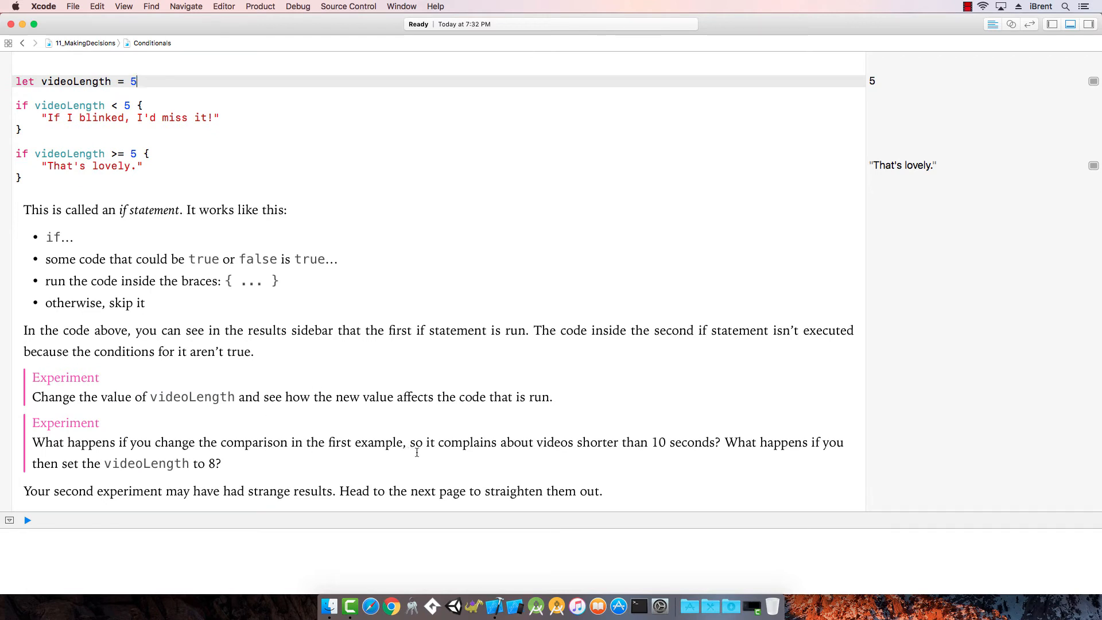
pyautogui.moveTo(693, 446)
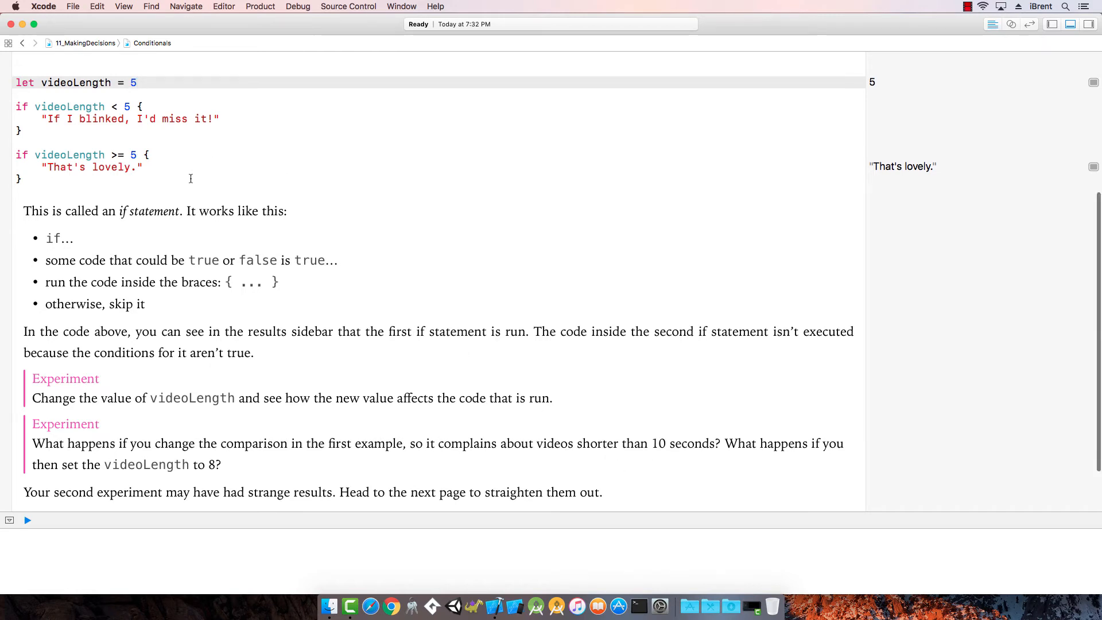
pyautogui.scroll(3)
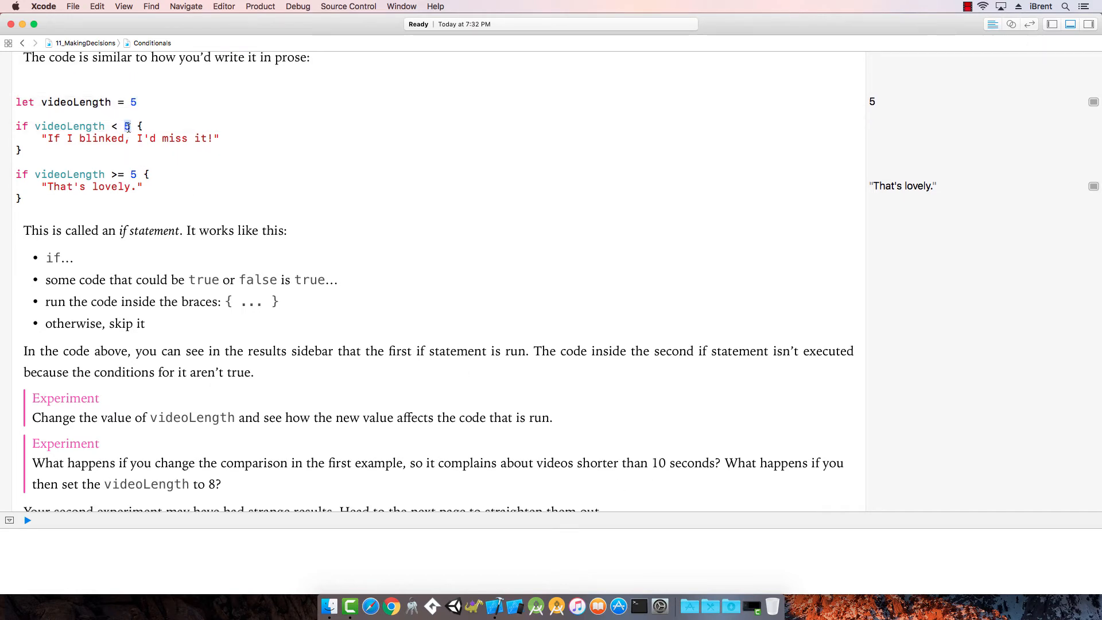
# - Try videoLength values 0 and 8 and rerun so both Conditionals messages appear
pyautogui.write('0')
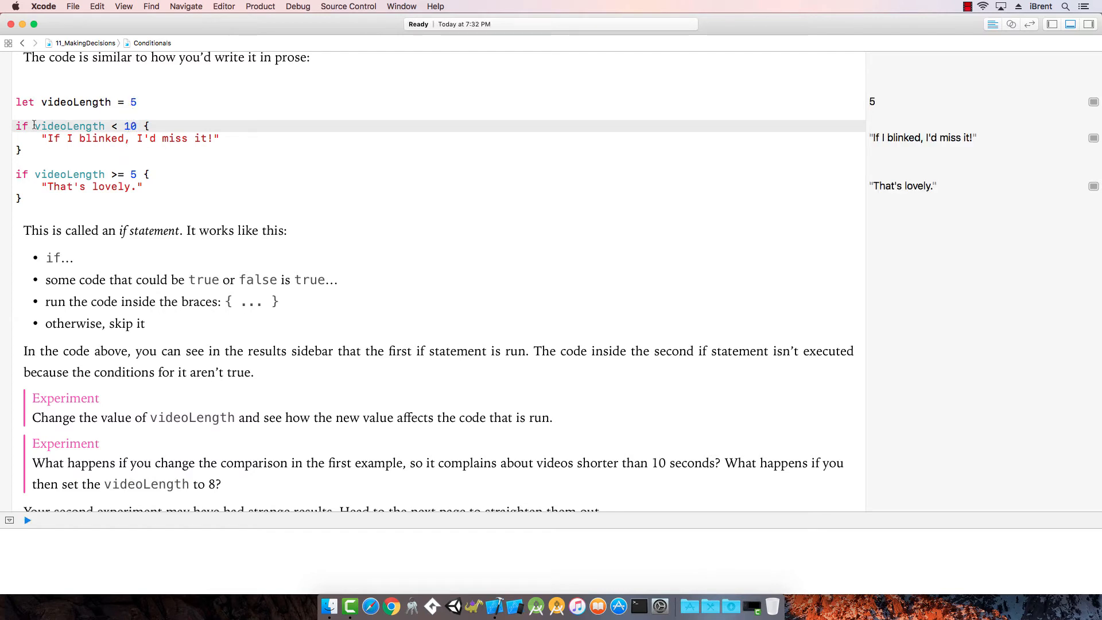
pyautogui.moveTo(825, 130)
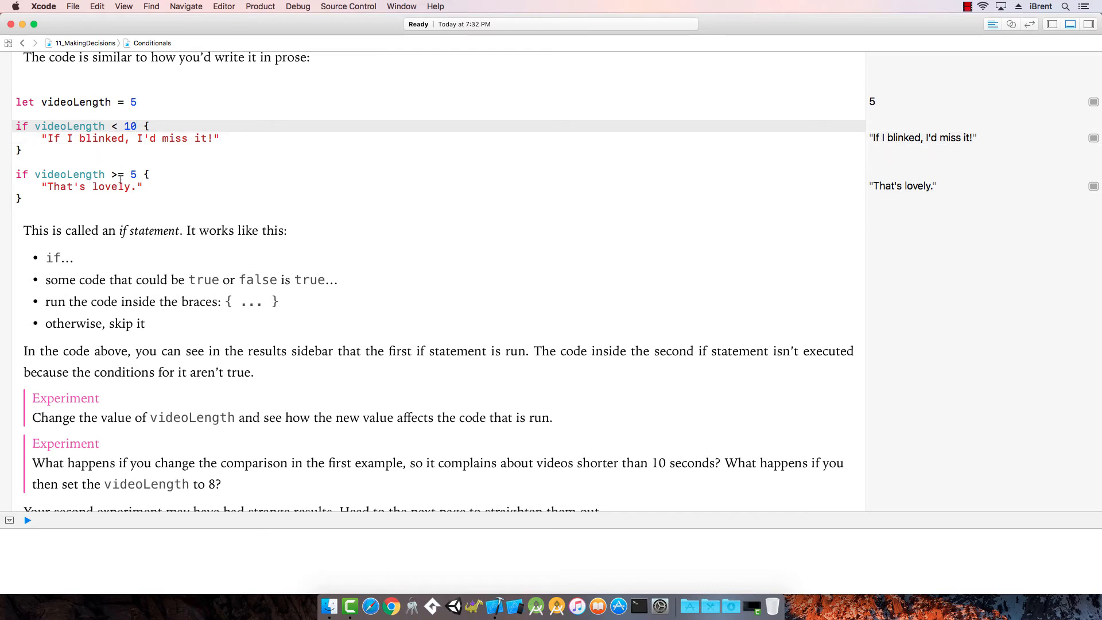
pyautogui.click(136, 126)
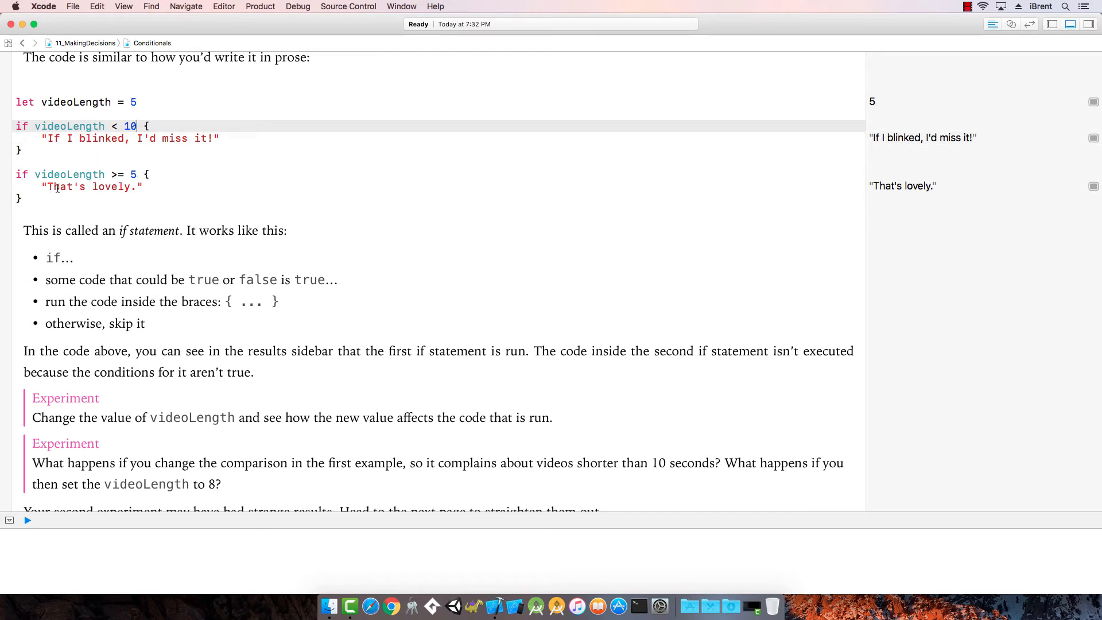
pyautogui.moveTo(380, 406)
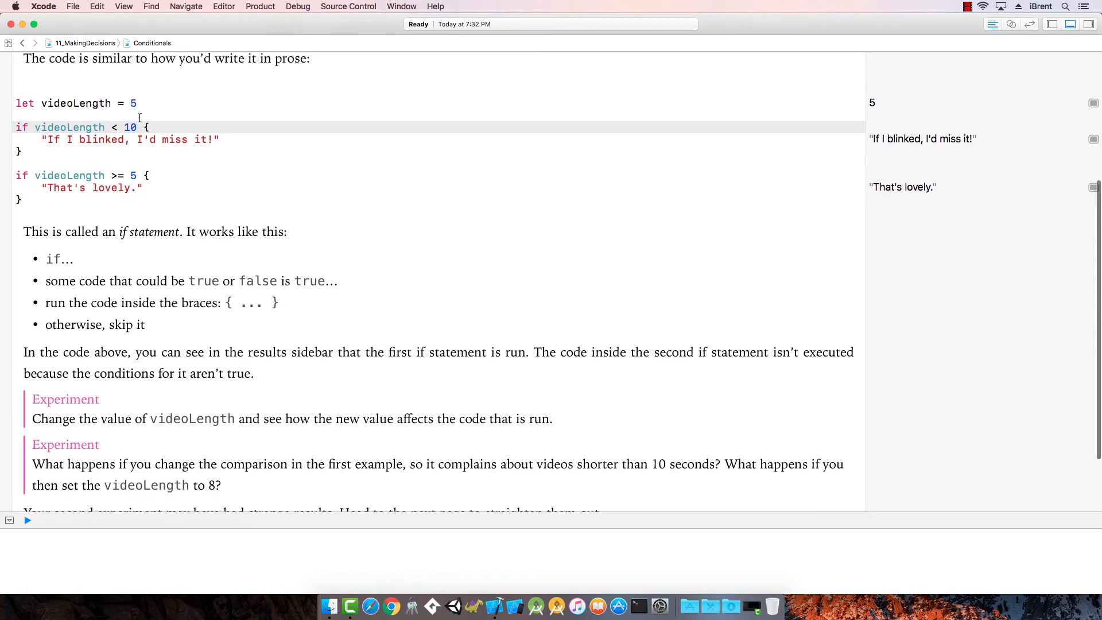
pyautogui.write('8')
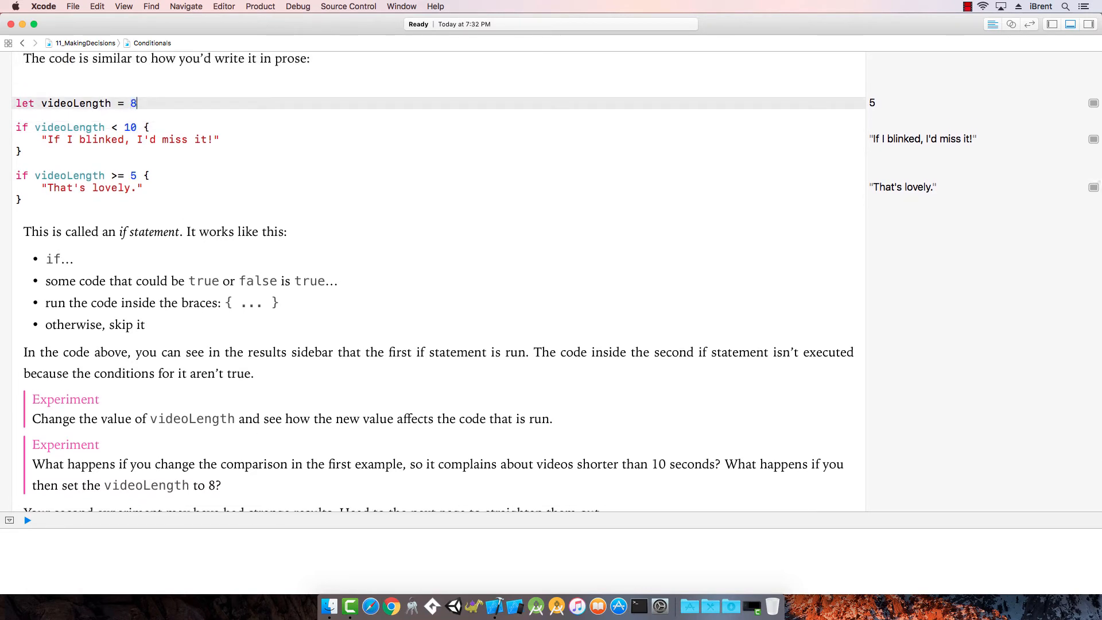
pyautogui.click(309, 218)
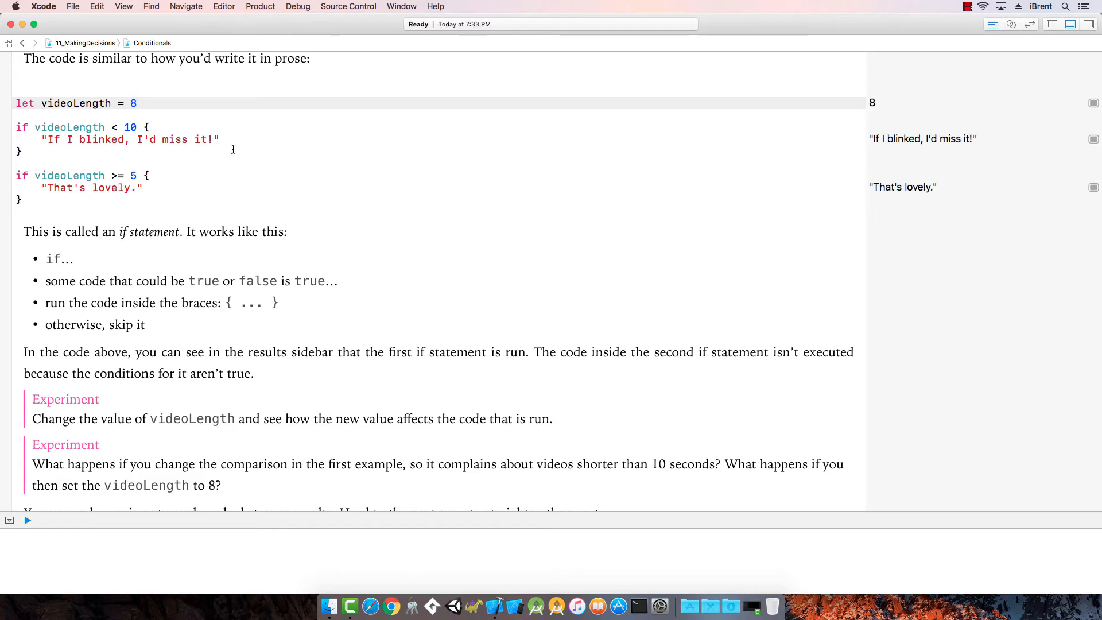
pyautogui.moveTo(51, 143)
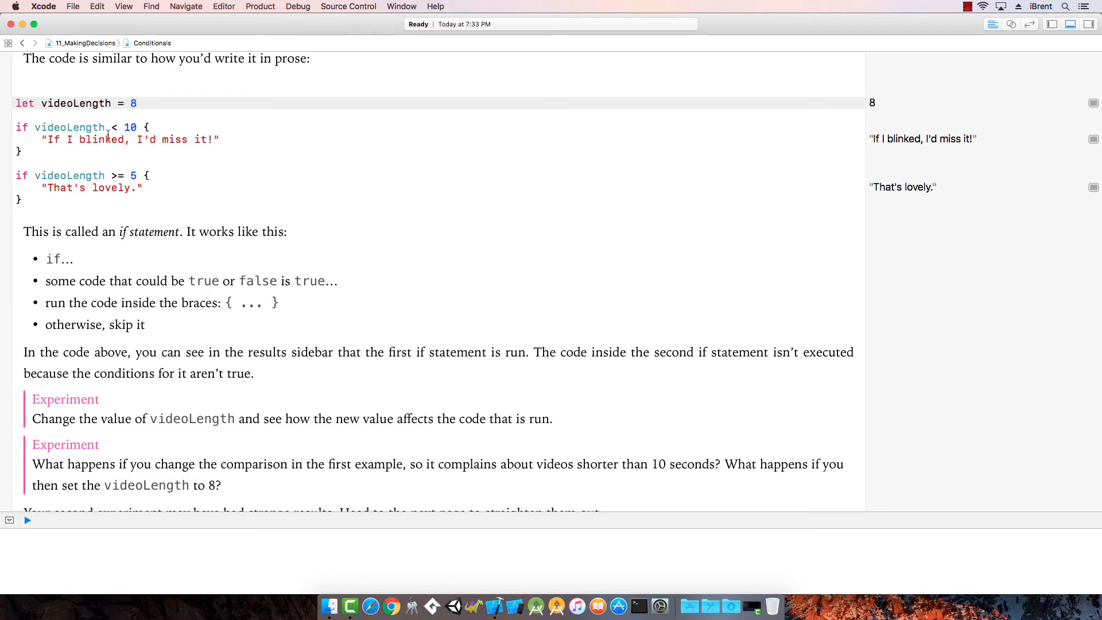
# - Read to the bottom of the Conditionals page and move on to the Else page
pyautogui.scroll(-3)
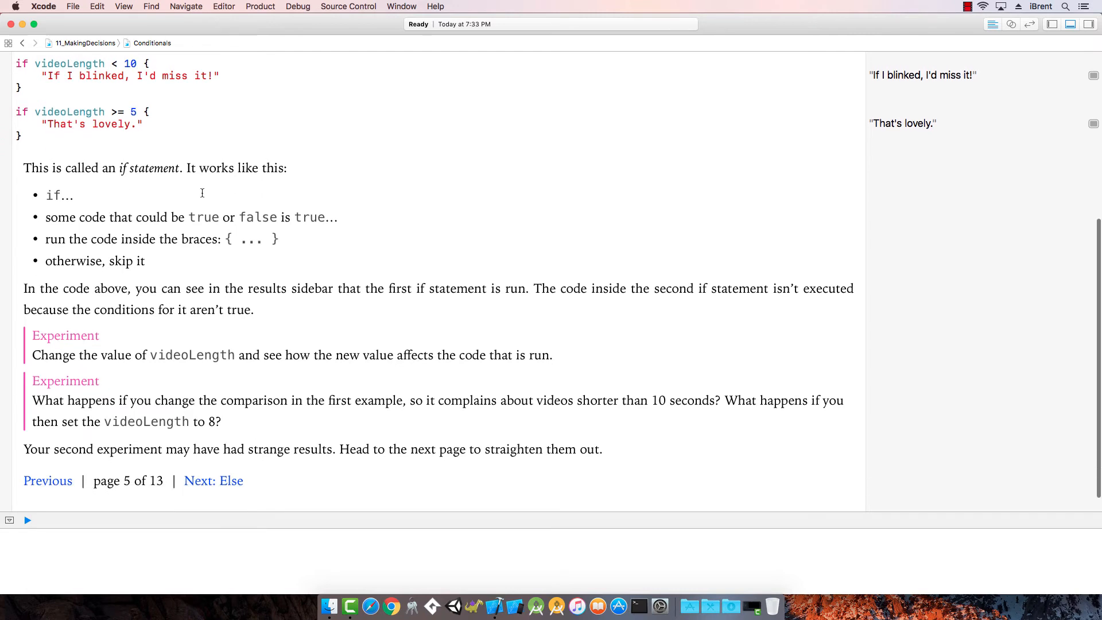
pyautogui.scroll(3)
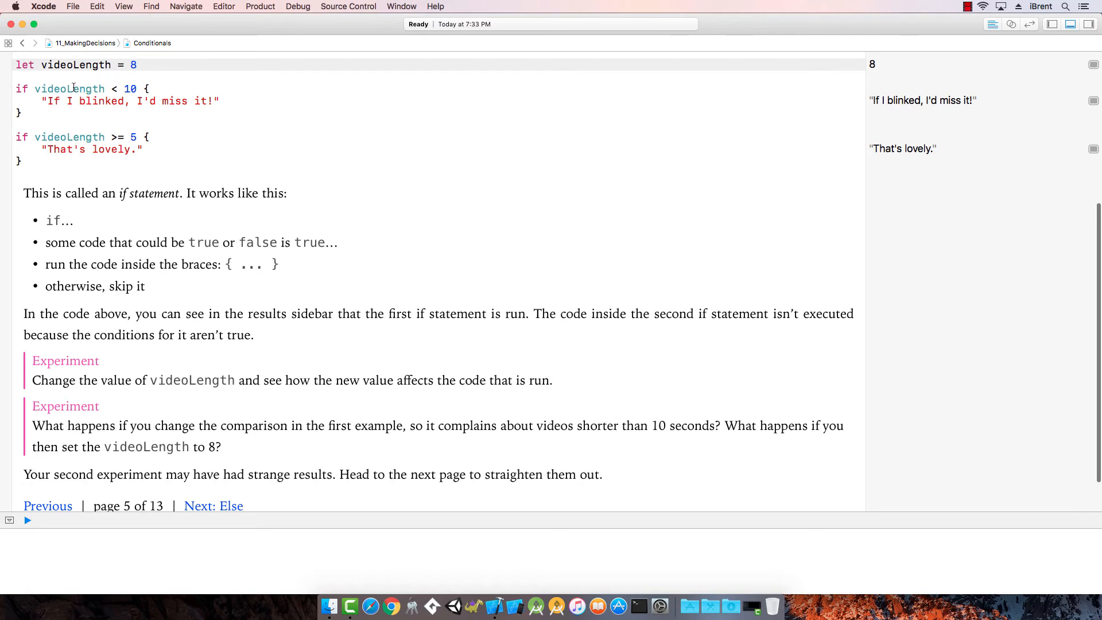
pyautogui.moveTo(160, 143)
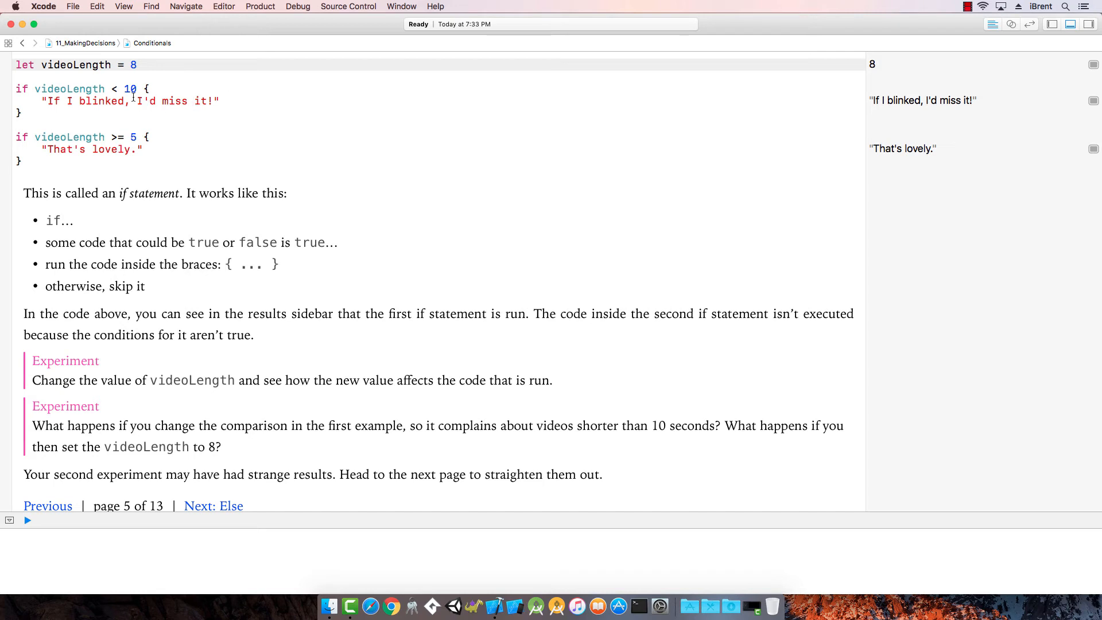
pyautogui.scroll(-3)
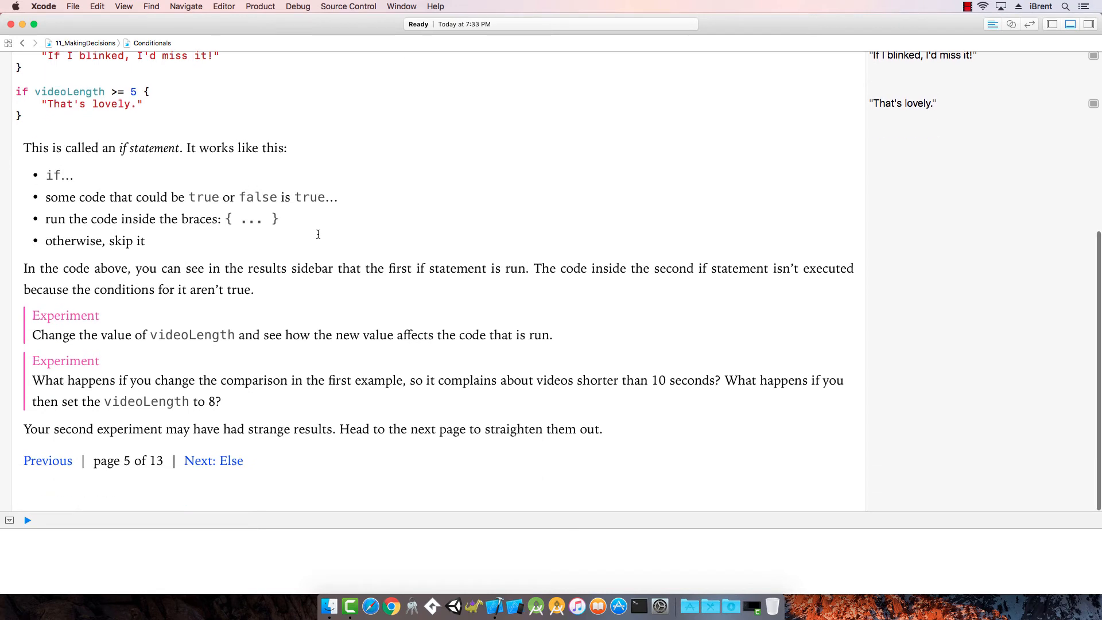
pyautogui.click(214, 460)
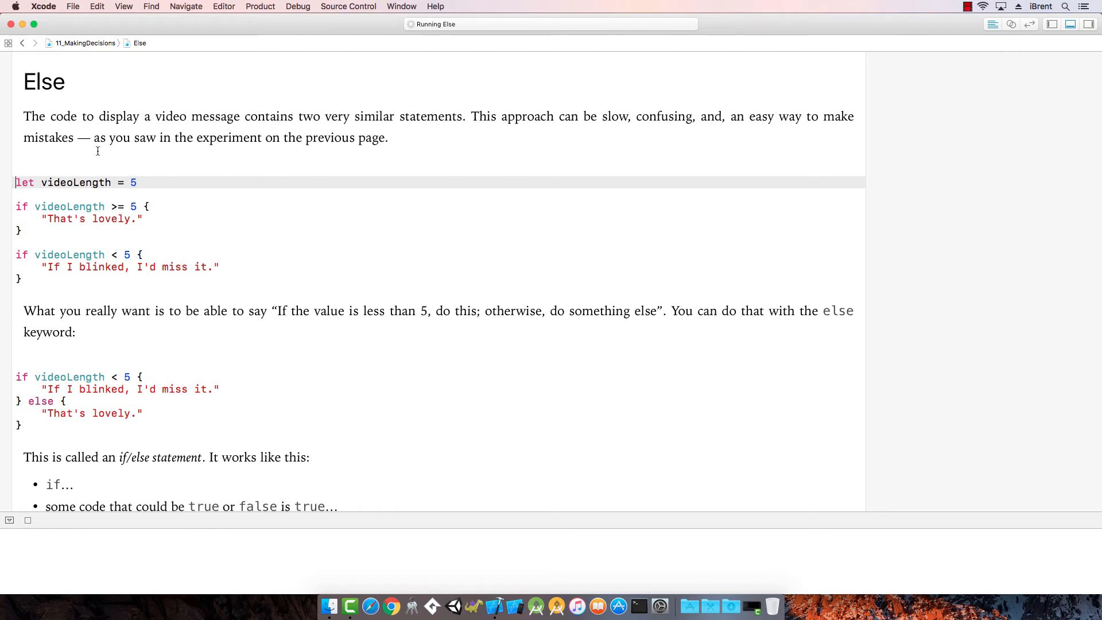
pyautogui.moveTo(40, 141)
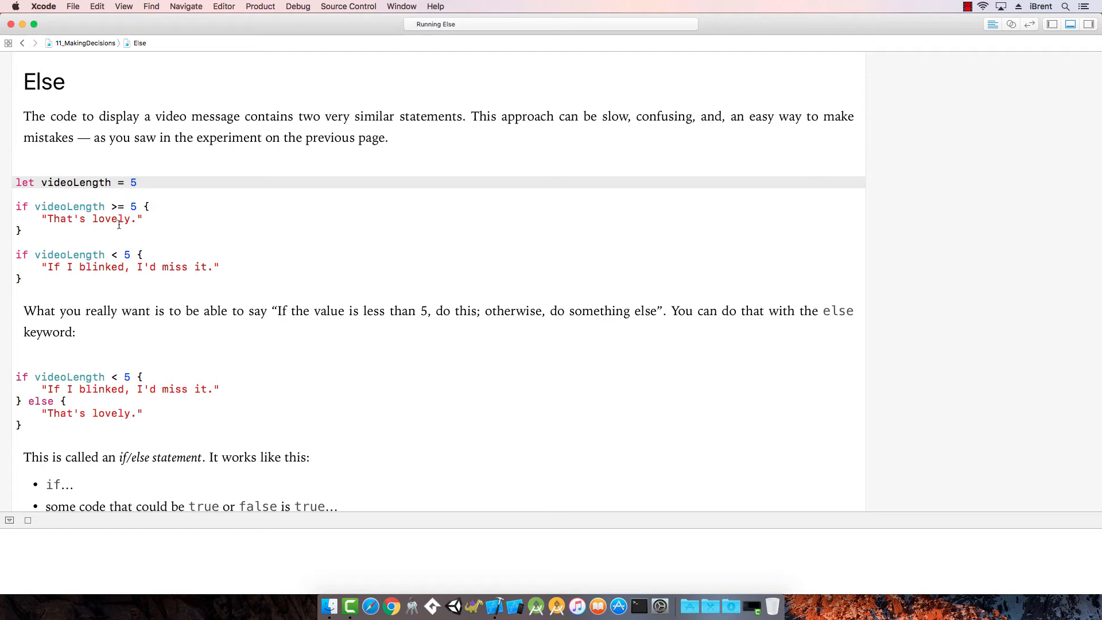
# - Read through the Else page as videoLength 5 yields "That's lovely." from both the ifs and if/else
pyautogui.click(27, 520)
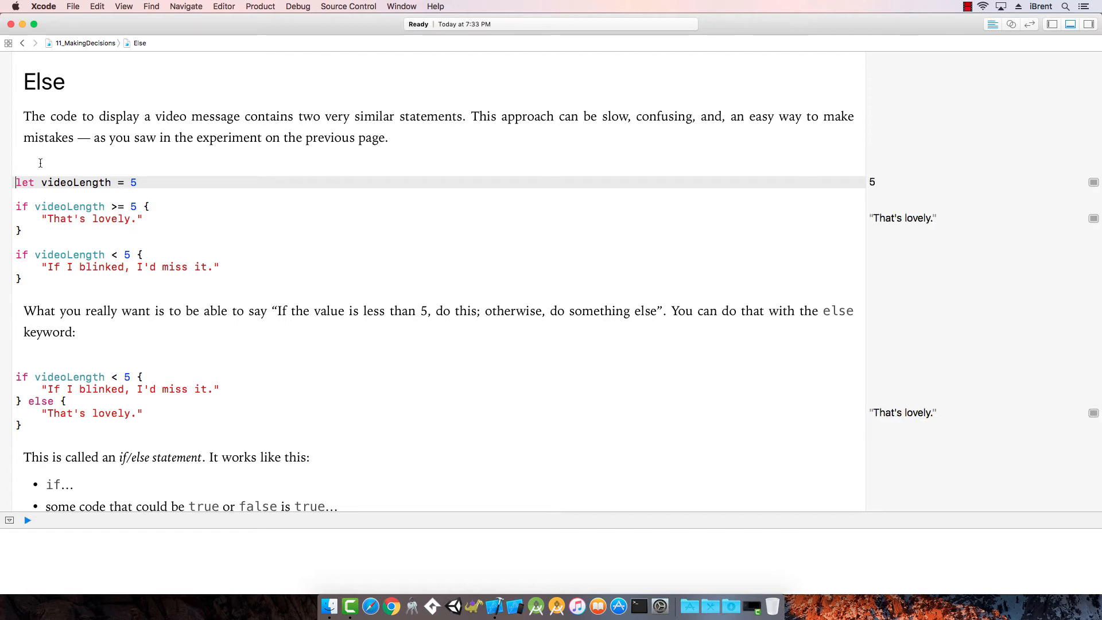
pyautogui.moveTo(351, 146)
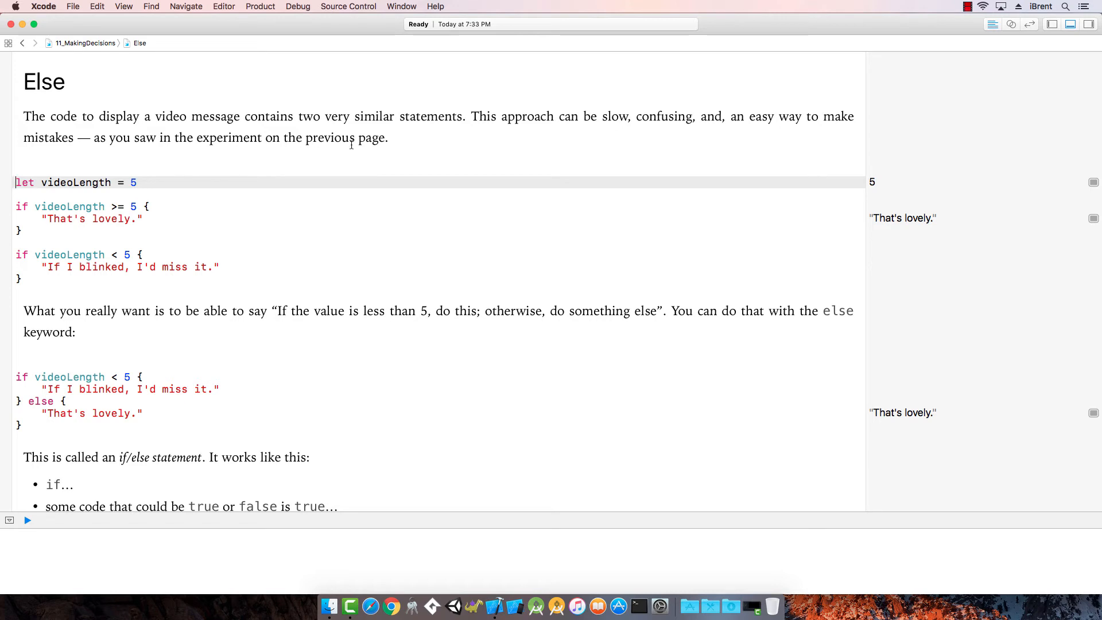
pyautogui.moveTo(101, 225)
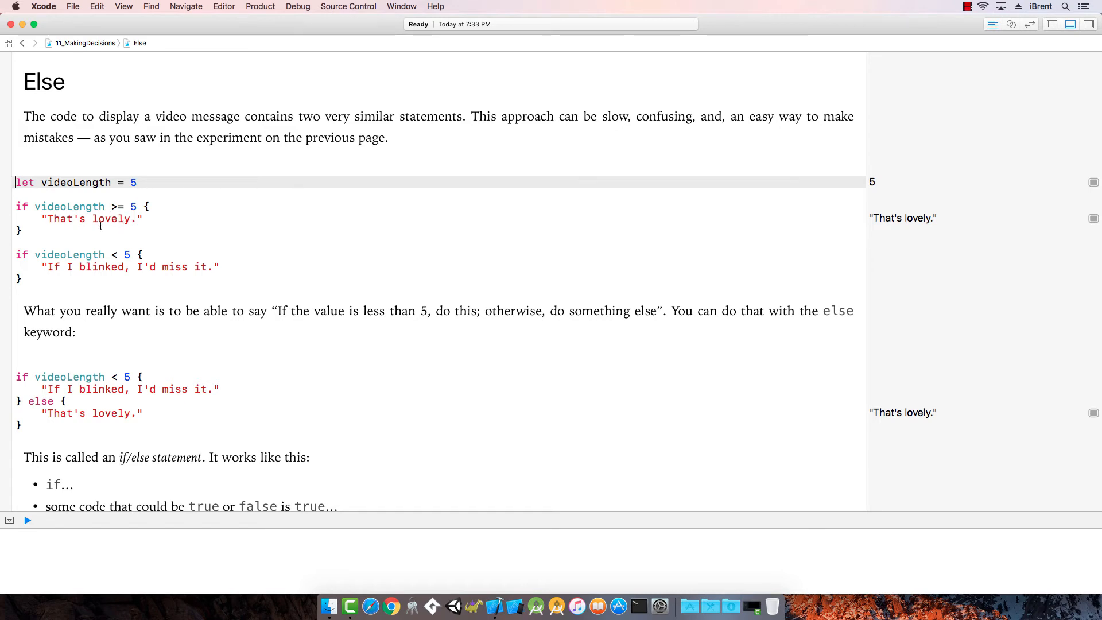
pyautogui.moveTo(256, 245)
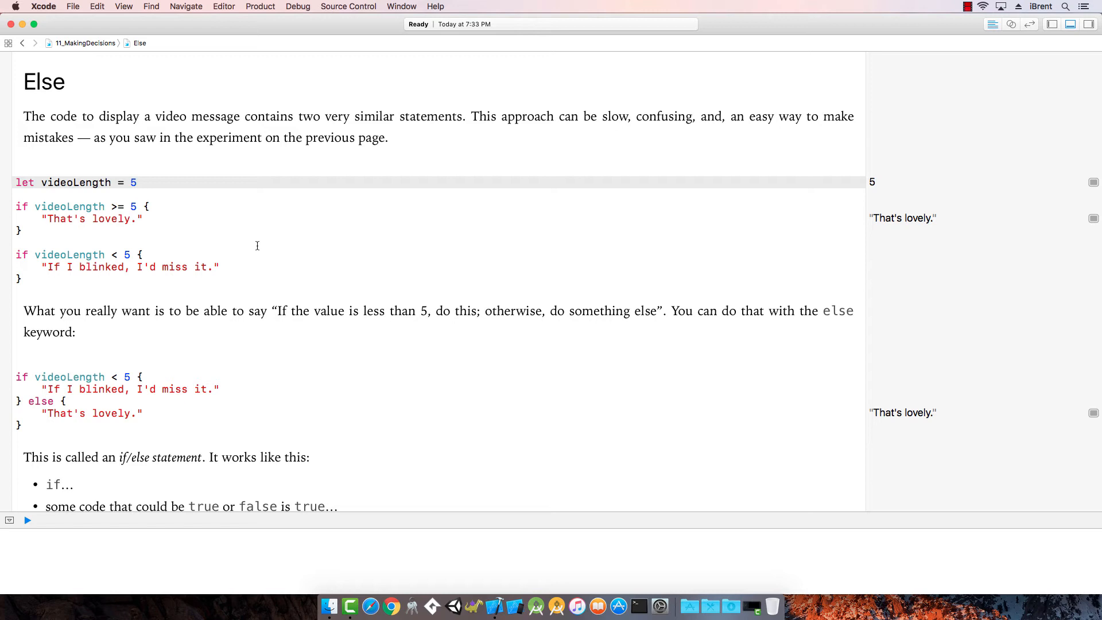
pyautogui.moveTo(295, 329)
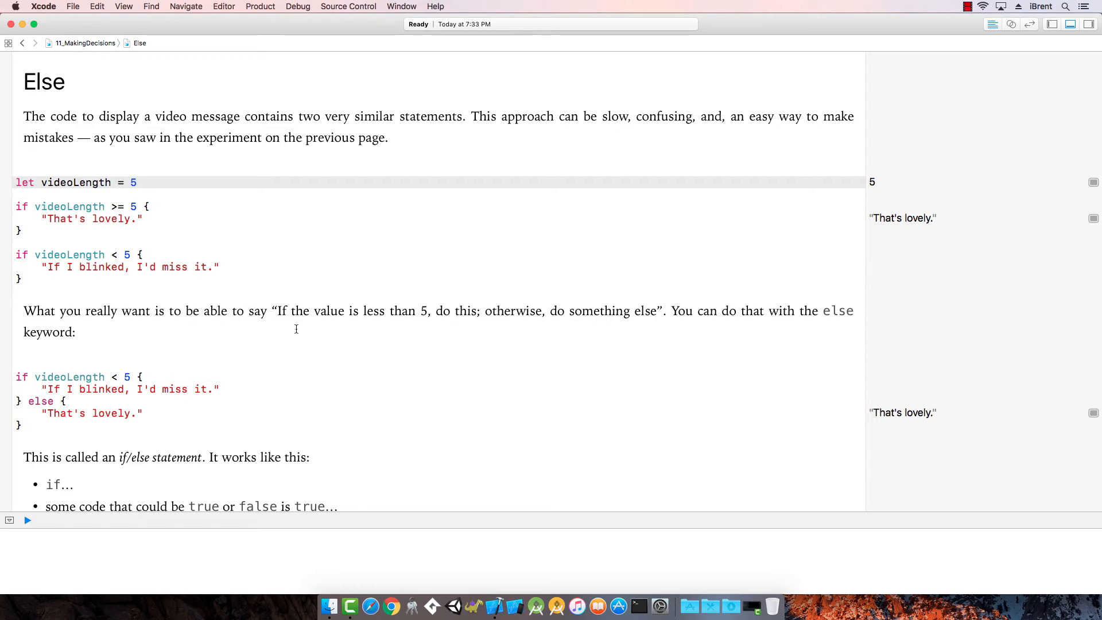
pyautogui.moveTo(525, 333)
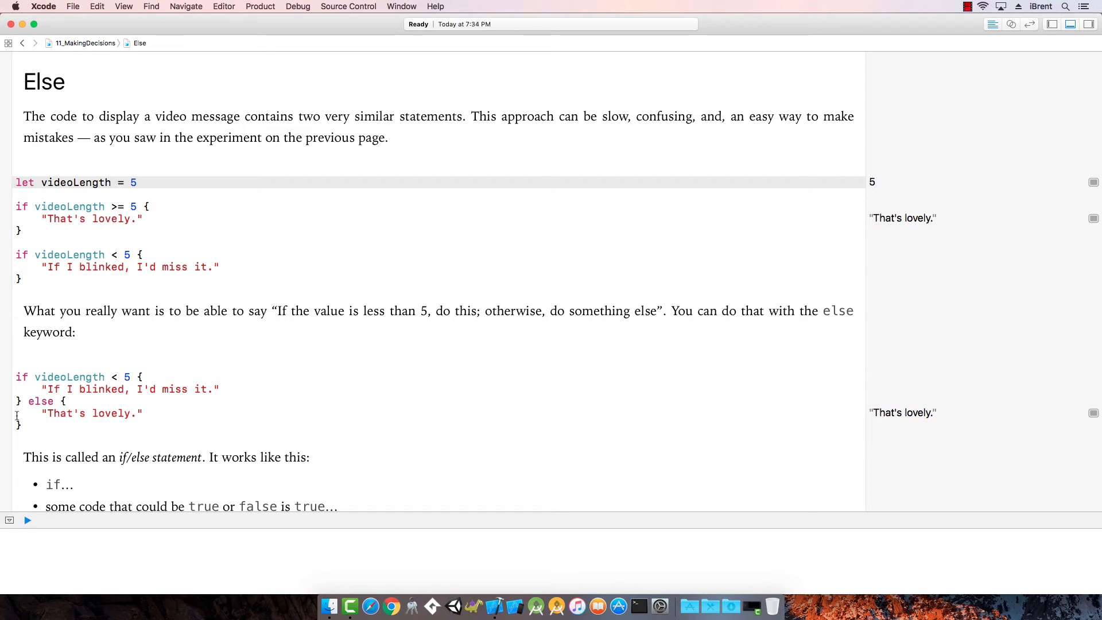
pyautogui.moveTo(346, 396)
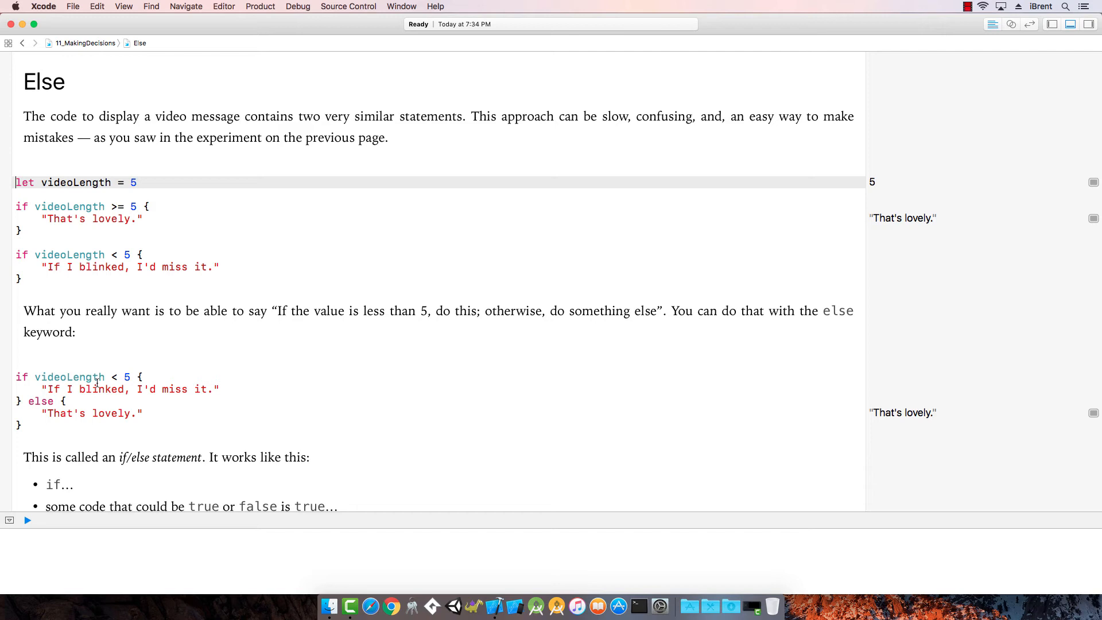
pyautogui.scroll(-3)
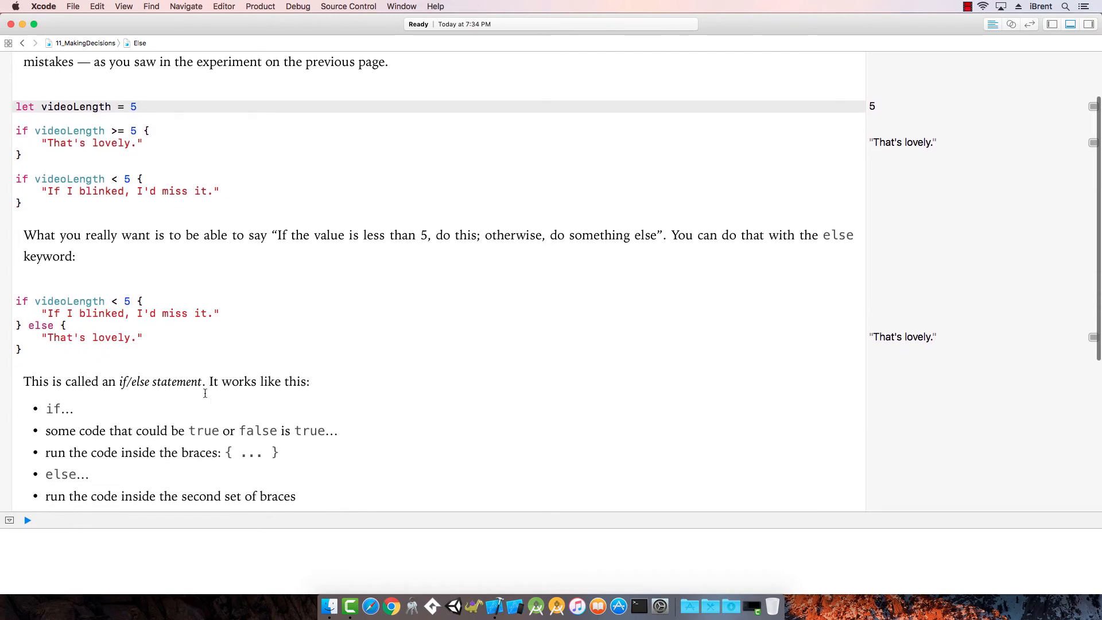
pyautogui.scroll(-3)
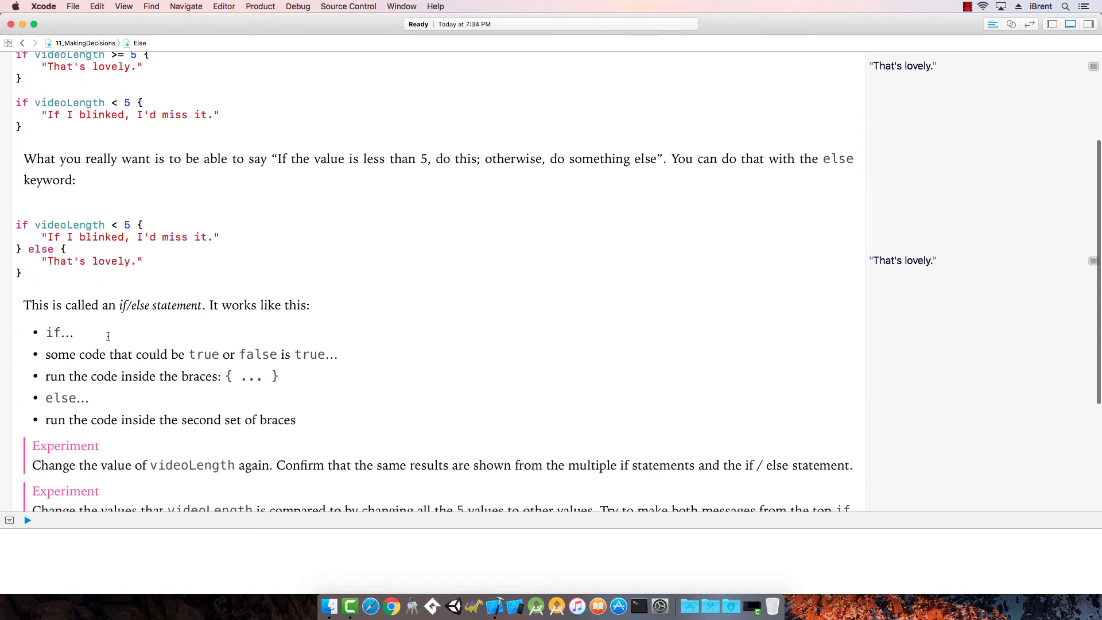
pyautogui.moveTo(66, 380)
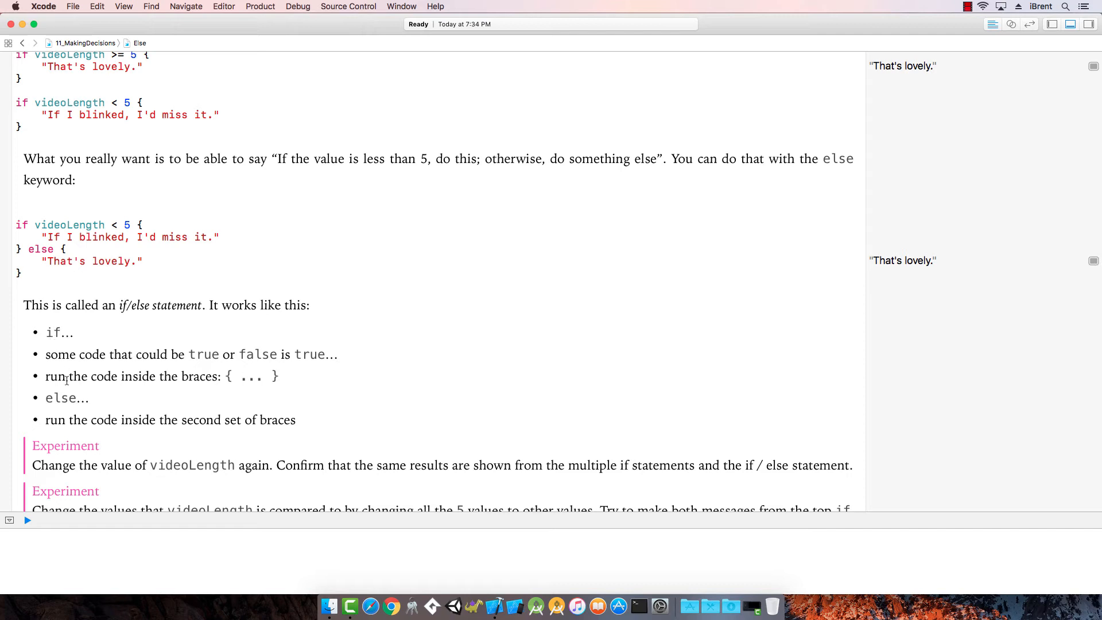
pyautogui.moveTo(331, 354)
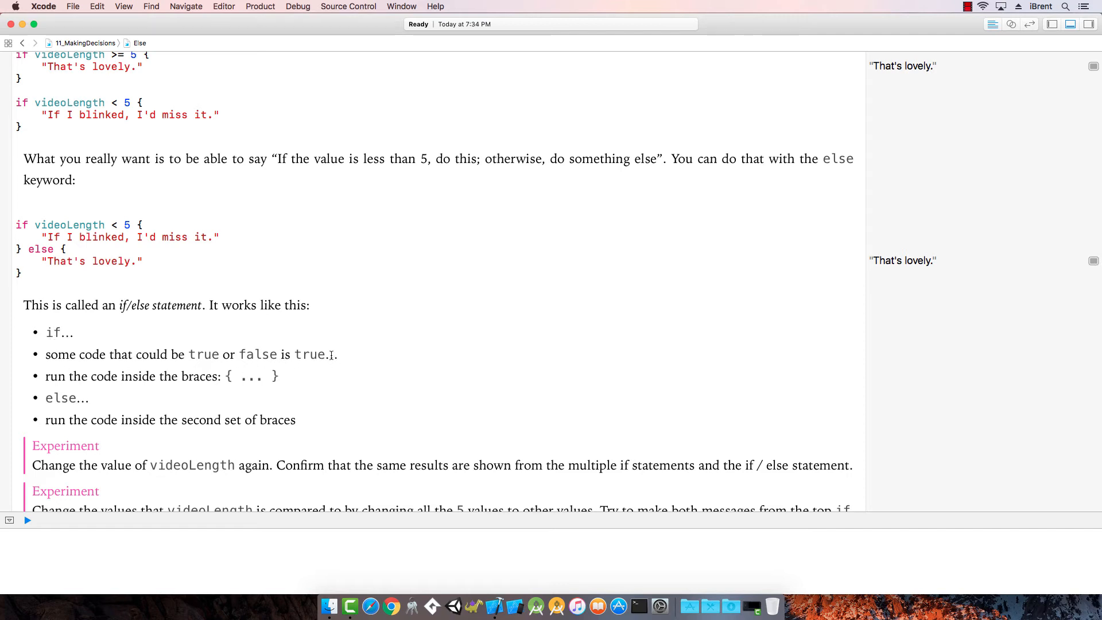
pyautogui.moveTo(62, 392)
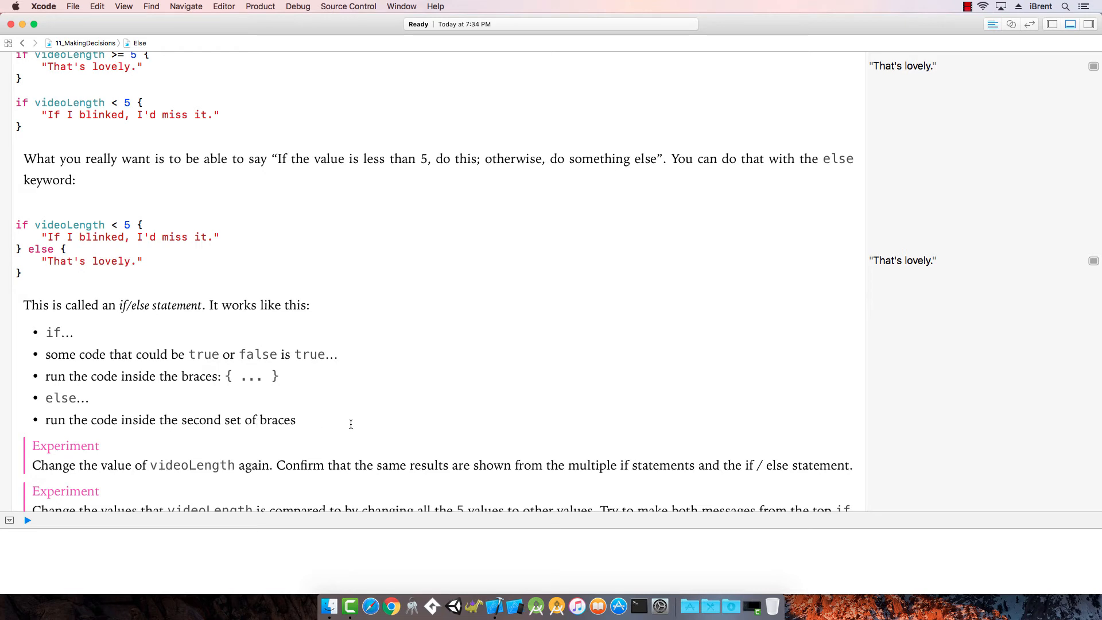
pyautogui.scroll(-3)
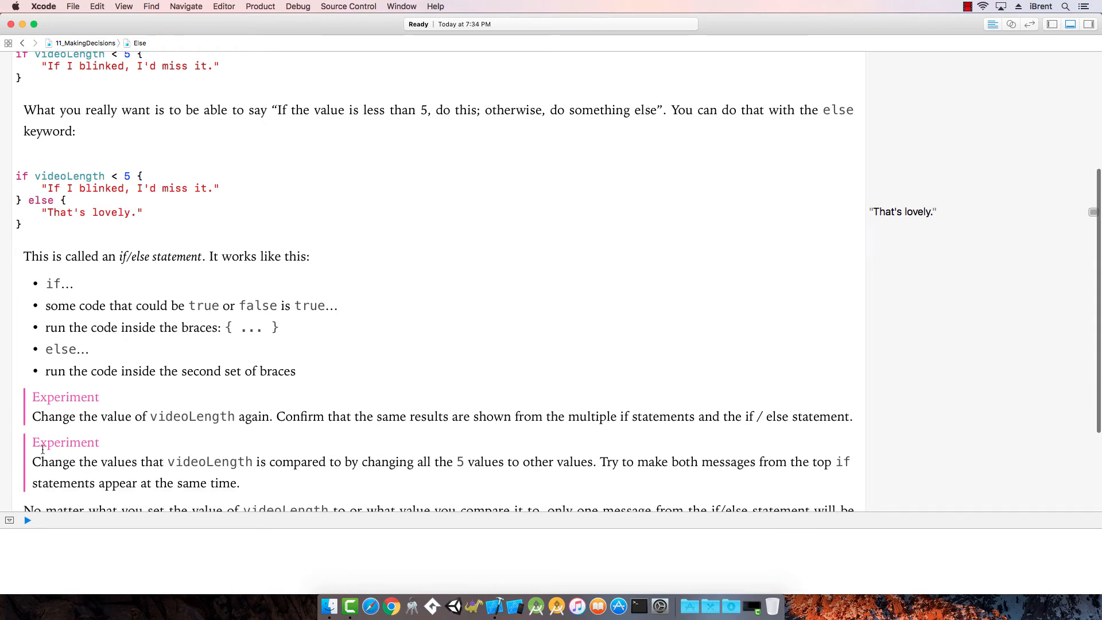
pyautogui.moveTo(322, 424)
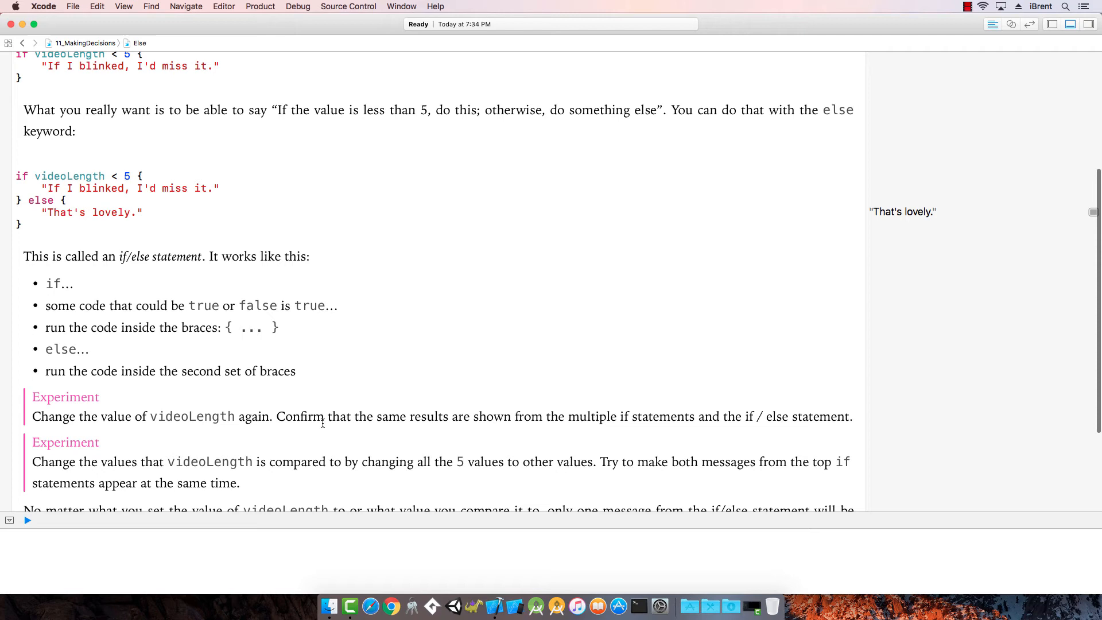
pyautogui.moveTo(698, 441)
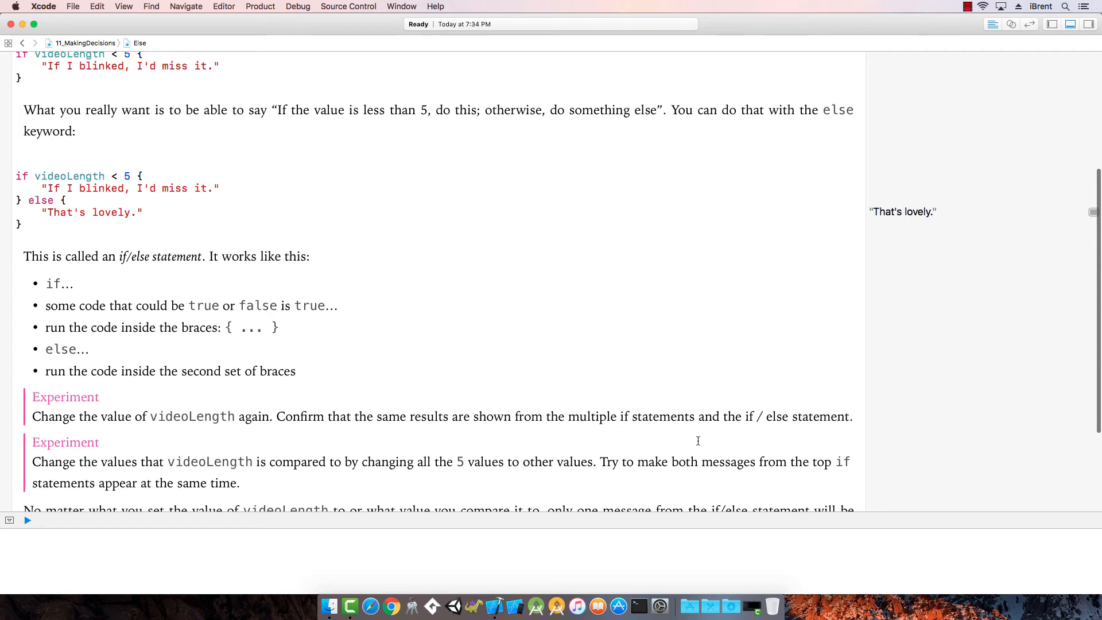
pyautogui.scroll(3)
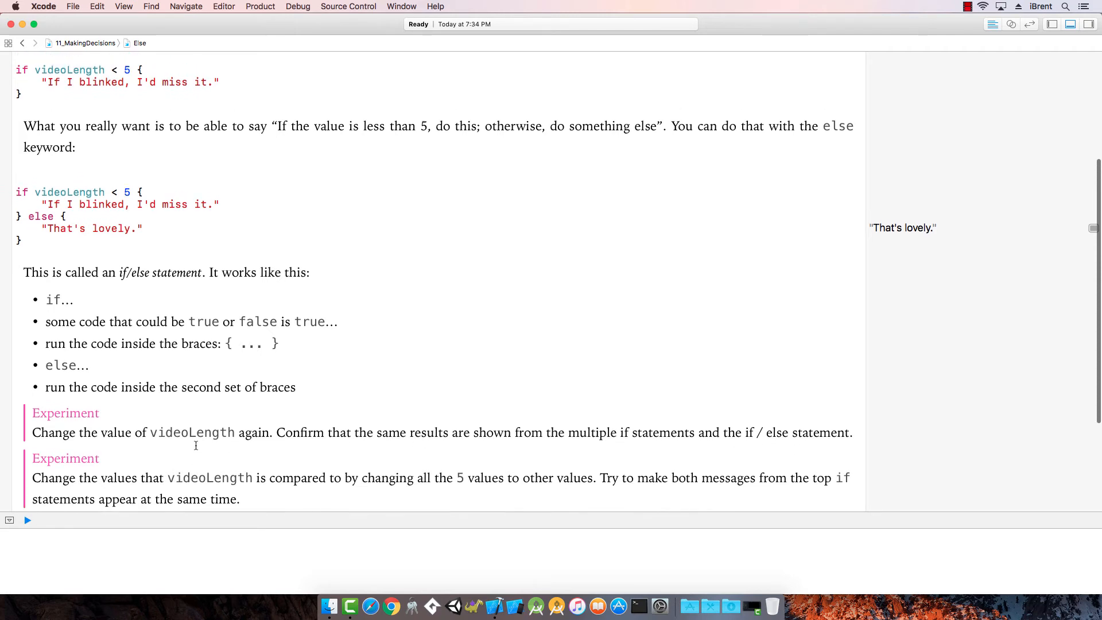
pyautogui.scroll(3)
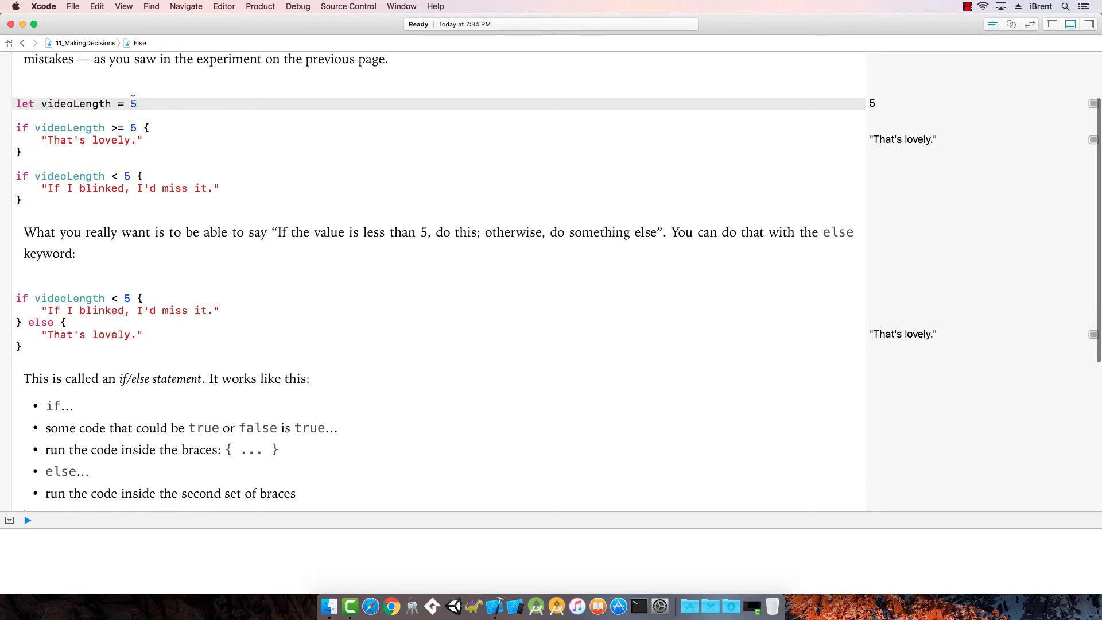
pyautogui.write('8')
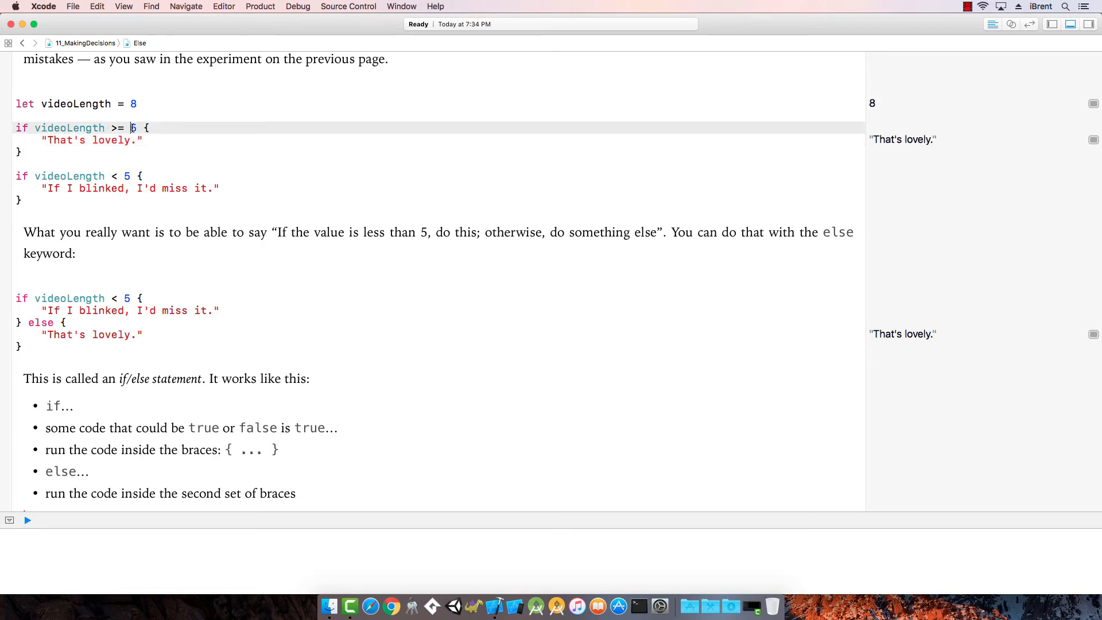
pyautogui.write('10')
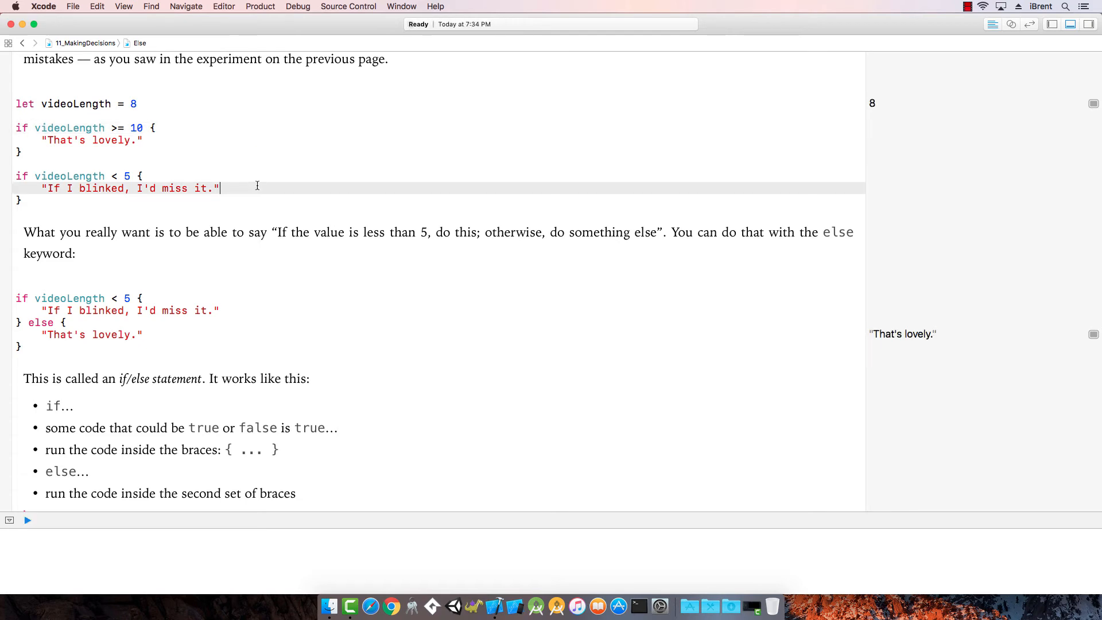
pyautogui.moveTo(158, 127)
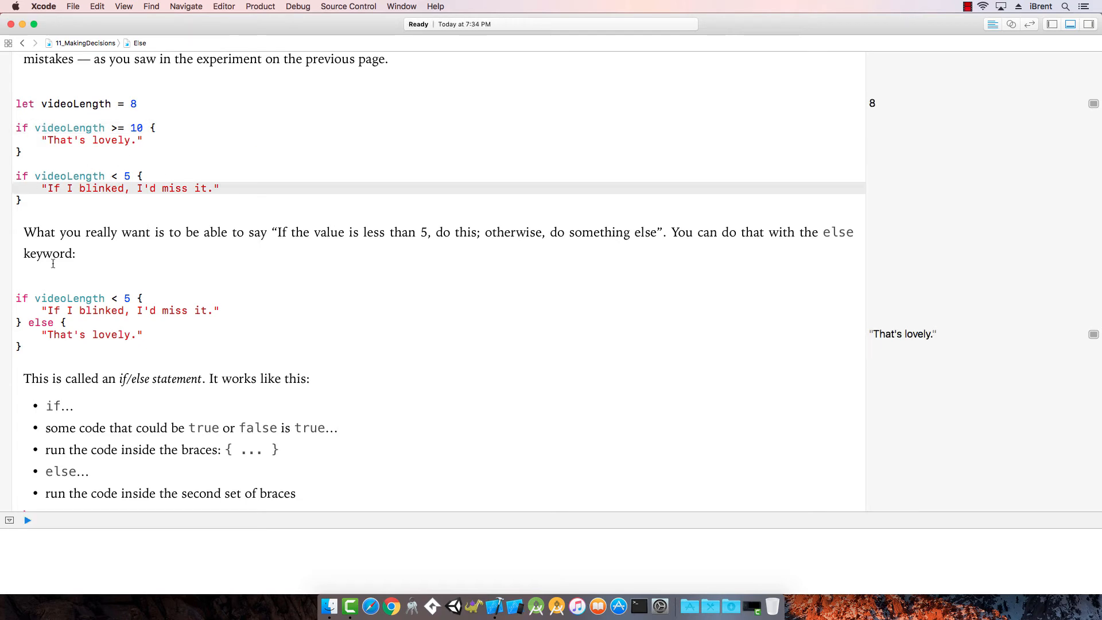
pyautogui.doubleClick(128, 299)
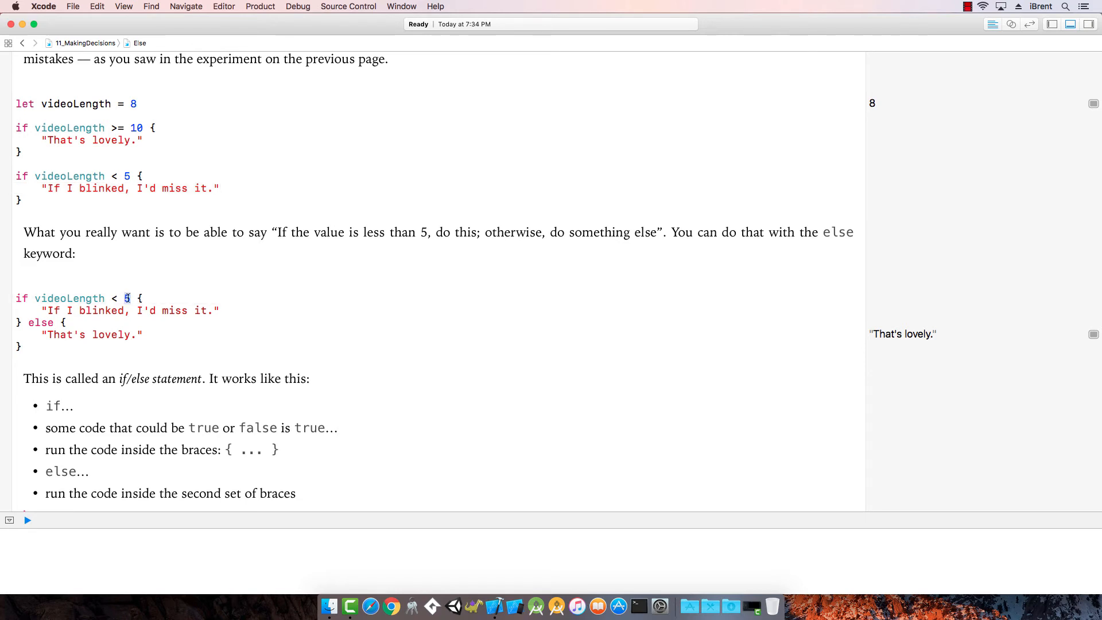
pyautogui.write('10')
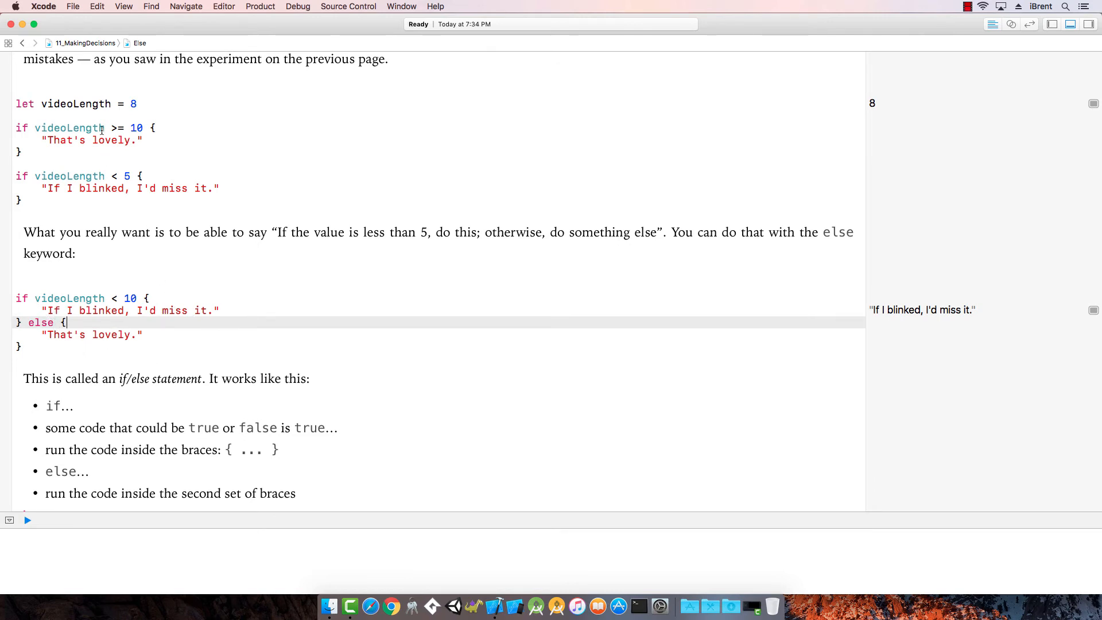
pyautogui.moveTo(125, 227)
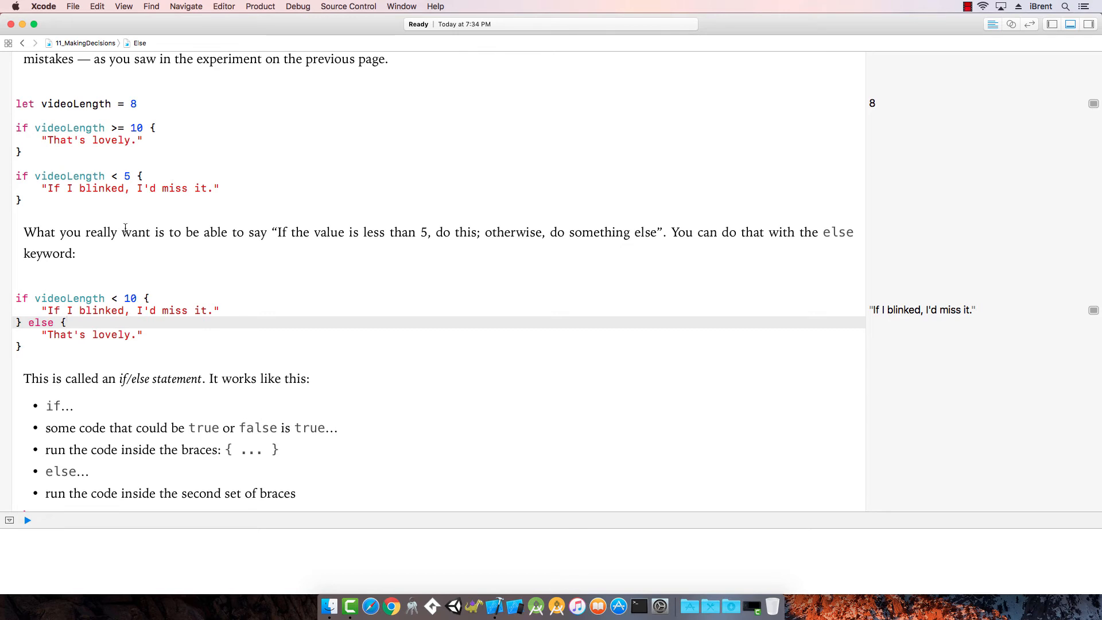
pyautogui.moveTo(210, 356)
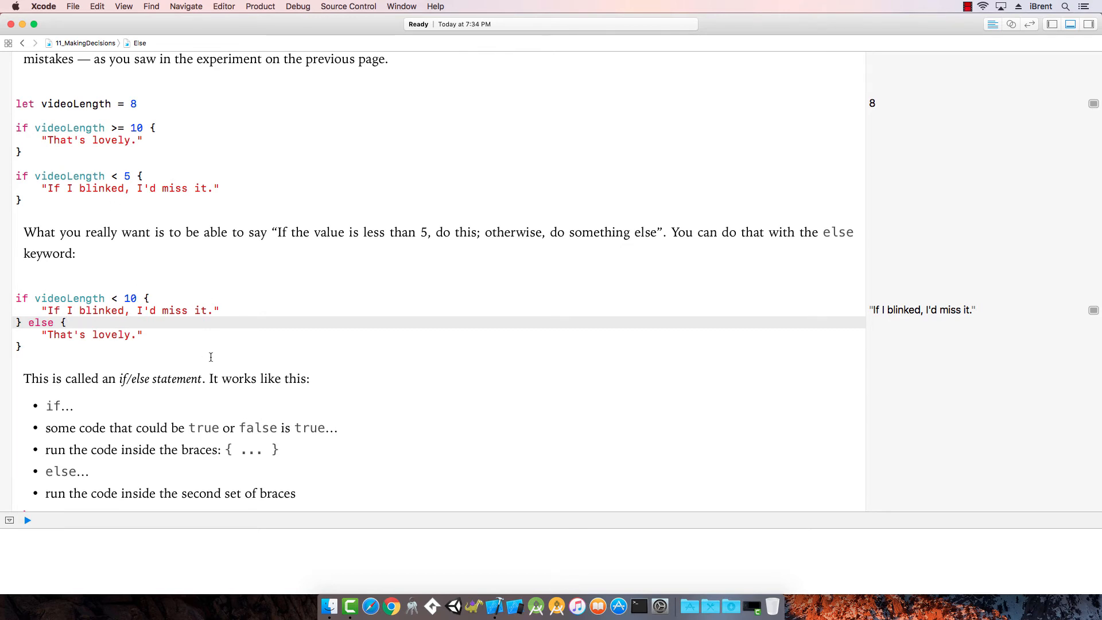
pyautogui.scroll(-3)
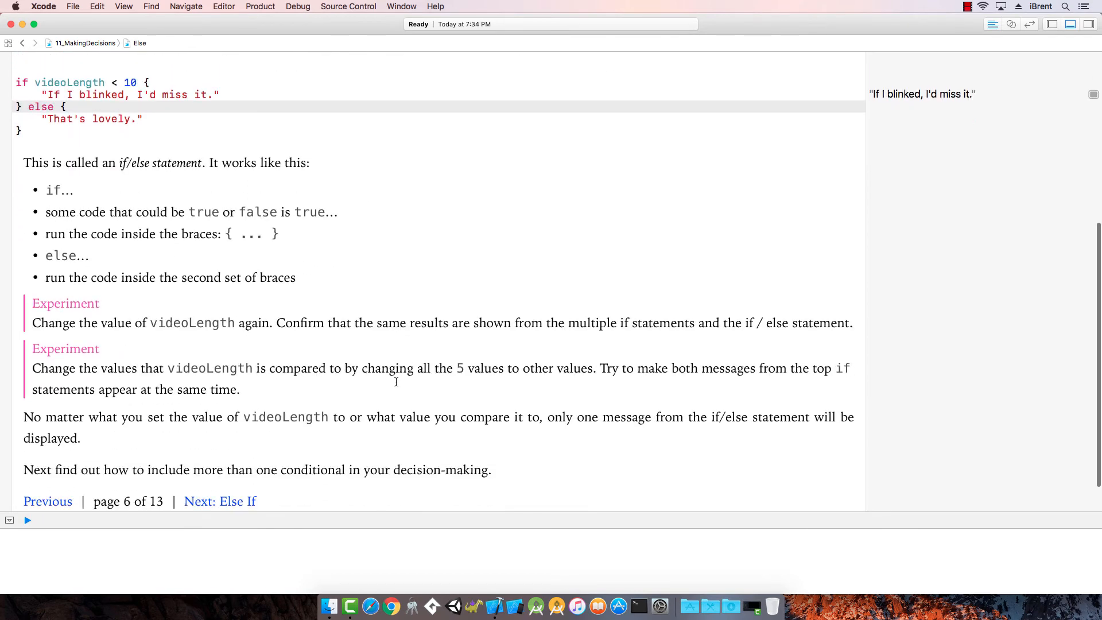
pyautogui.scroll(3)
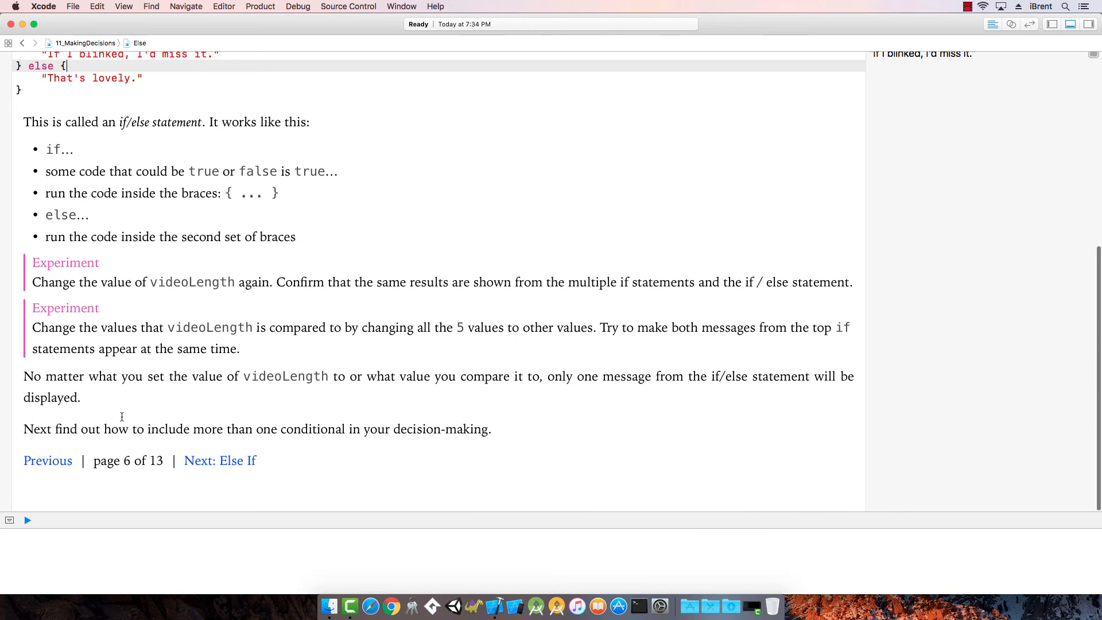
pyautogui.moveTo(653, 386)
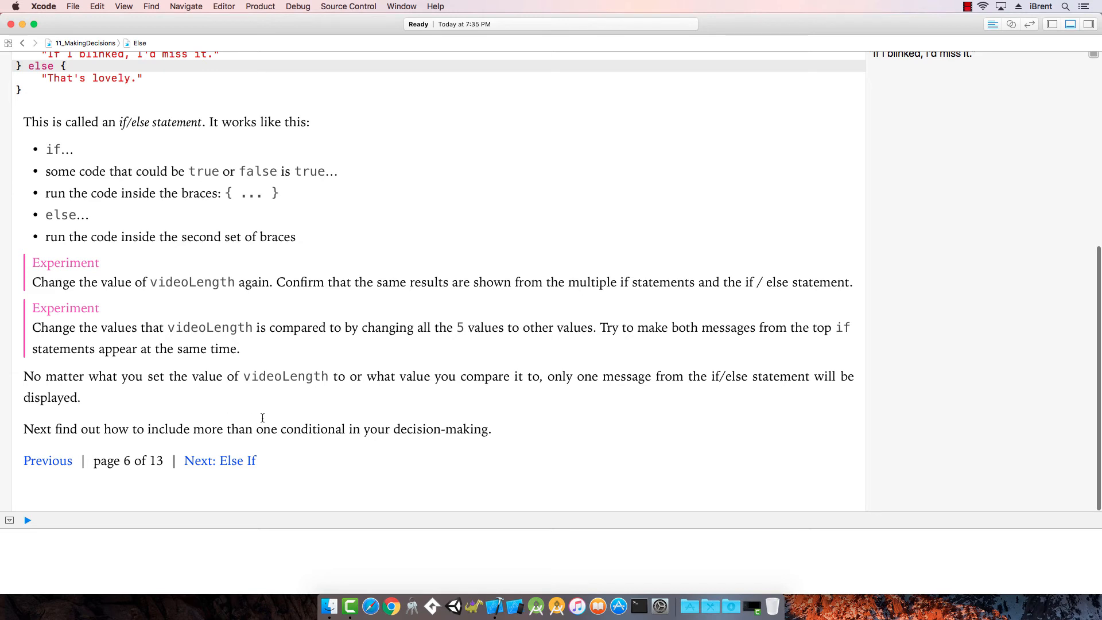
pyautogui.moveTo(241, 468)
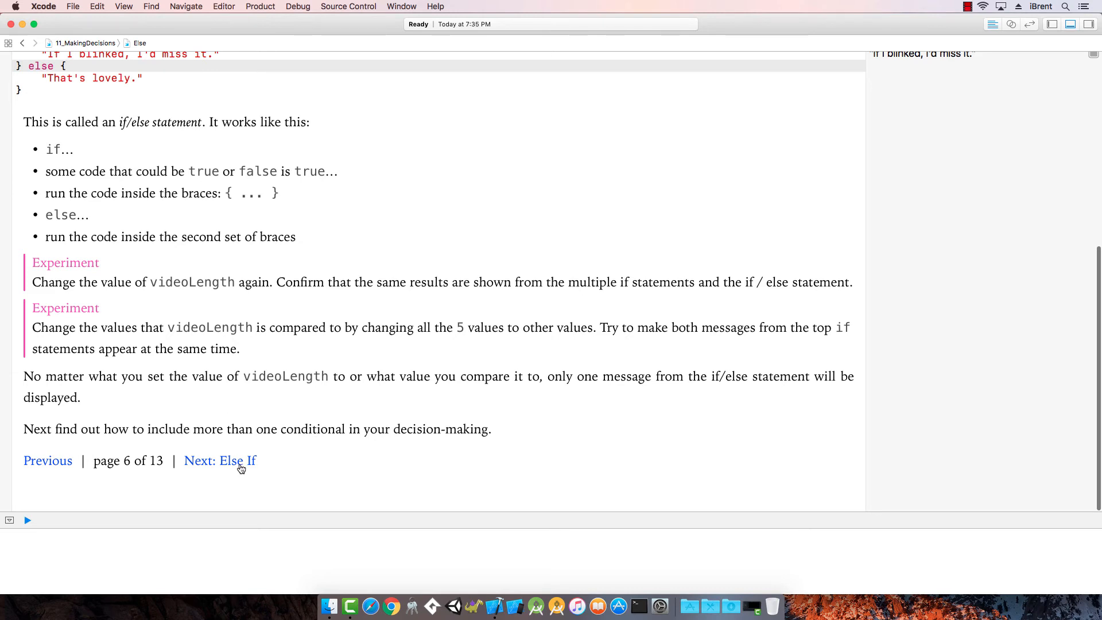
# - Move on to the Else If page with its videoLength 120 example
pyautogui.click(218, 461)
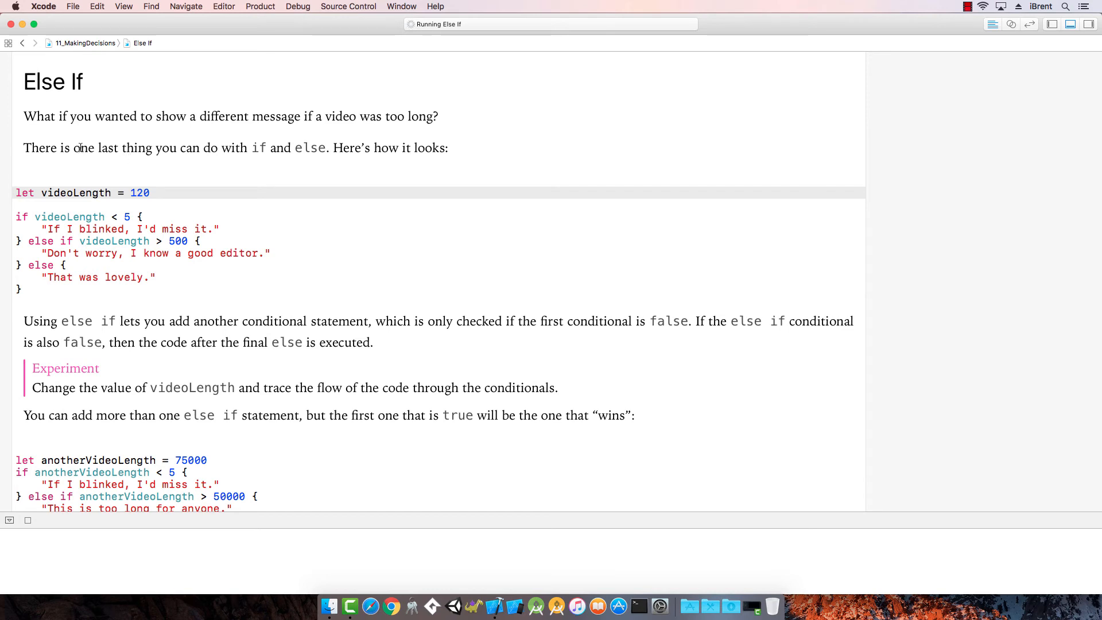
pyautogui.moveTo(380, 129)
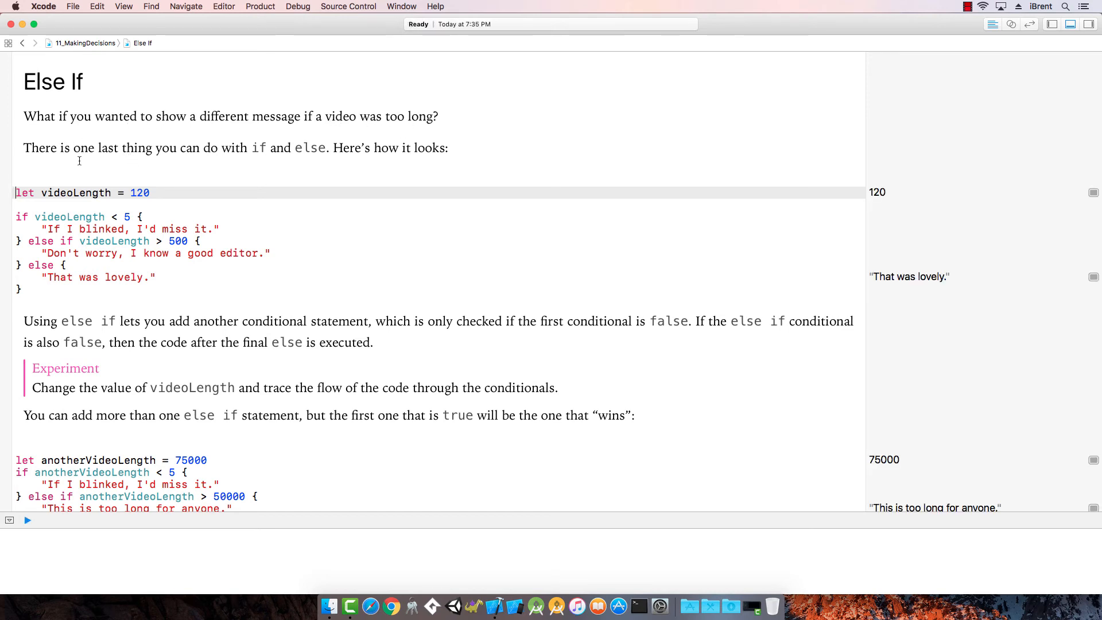
pyautogui.moveTo(273, 152)
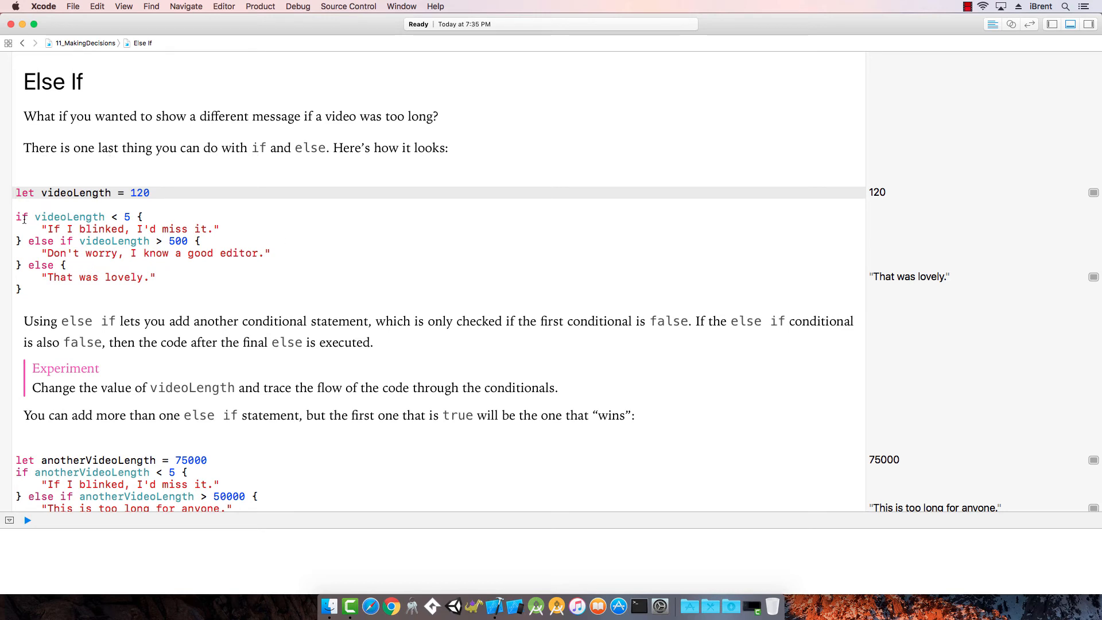
pyautogui.moveTo(138, 217)
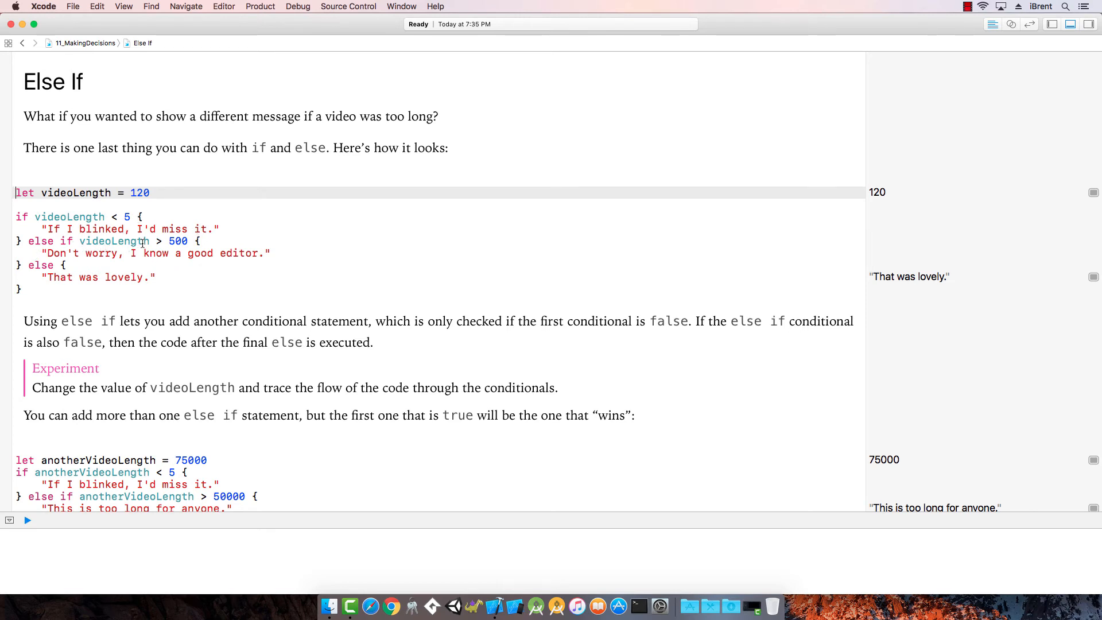
pyautogui.moveTo(112, 269)
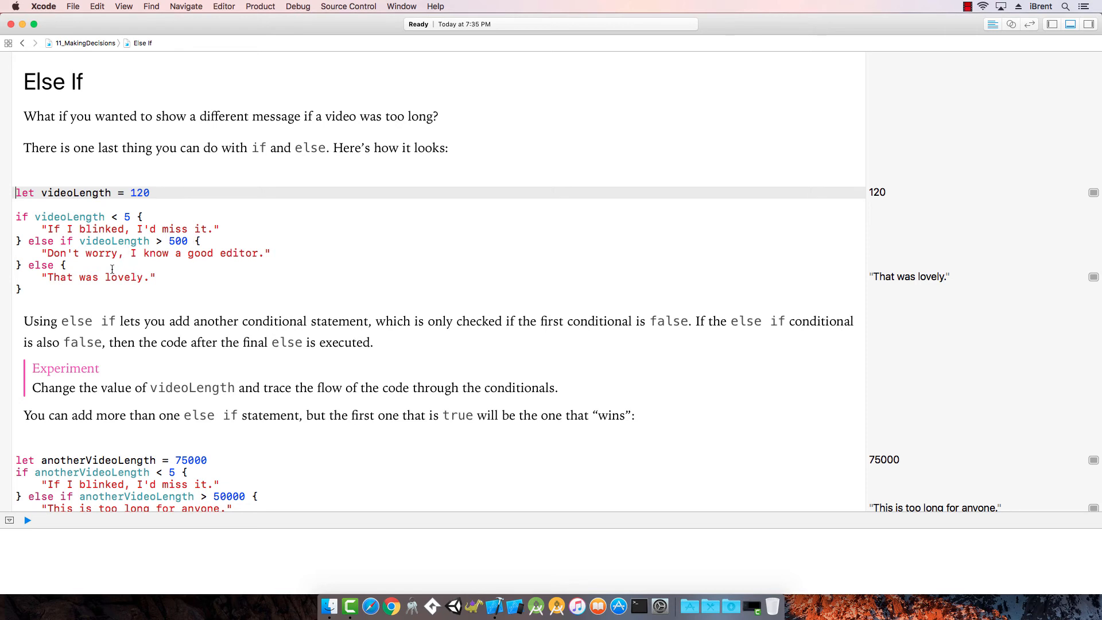
pyautogui.moveTo(104, 276)
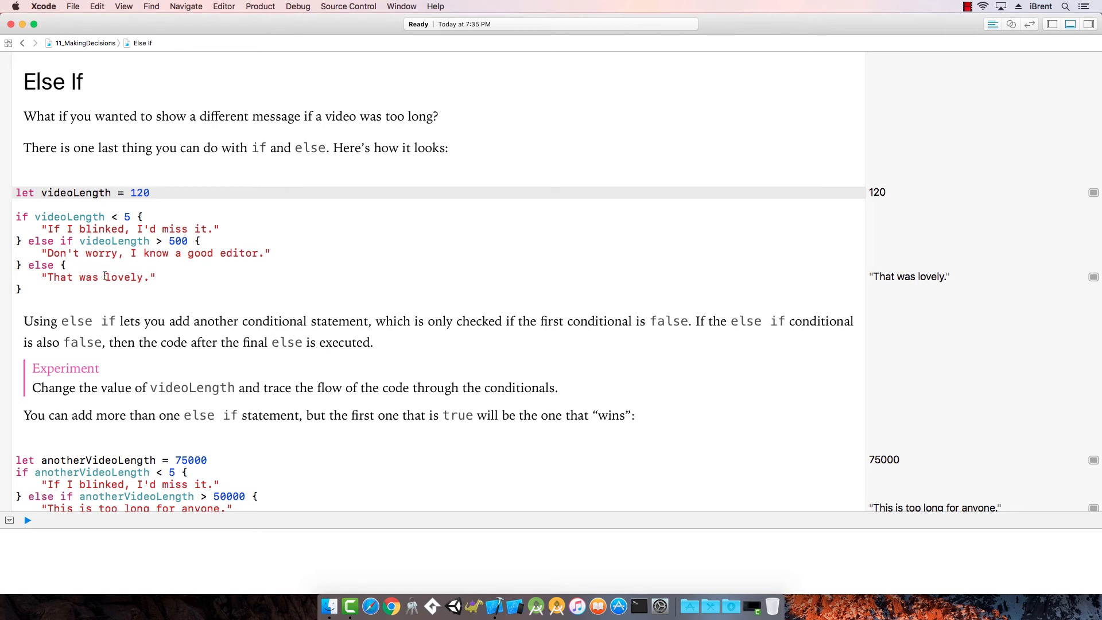
pyautogui.moveTo(160, 285)
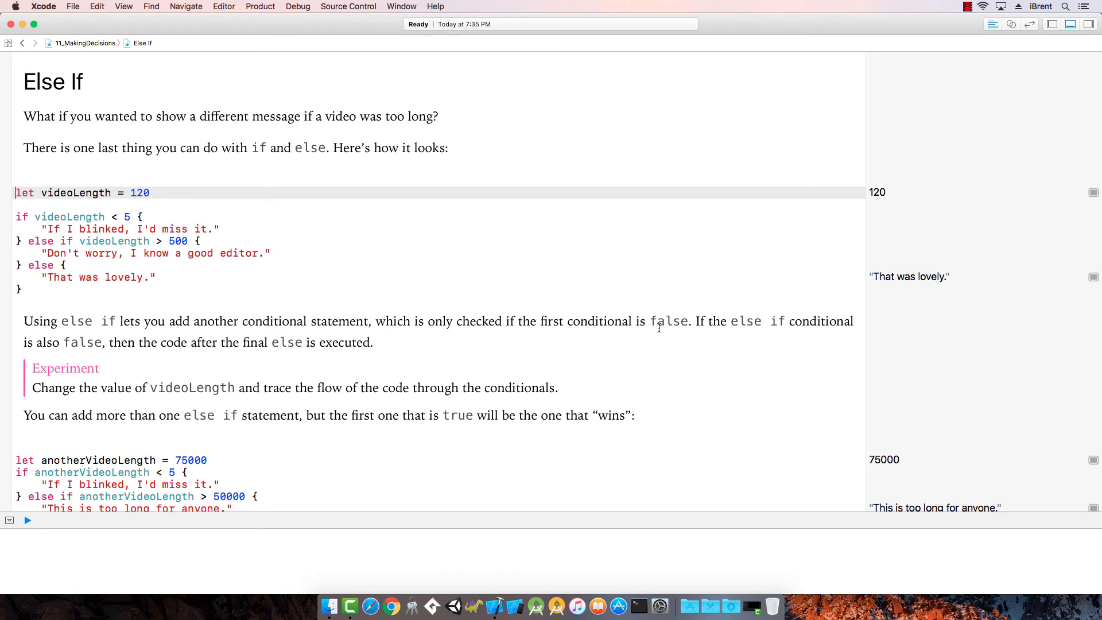
pyautogui.moveTo(255, 387)
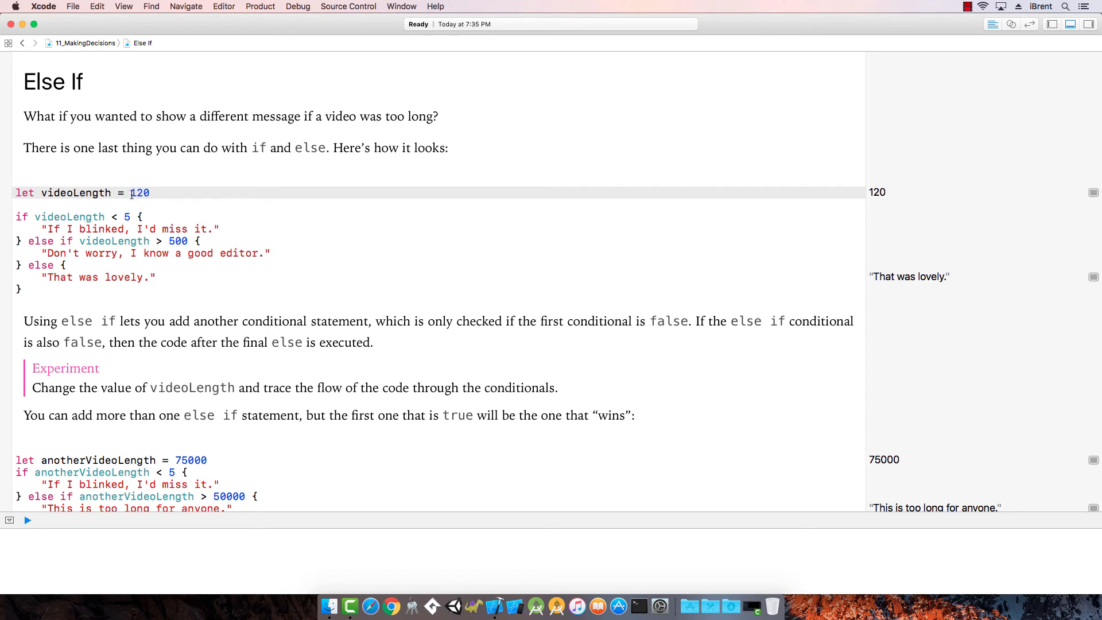
# - Change videoLength from 120 to 501 so the result reads "Don't worry, I know a good editor."
pyautogui.doubleClick(139, 193)
pyautogui.write('500')
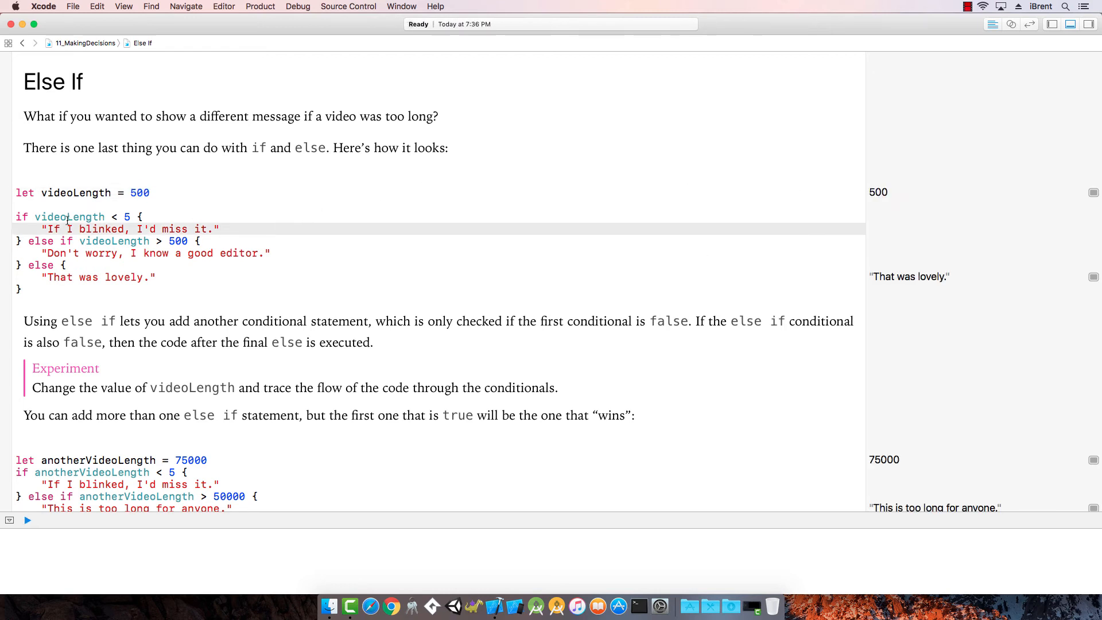
pyautogui.moveTo(63, 241)
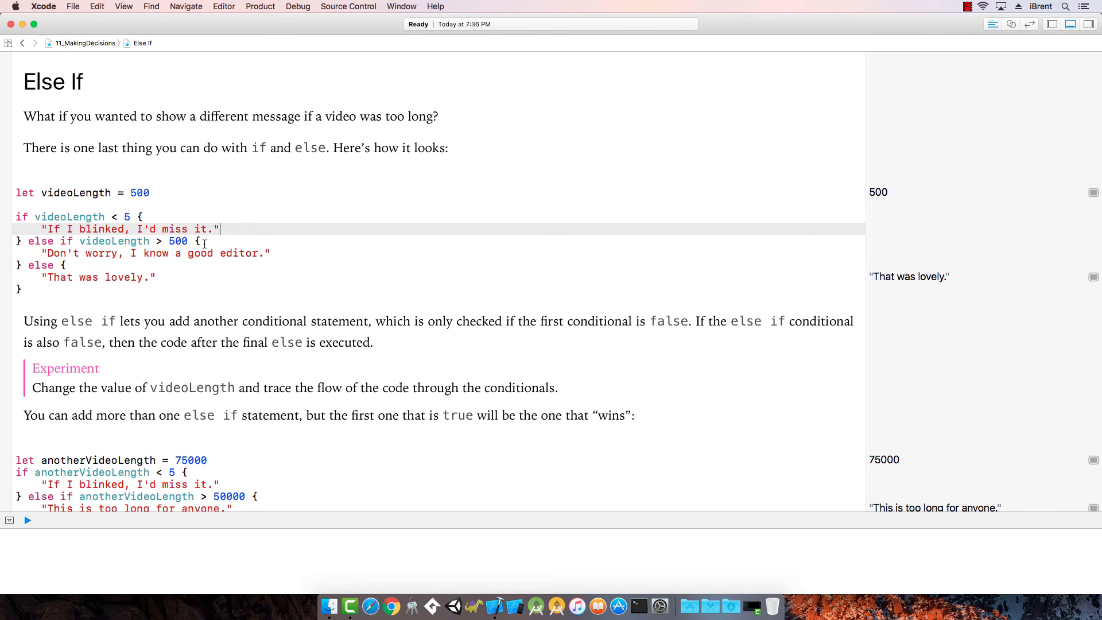
pyautogui.click(150, 193)
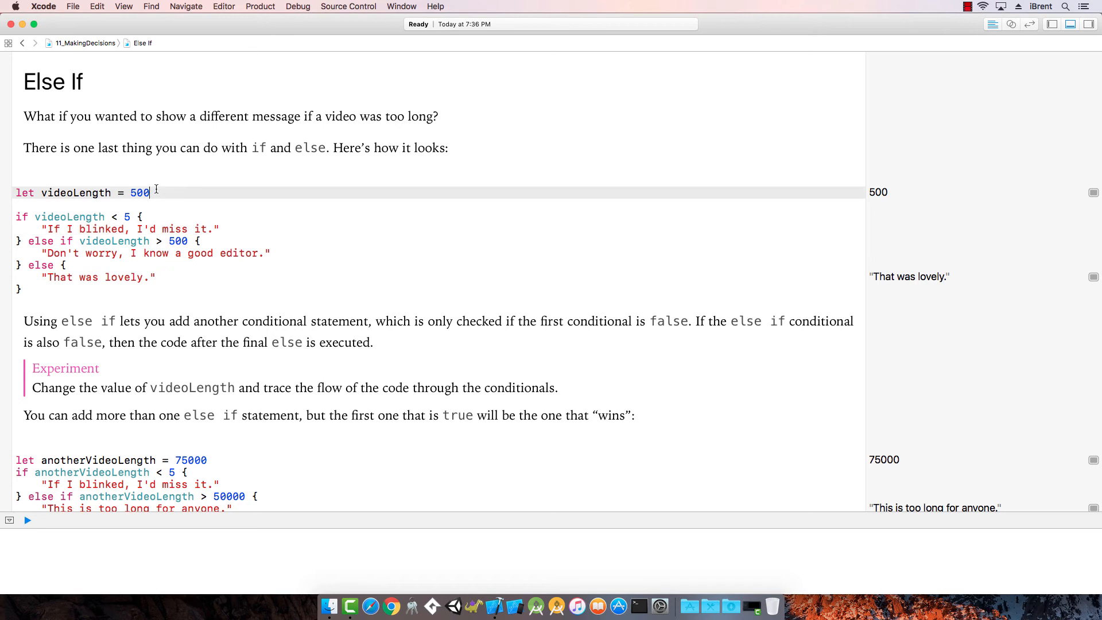
pyautogui.write('1')
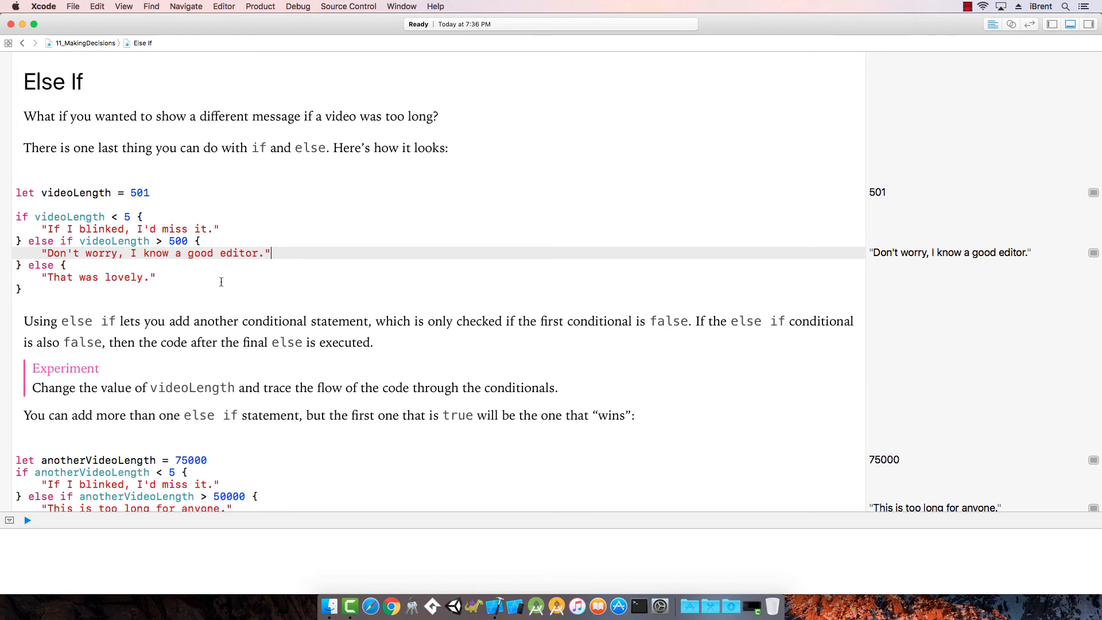
pyautogui.scroll(-3)
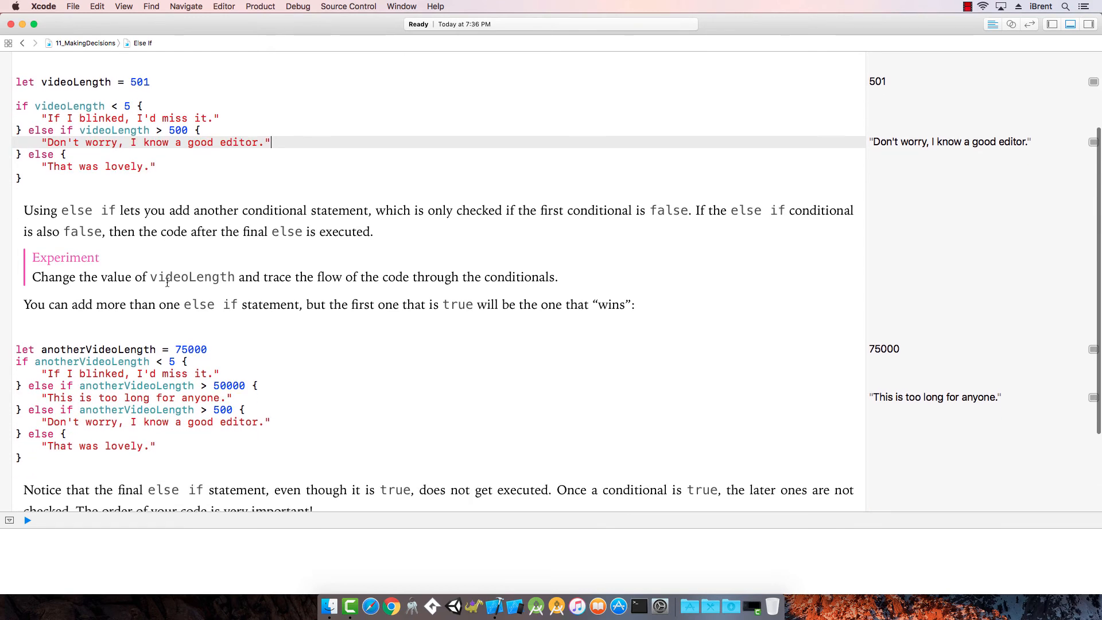
pyautogui.scroll(-3)
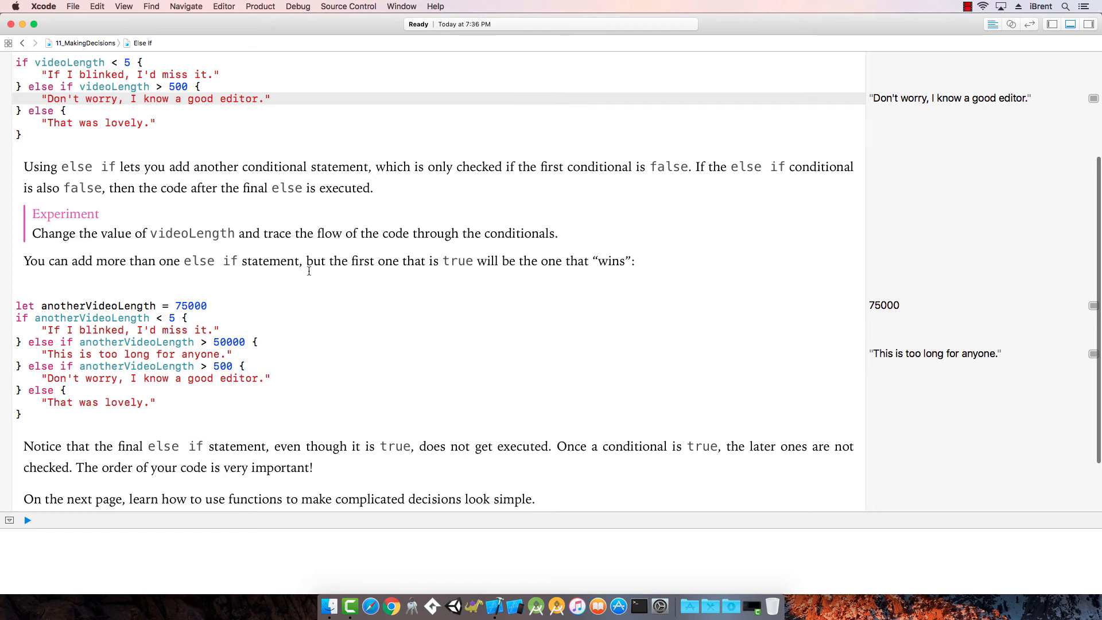
pyautogui.moveTo(499, 277)
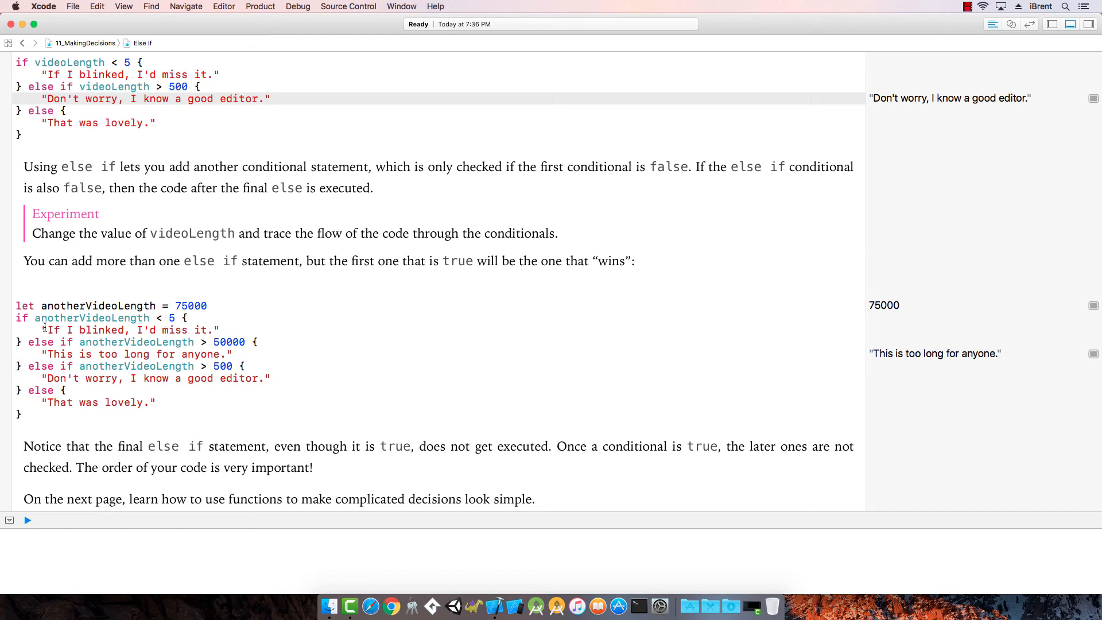
pyautogui.moveTo(192, 330)
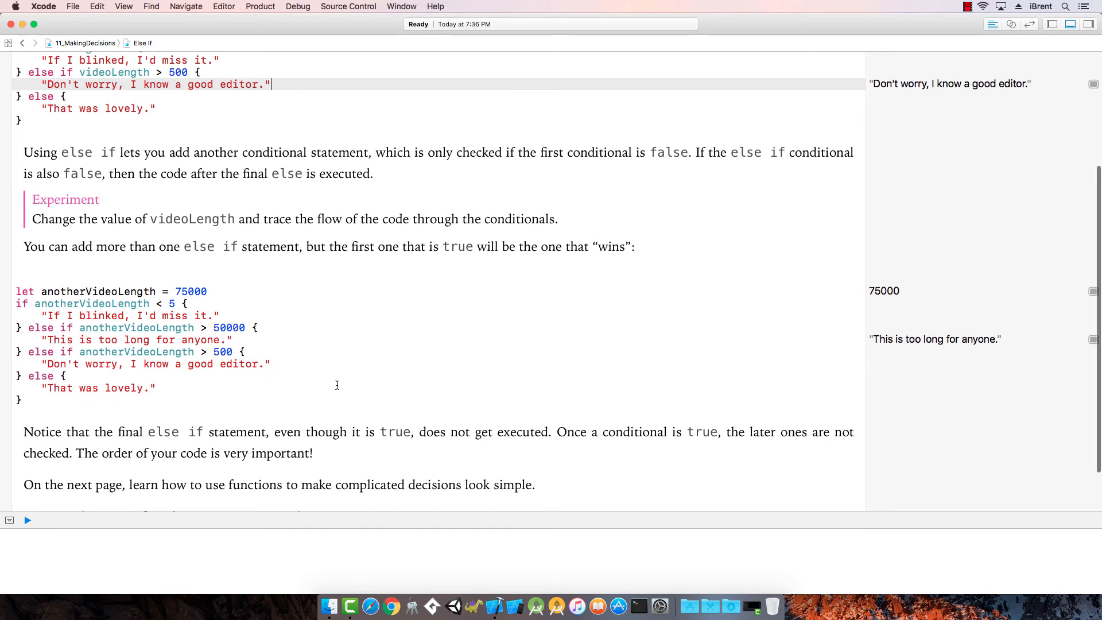
pyautogui.scroll(-3)
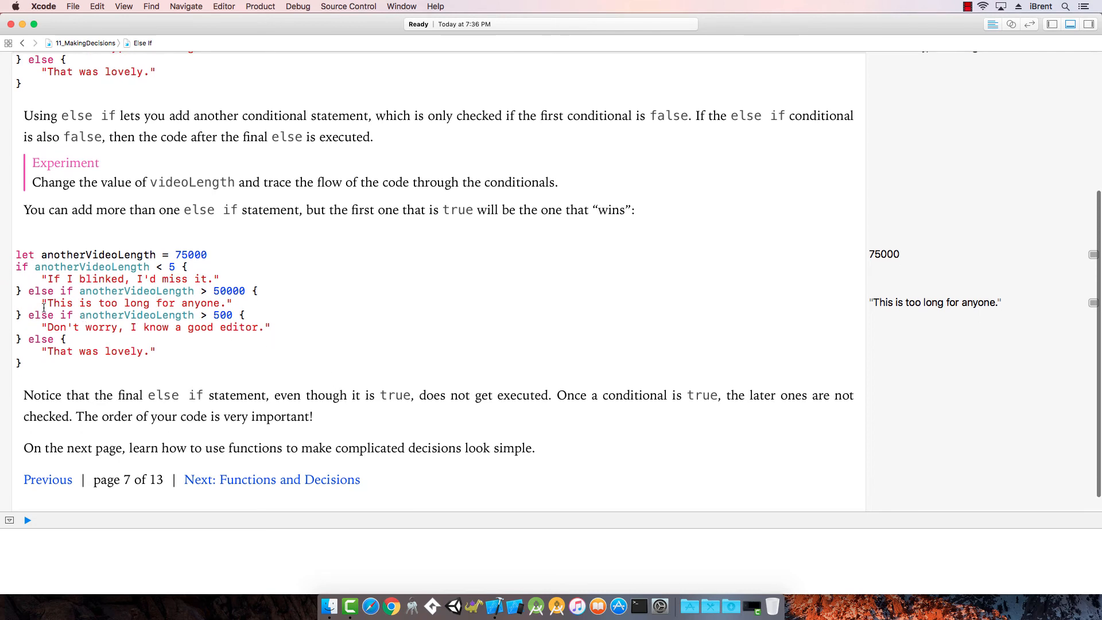
pyautogui.moveTo(280, 327)
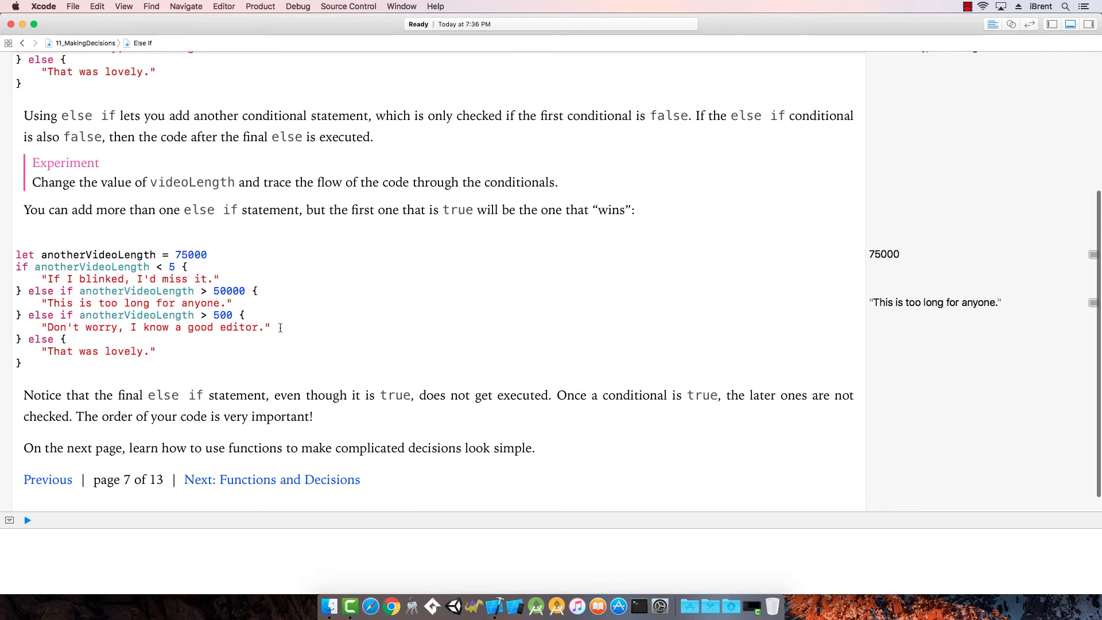
pyautogui.scroll(3)
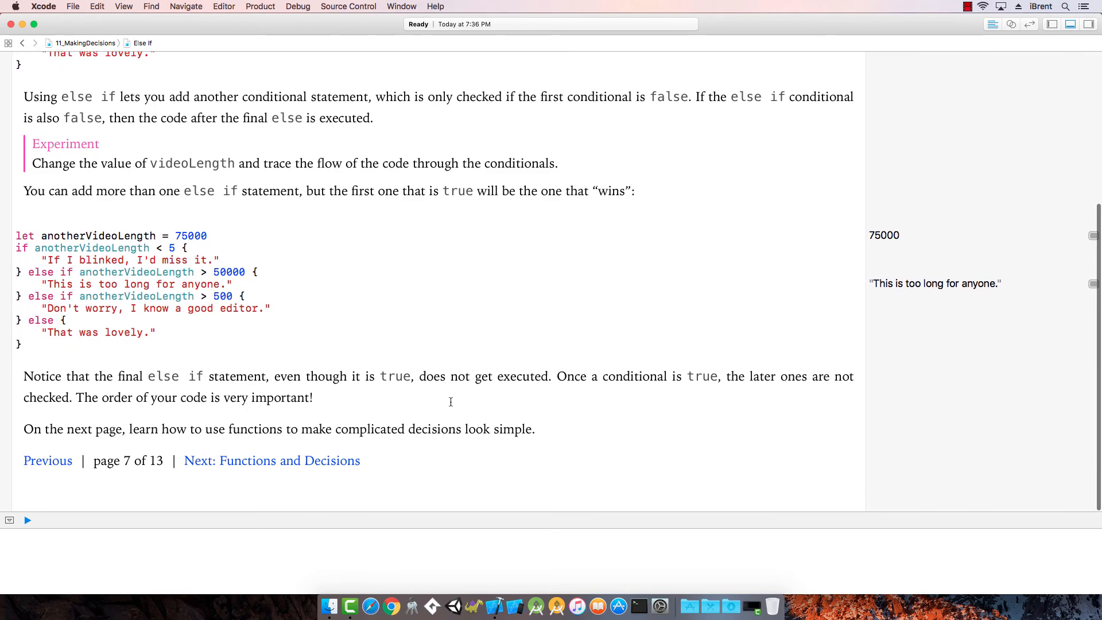
pyautogui.moveTo(275, 467)
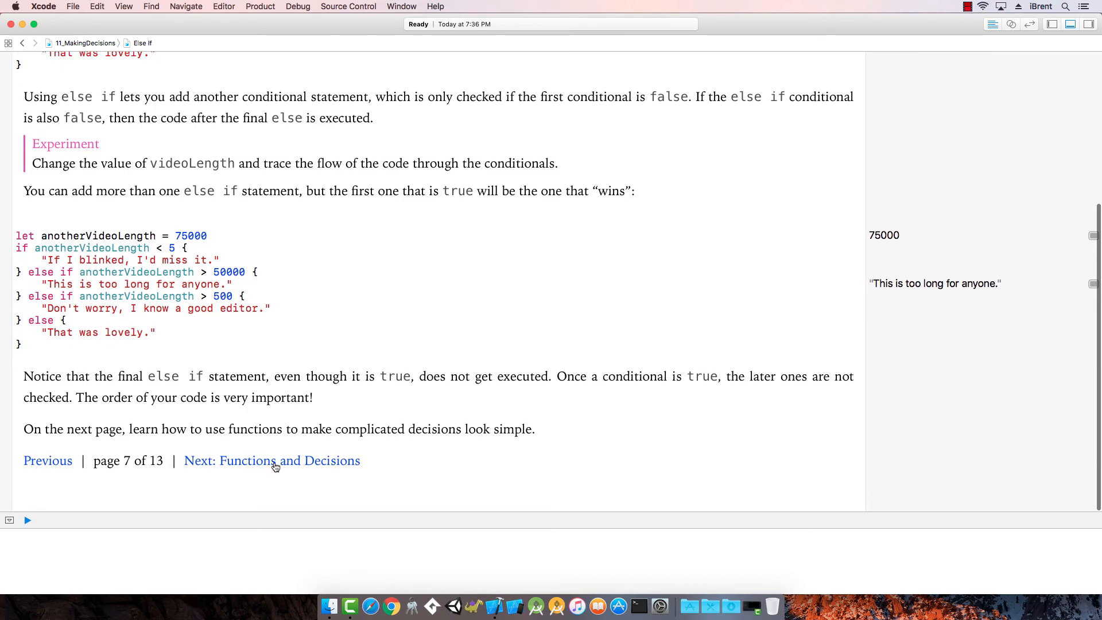
pyautogui.click(271, 460)
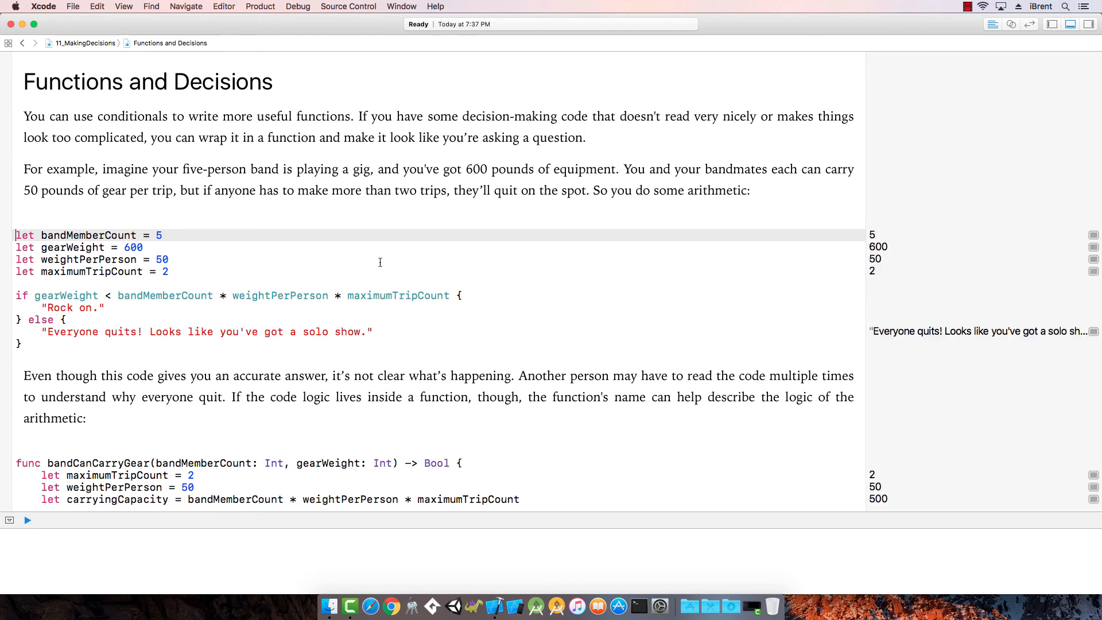
pyautogui.moveTo(324, 146)
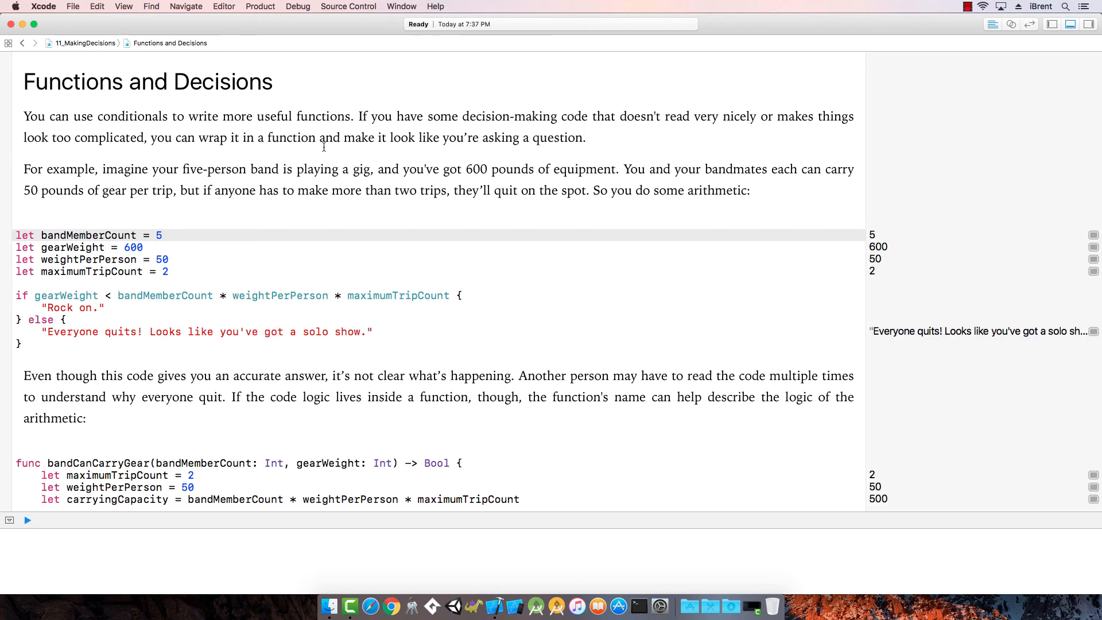
pyautogui.moveTo(332, 167)
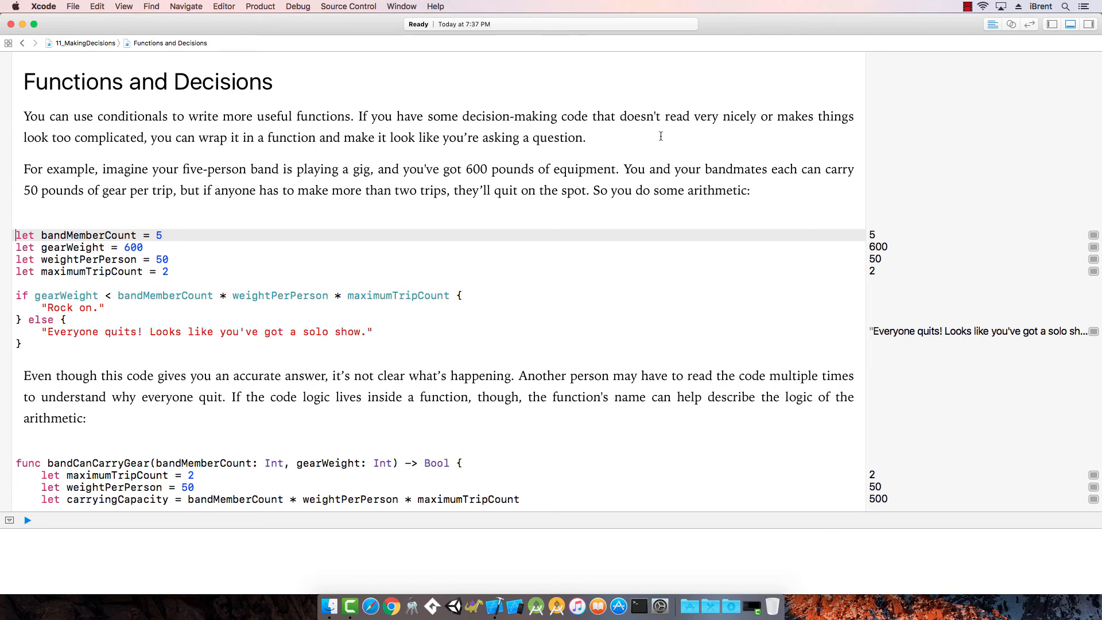
pyautogui.moveTo(173, 169)
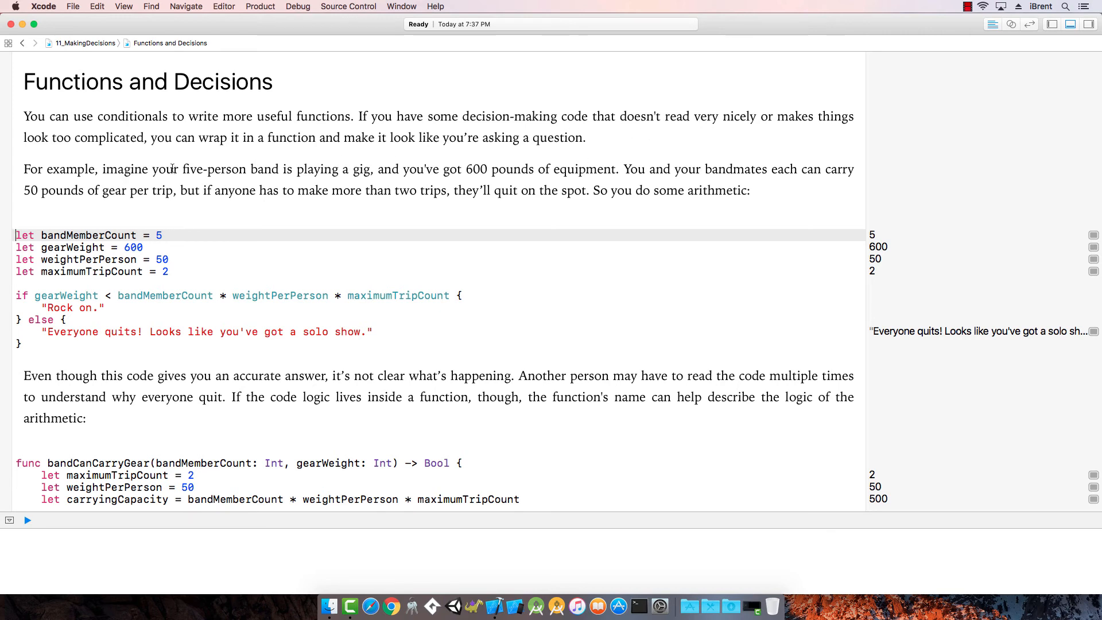
pyautogui.moveTo(352, 178)
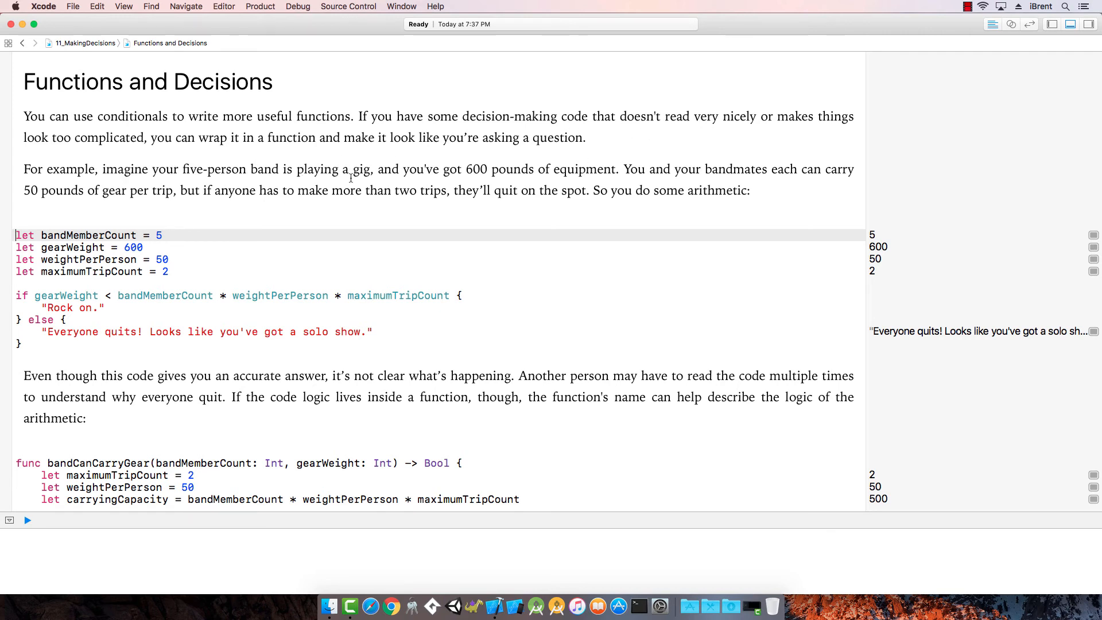
pyautogui.moveTo(553, 182)
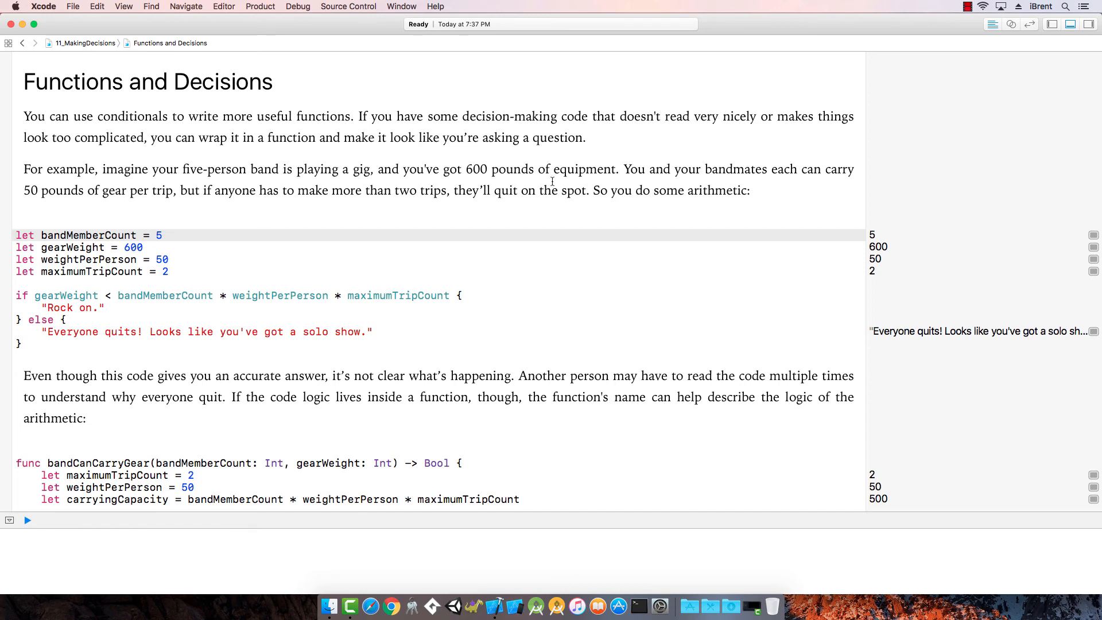
pyautogui.moveTo(806, 184)
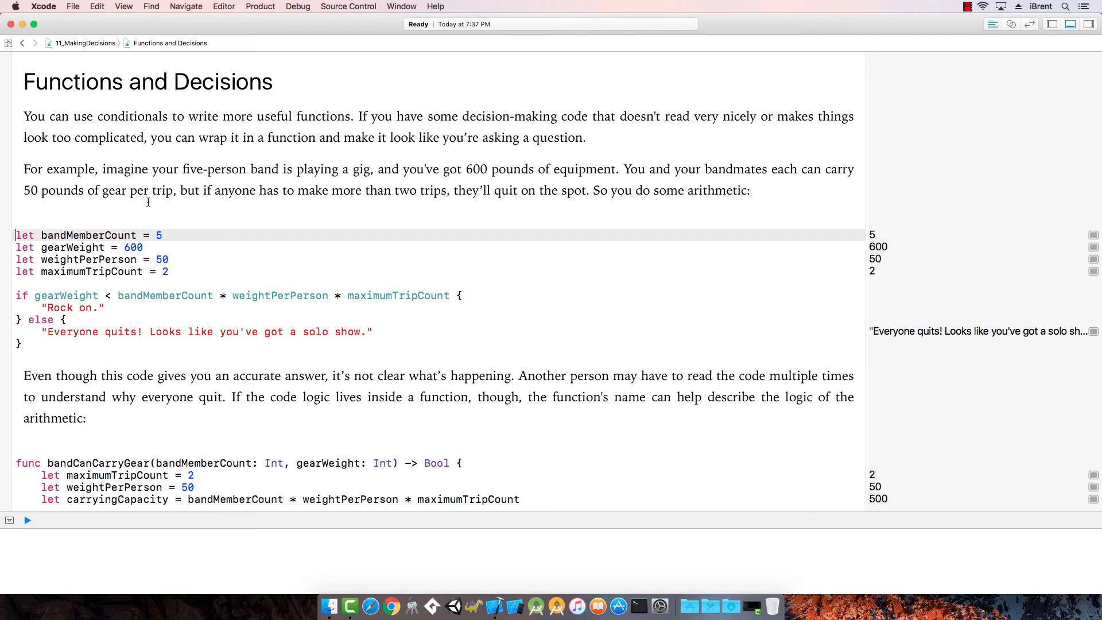
pyautogui.moveTo(505, 206)
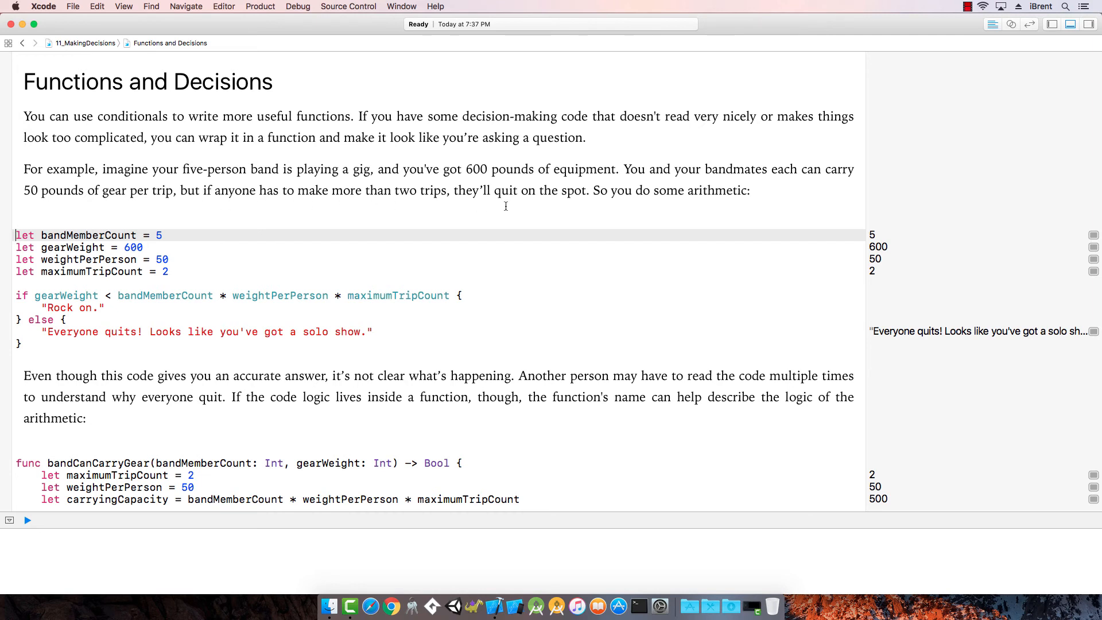
pyautogui.moveTo(255, 249)
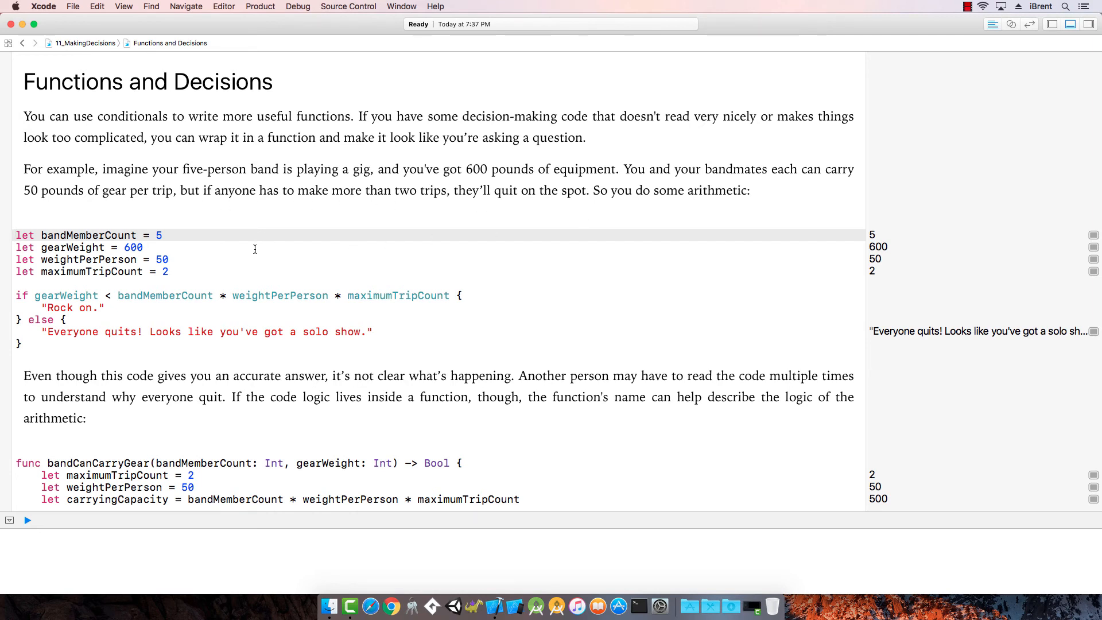
pyautogui.moveTo(102, 257)
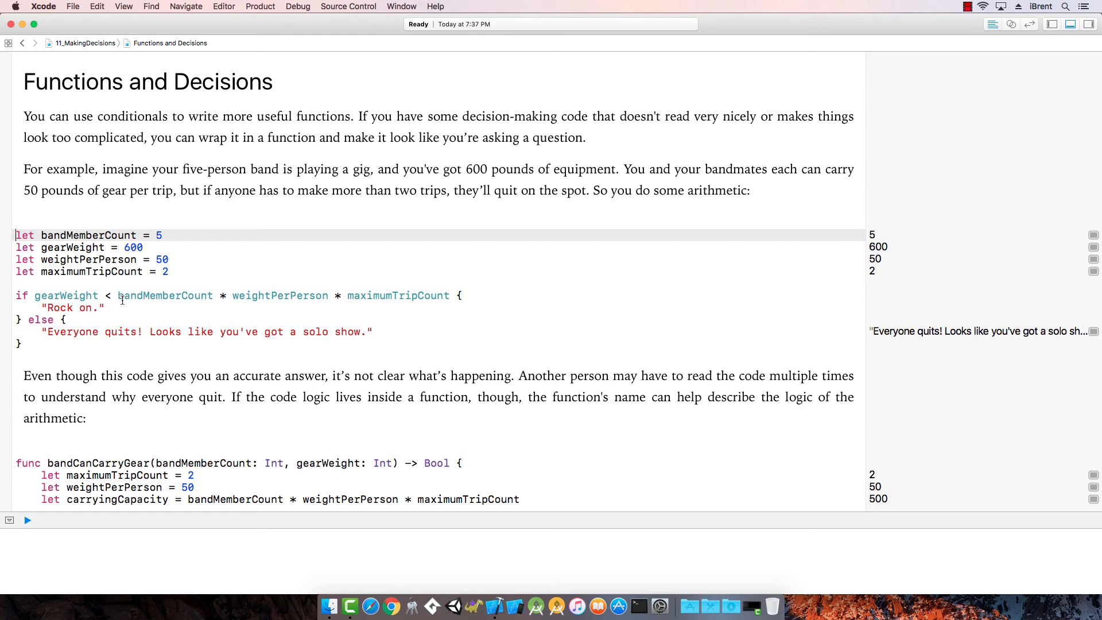
pyautogui.moveTo(377, 295)
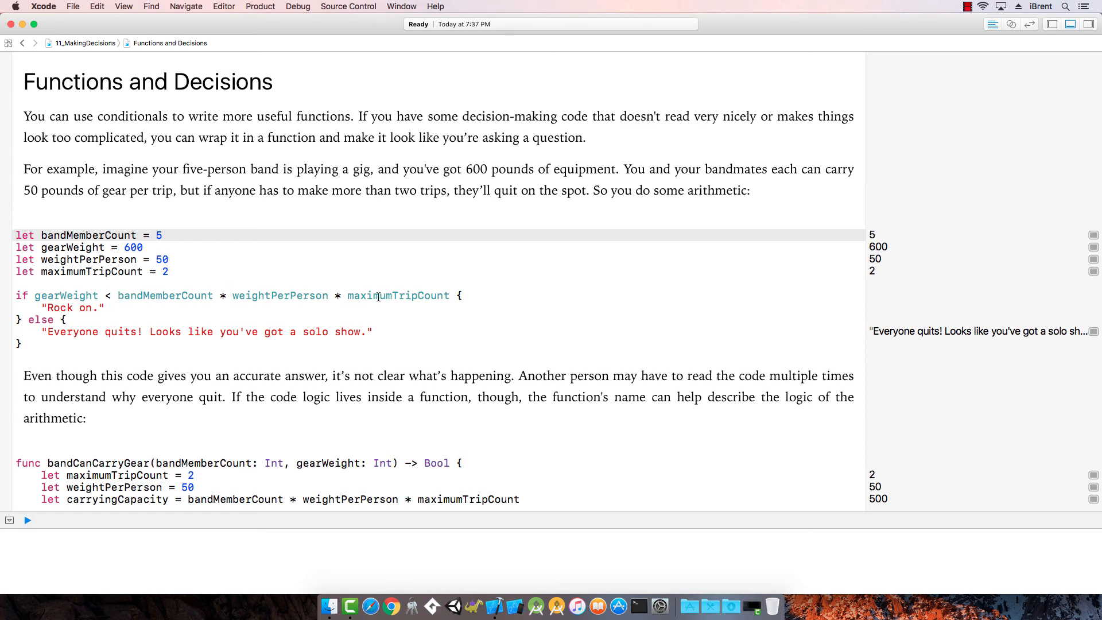
pyautogui.moveTo(130, 318)
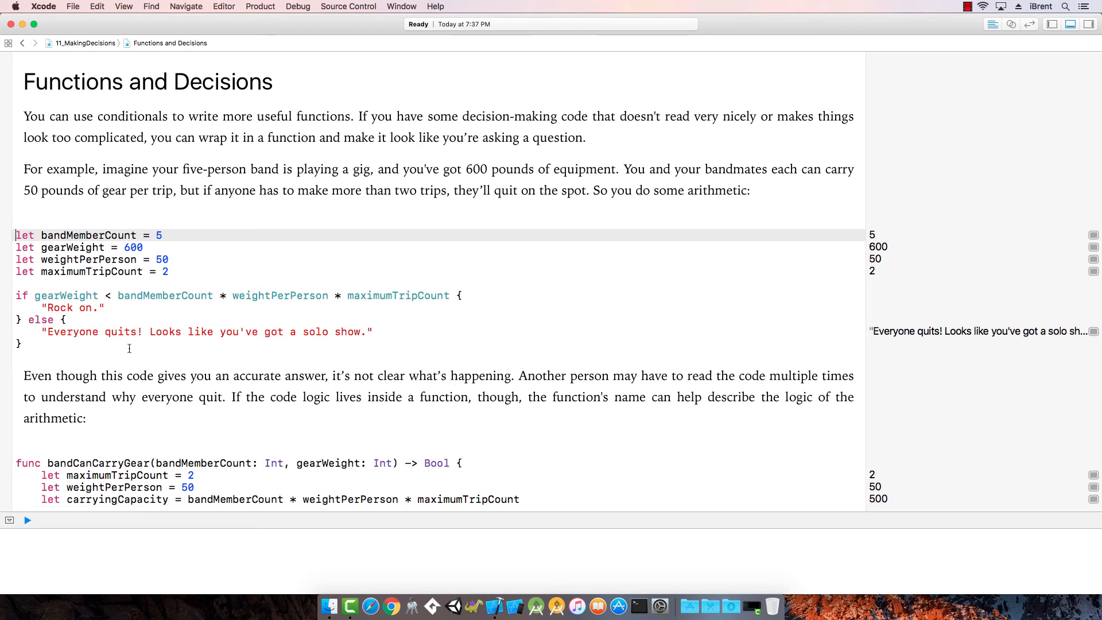
pyautogui.moveTo(464, 349)
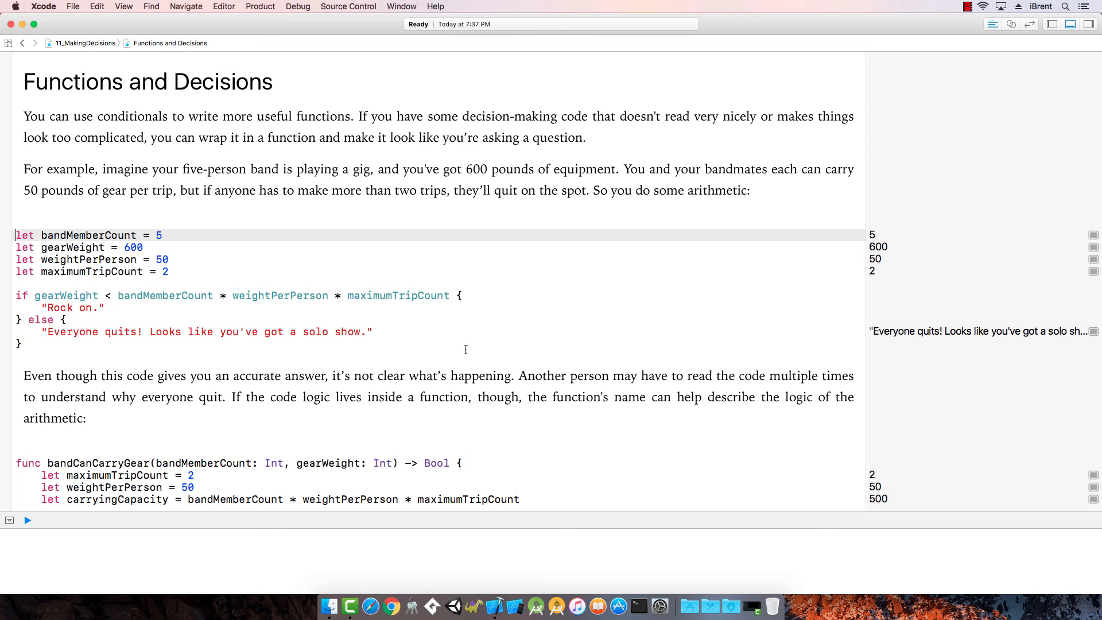
pyautogui.moveTo(294, 396)
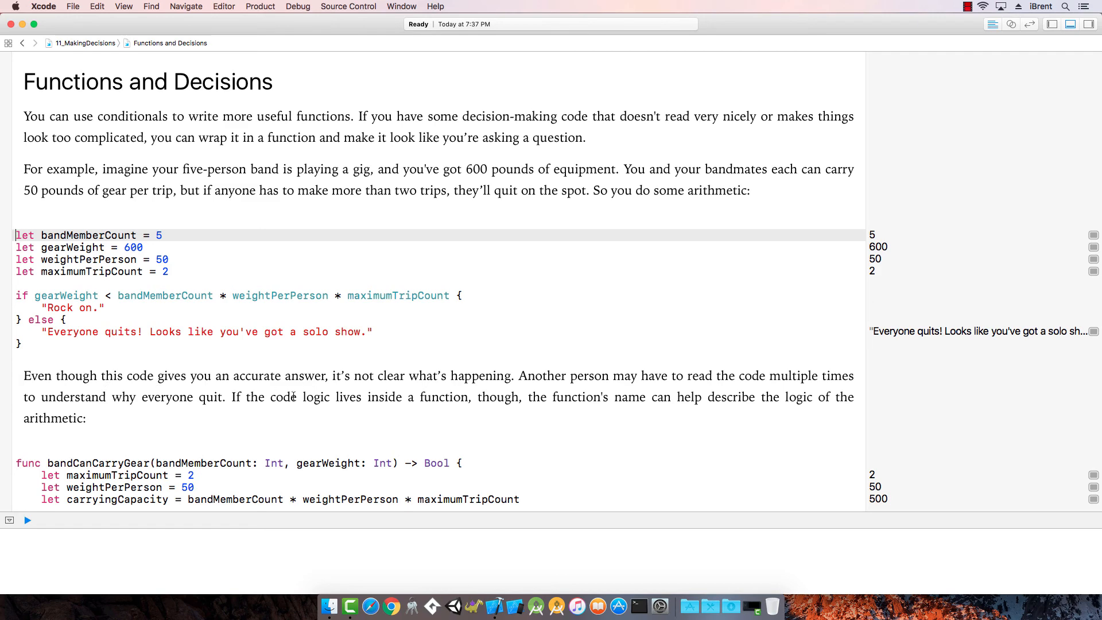
pyautogui.moveTo(603, 427)
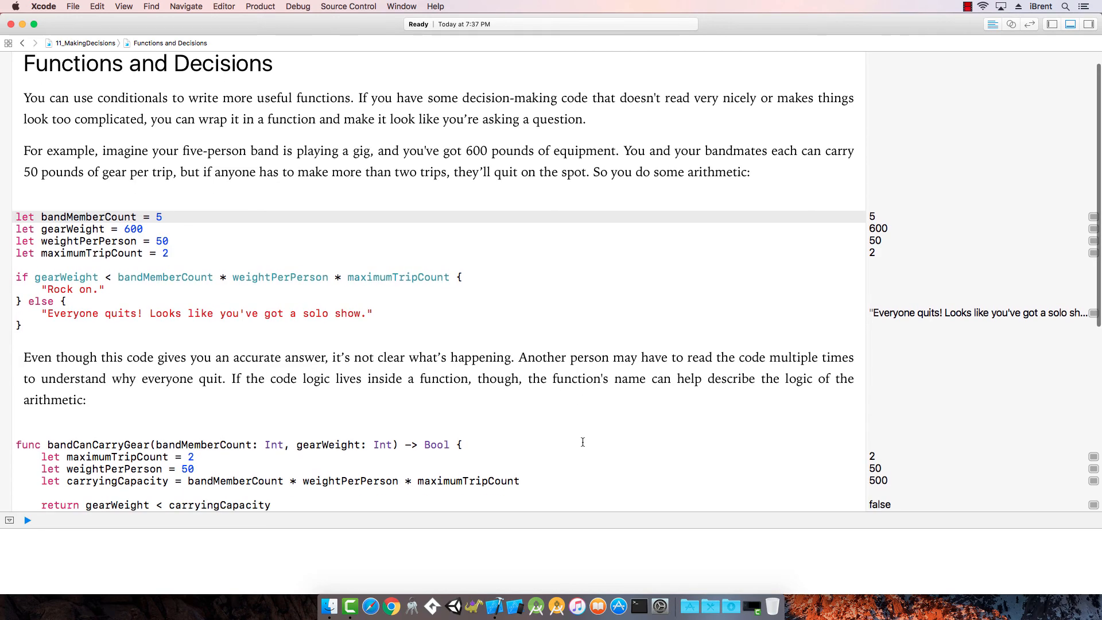
# - Read down the Functions and Decisions page past bandCanCarryGear returning false to the page links
pyautogui.scroll(-3)
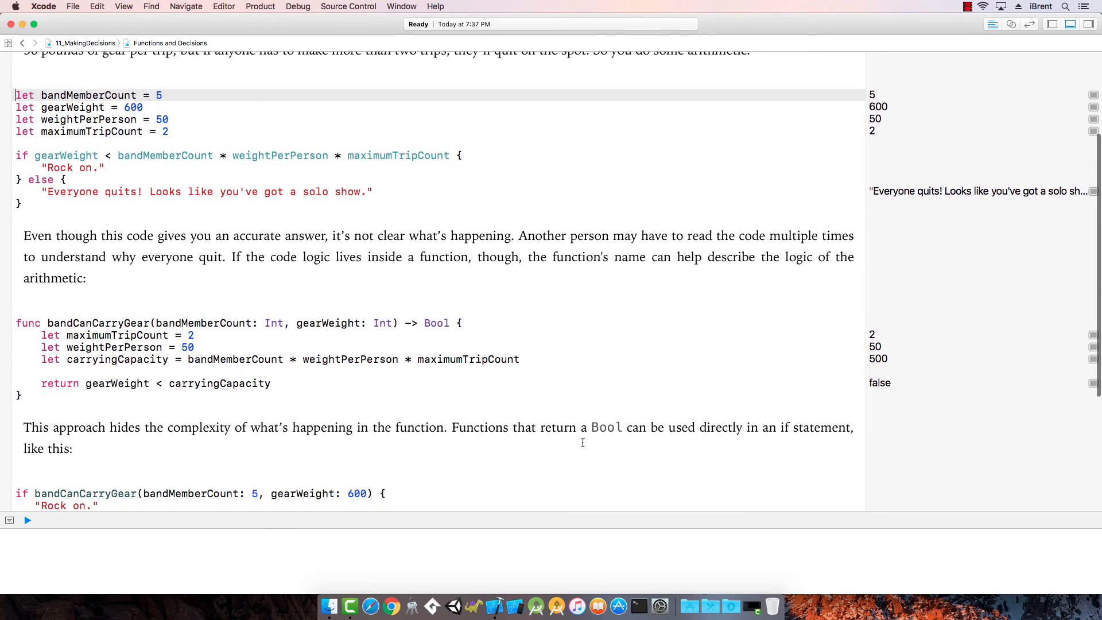
pyautogui.scroll(-3)
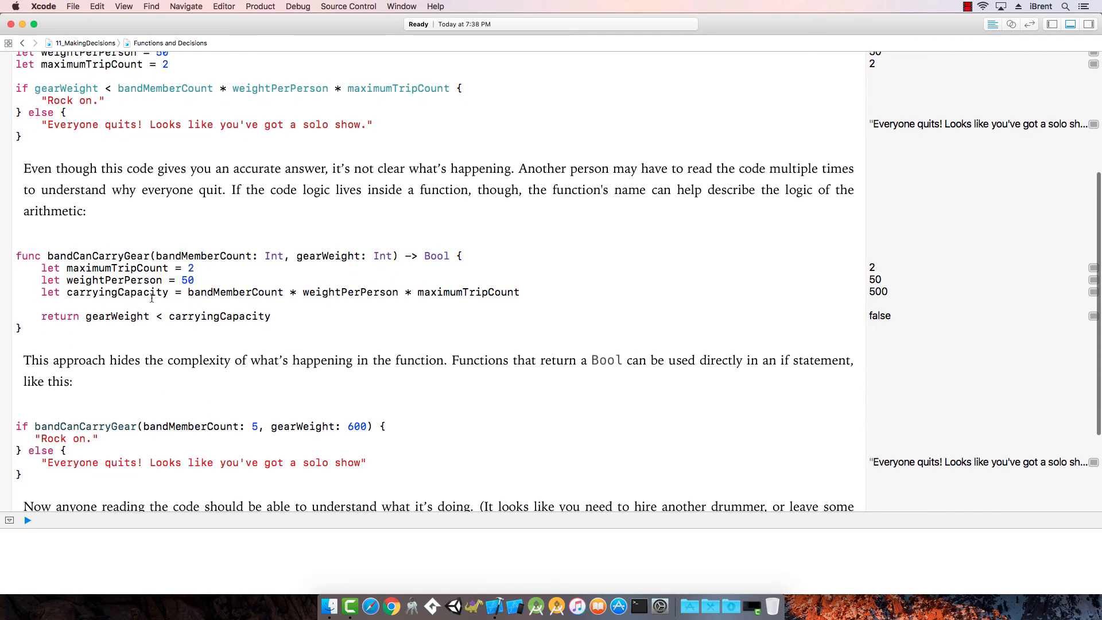
pyautogui.moveTo(322, 215)
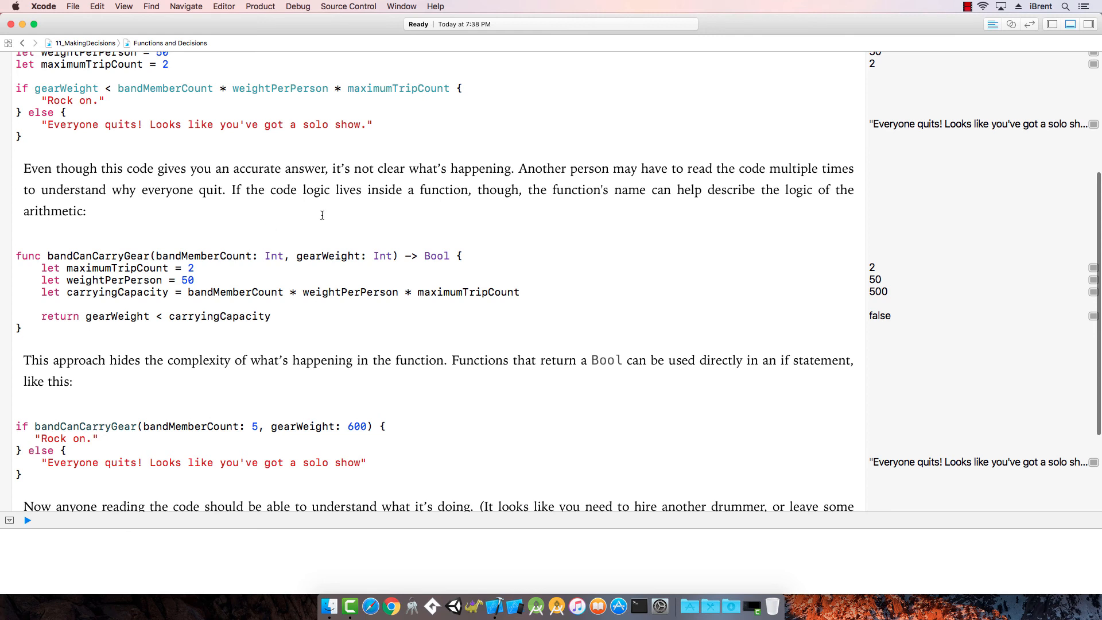
pyautogui.moveTo(237, 202)
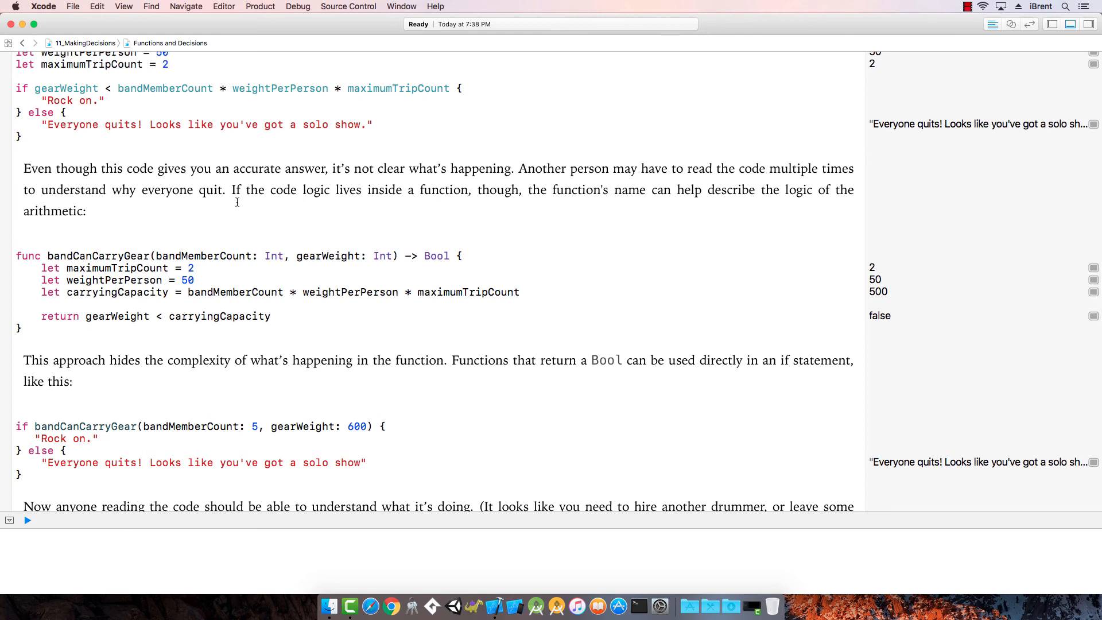
pyautogui.moveTo(544, 214)
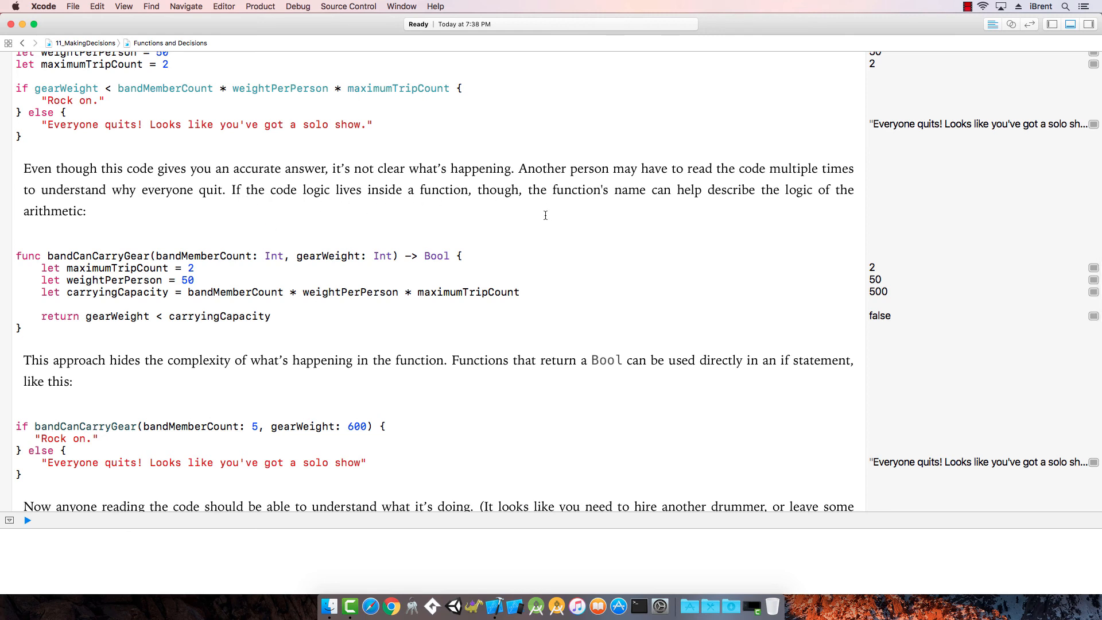
pyautogui.moveTo(195, 255)
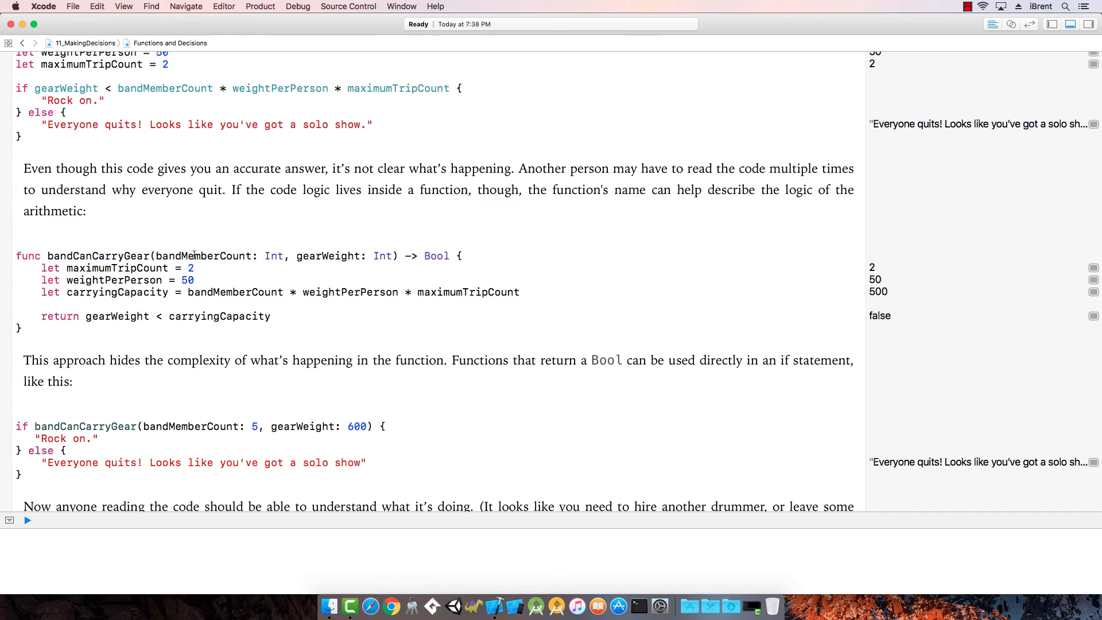
pyautogui.scroll(-3)
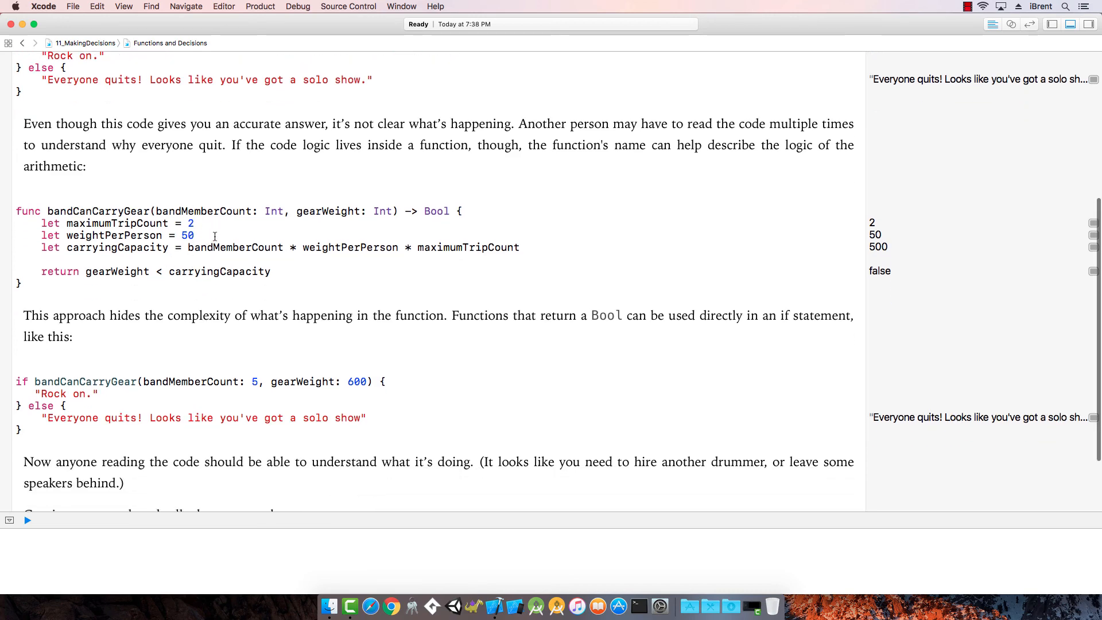
pyautogui.moveTo(394, 325)
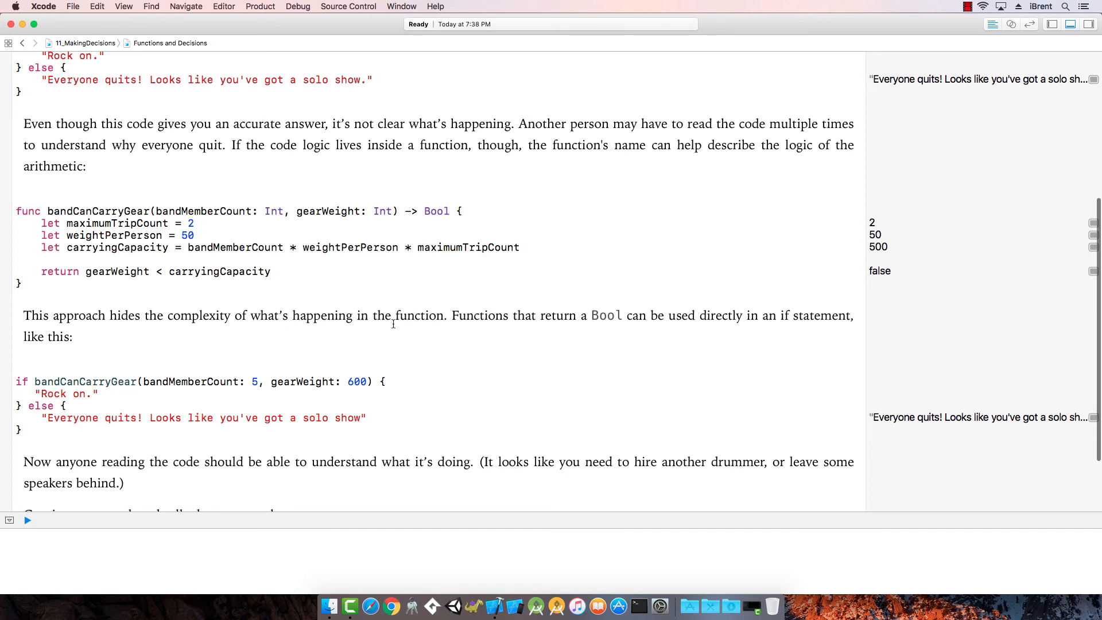
pyautogui.moveTo(361, 329)
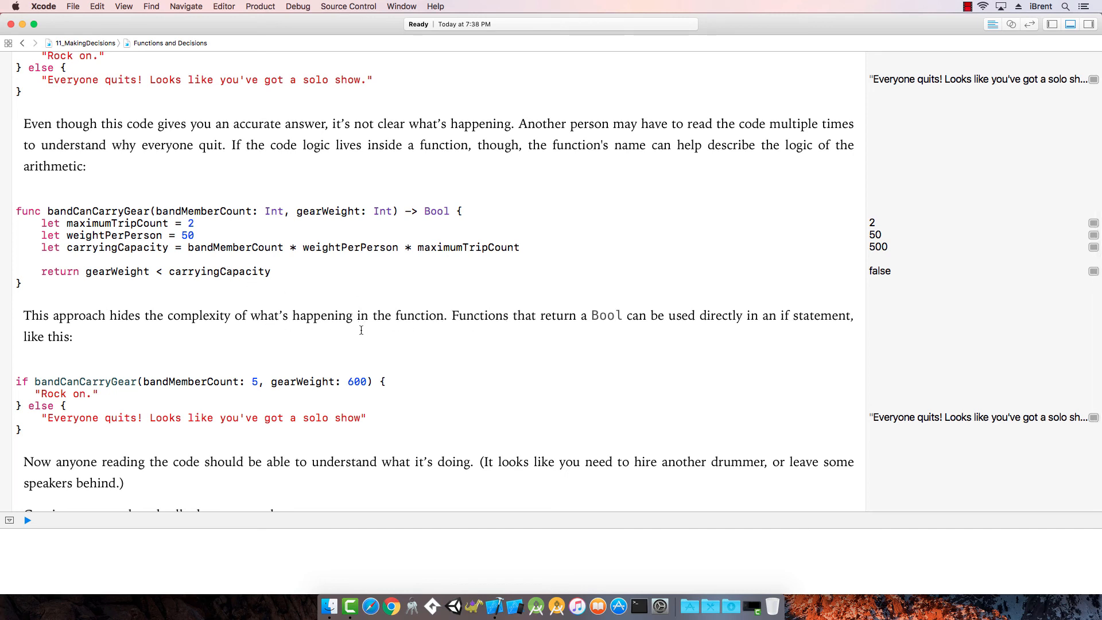
pyautogui.moveTo(644, 320)
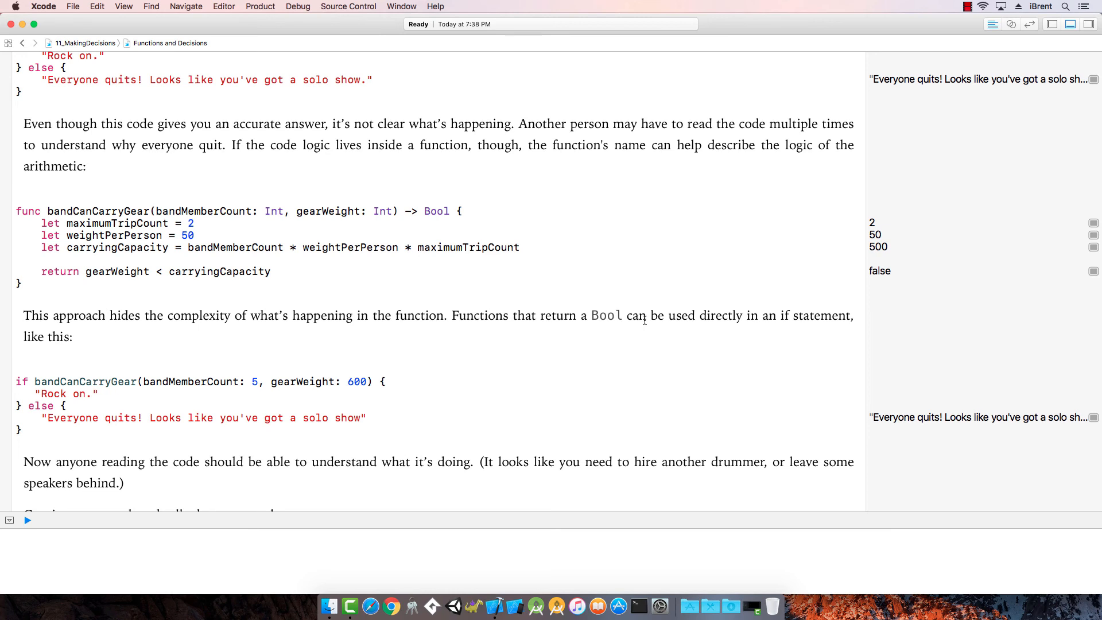
pyautogui.moveTo(235, 348)
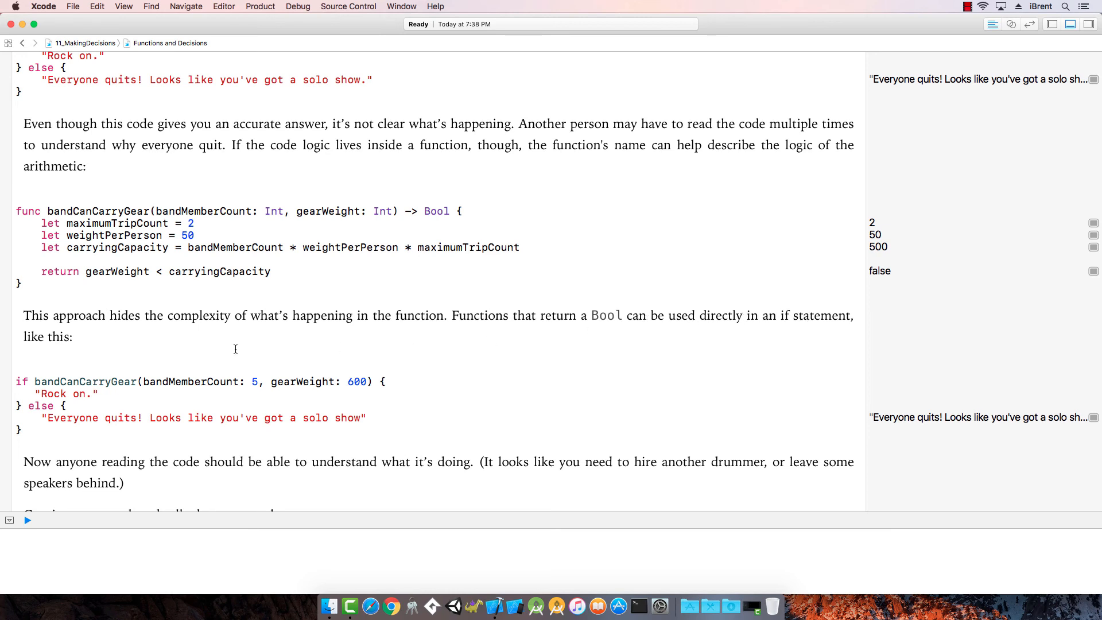
pyautogui.moveTo(89, 336)
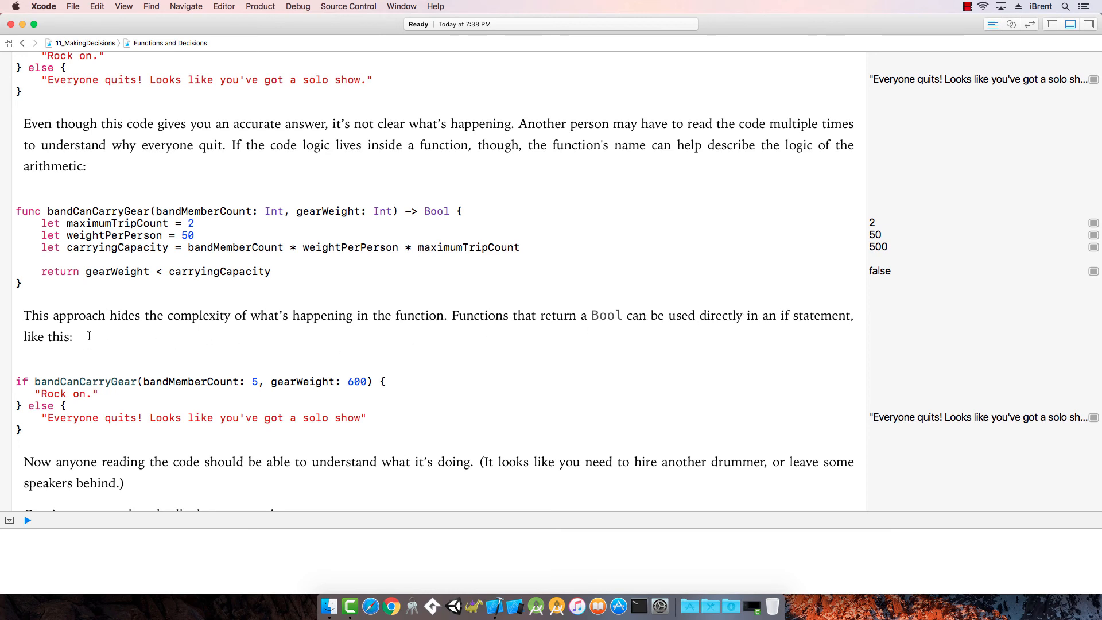
pyautogui.scroll(-3)
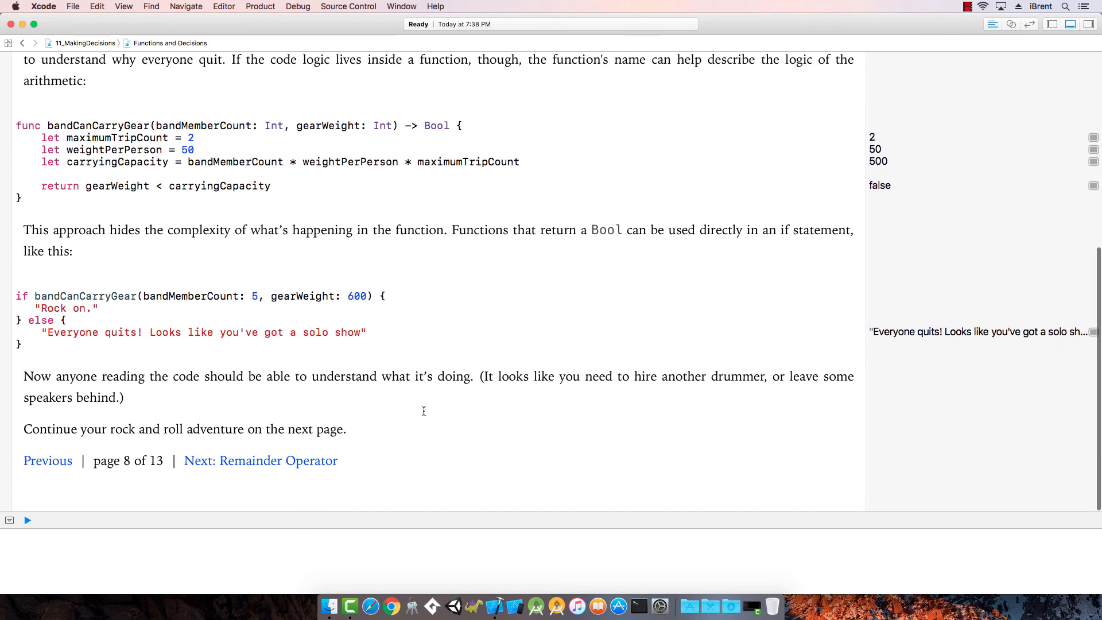
pyautogui.scroll(3)
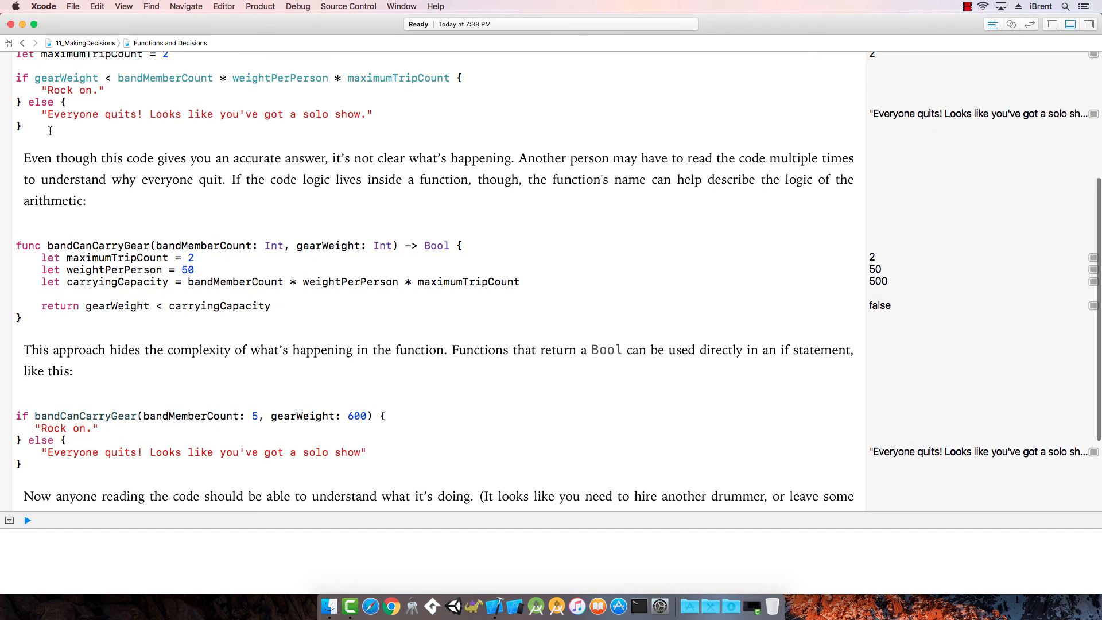
pyautogui.moveTo(96, 238)
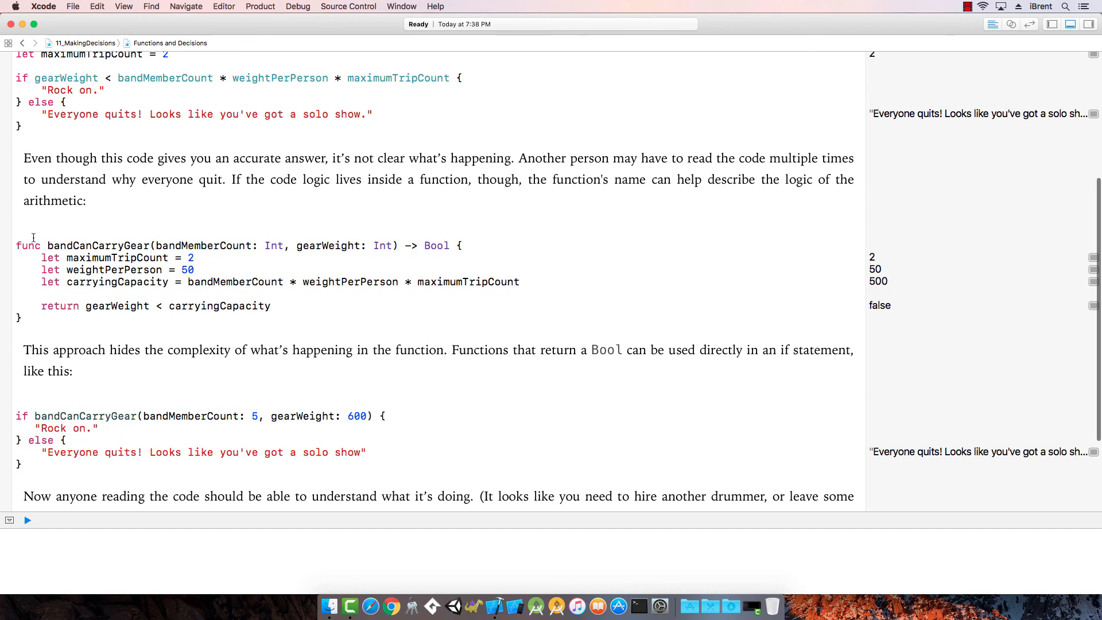
pyautogui.moveTo(603, 77)
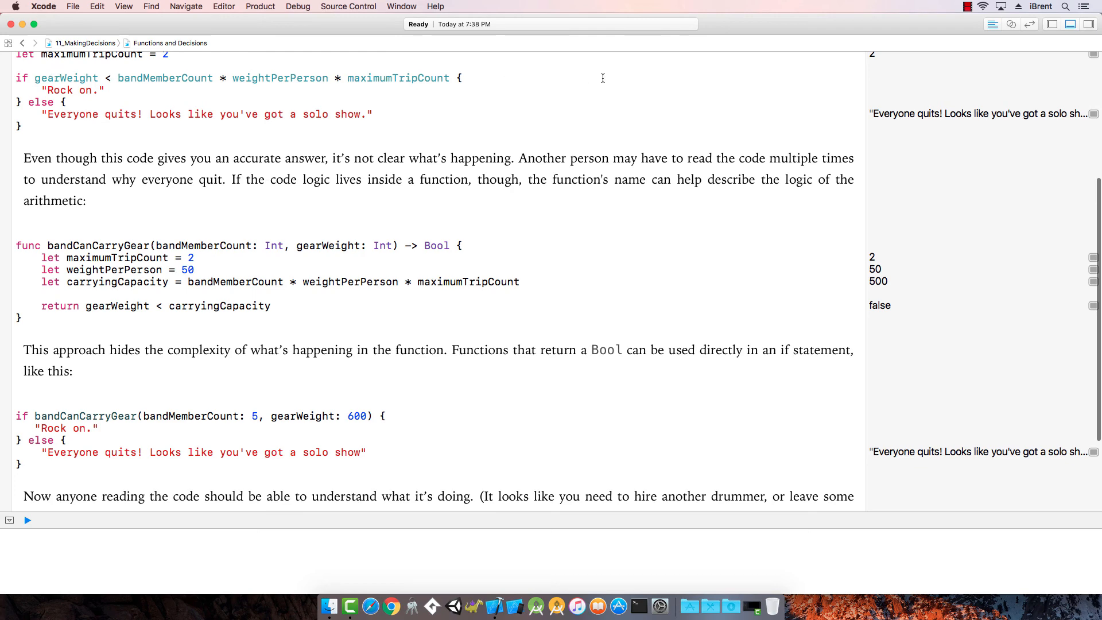
pyautogui.scroll(-3)
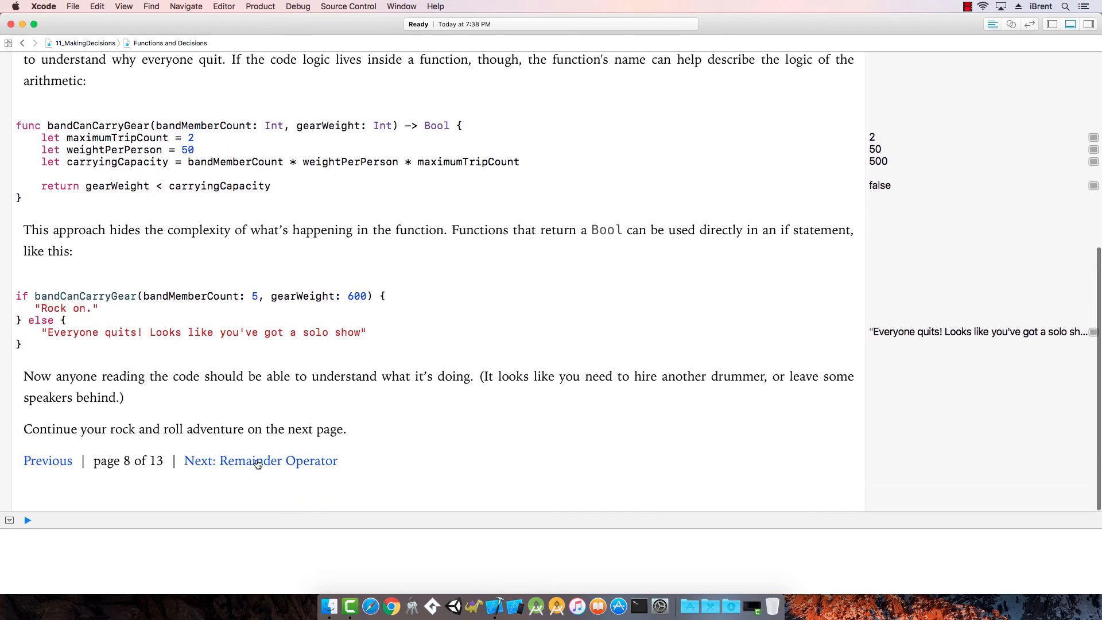
# - Move to the Remainder Operator page and run it so 4 % 2 shows 0 and 5 % 2 shows 1
pyautogui.click(260, 461)
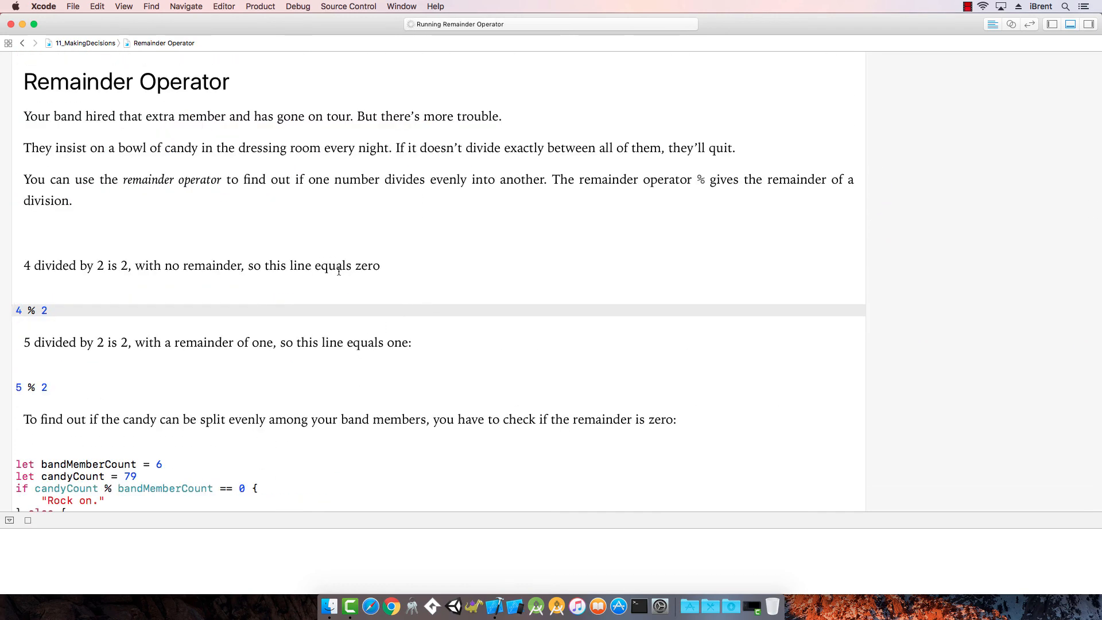
pyautogui.moveTo(43, 148)
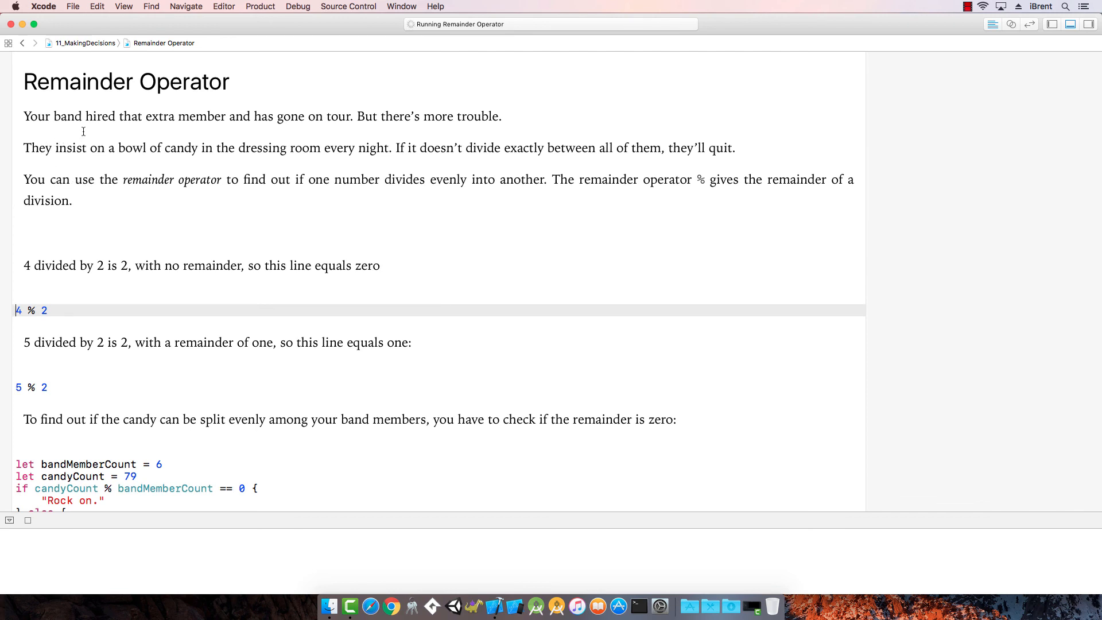
pyautogui.moveTo(546, 143)
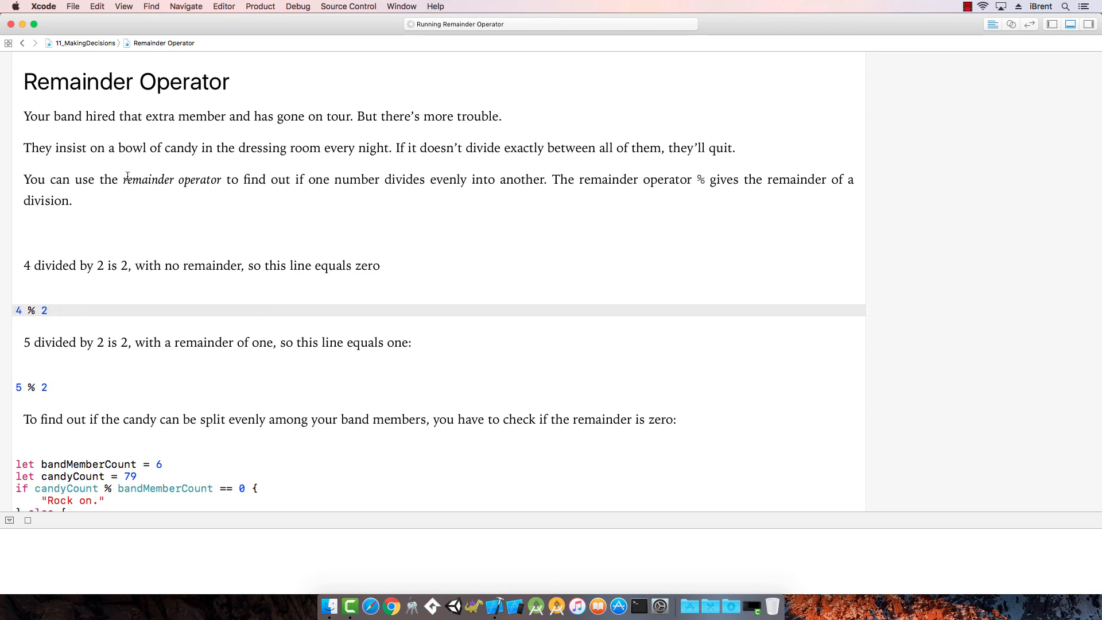
pyautogui.moveTo(406, 168)
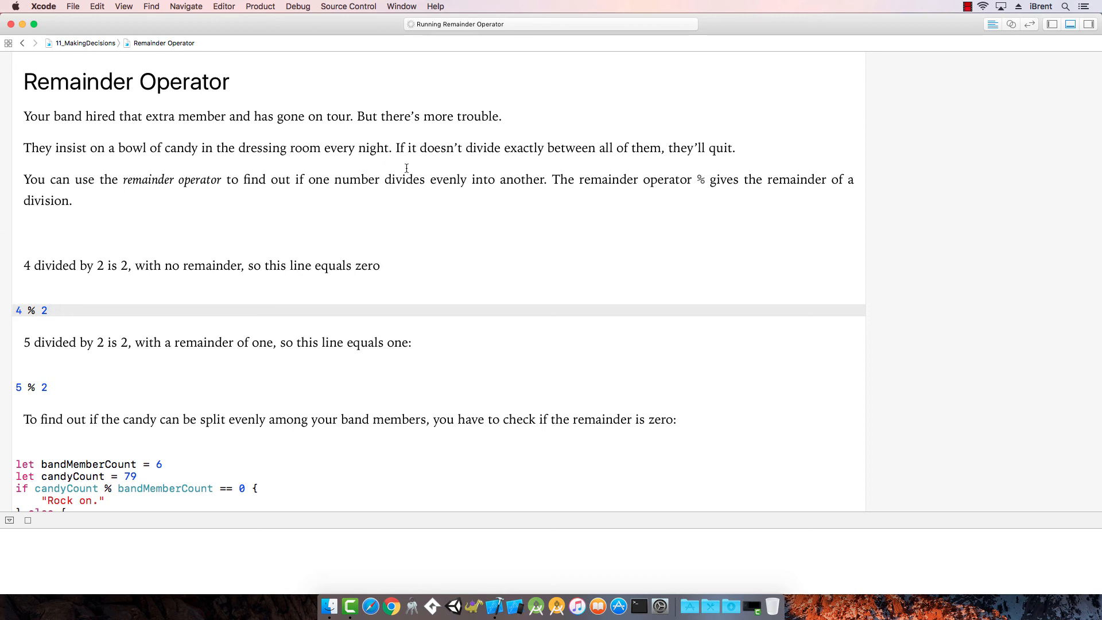
pyautogui.moveTo(576, 161)
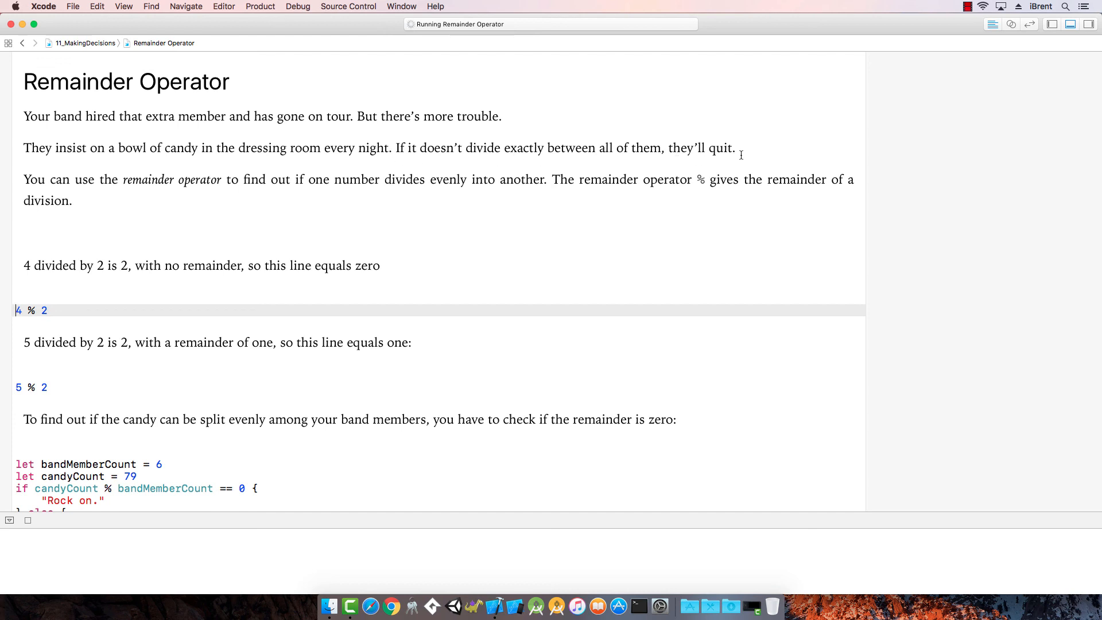
pyautogui.moveTo(24, 229)
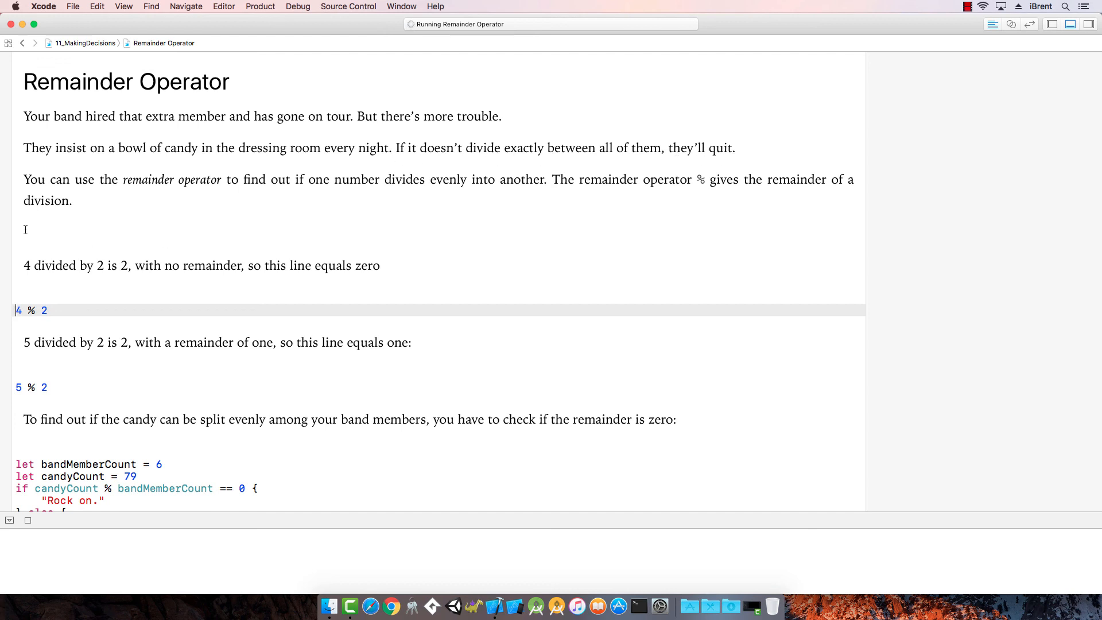
pyautogui.moveTo(317, 190)
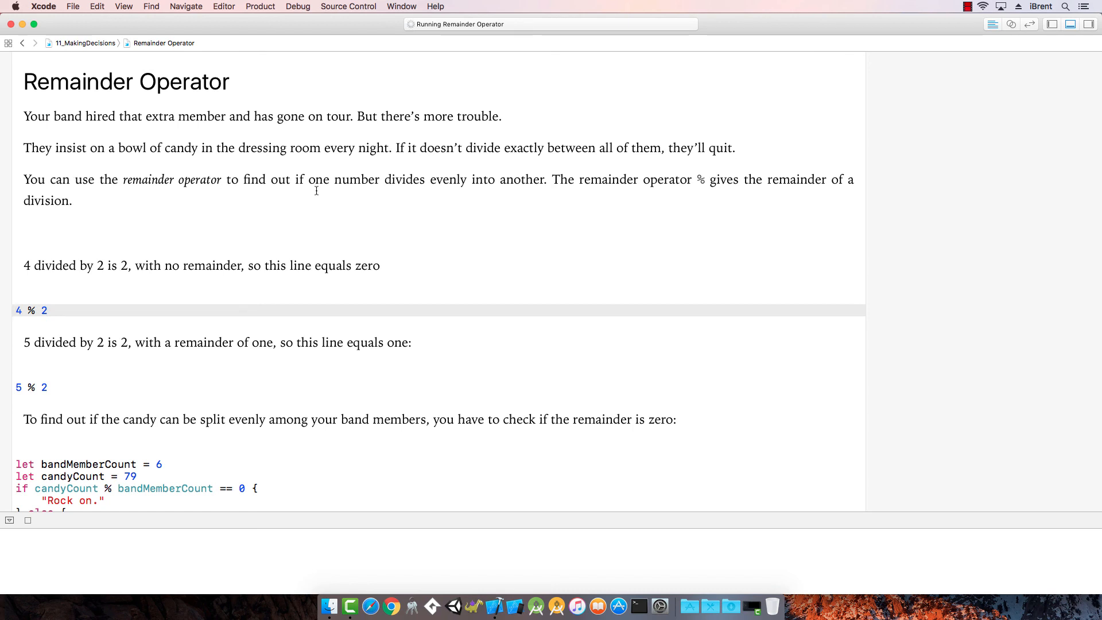
pyautogui.moveTo(548, 183)
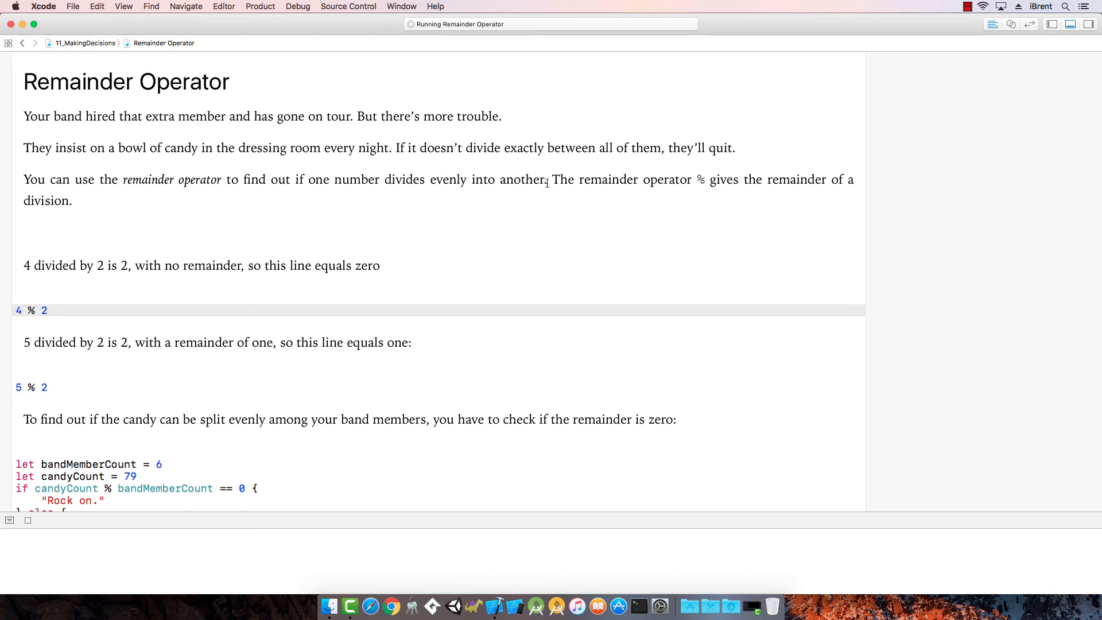
pyautogui.moveTo(705, 179)
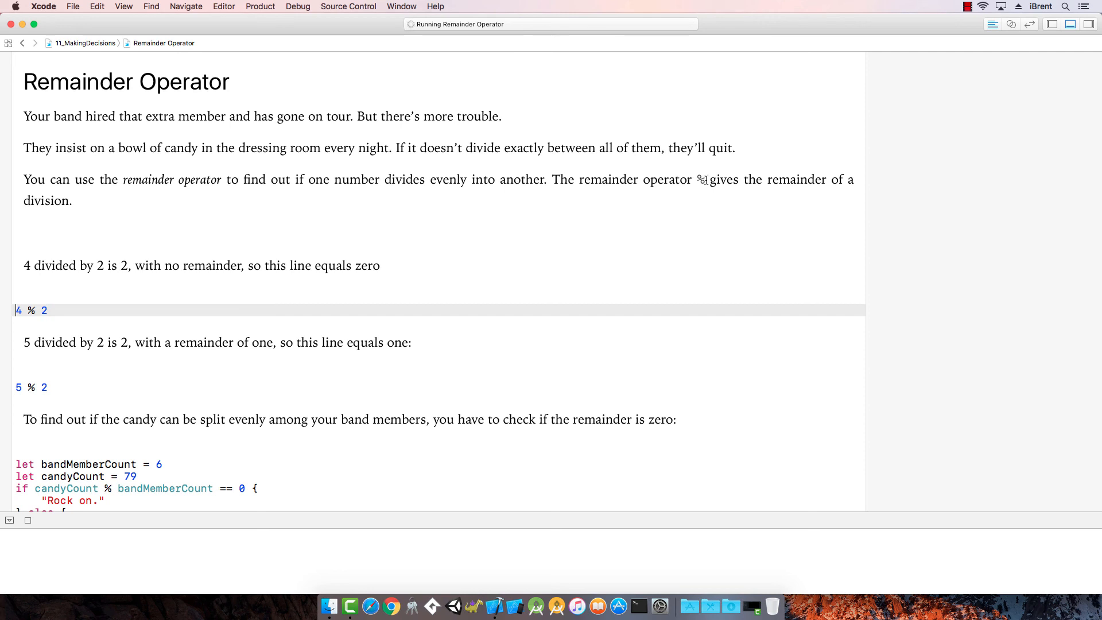
pyautogui.moveTo(100, 195)
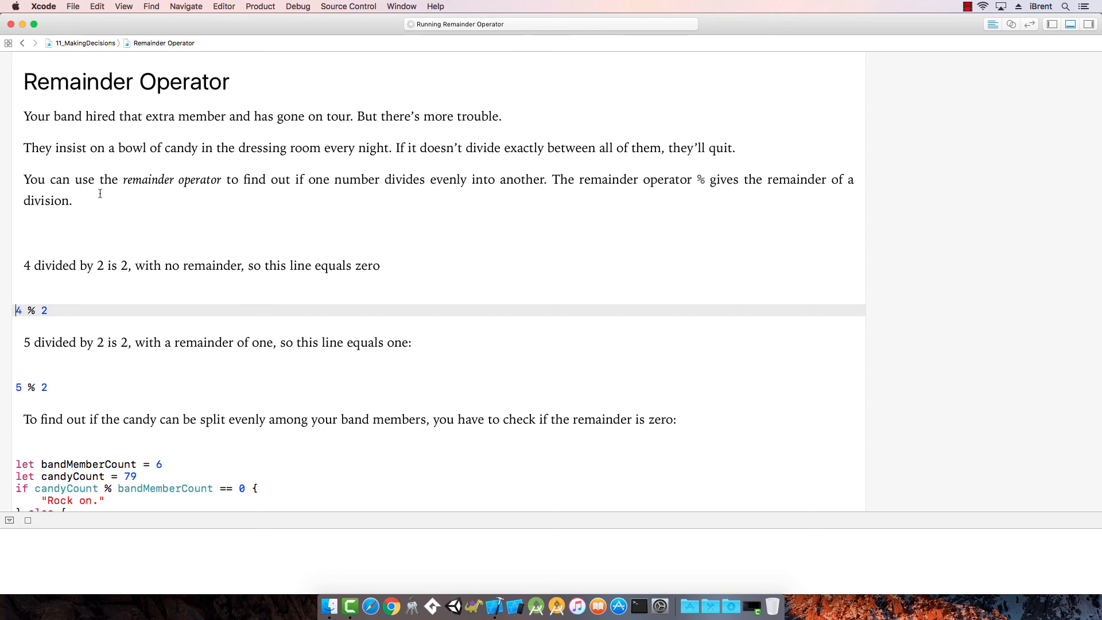
pyautogui.moveTo(110, 269)
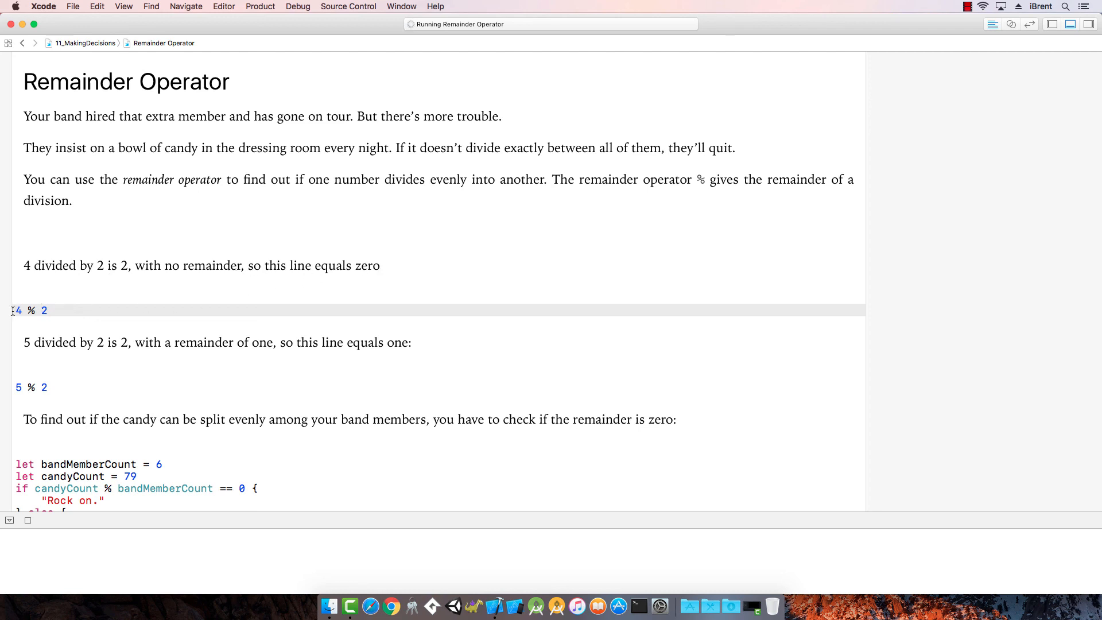
pyautogui.click(55, 311)
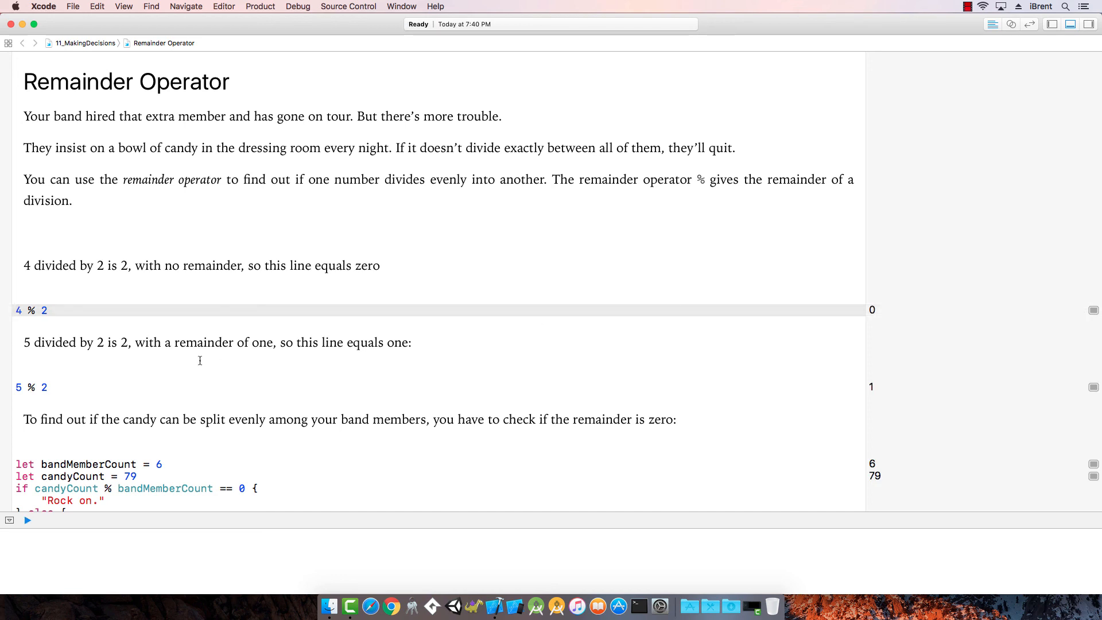
pyautogui.moveTo(132, 345)
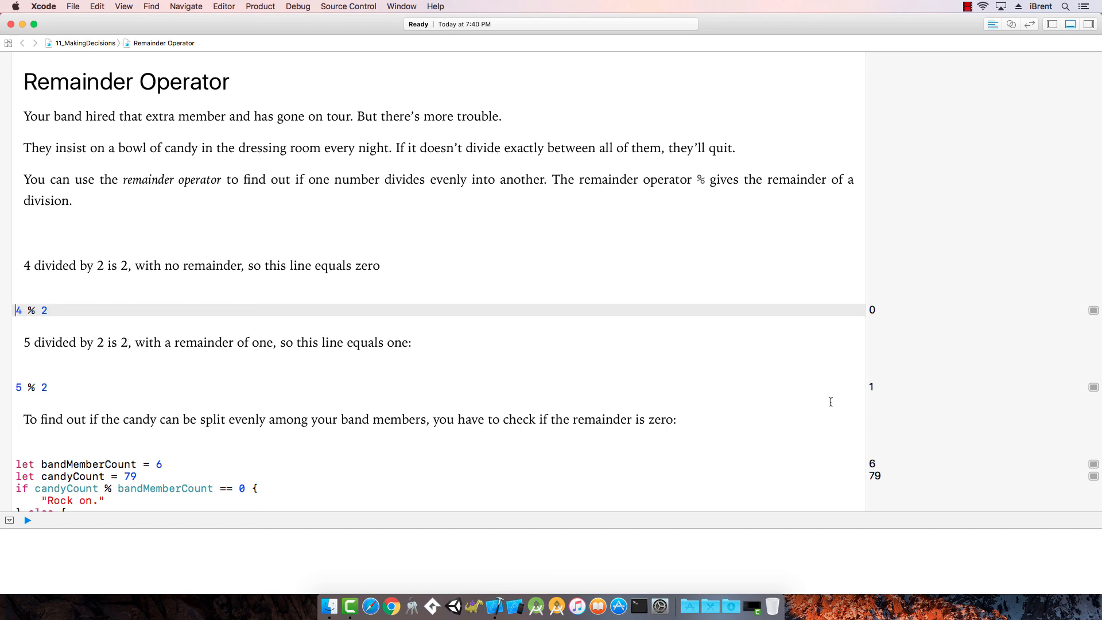
pyautogui.scroll(-3)
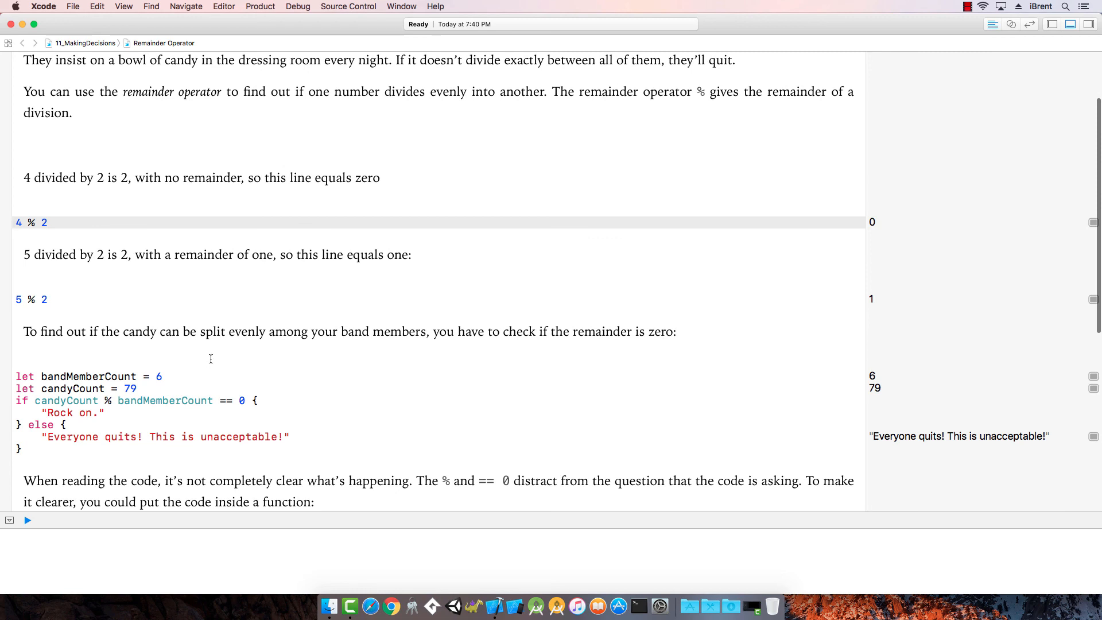
pyautogui.moveTo(303, 359)
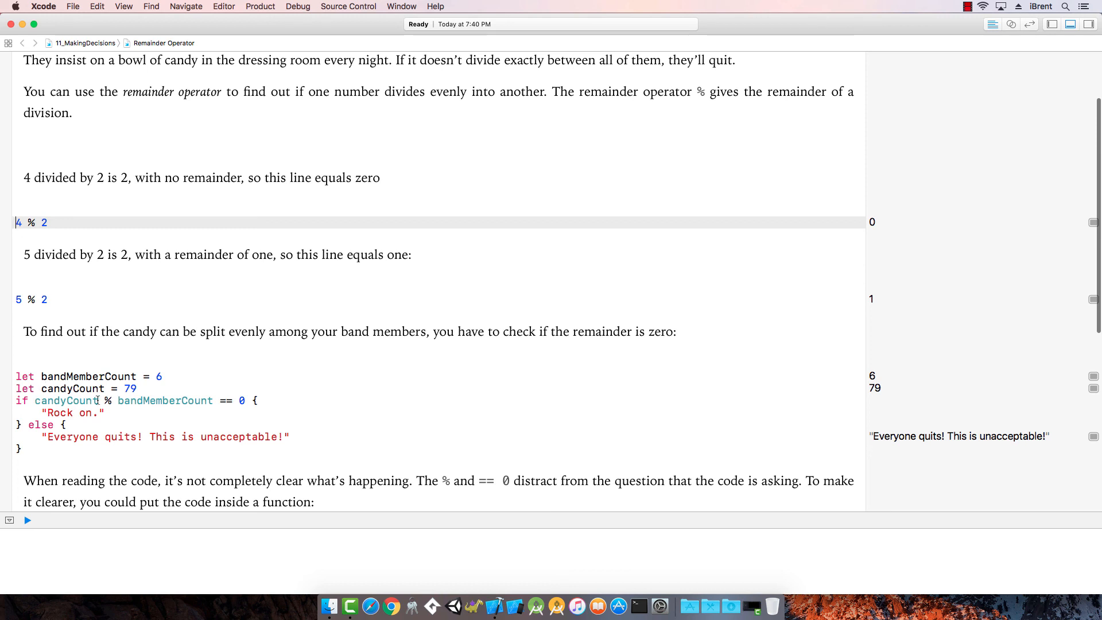
pyautogui.moveTo(157, 401)
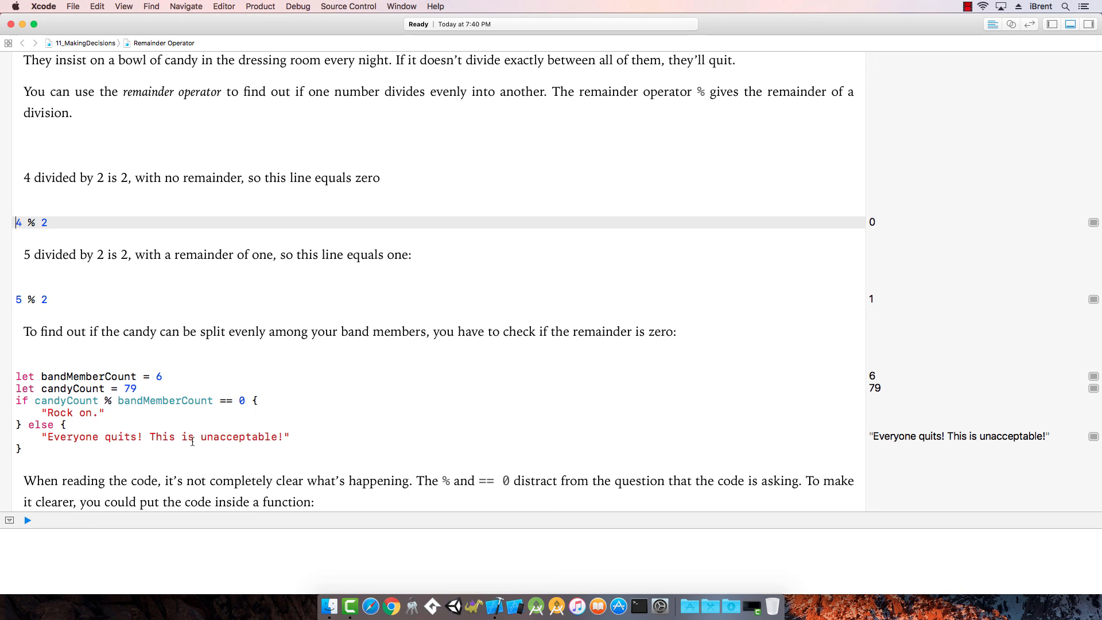
pyautogui.scroll(3)
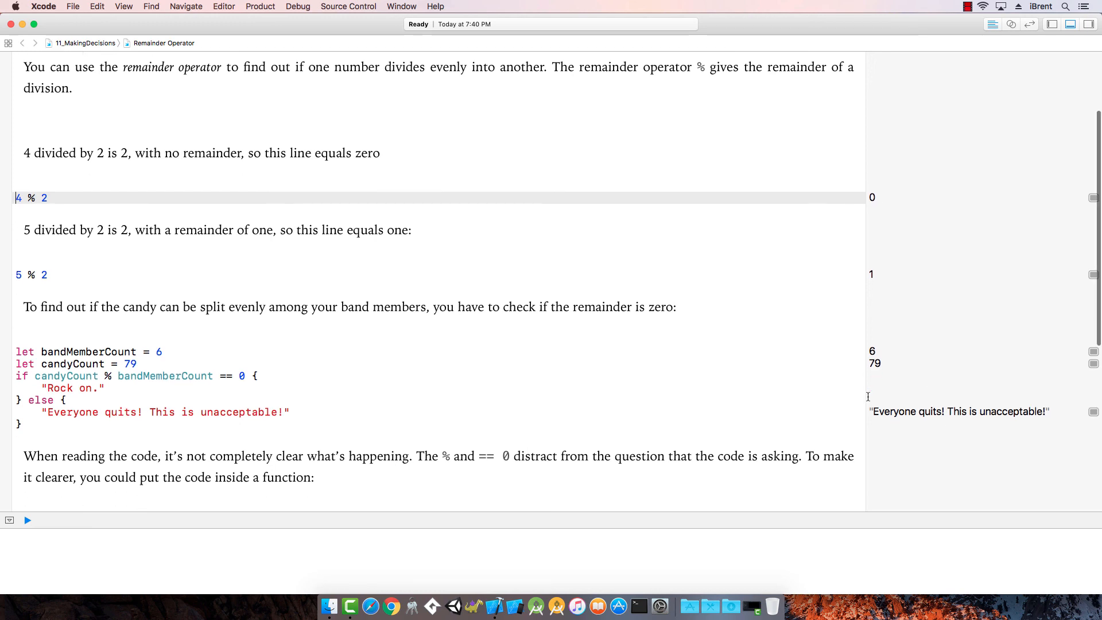
pyautogui.scroll(-3)
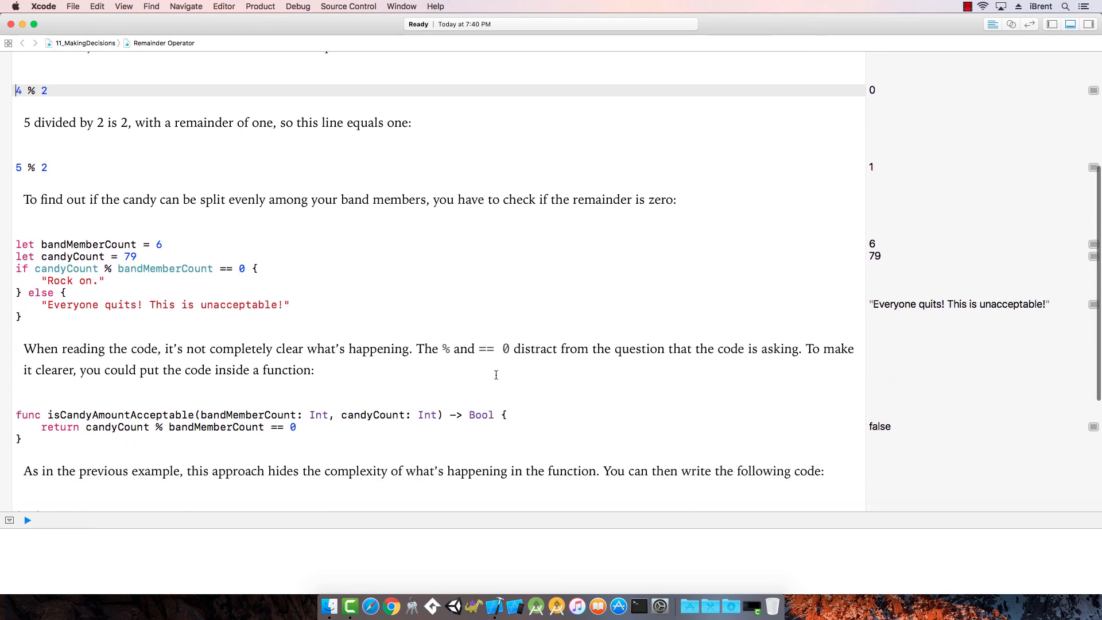
pyautogui.moveTo(401, 356)
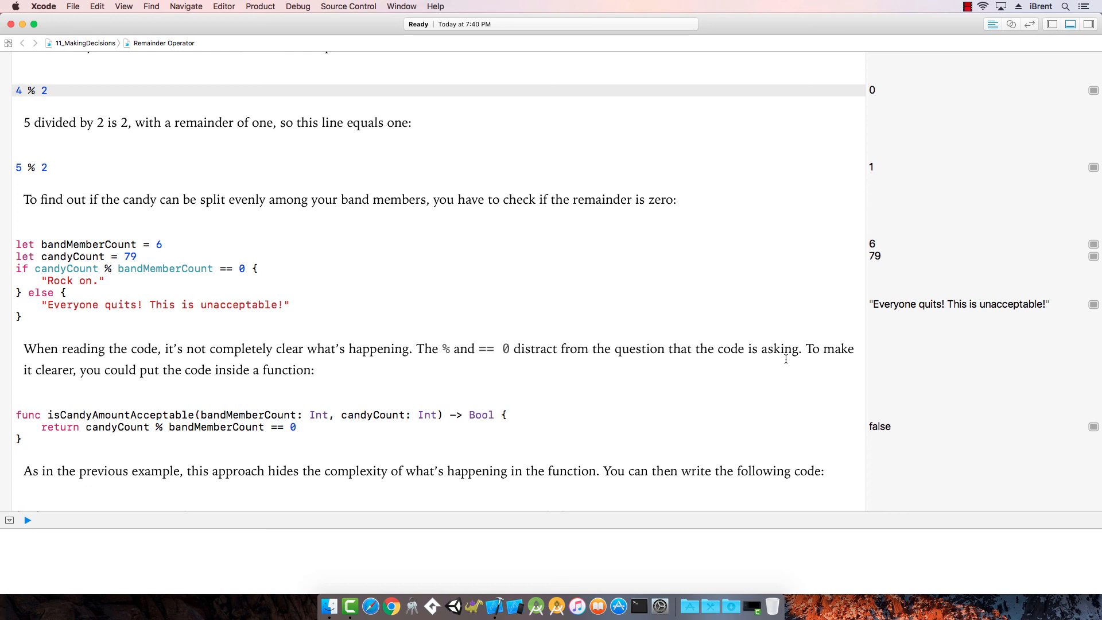
pyautogui.moveTo(33, 415)
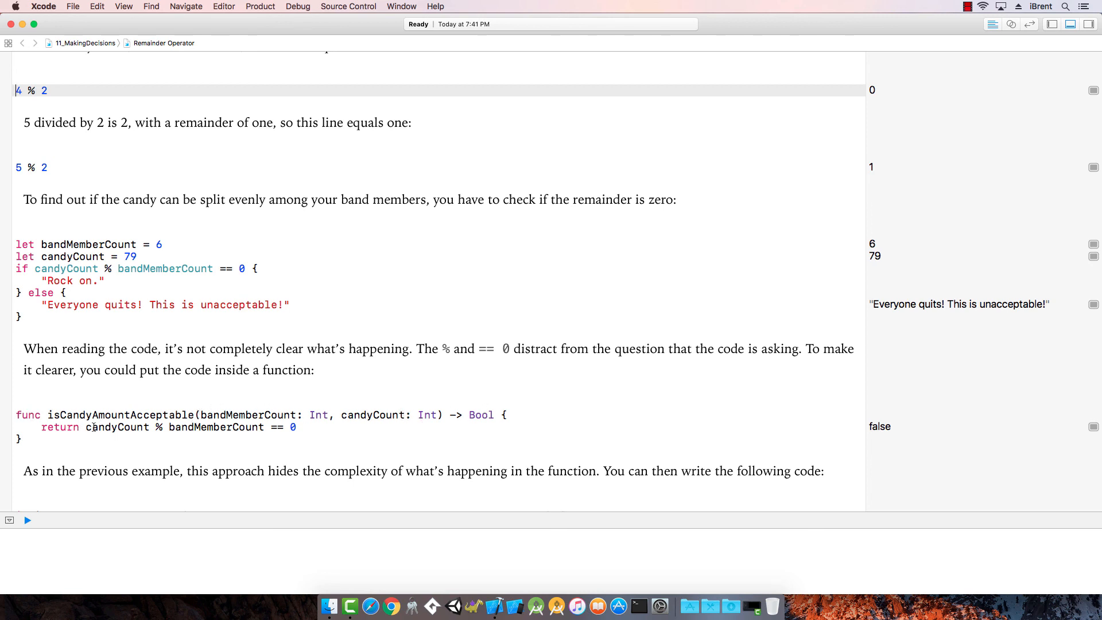
pyautogui.click(314, 427)
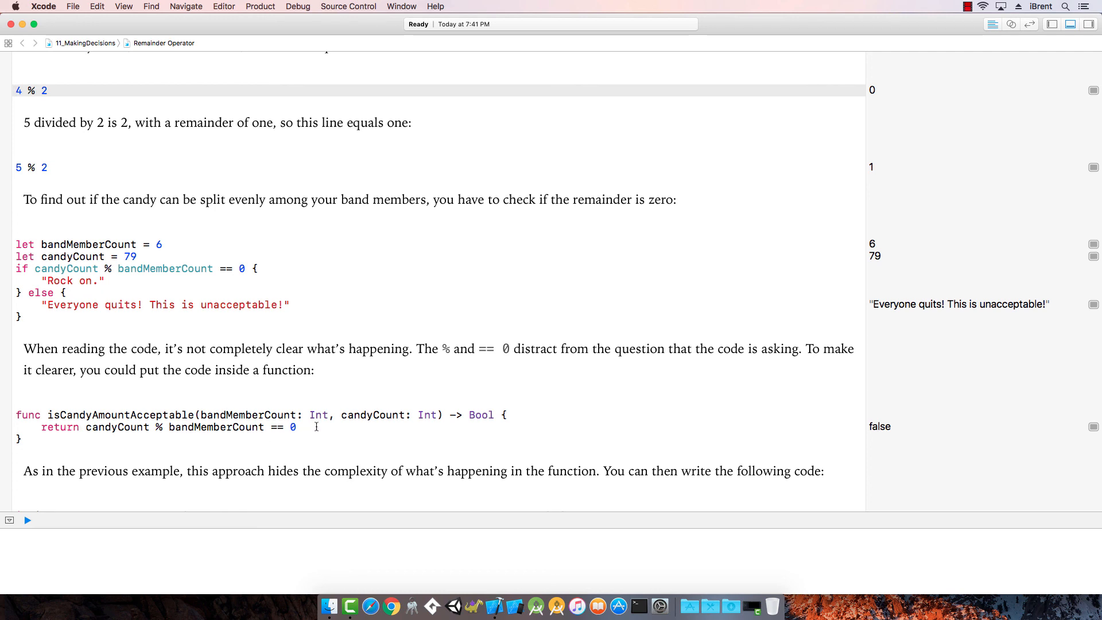
pyautogui.scroll(-3)
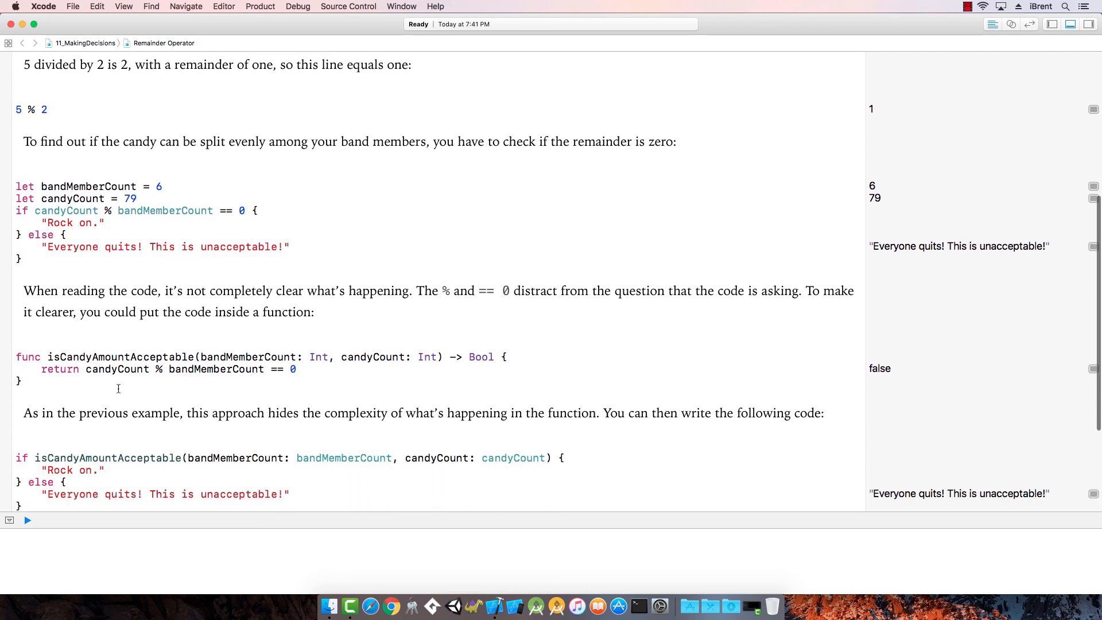
pyautogui.moveTo(321, 449)
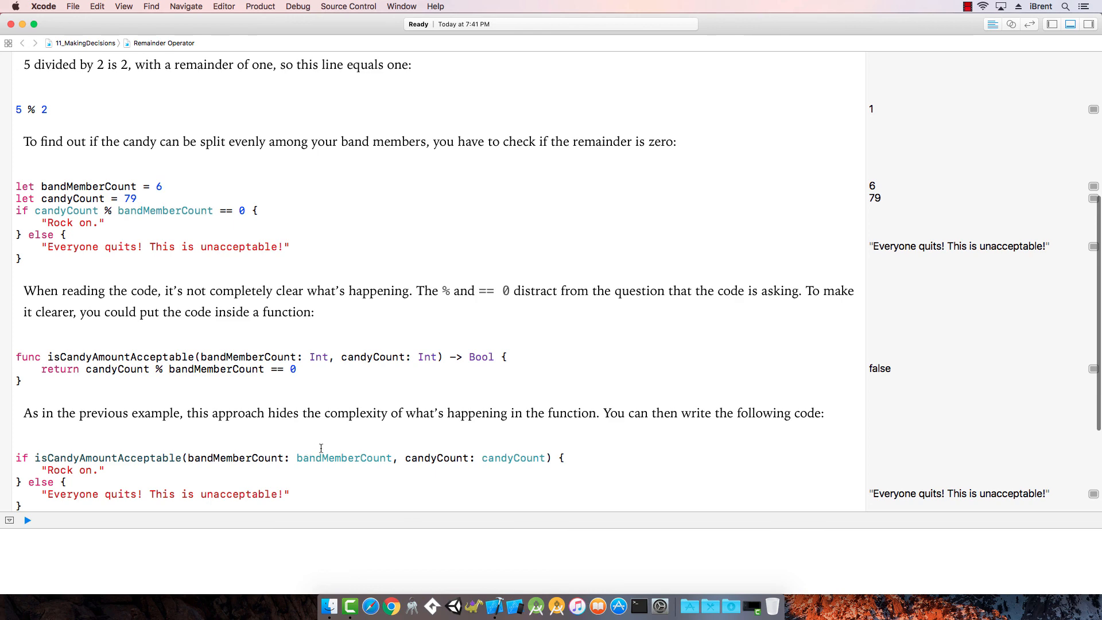
pyautogui.scroll(-3)
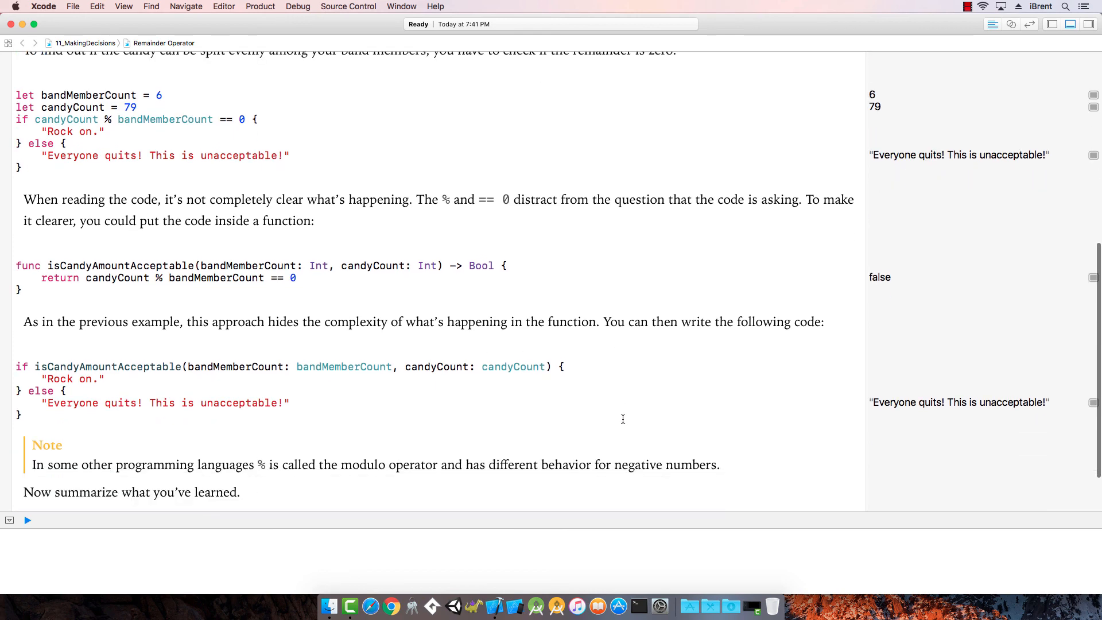
pyautogui.scroll(-3)
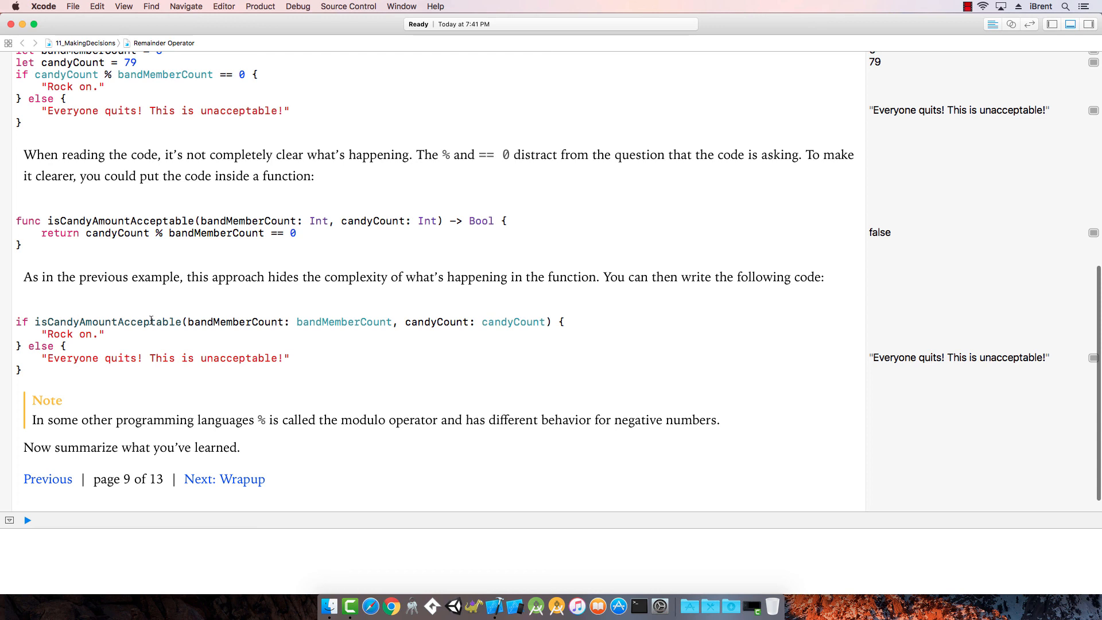
pyautogui.moveTo(192, 328)
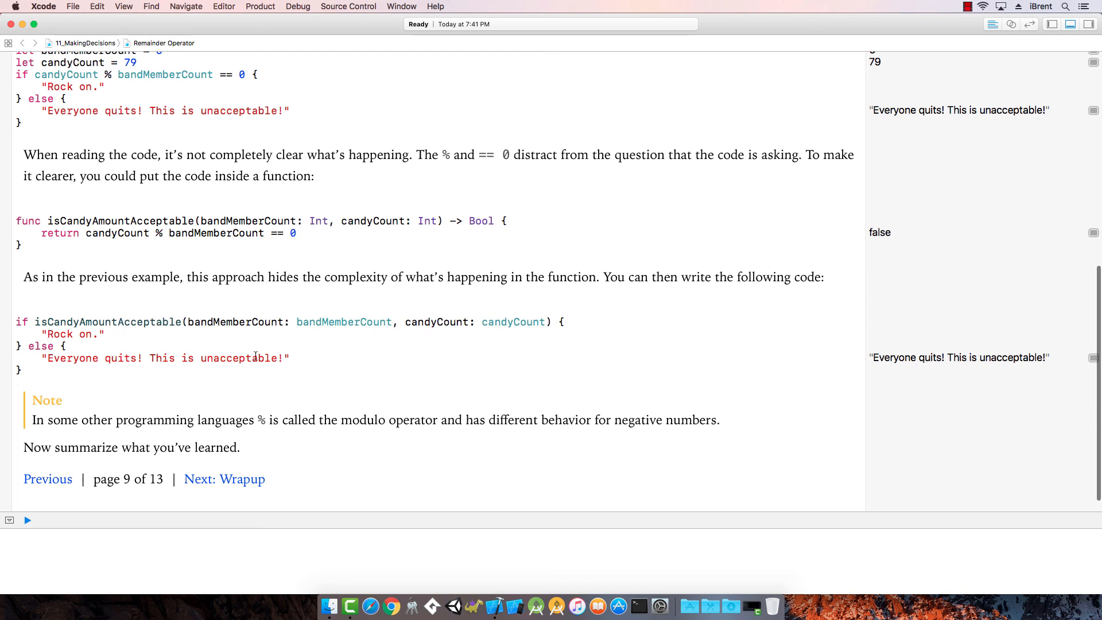
pyautogui.moveTo(148, 443)
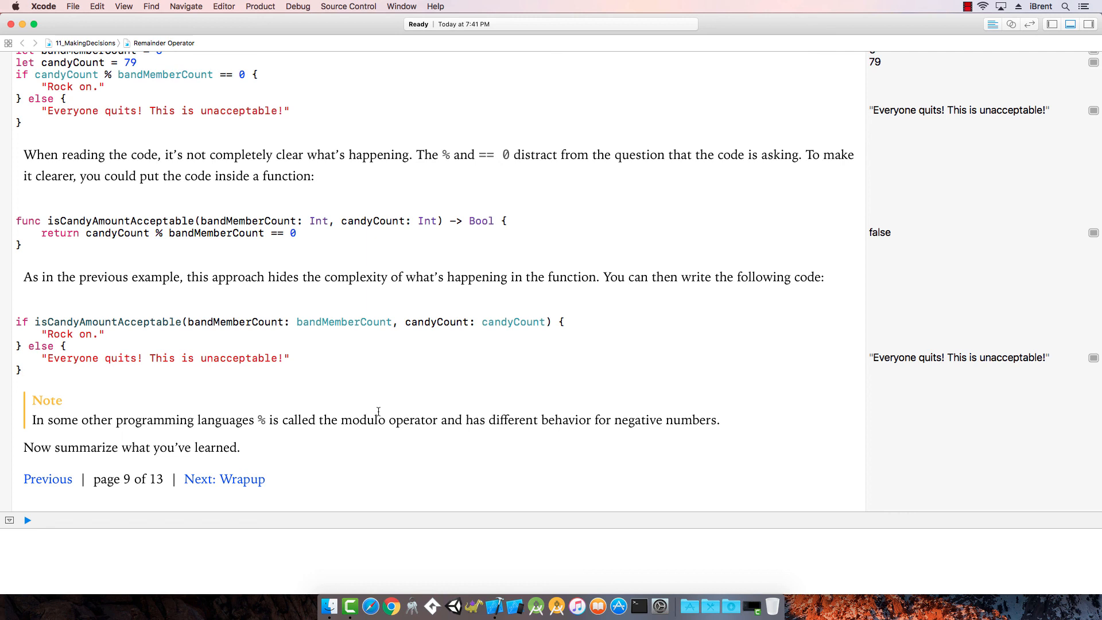
pyautogui.moveTo(320, 399)
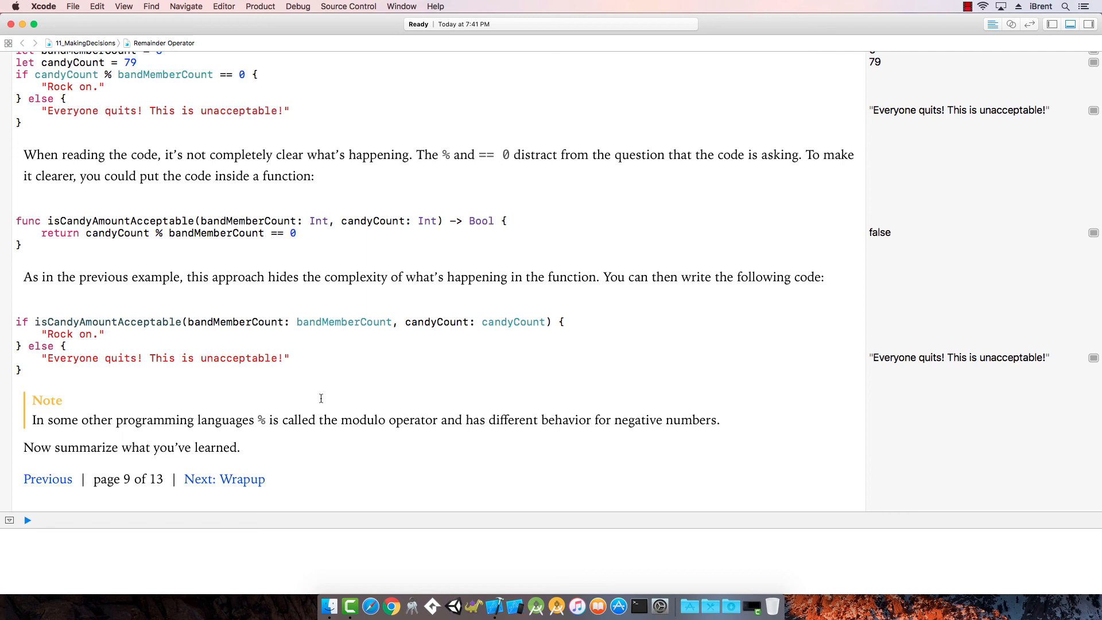
pyautogui.moveTo(383, 422)
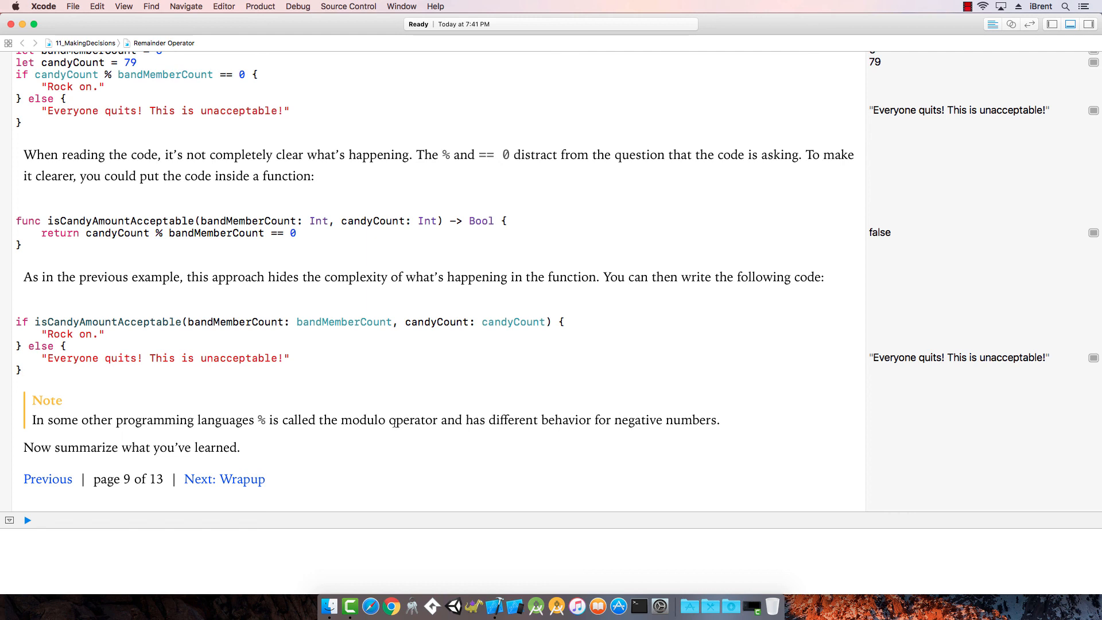
# - Move on to the Wrapup page, page 10 of 13, summarising comparisons and if/else
pyautogui.click(224, 479)
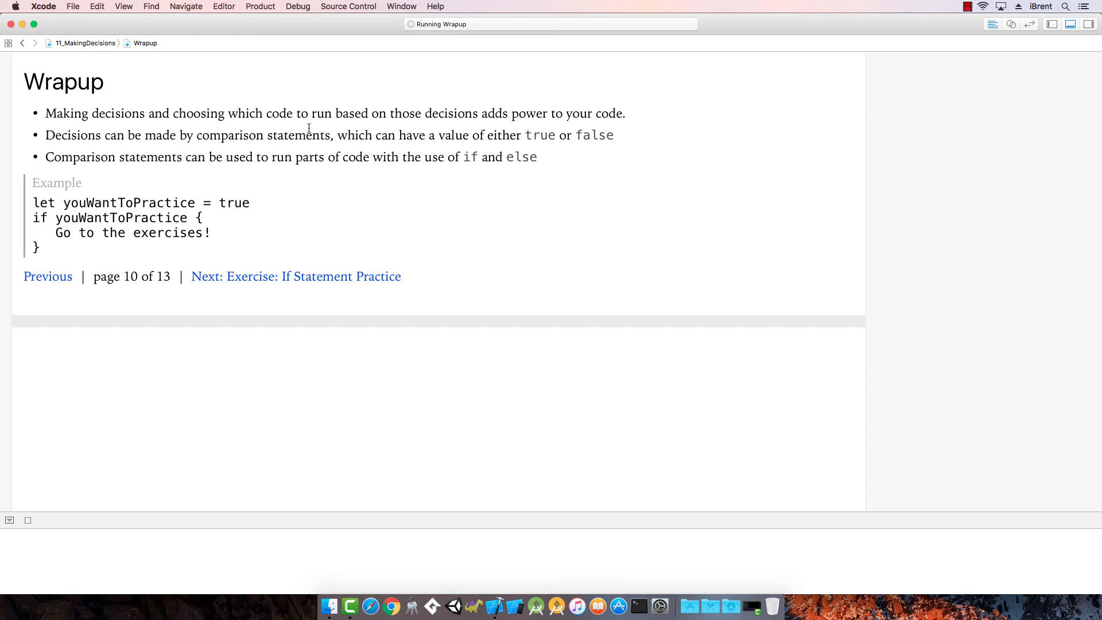
pyautogui.moveTo(639, 119)
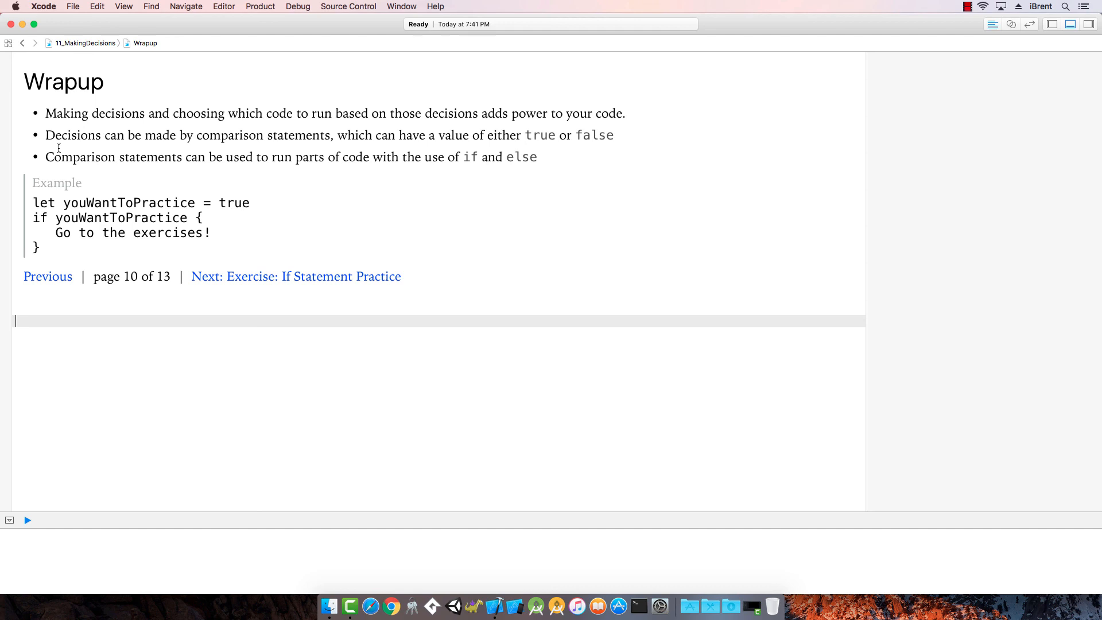
pyautogui.moveTo(357, 157)
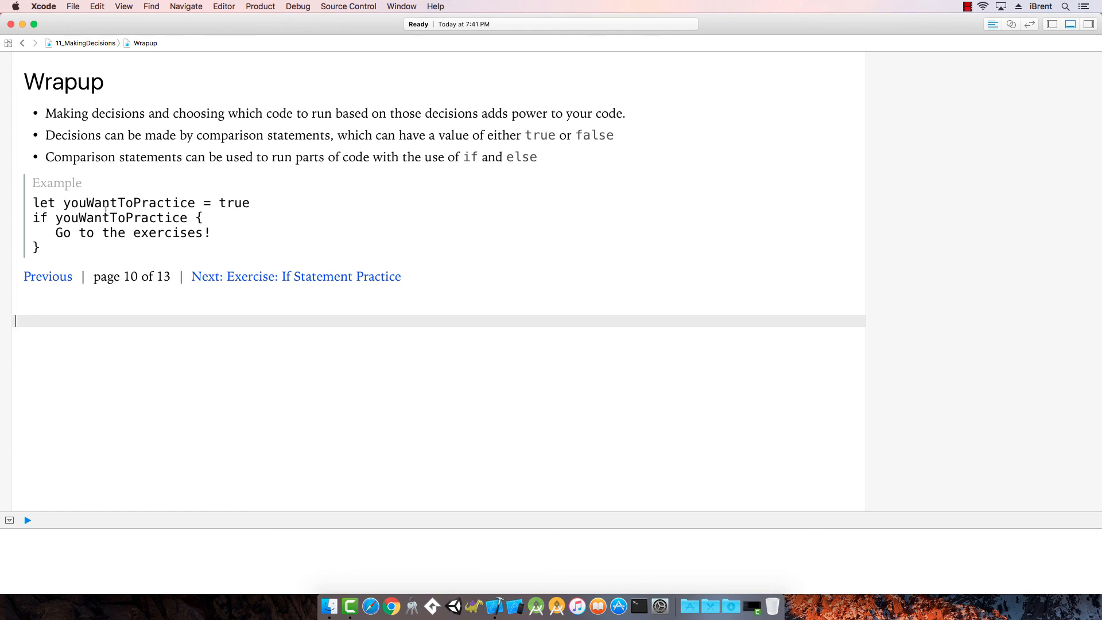
pyautogui.moveTo(149, 245)
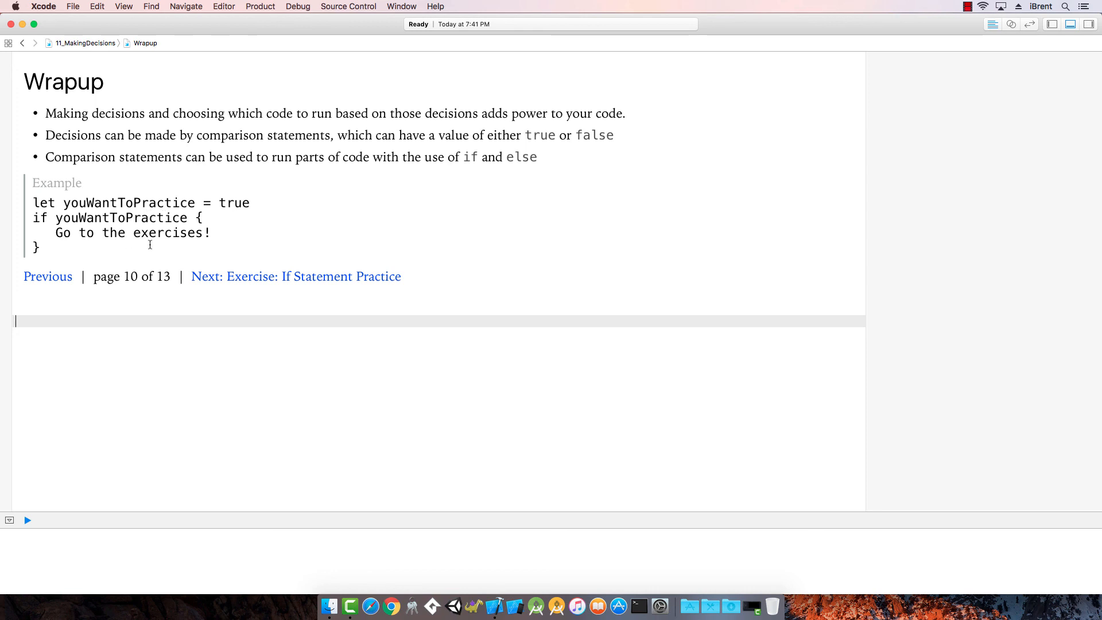
pyautogui.moveTo(550, 237)
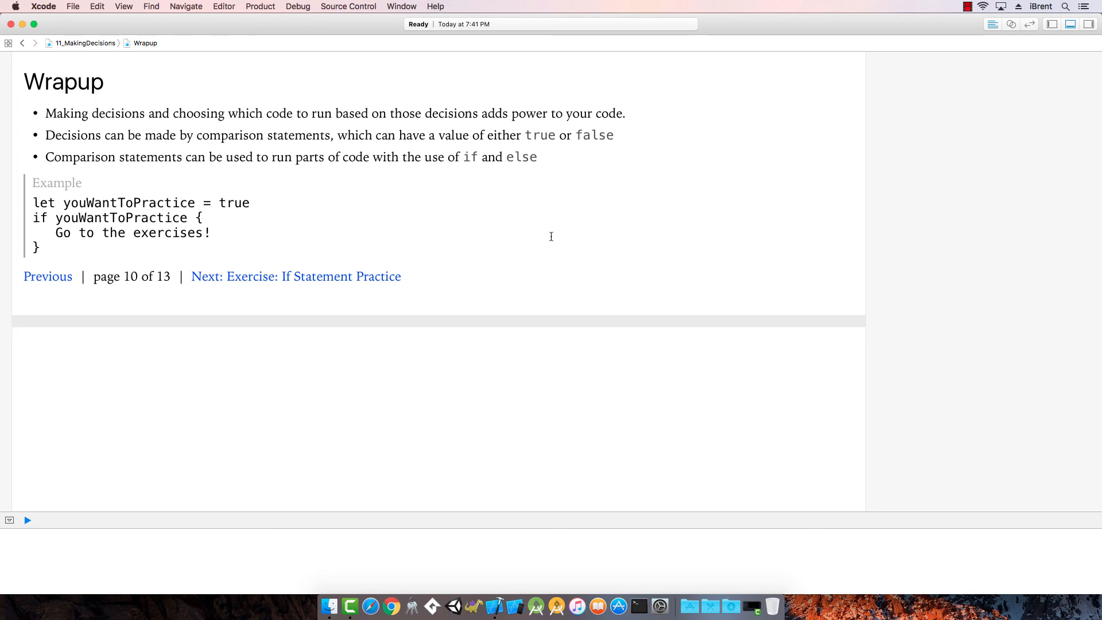
pyautogui.moveTo(525, 271)
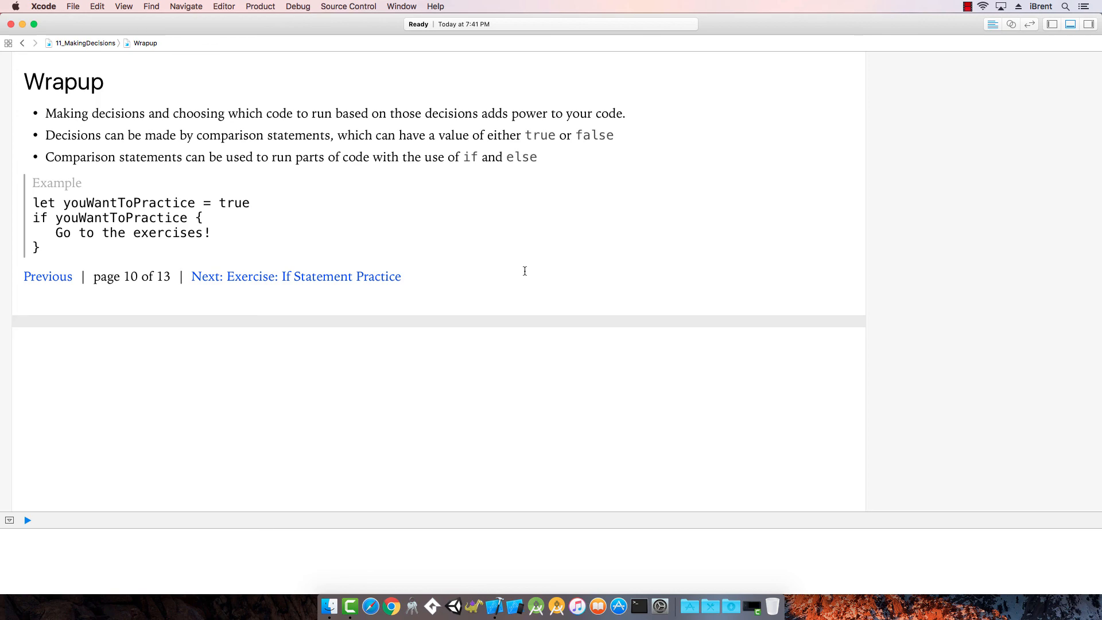